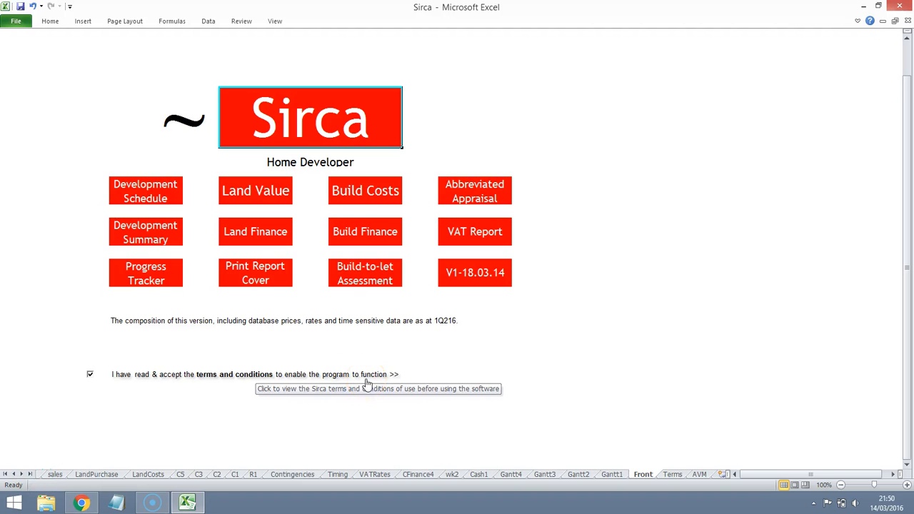
{"action": "mouse_move", "coordinate": [387, 398]}
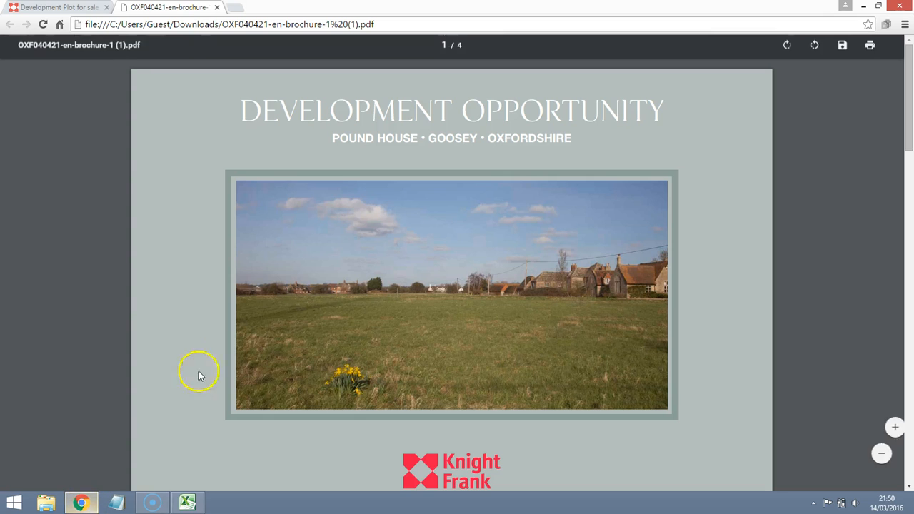
{"action": "mouse_move", "coordinate": [450, 286]}
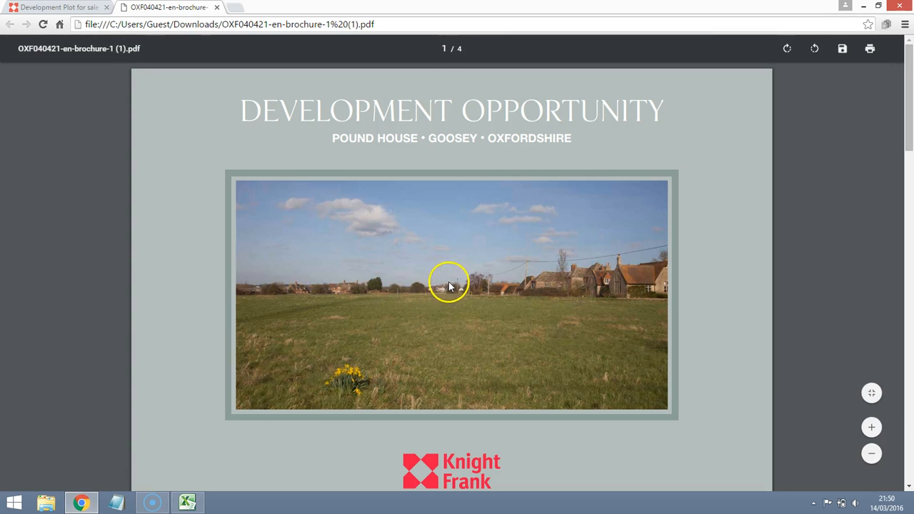
Step: Scroll through pages 1 to 3 of the Pound House brochure until page 4's site plan appears
{"action": "scroll", "scroll_direction": "down", "scroll_amount": 3}
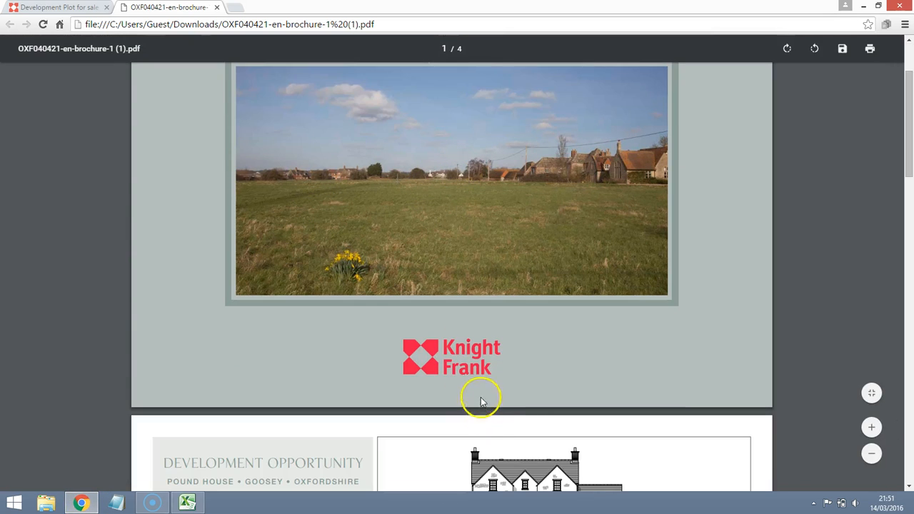
{"action": "scroll", "scroll_direction": "up", "scroll_amount": 3}
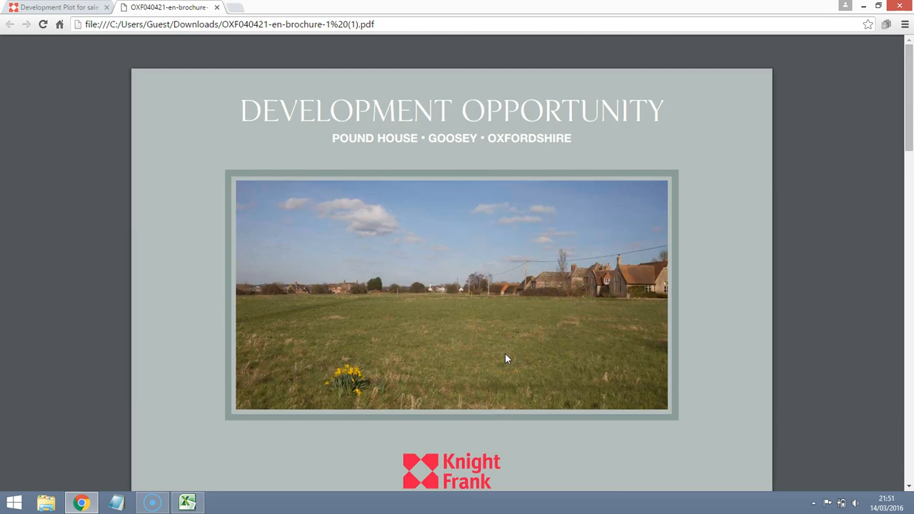
{"action": "scroll", "scroll_direction": "down", "scroll_amount": 3}
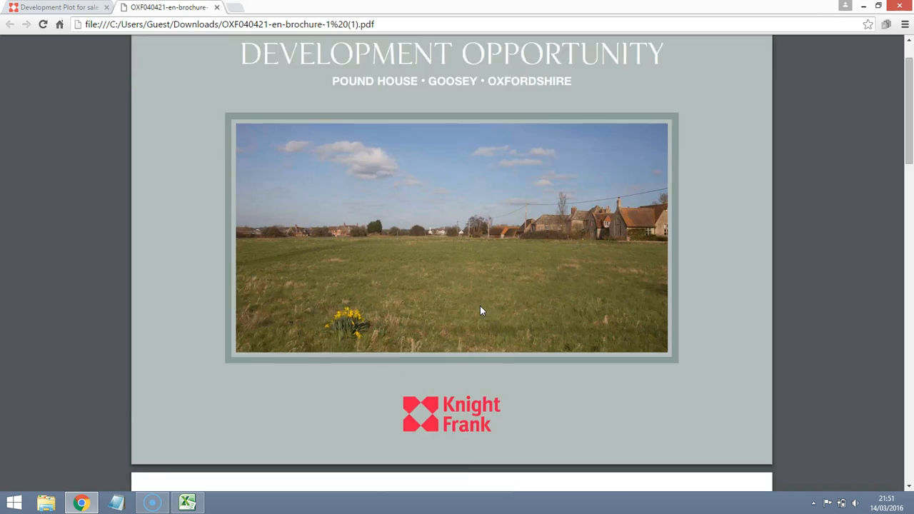
{"action": "scroll", "scroll_direction": "down", "scroll_amount": 3}
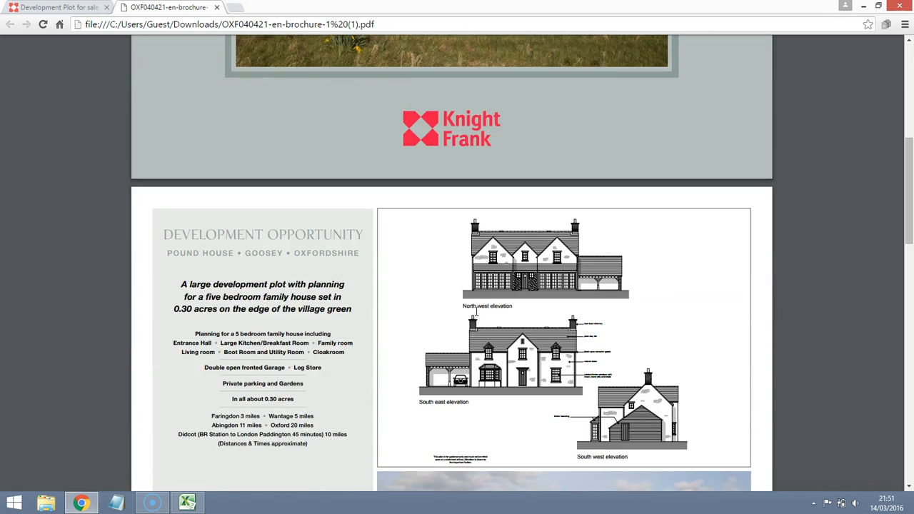
{"action": "scroll", "scroll_direction": "down", "scroll_amount": 3}
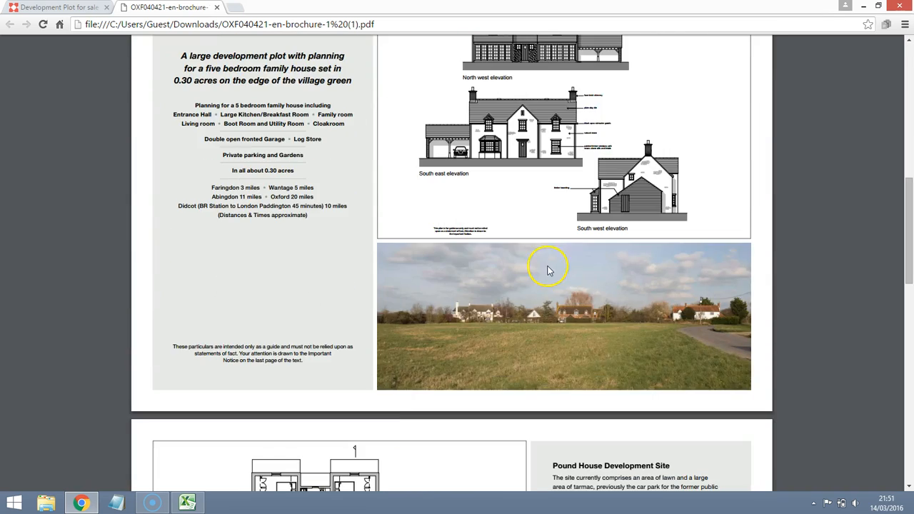
{"action": "scroll", "scroll_direction": "up", "scroll_amount": 3}
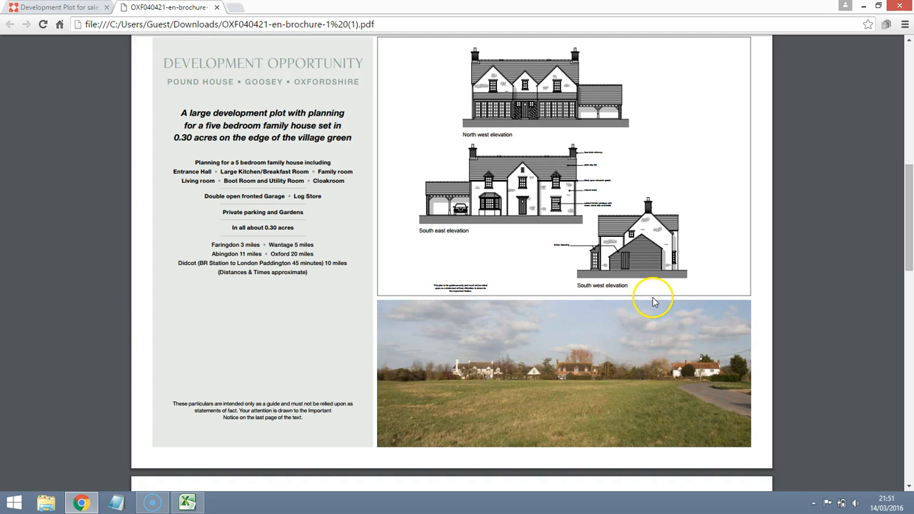
{"action": "scroll", "scroll_direction": "up", "scroll_amount": 3}
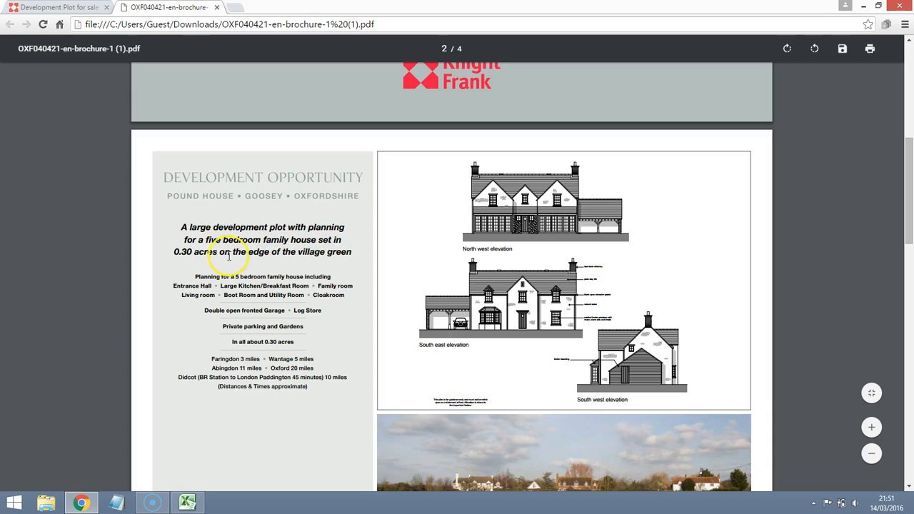
{"action": "scroll", "scroll_direction": "down", "scroll_amount": 3}
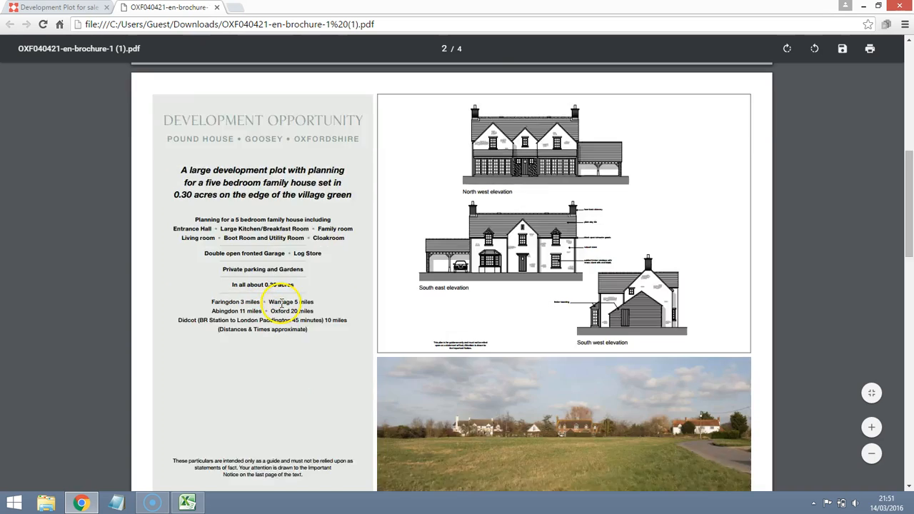
{"action": "scroll", "scroll_direction": "down", "scroll_amount": 3}
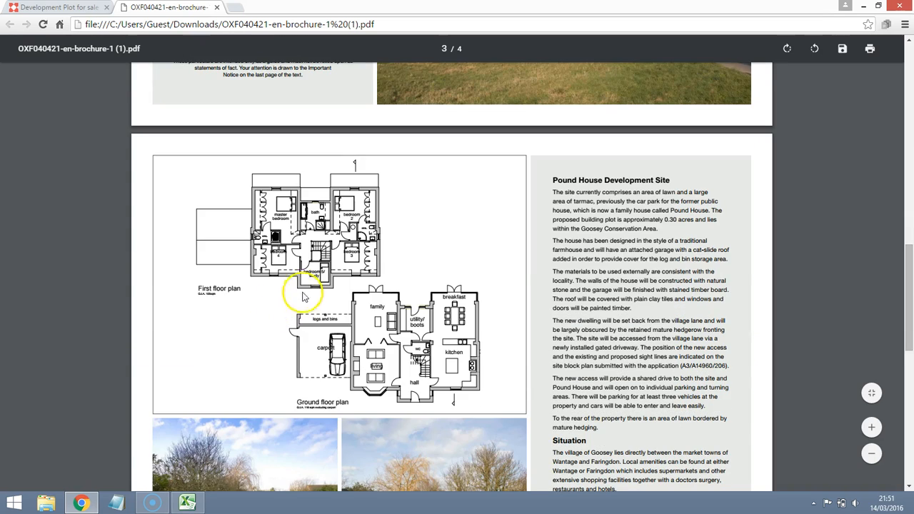
{"action": "mouse_move", "coordinate": [319, 341]}
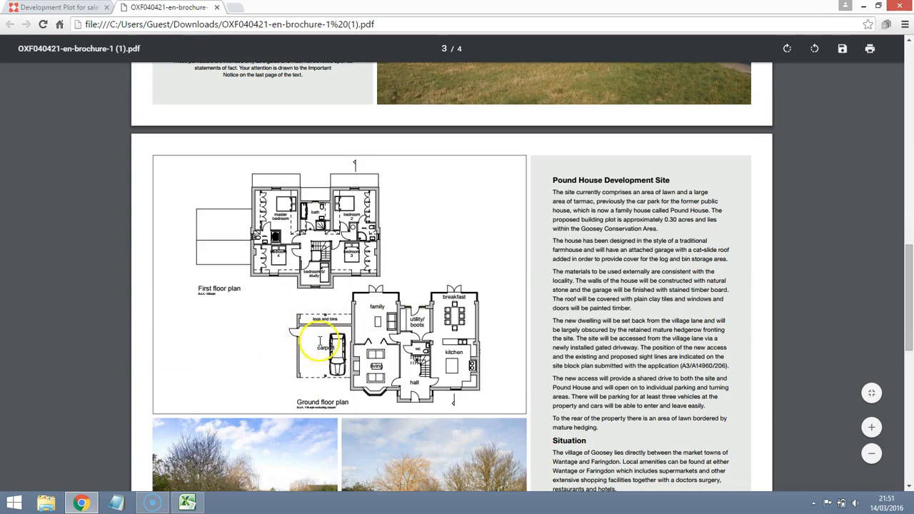
{"action": "scroll", "scroll_direction": "down", "scroll_amount": 3}
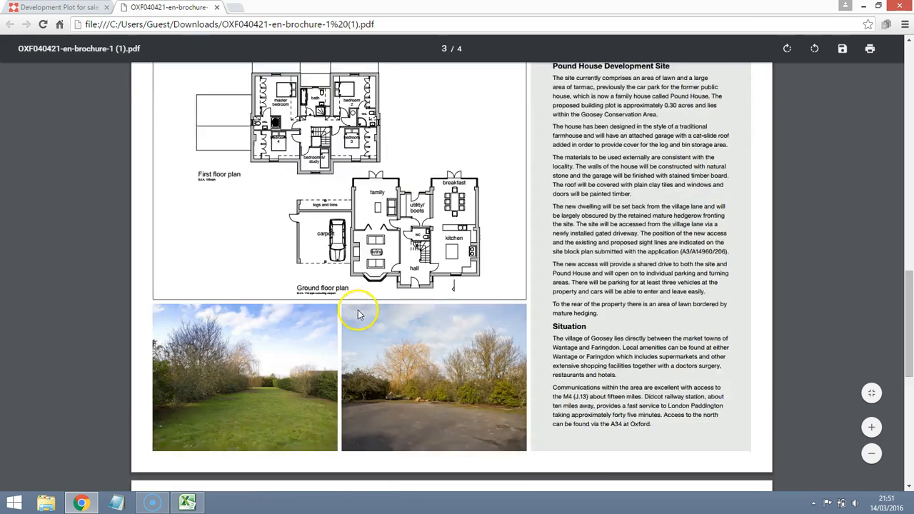
{"action": "scroll", "scroll_direction": "down", "scroll_amount": 3}
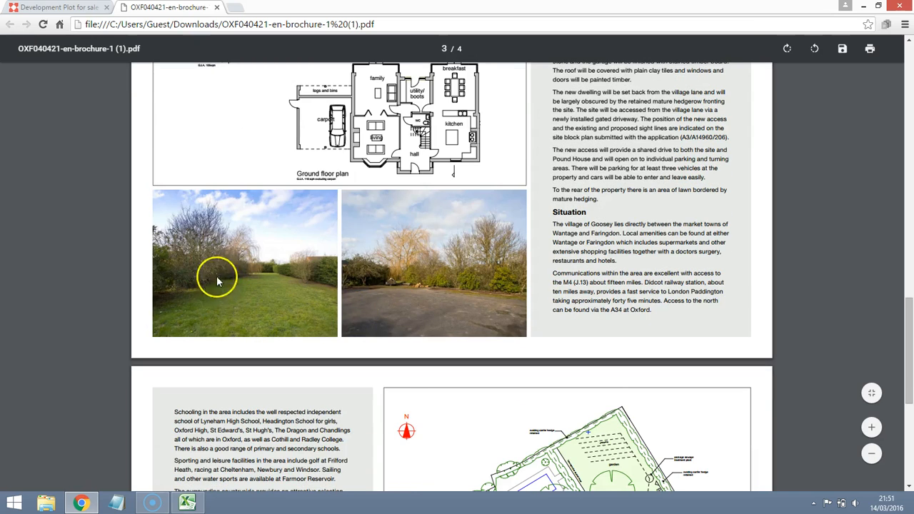
{"action": "mouse_move", "coordinate": [461, 307]}
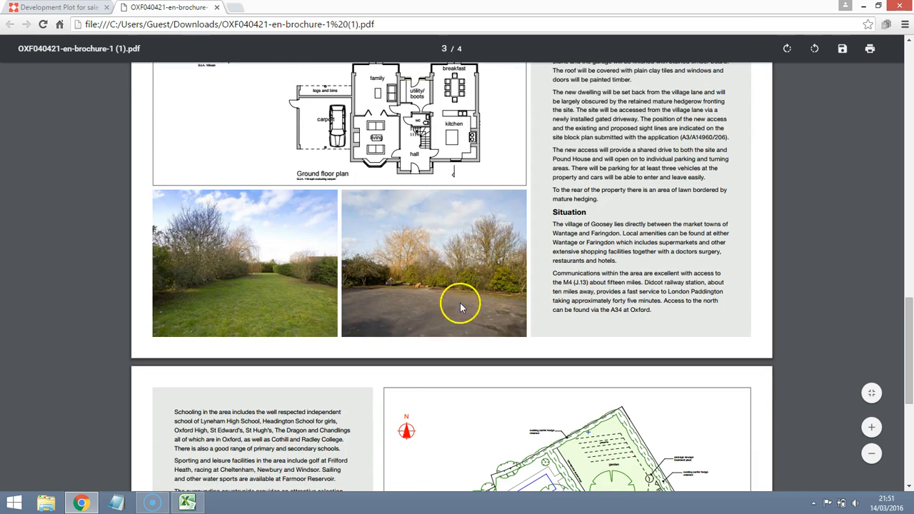
{"action": "scroll", "scroll_direction": "down", "scroll_amount": 3}
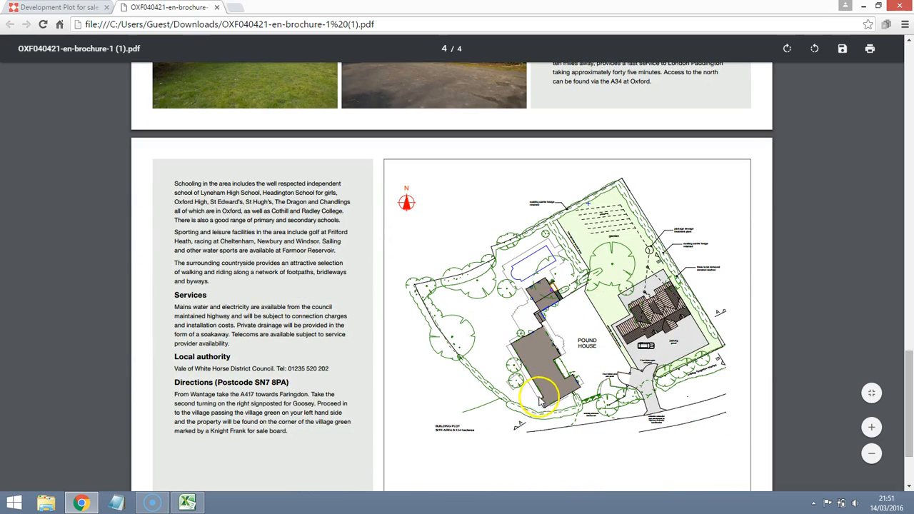
{"action": "mouse_move", "coordinate": [587, 449]}
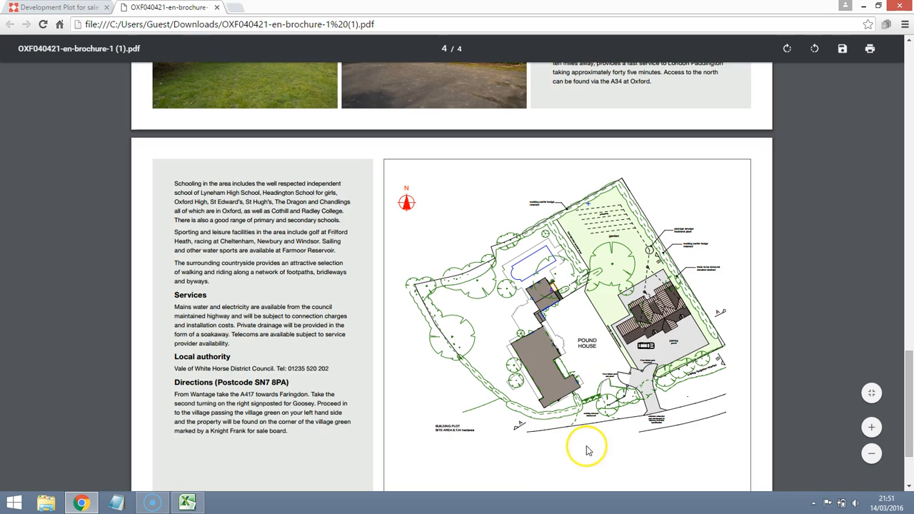
{"action": "mouse_move", "coordinate": [641, 432]}
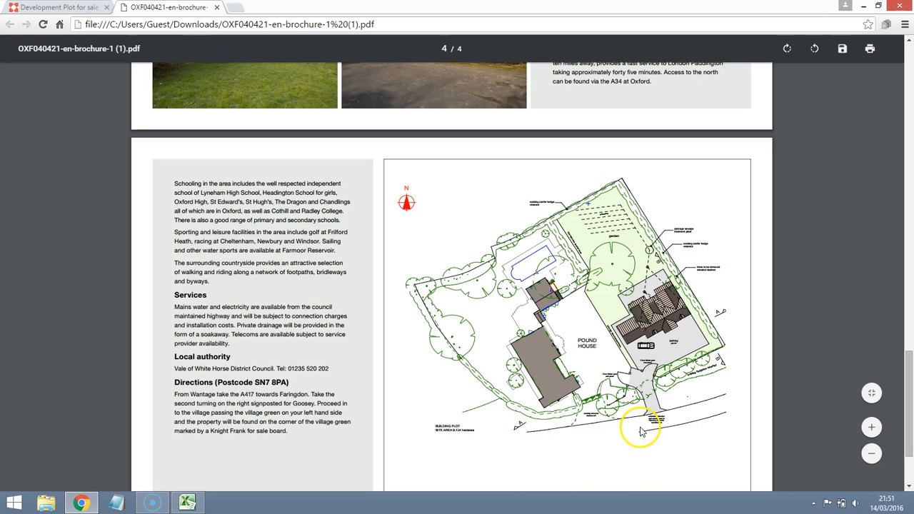
{"action": "mouse_move", "coordinate": [634, 335]}
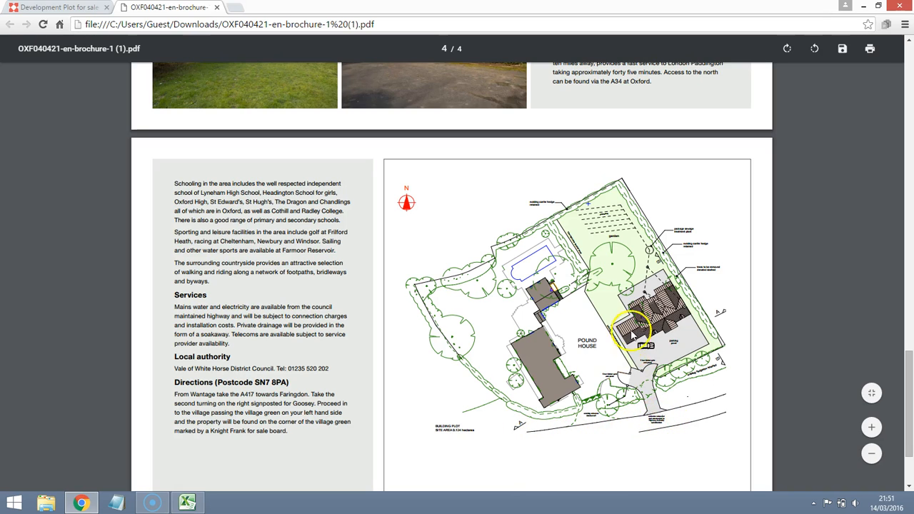
{"action": "mouse_move", "coordinate": [639, 375]}
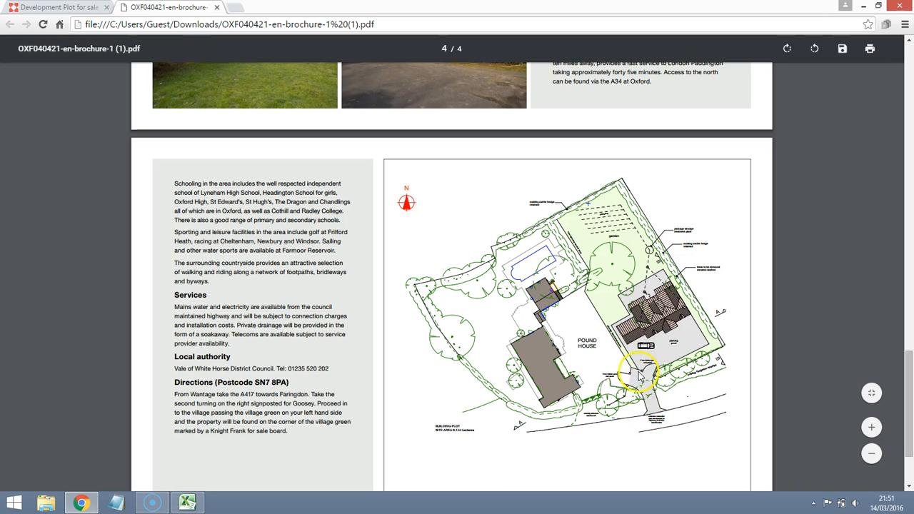
{"action": "mouse_move", "coordinate": [655, 406]}
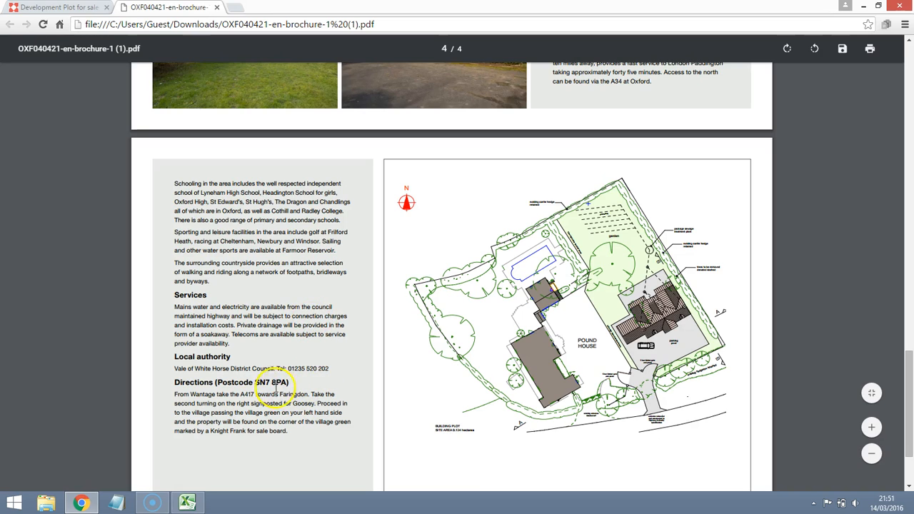
{"action": "double_click", "coordinate": [262, 382]}
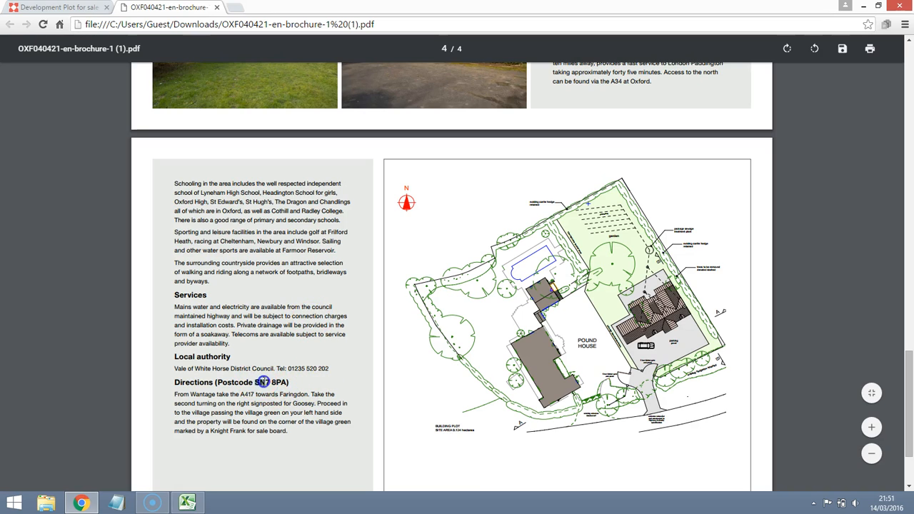
{"action": "right_click", "coordinate": [273, 382]}
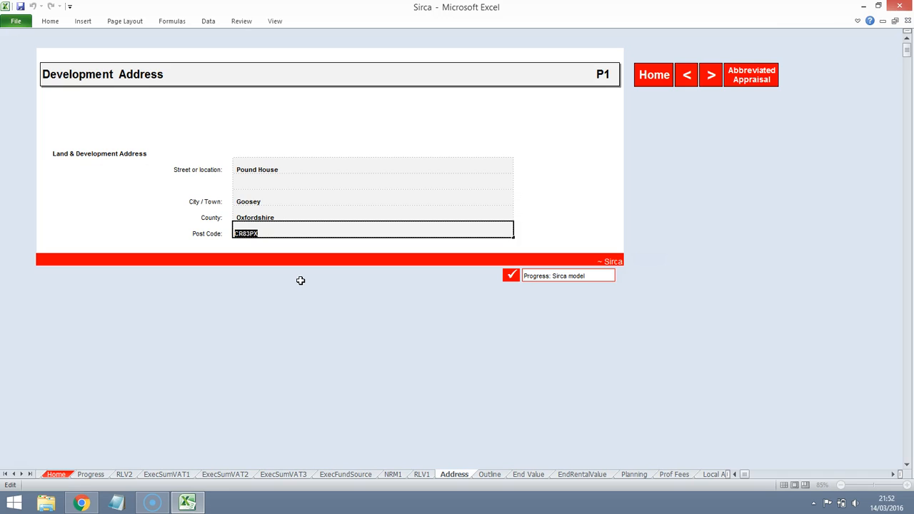
Step: Enter post code SN7 8PA, then choose Large as the Development Outline property size range
{"action": "type", "text": "SN7 8PA"}
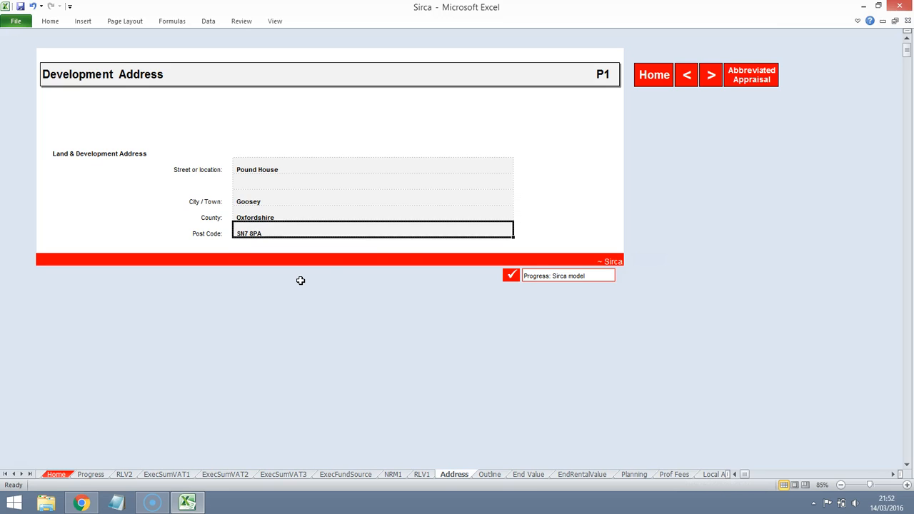
{"action": "left_click", "coordinate": [712, 74]}
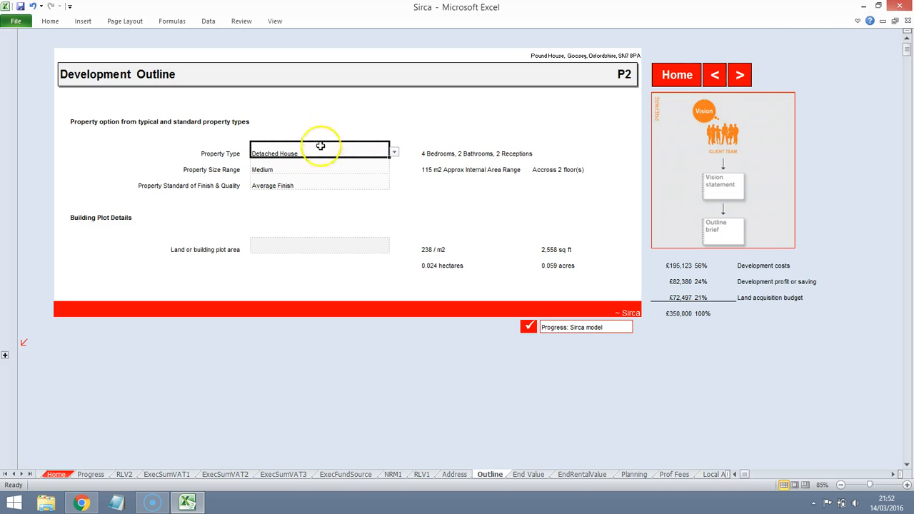
{"action": "left_click", "coordinate": [319, 169]}
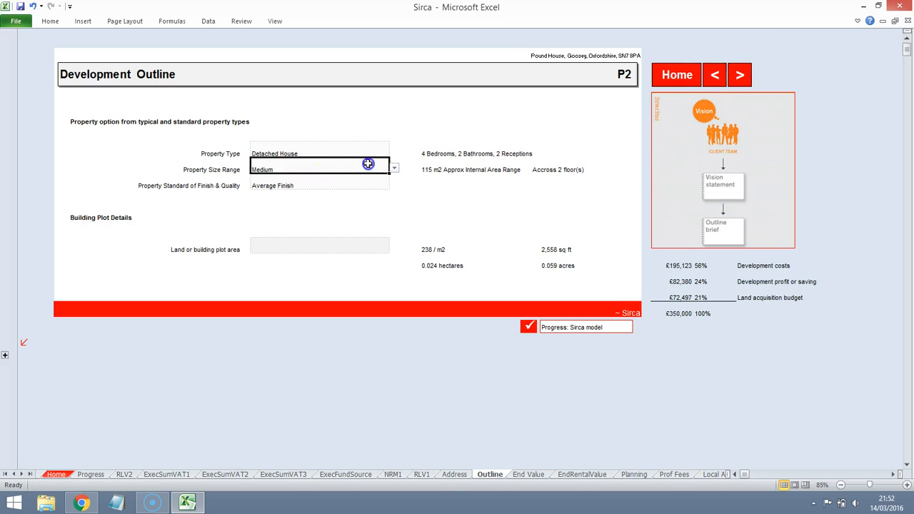
{"action": "left_click", "coordinate": [394, 170]}
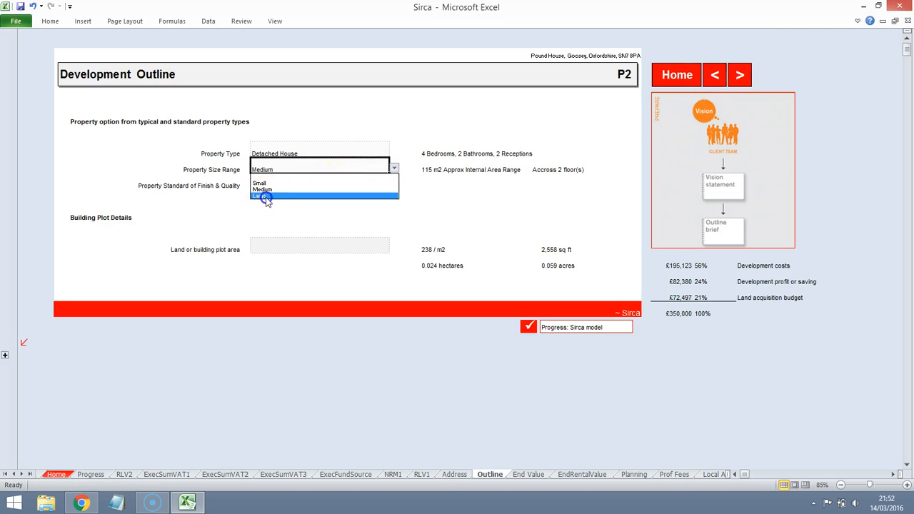
{"action": "left_click", "coordinate": [265, 197]}
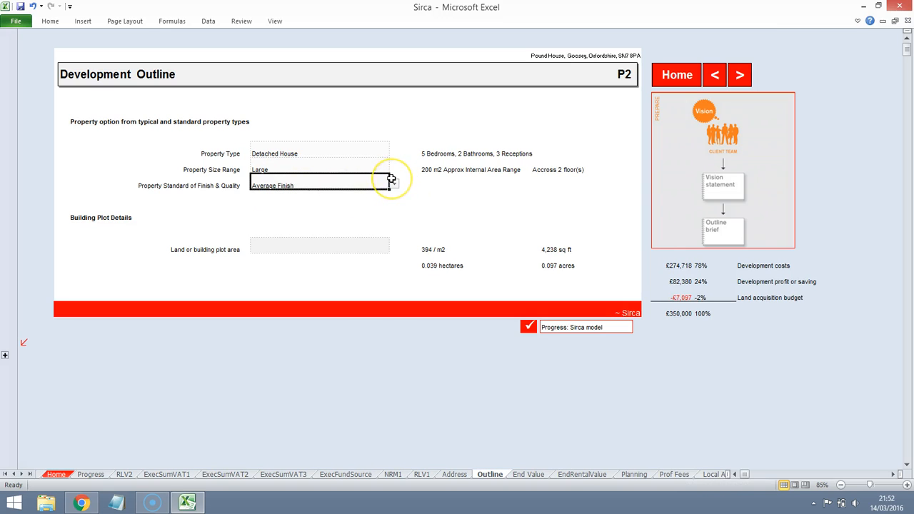
{"action": "mouse_move", "coordinate": [114, 504]}
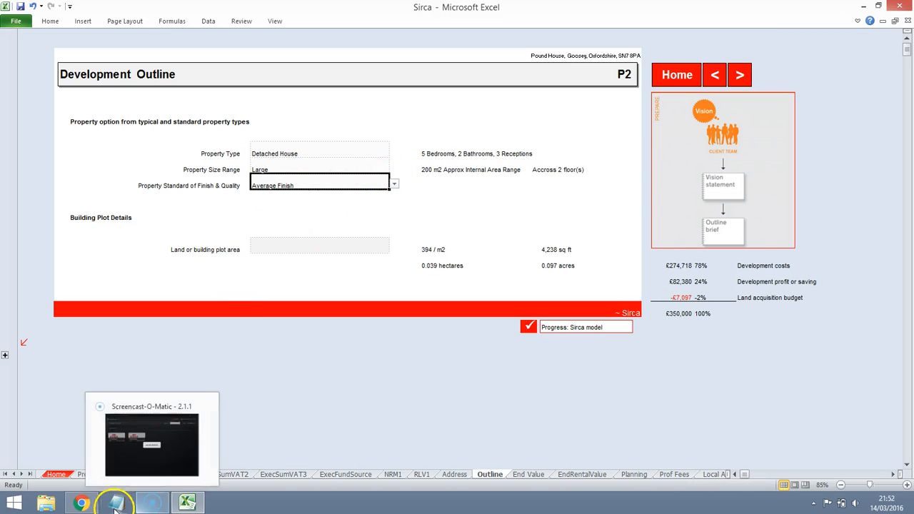
Step: Scroll through the Knight Frank Goosey plot listing (£450,000 guide) to view its floor plans
{"action": "left_click", "coordinate": [80, 503]}
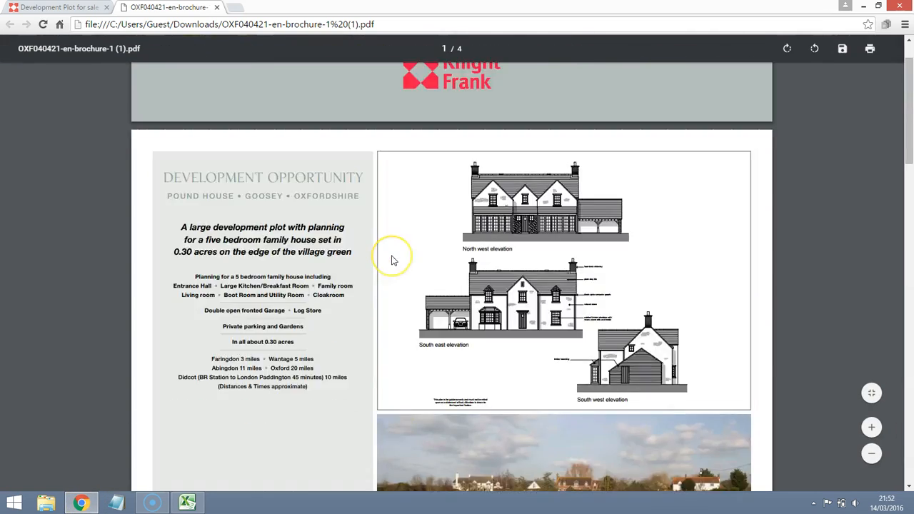
{"action": "left_click", "coordinate": [53, 7]}
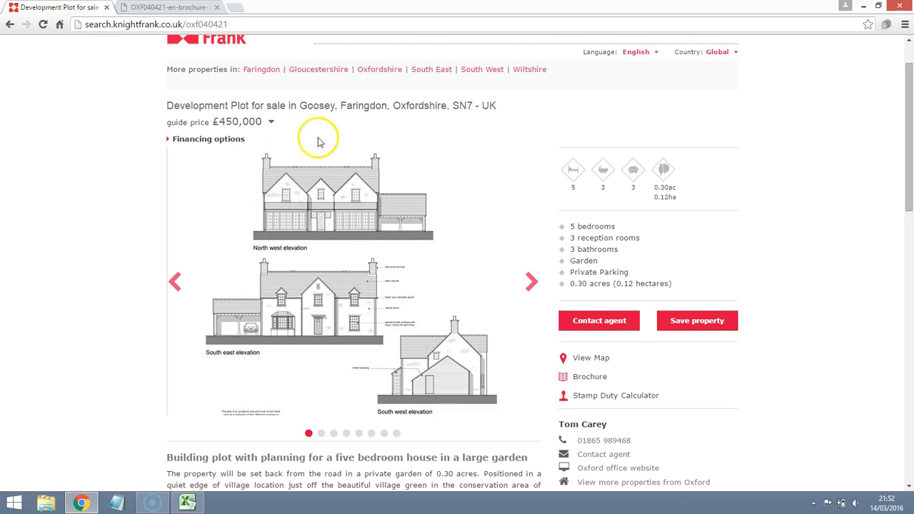
{"action": "mouse_move", "coordinate": [444, 198]}
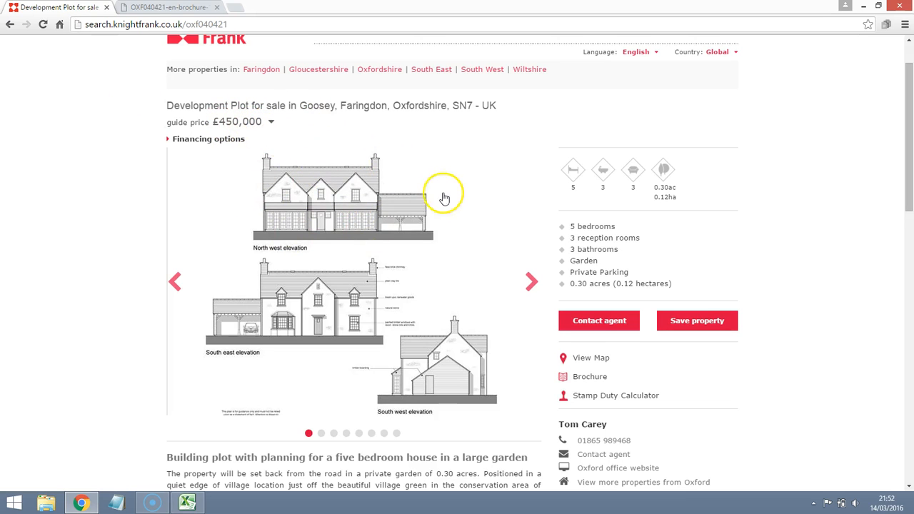
{"action": "scroll", "scroll_direction": "down", "scroll_amount": 3}
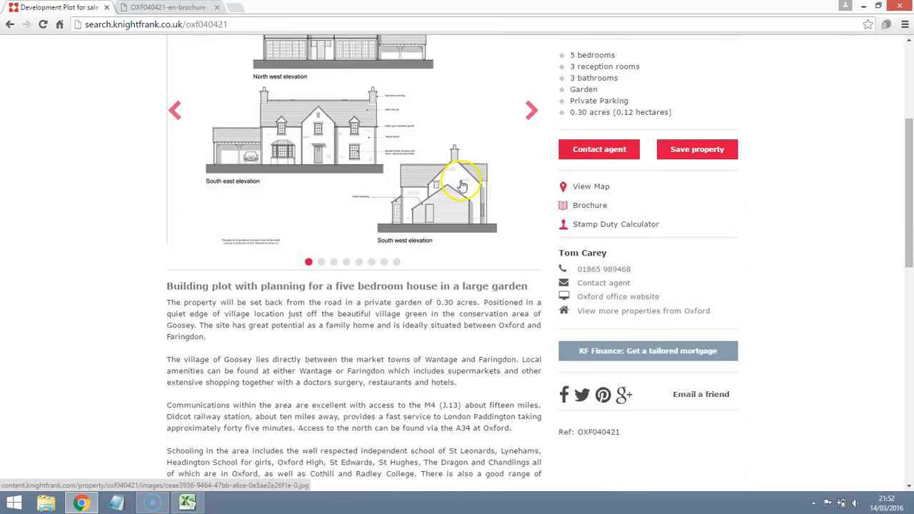
{"action": "scroll", "scroll_direction": "down", "scroll_amount": 3}
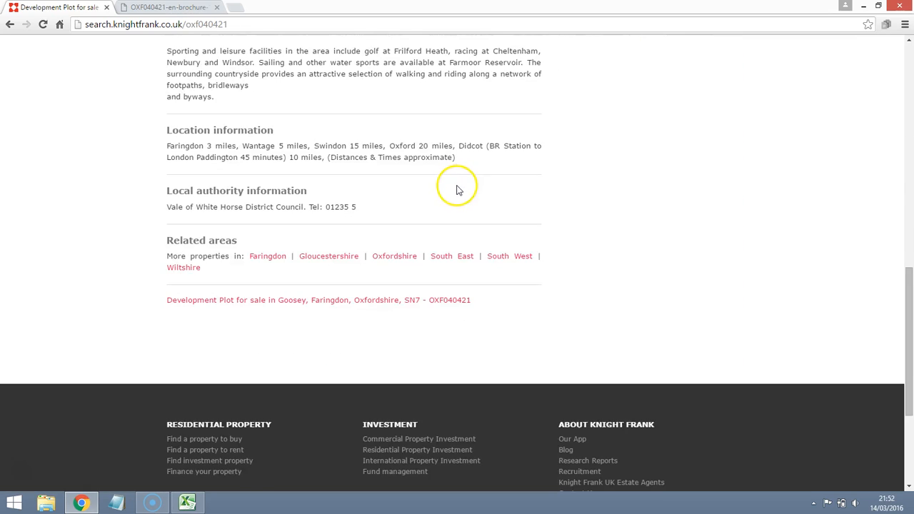
{"action": "scroll", "scroll_direction": "up", "scroll_amount": 3}
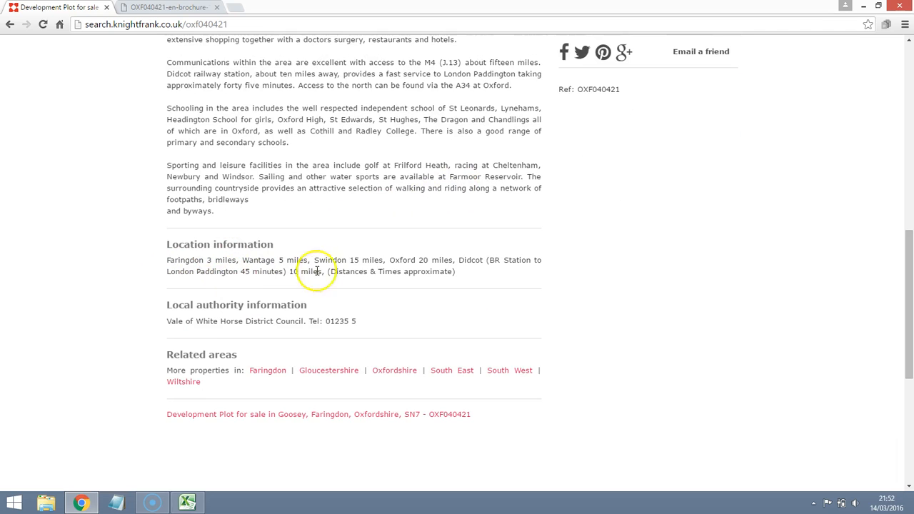
{"action": "mouse_move", "coordinate": [492, 278]}
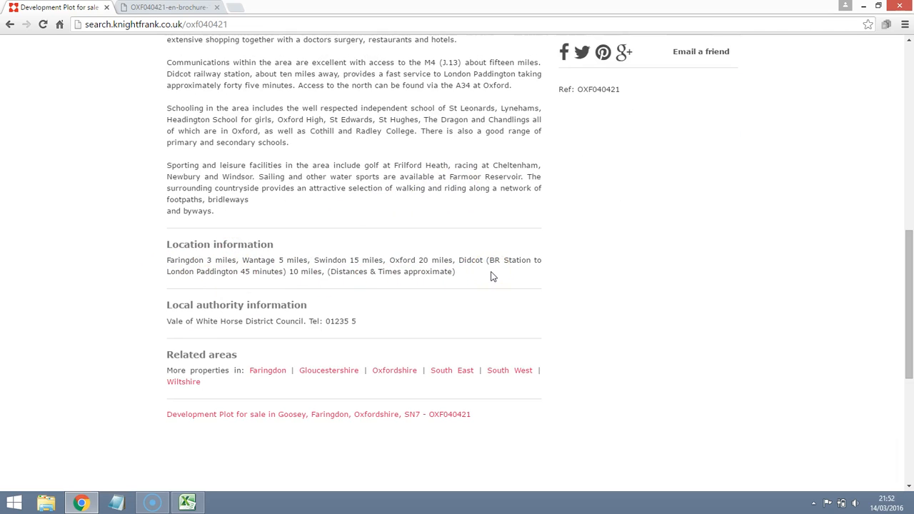
{"action": "scroll", "scroll_direction": "up", "scroll_amount": 3}
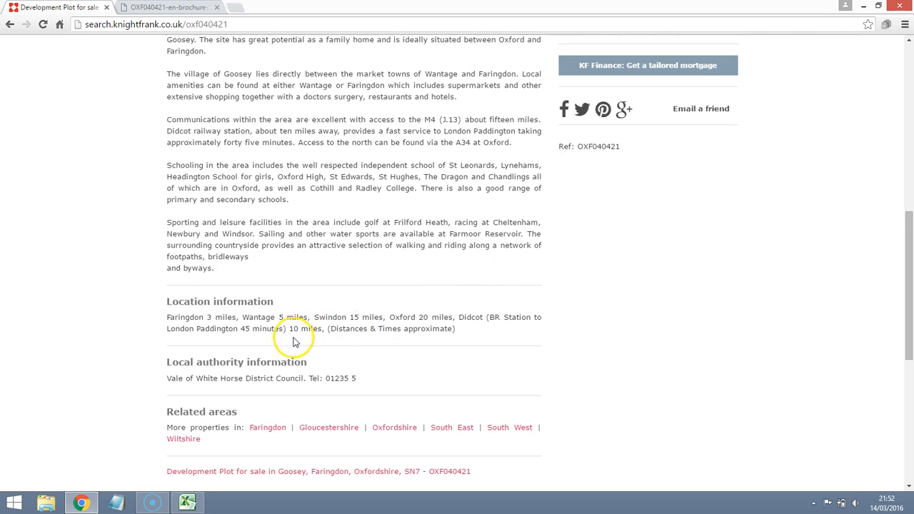
{"action": "scroll", "scroll_direction": "up", "scroll_amount": 3}
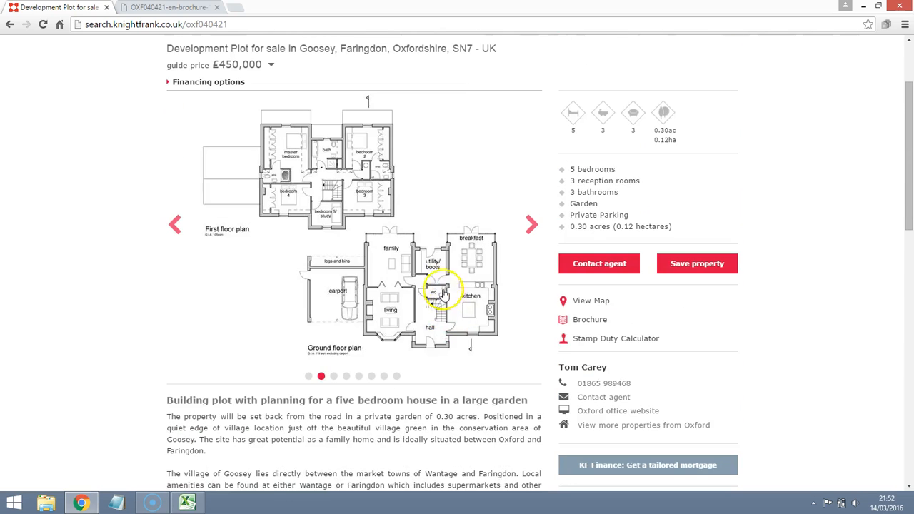
{"action": "scroll", "scroll_direction": "up", "scroll_amount": 3}
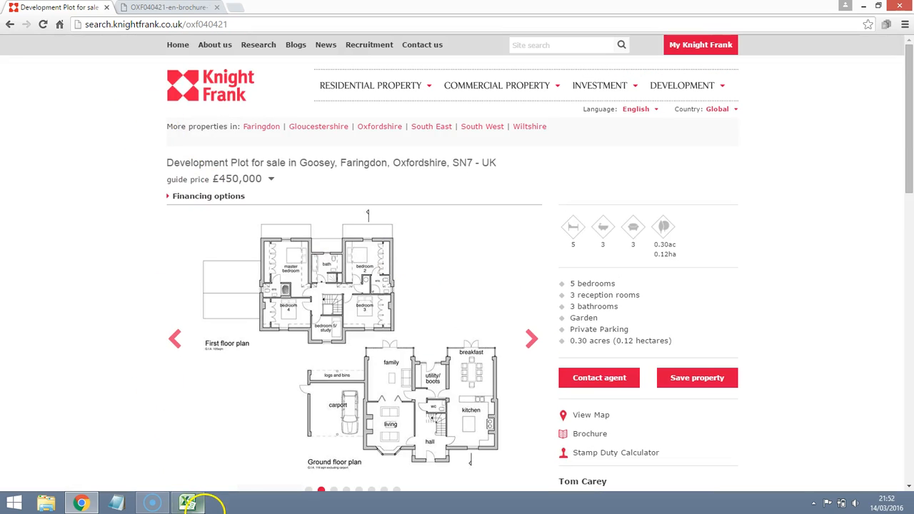
{"action": "mouse_move", "coordinate": [251, 427]}
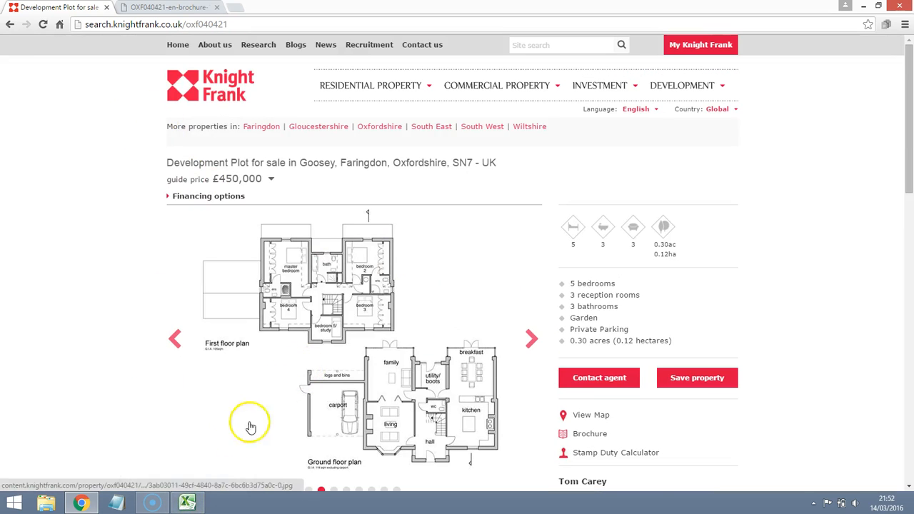
{"action": "mouse_move", "coordinate": [188, 502]}
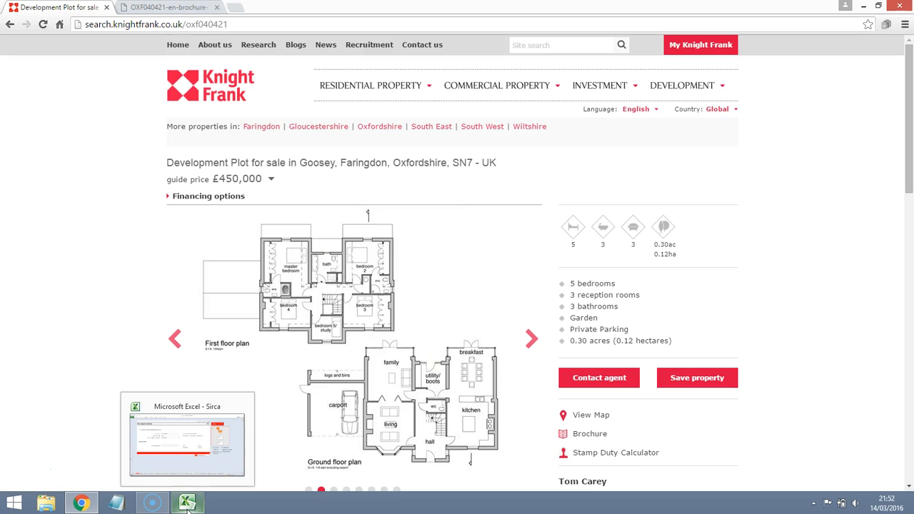
Step: Choose Best Finish in the Outline sheet's Finish & Quality dropdown, raising costs to £312,781
{"action": "left_click", "coordinate": [188, 503]}
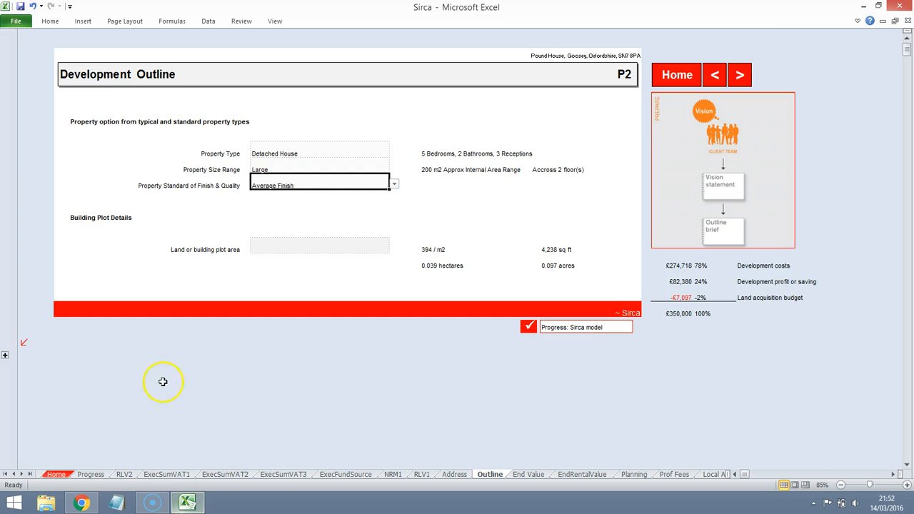
{"action": "left_click", "coordinate": [393, 184]}
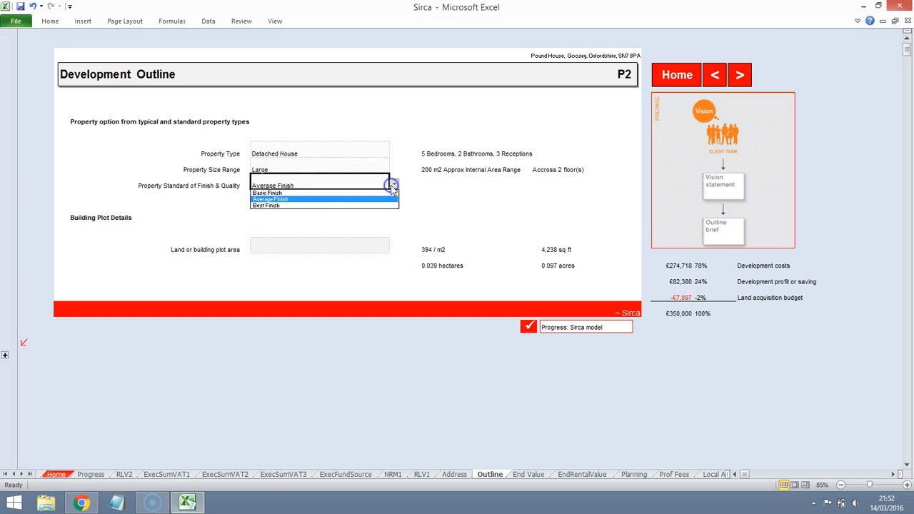
{"action": "left_click", "coordinate": [272, 199]}
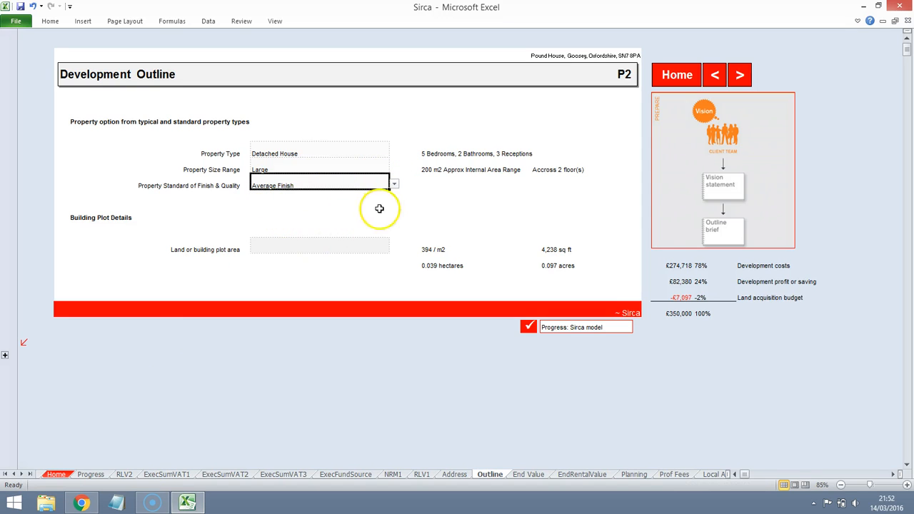
{"action": "left_click", "coordinate": [393, 185]}
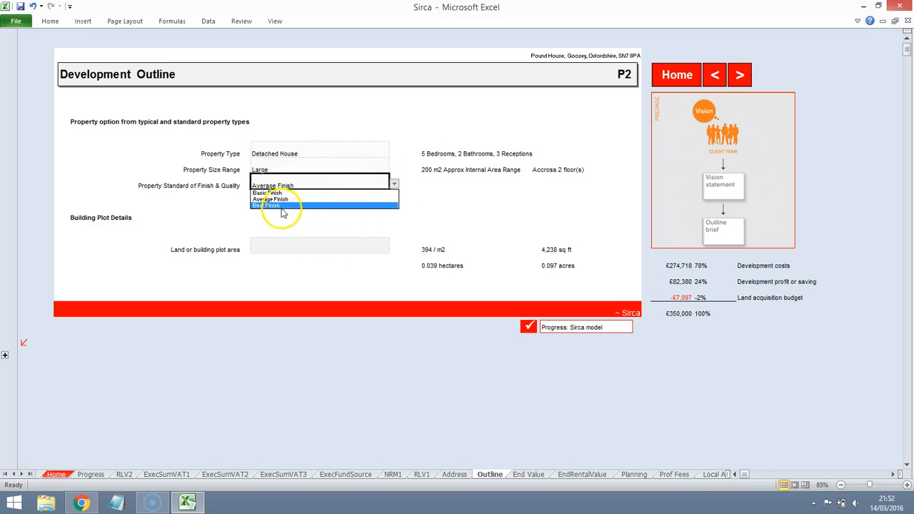
{"action": "left_click", "coordinate": [279, 206]}
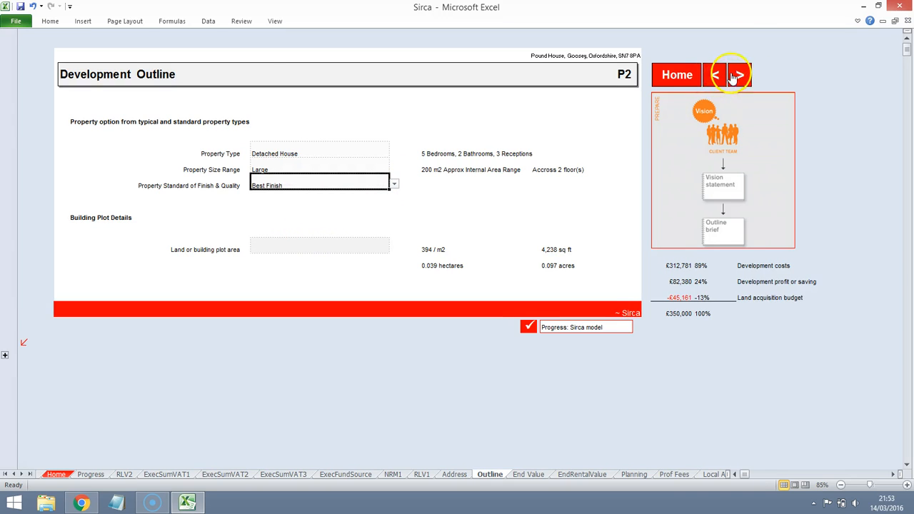
Step: On the End Value sheet, try several figures, then enter 1000000 as the completion market value
{"action": "left_click", "coordinate": [739, 74]}
{"action": "type", "text": "3000"}
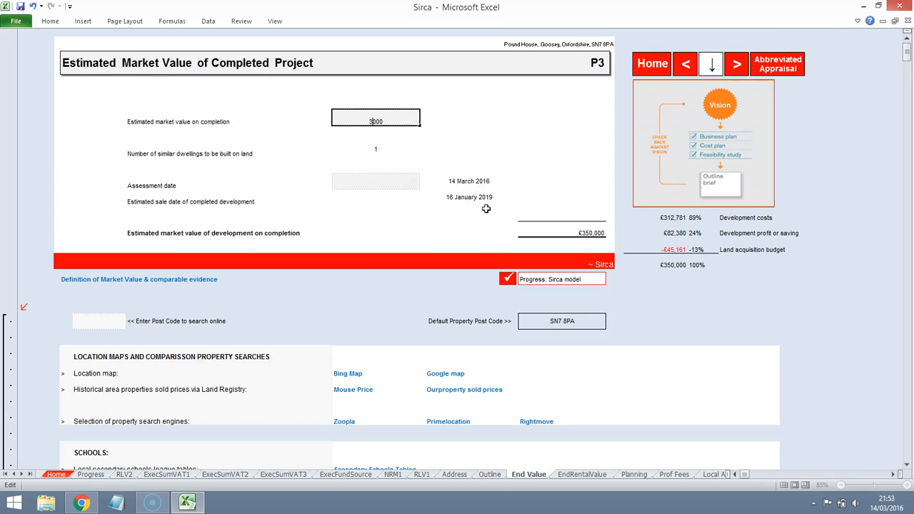
{"action": "type", "text": "85000"}
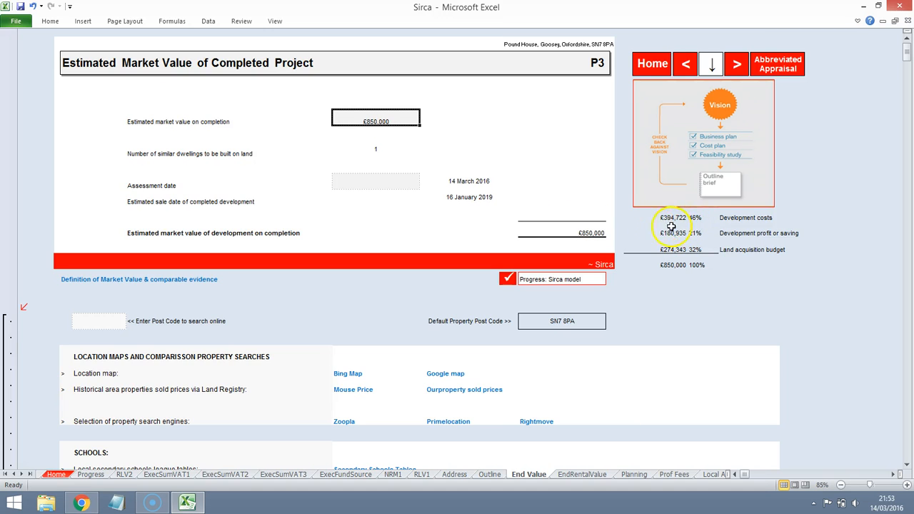
{"action": "mouse_move", "coordinate": [685, 241]}
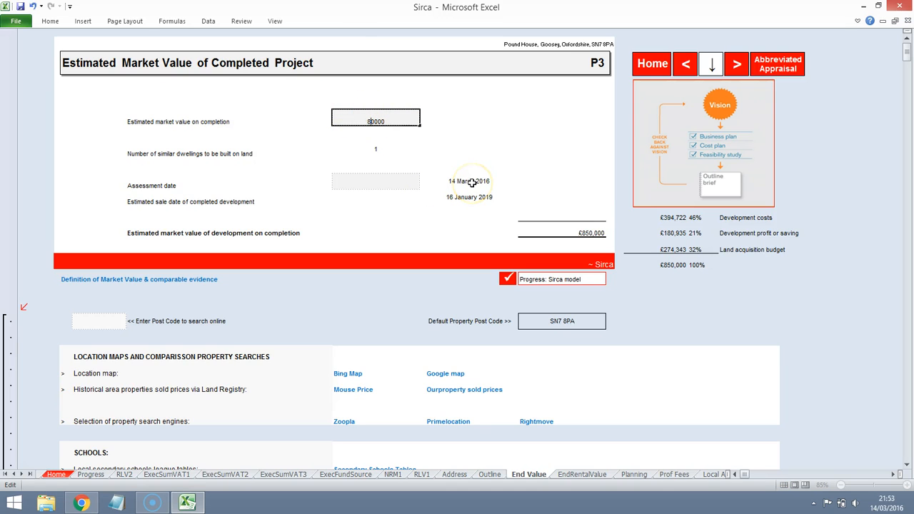
{"action": "type", "text": "90000"}
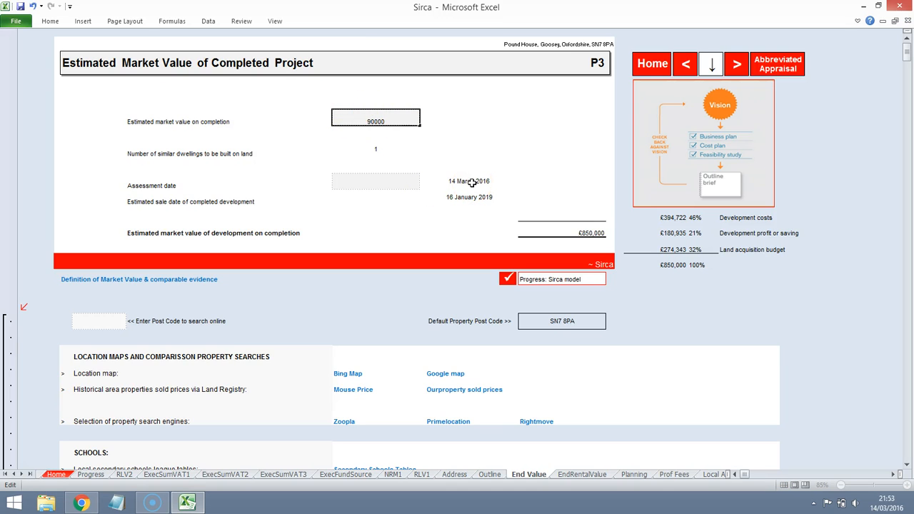
{"action": "type", "text": "950000"}
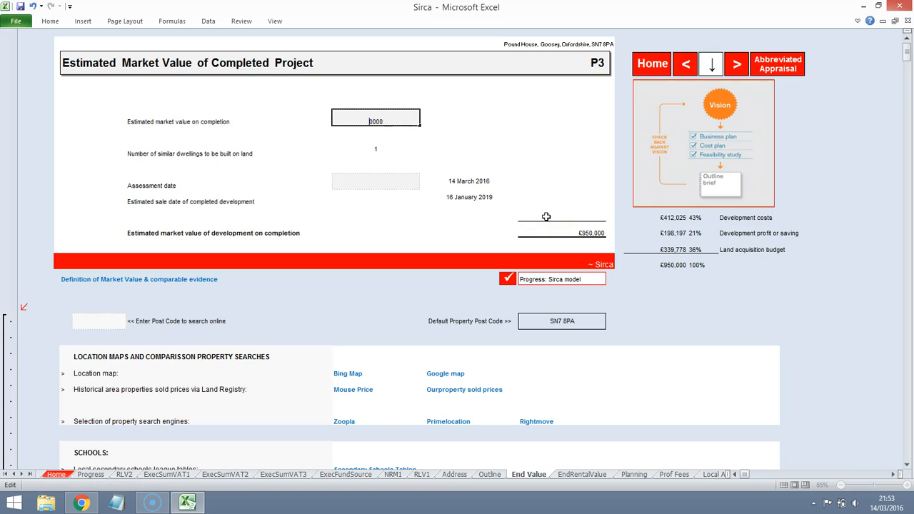
{"action": "type", "text": "110000"}
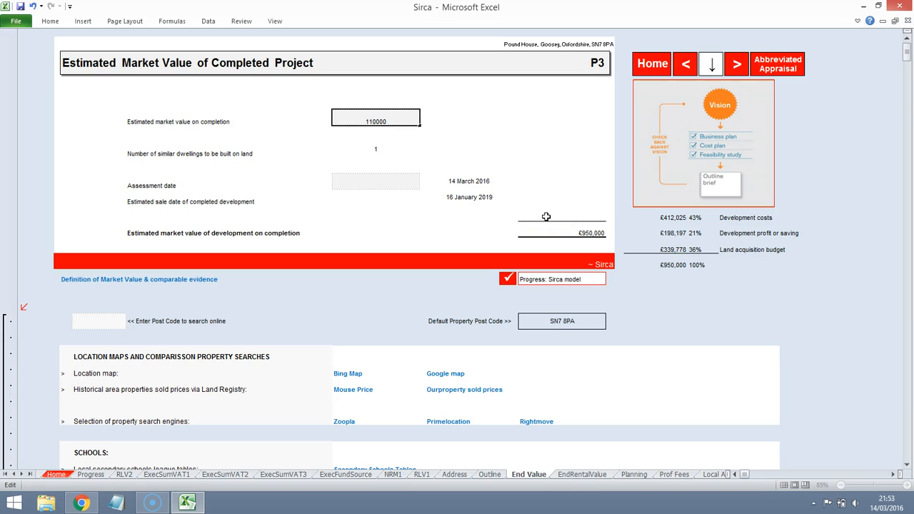
{"action": "type", "text": "100000"}
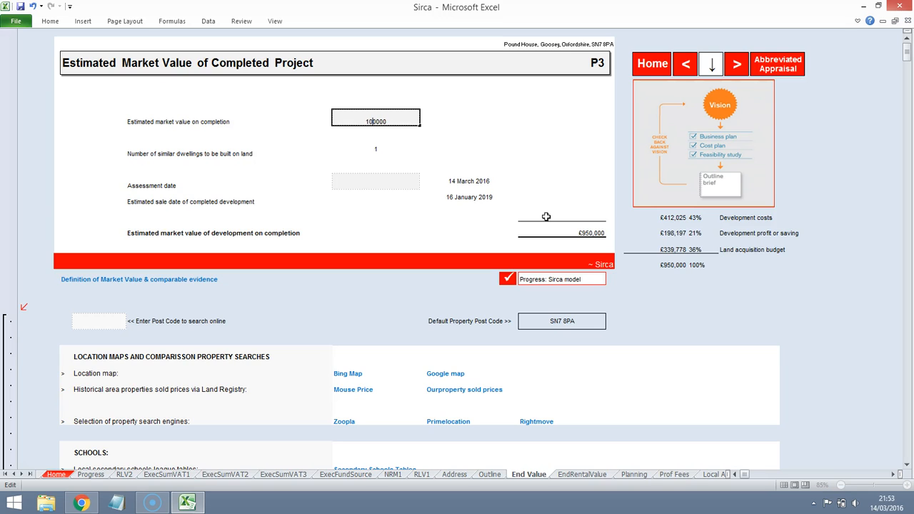
{"action": "key", "text": "Return"}
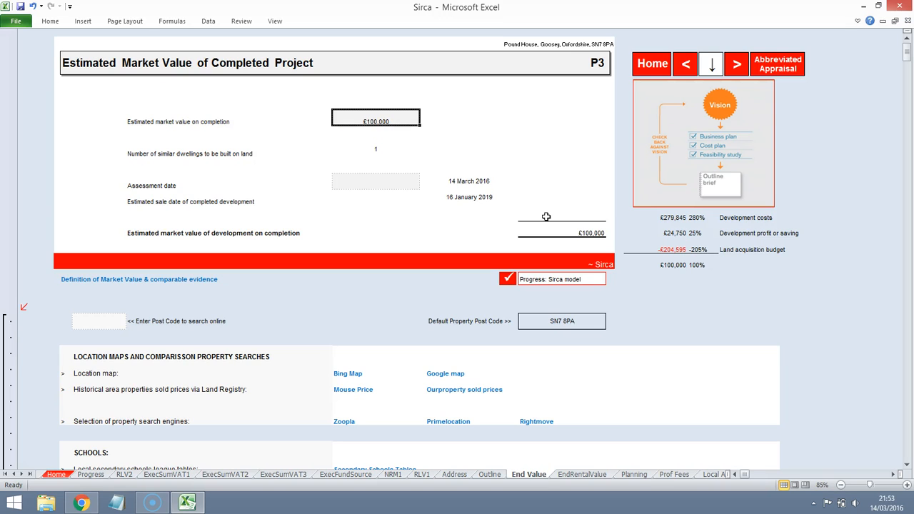
{"action": "type", "text": "1000000"}
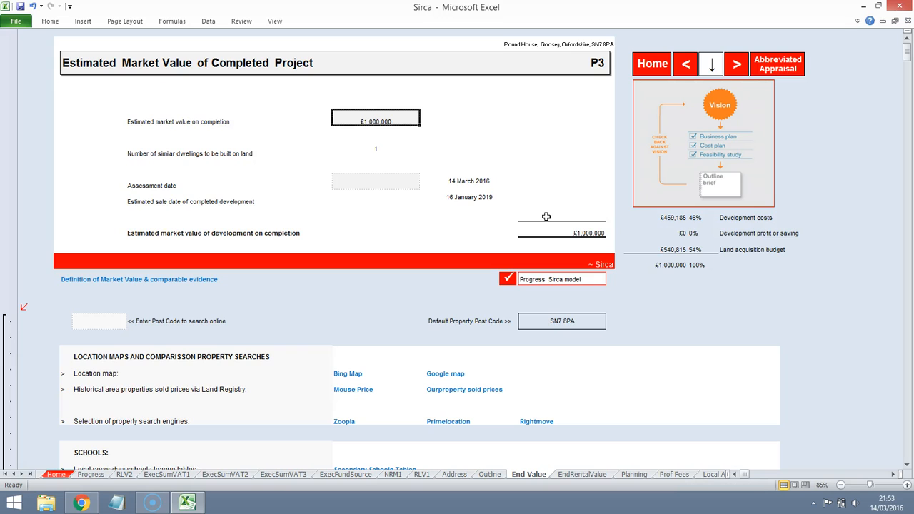
{"action": "mouse_move", "coordinate": [736, 236]}
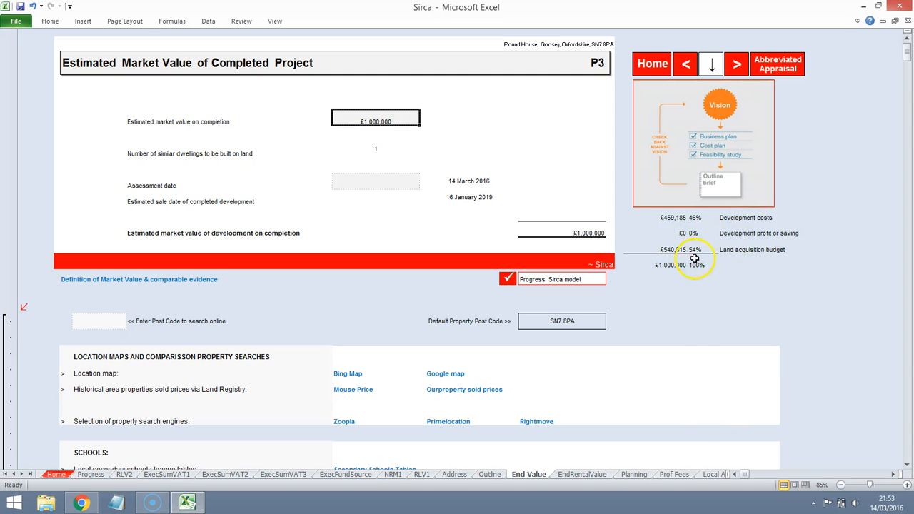
{"action": "mouse_move", "coordinate": [731, 239]}
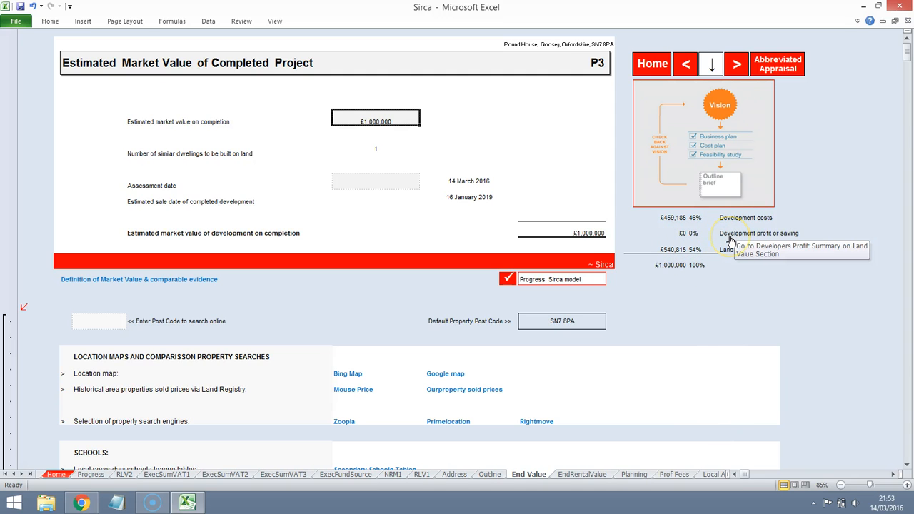
{"action": "left_click", "coordinate": [745, 233]}
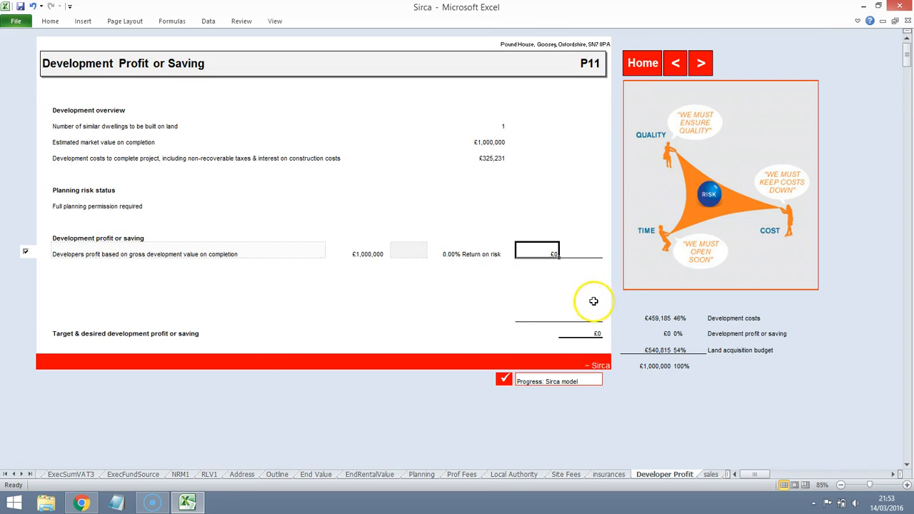
{"action": "mouse_move", "coordinate": [640, 299]}
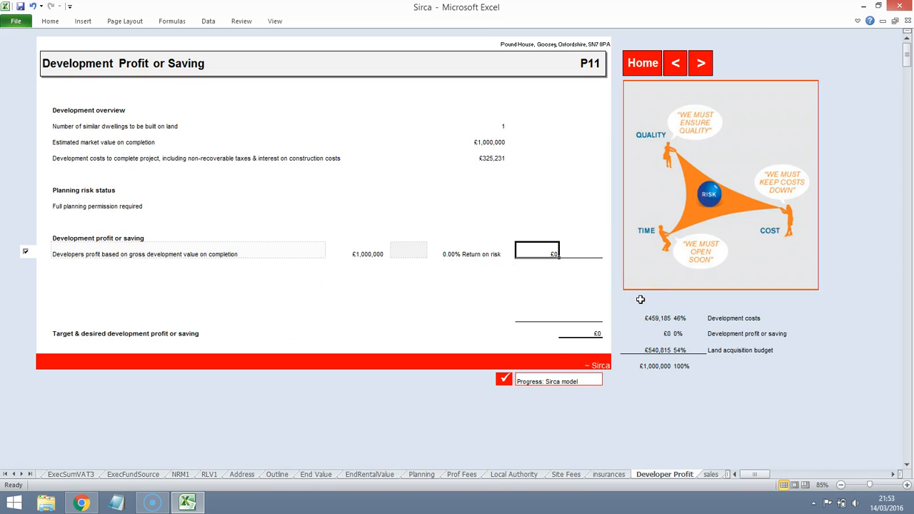
{"action": "left_click", "coordinate": [408, 254]}
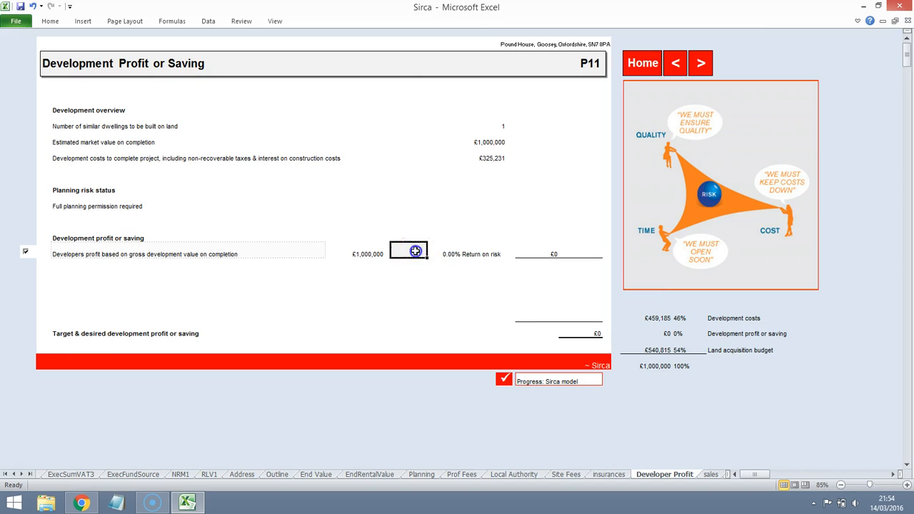
{"action": "mouse_move", "coordinate": [505, 318]}
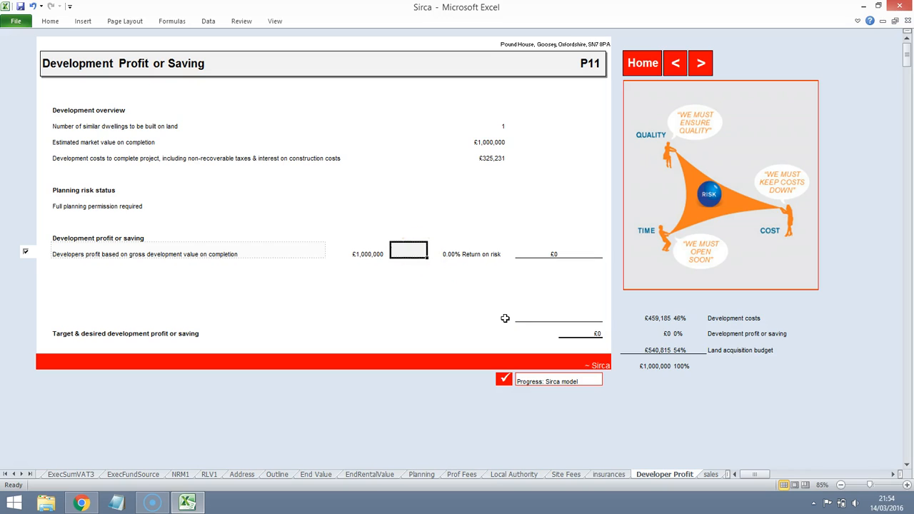
{"action": "type", "text": "15%"}
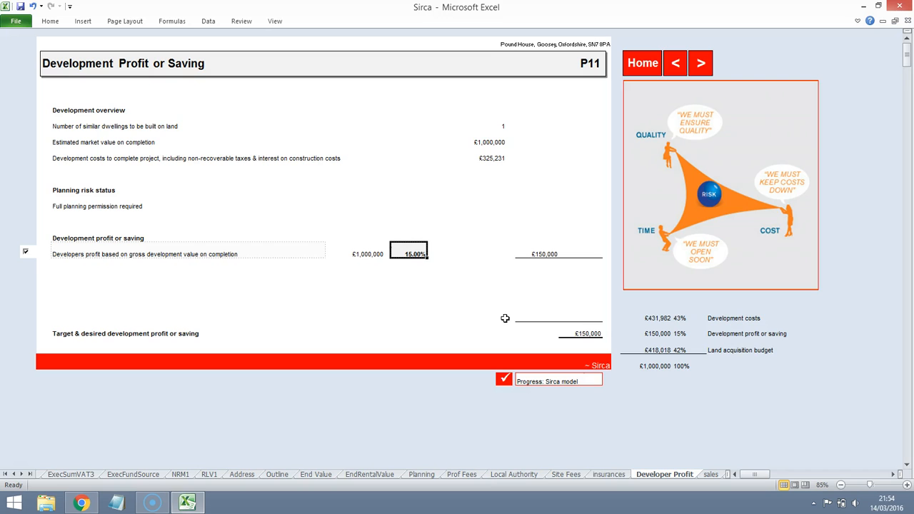
{"action": "mouse_move", "coordinate": [492, 296]}
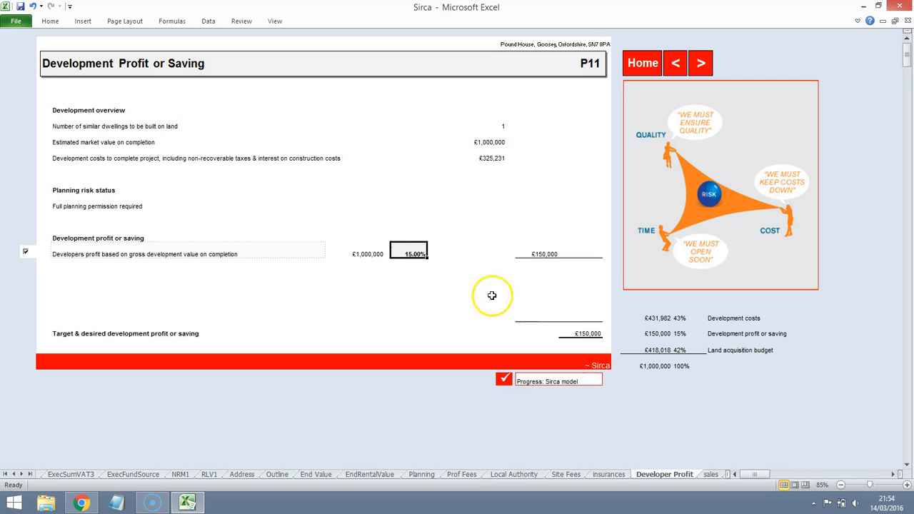
{"action": "mouse_move", "coordinate": [661, 353]}
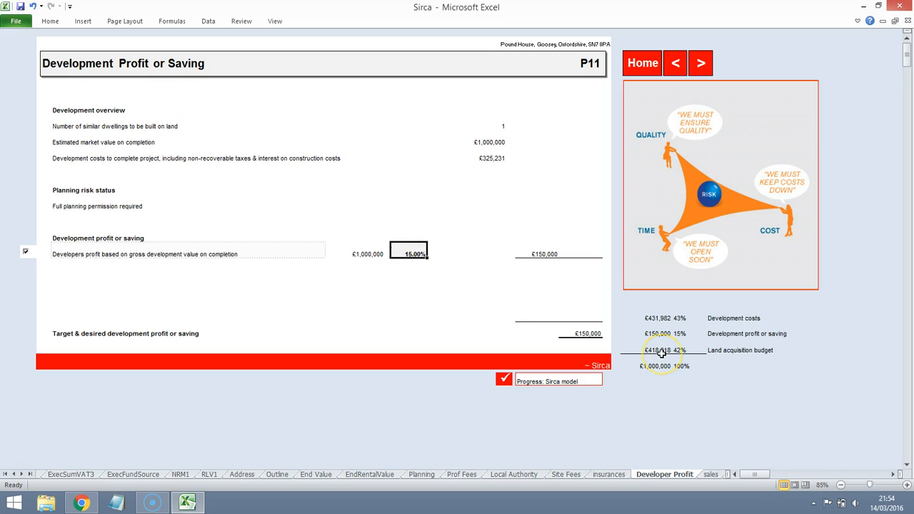
{"action": "mouse_move", "coordinate": [726, 351]}
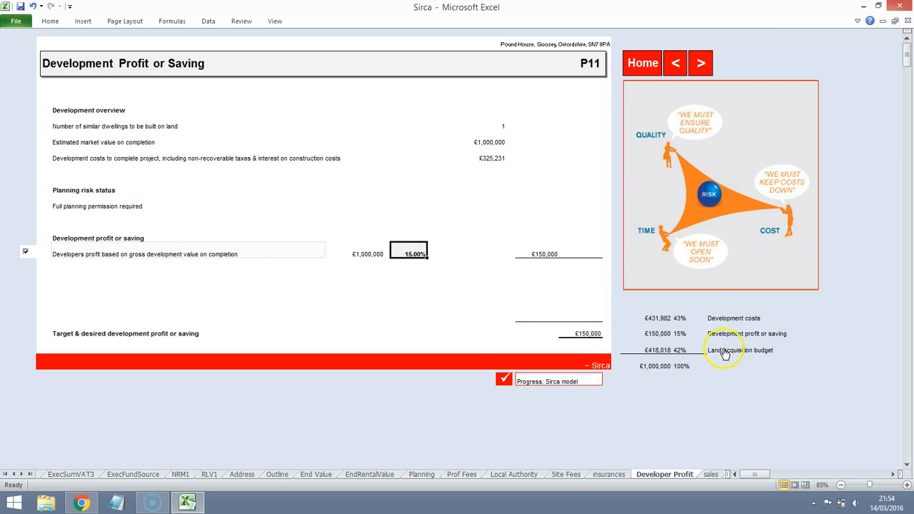
{"action": "mouse_move", "coordinate": [666, 338]}
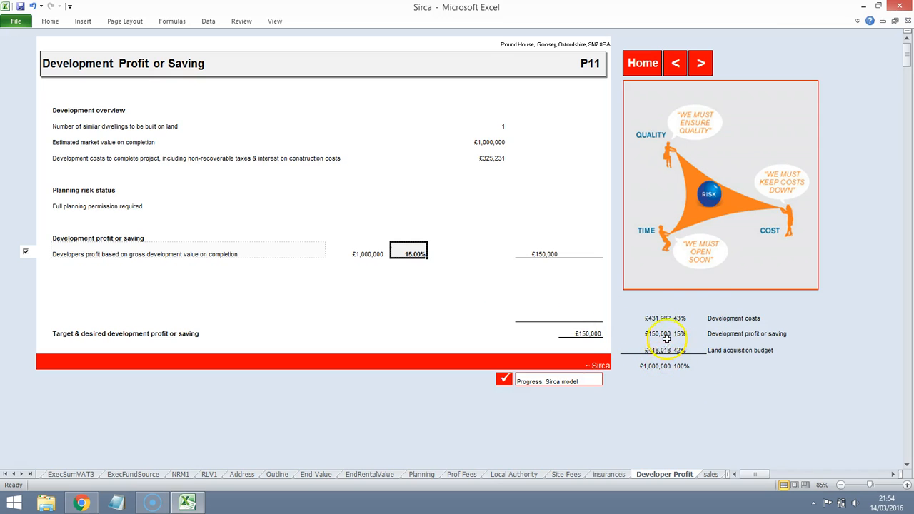
{"action": "mouse_move", "coordinate": [682, 348]}
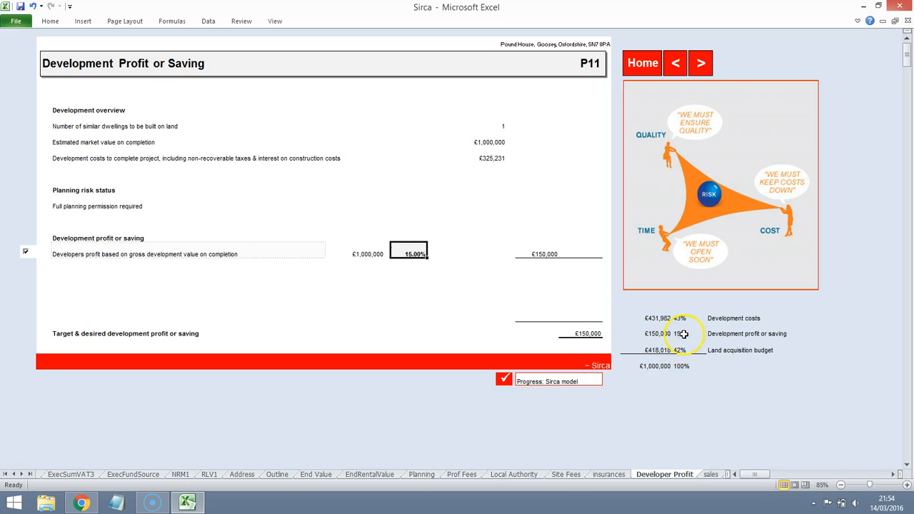
{"action": "mouse_move", "coordinate": [643, 315]}
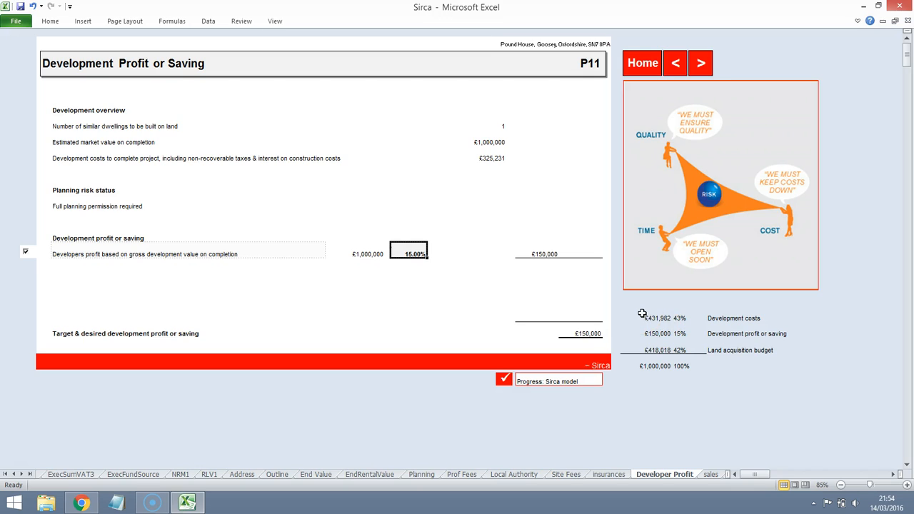
{"action": "mouse_move", "coordinate": [638, 272]}
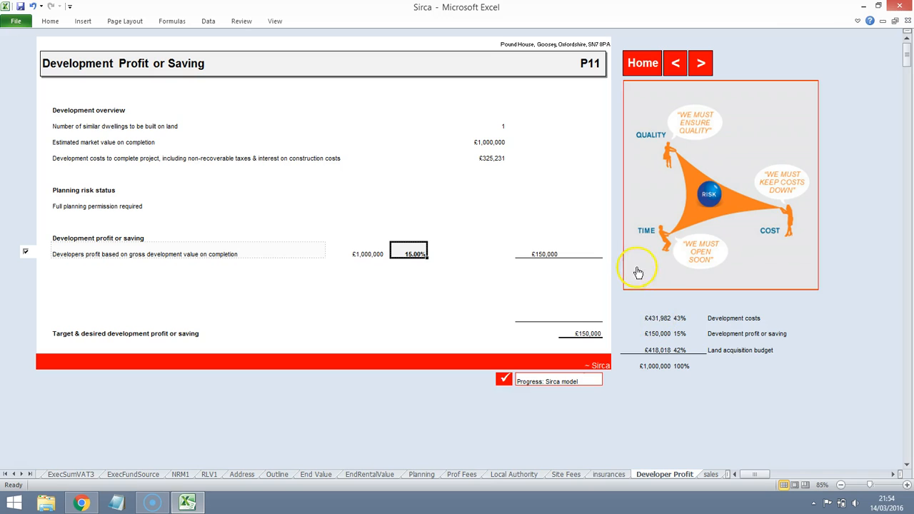
{"action": "mouse_move", "coordinate": [150, 250]}
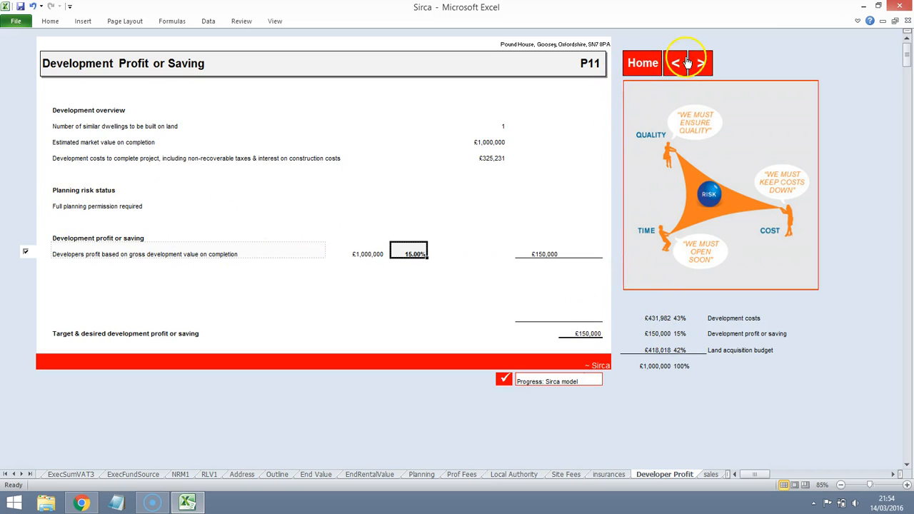
{"action": "mouse_move", "coordinate": [675, 63]}
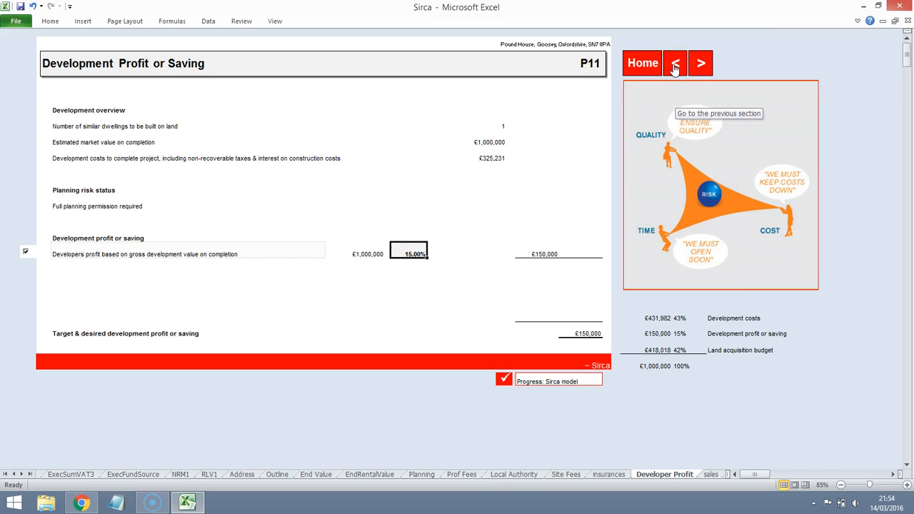
{"action": "mouse_move", "coordinate": [715, 320]}
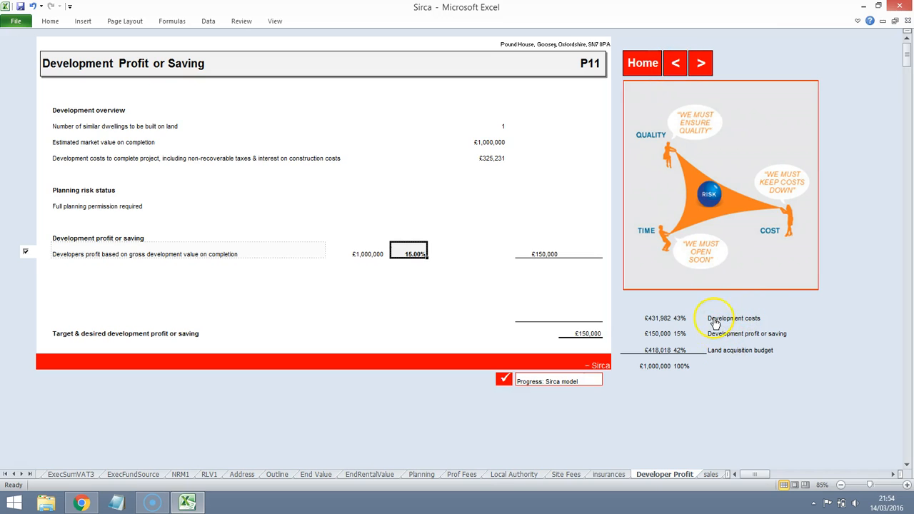
{"action": "mouse_move", "coordinate": [734, 318]}
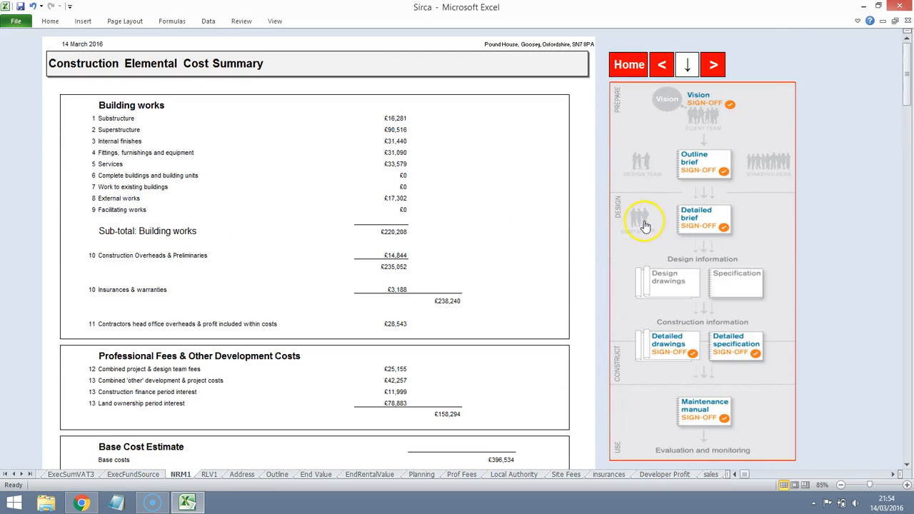
Step: From Home, go via 2 Development Outline to the End Value page showing £1,000,000
{"action": "left_click", "coordinate": [628, 64]}
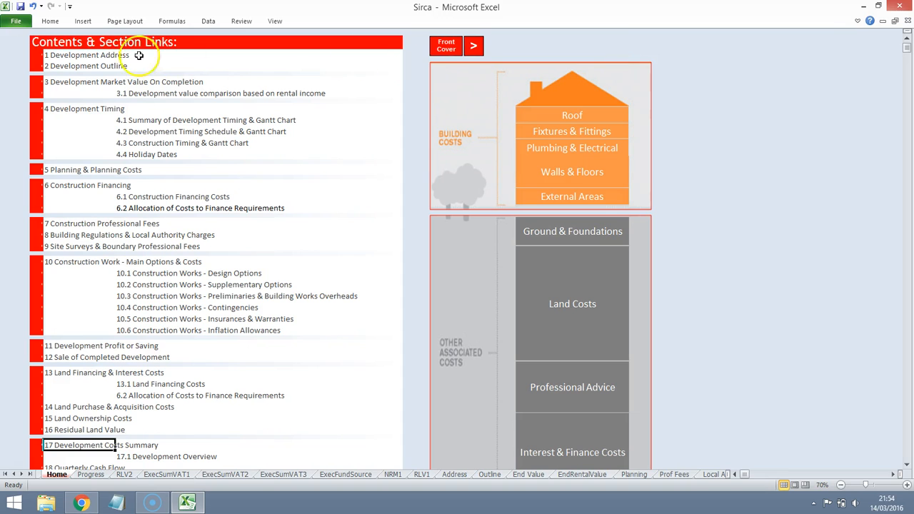
{"action": "left_click", "coordinate": [84, 66]}
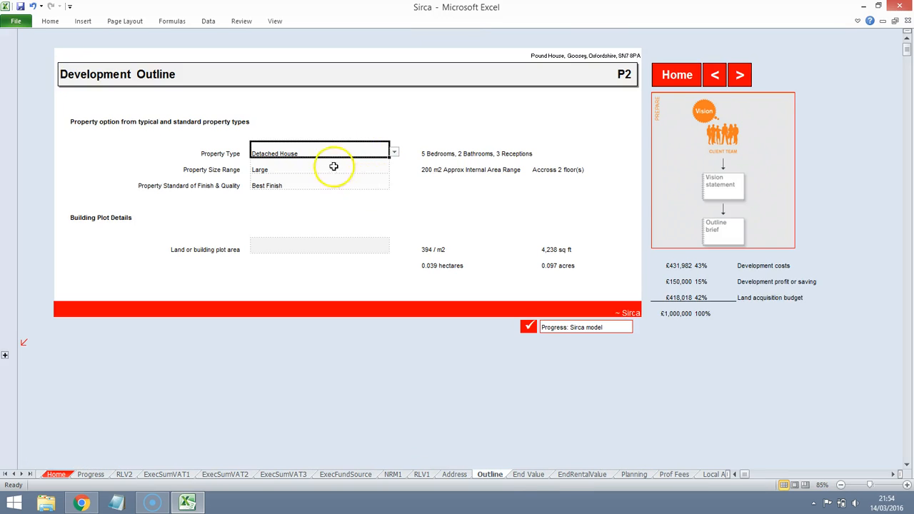
{"action": "left_click", "coordinate": [740, 75]}
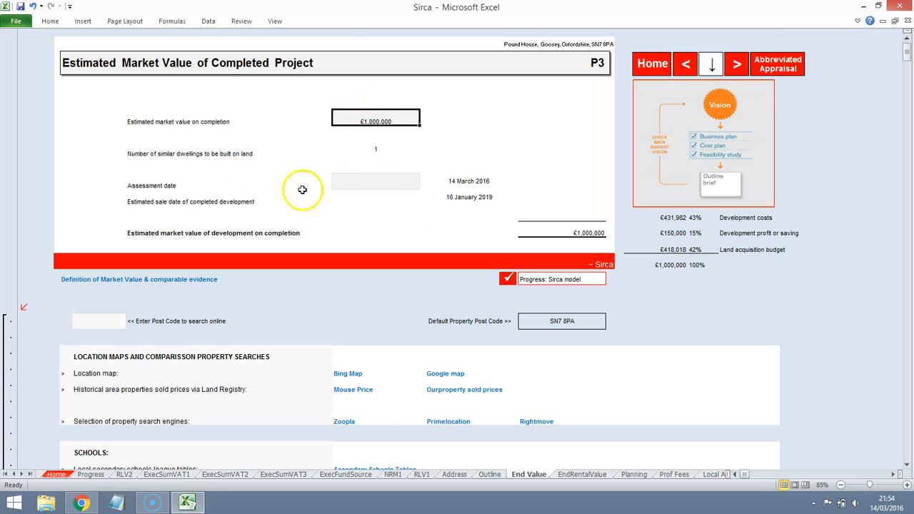
{"action": "mouse_move", "coordinate": [513, 186]}
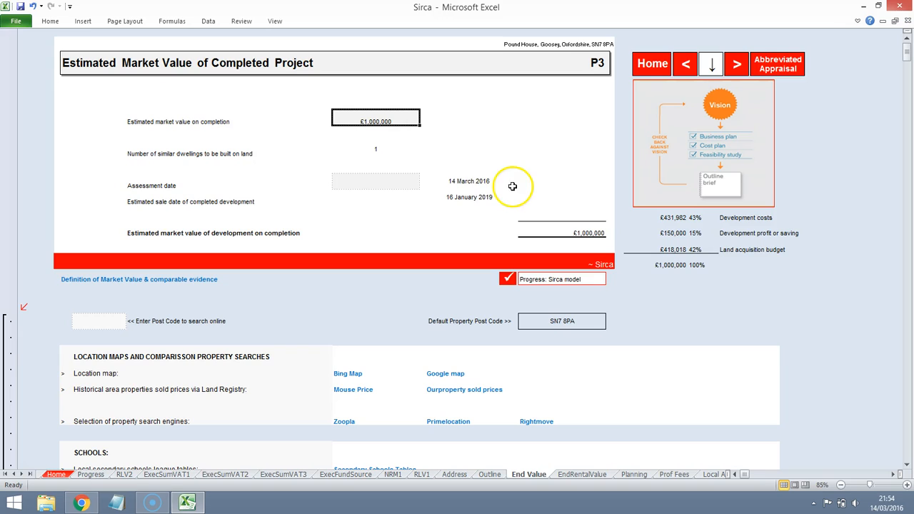
{"action": "mouse_move", "coordinate": [484, 210]}
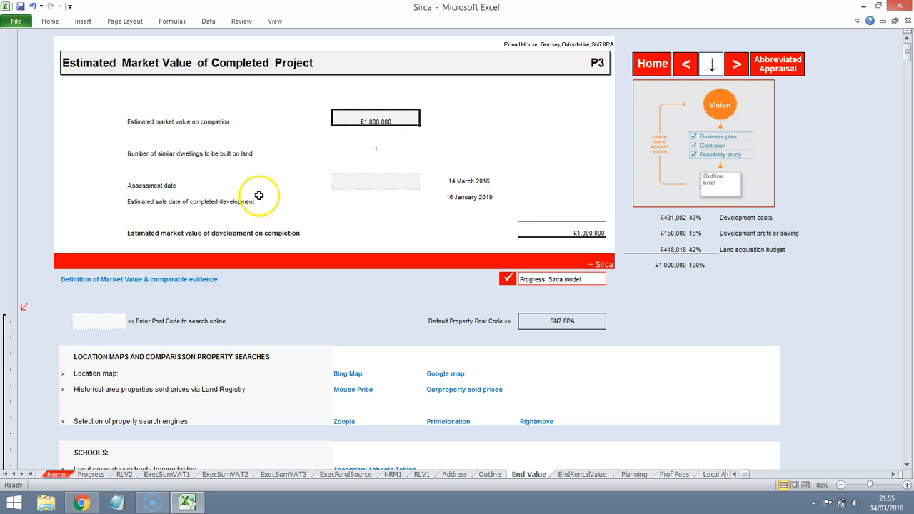
{"action": "mouse_move", "coordinate": [505, 211]}
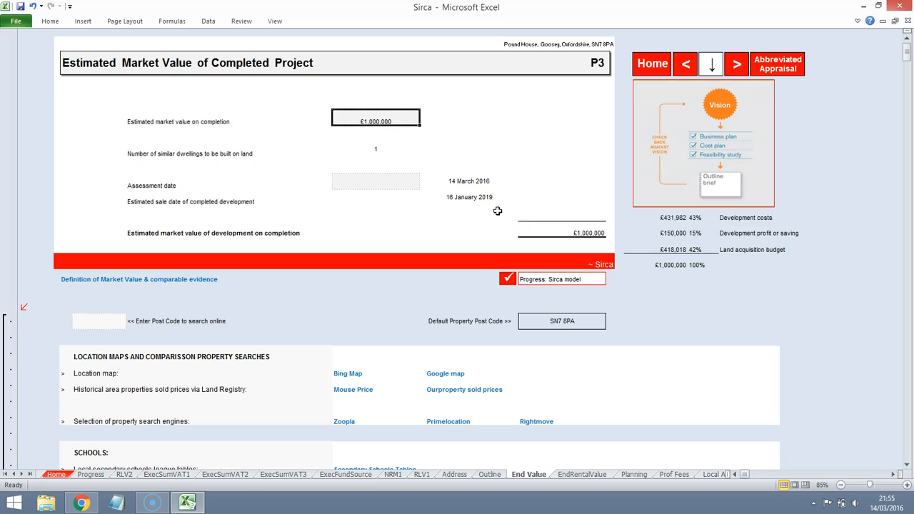
{"action": "mouse_move", "coordinate": [475, 215]}
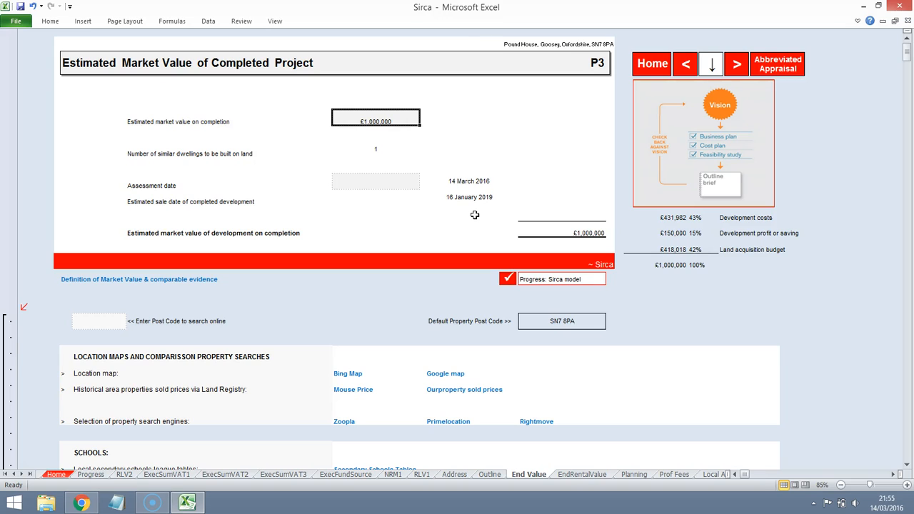
Step: Scroll through the Development Timing stages on P4, then advance to the Planning Costs sheet
{"action": "left_click", "coordinate": [737, 64]}
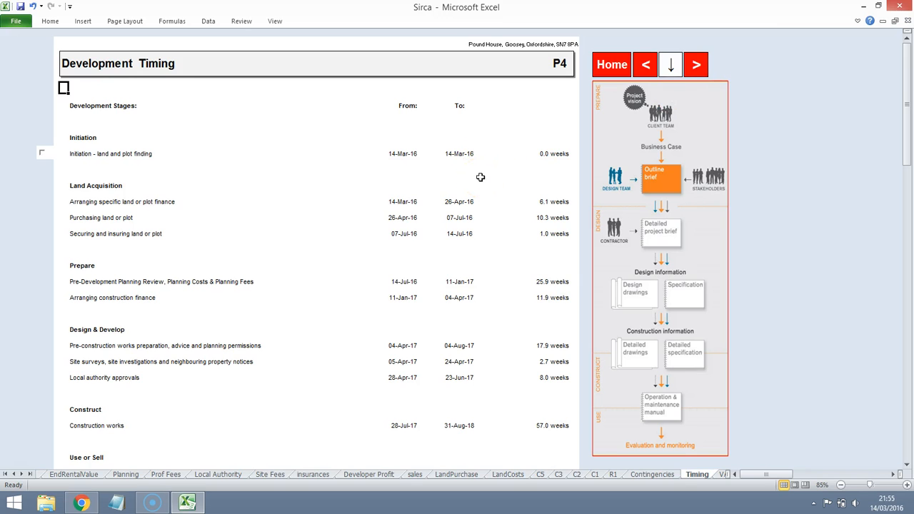
{"action": "scroll", "scroll_direction": "down", "scroll_amount": 3}
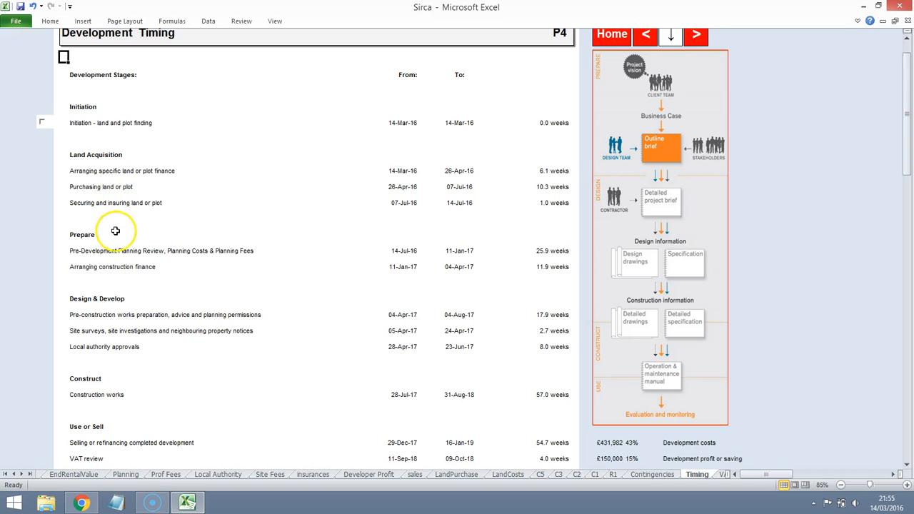
{"action": "mouse_move", "coordinate": [199, 245]}
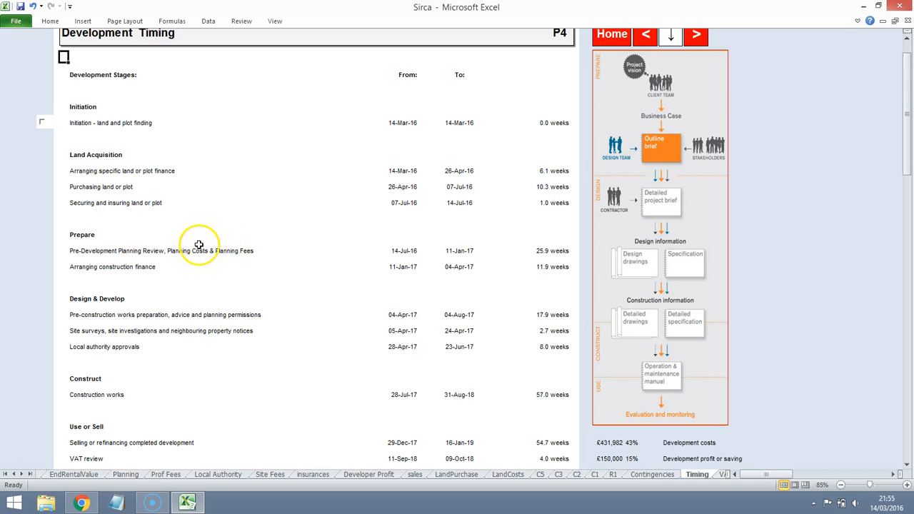
{"action": "mouse_move", "coordinate": [189, 395]}
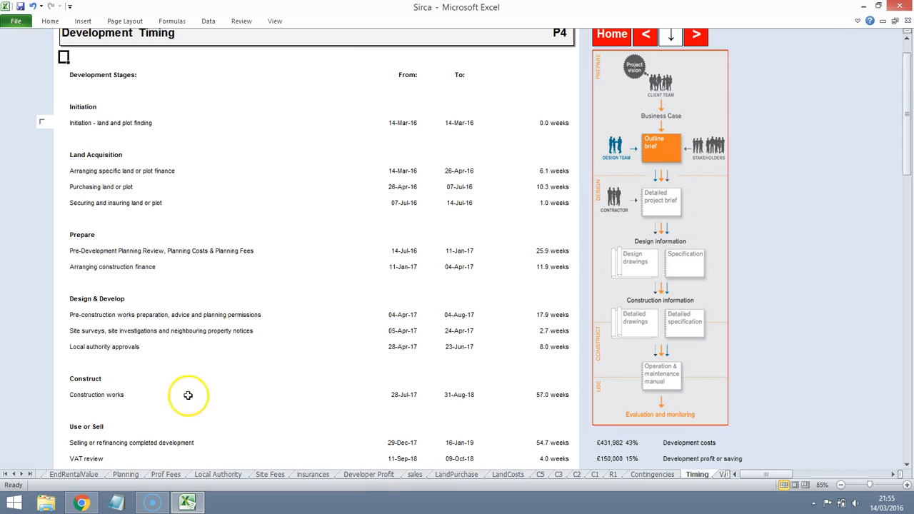
{"action": "mouse_move", "coordinate": [551, 441]}
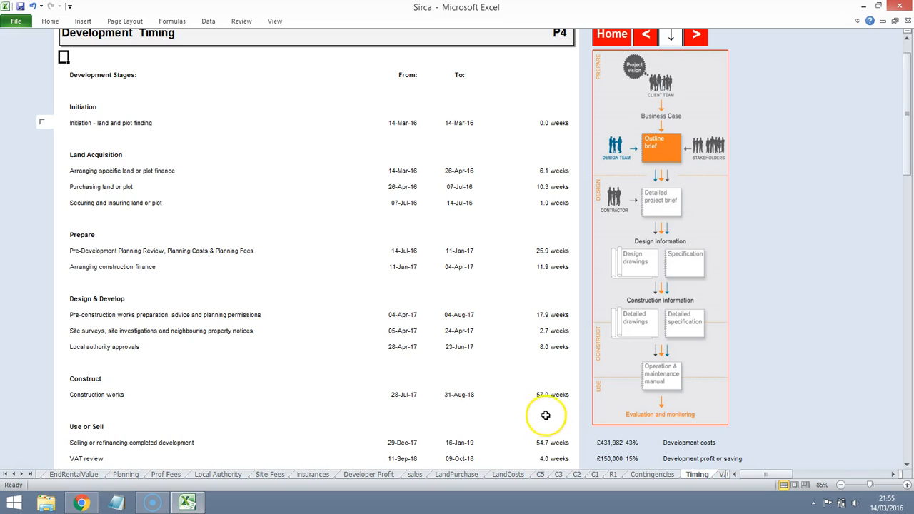
{"action": "mouse_move", "coordinate": [562, 310]}
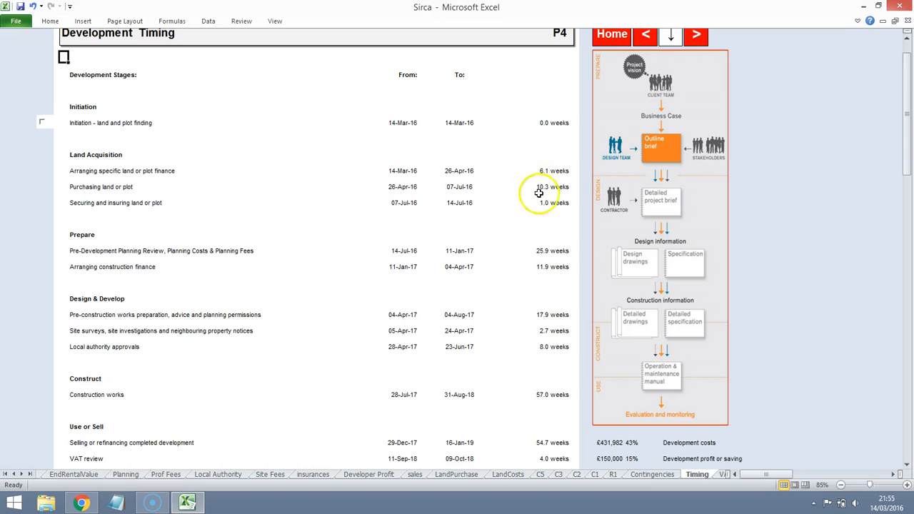
{"action": "mouse_move", "coordinate": [548, 423]}
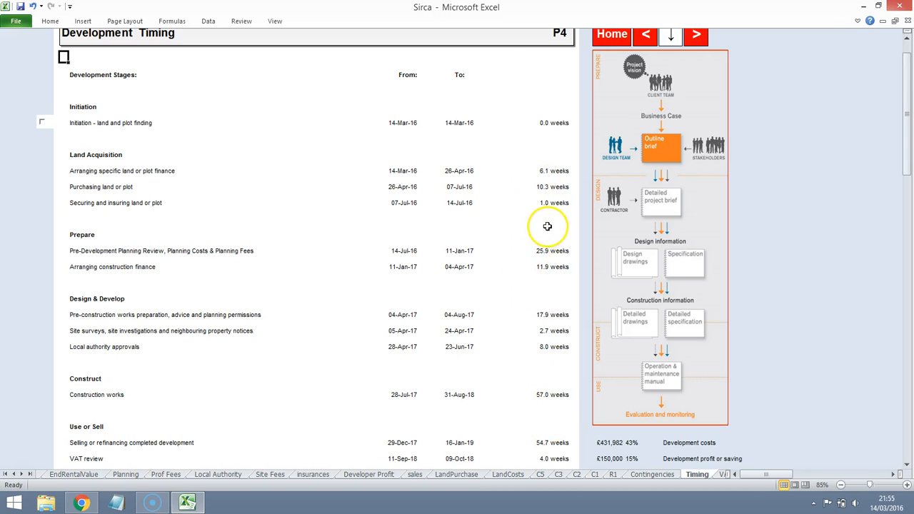
{"action": "scroll", "scroll_direction": "up", "scroll_amount": 3}
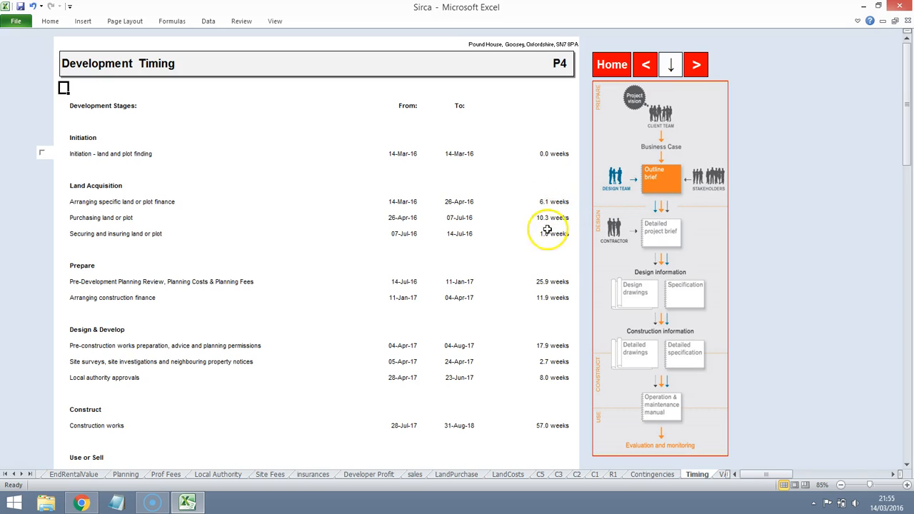
{"action": "scroll", "scroll_direction": "down", "scroll_amount": 3}
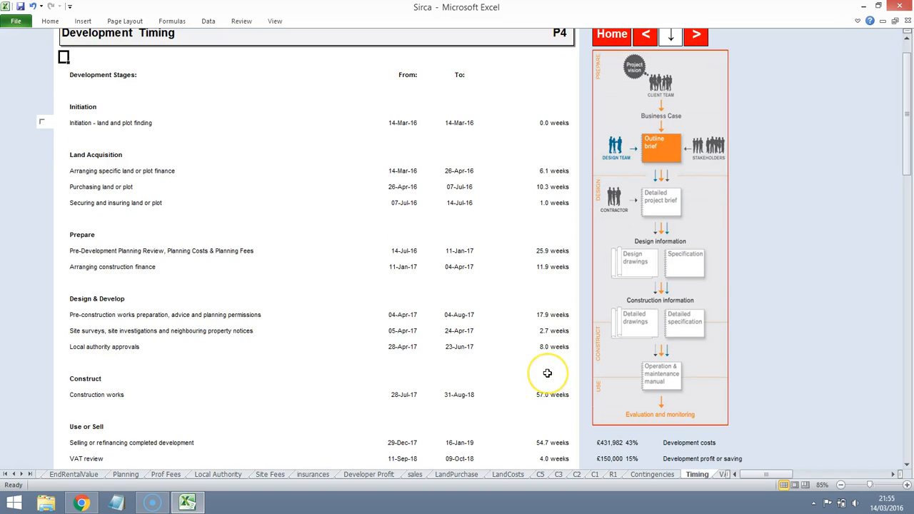
{"action": "scroll", "scroll_direction": "up", "scroll_amount": 3}
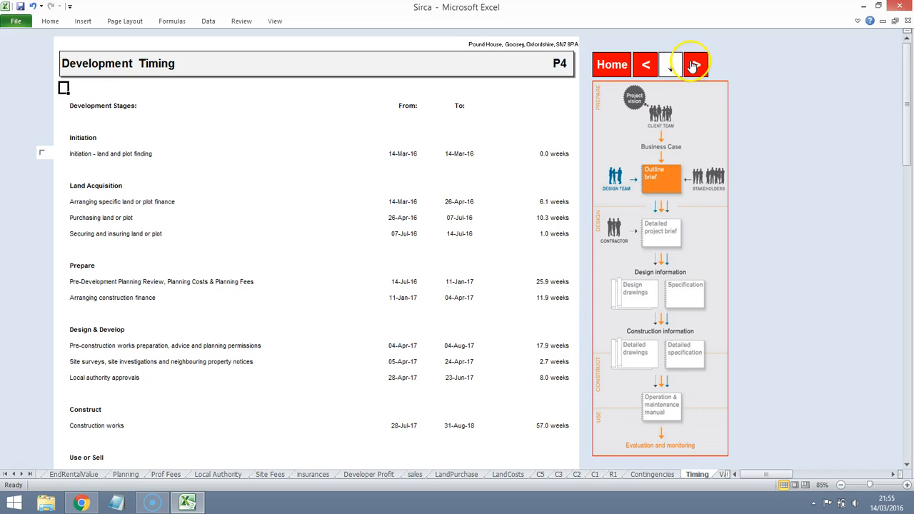
{"action": "left_click", "coordinate": [693, 64]}
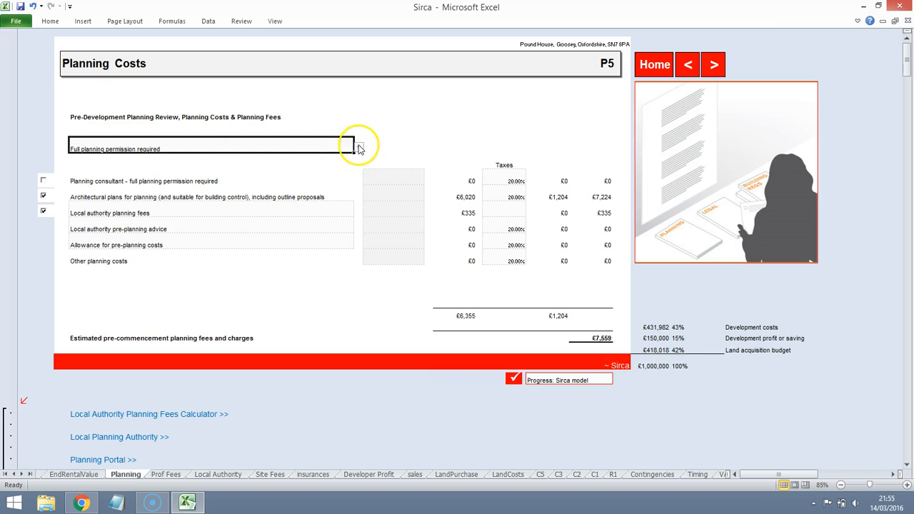
Step: Tick Planning consultant under Full planning permission, then reselect No planning permission required
{"action": "left_click", "coordinate": [358, 149]}
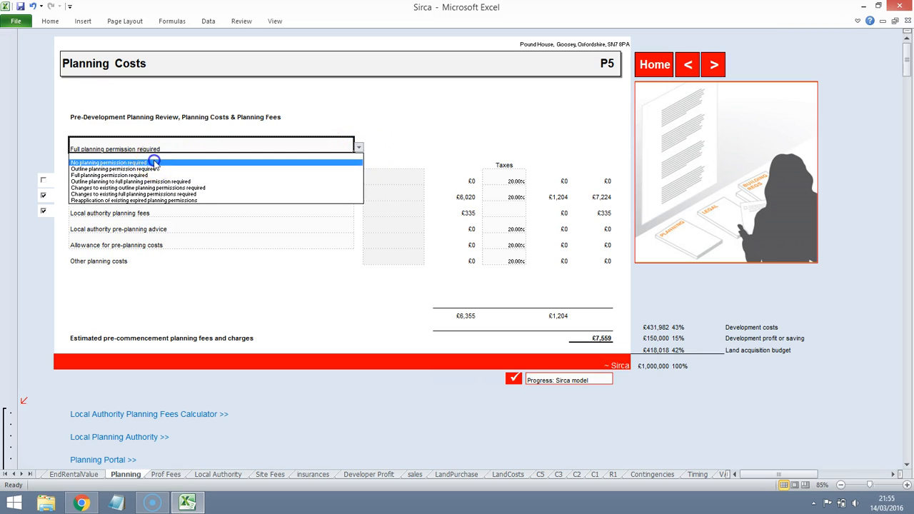
{"action": "left_click", "coordinate": [109, 162]}
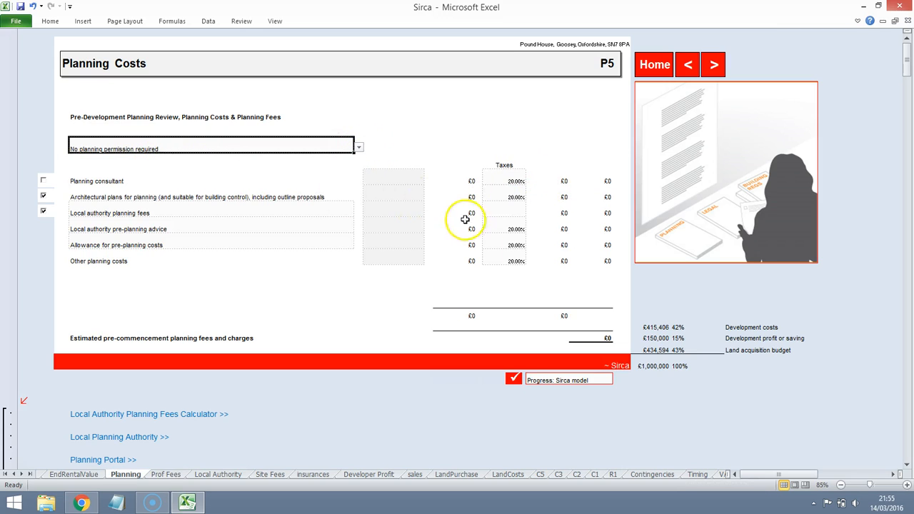
{"action": "mouse_move", "coordinate": [501, 215]}
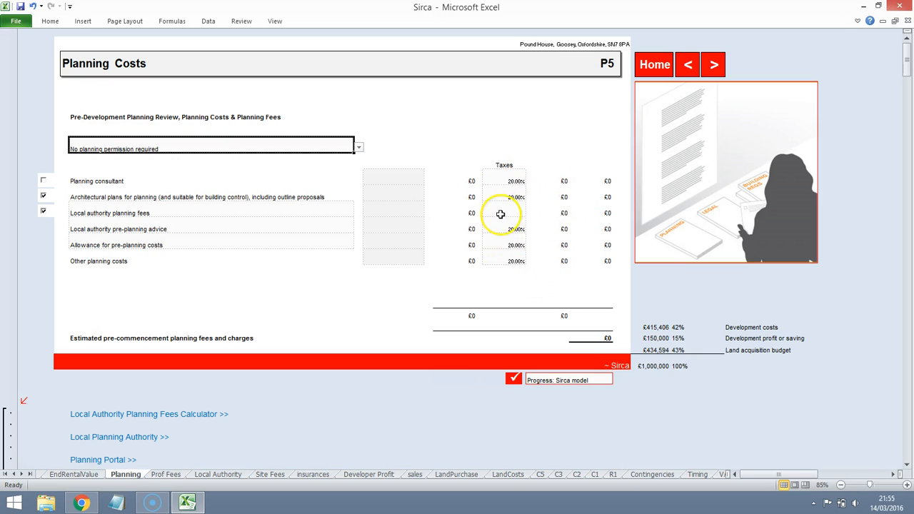
{"action": "mouse_move", "coordinate": [497, 213]}
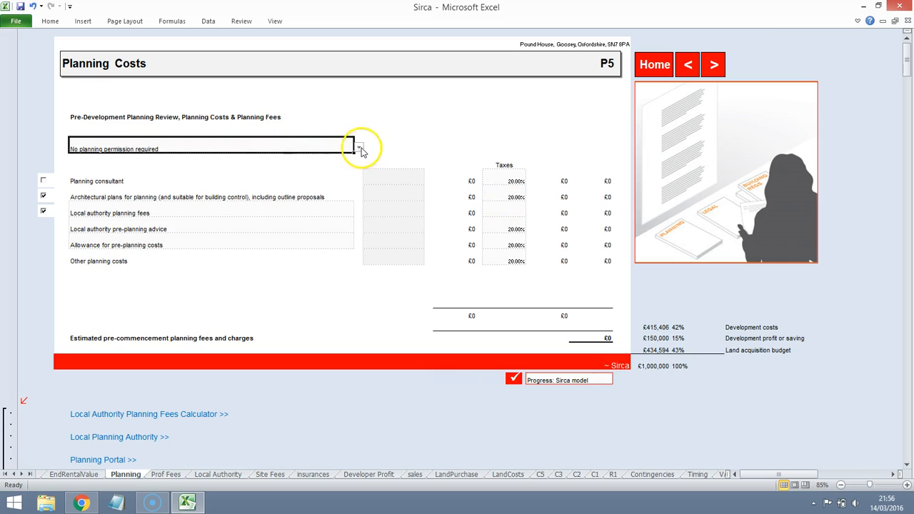
{"action": "left_click", "coordinate": [359, 149]}
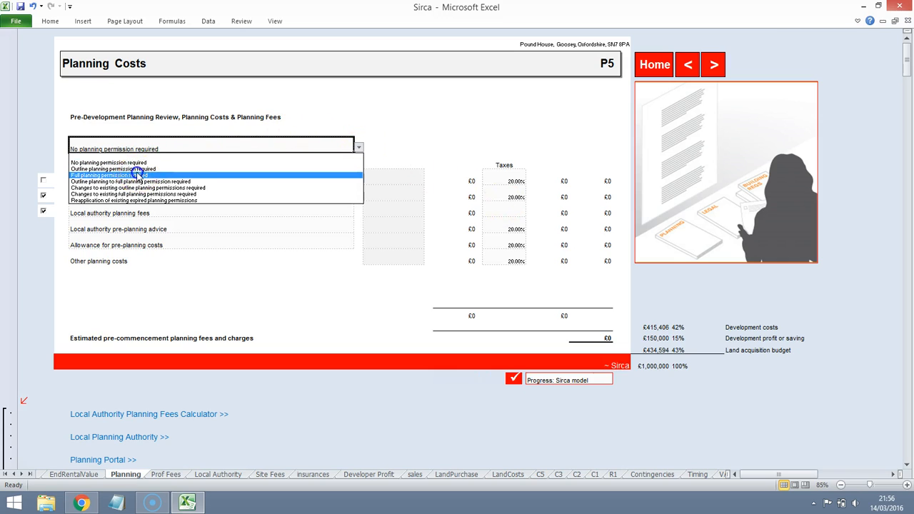
{"action": "left_click", "coordinate": [108, 175]}
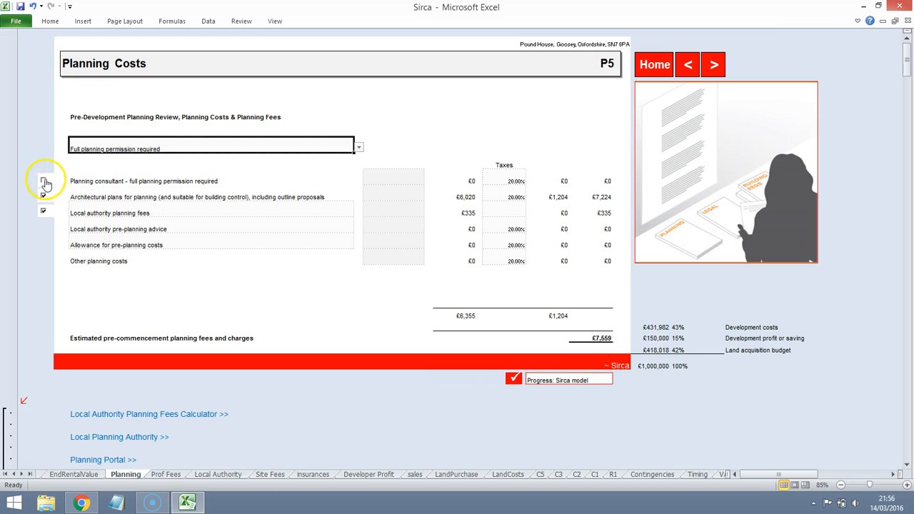
{"action": "left_click", "coordinate": [43, 180]}
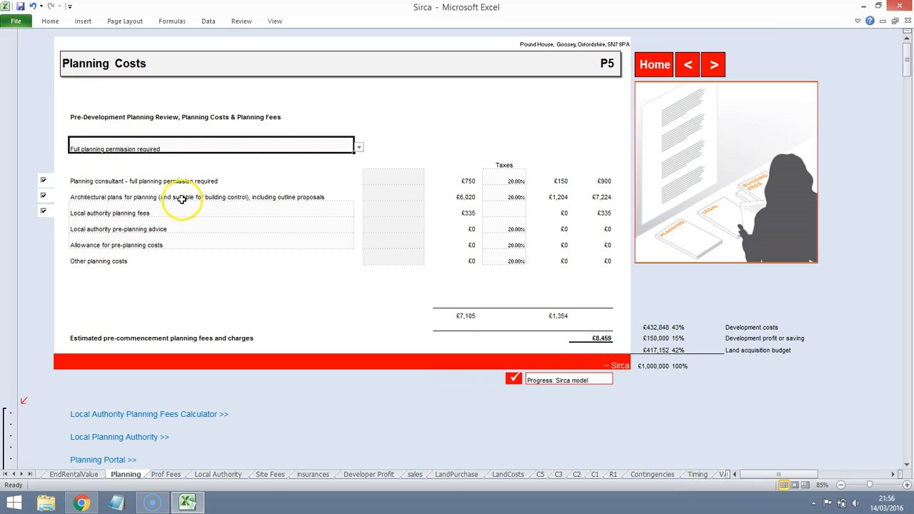
{"action": "left_click", "coordinate": [358, 147]}
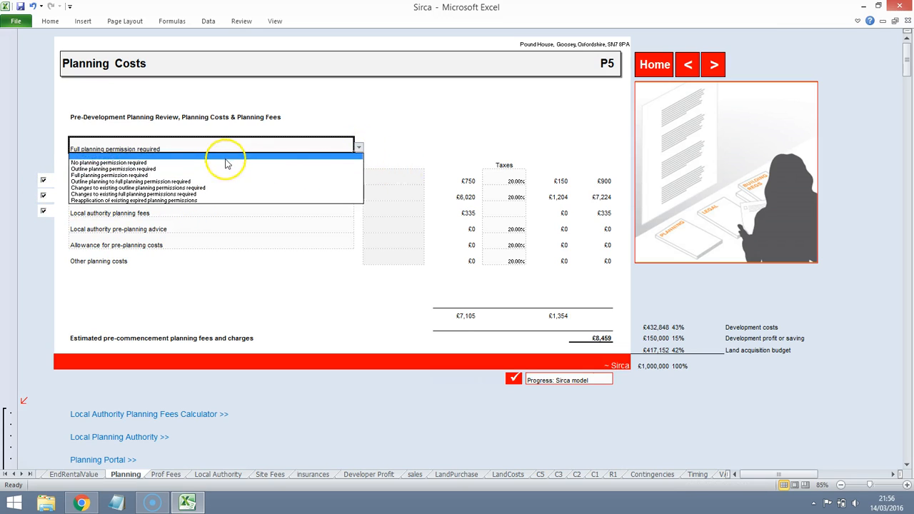
{"action": "left_click", "coordinate": [107, 163]}
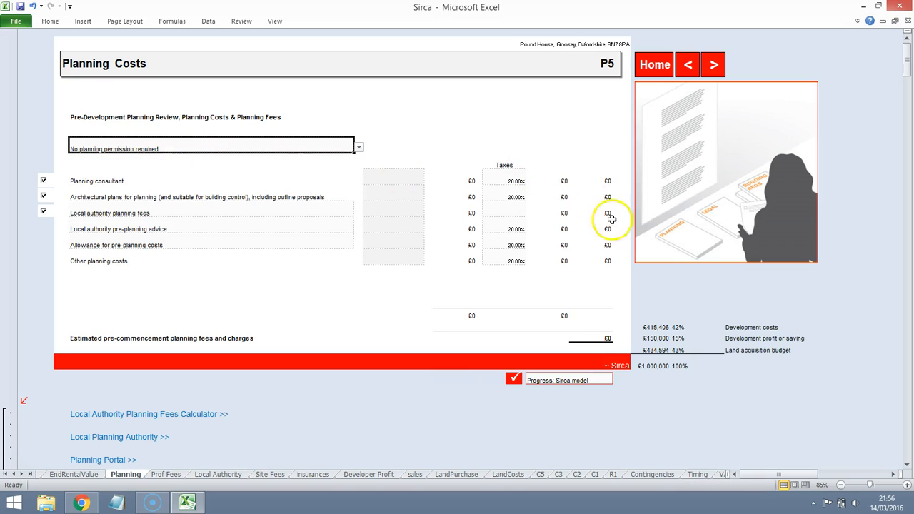
Step: Advance to the Development & Construction Costs to Finance page (P6), showing £13,866 finance costs
{"action": "left_click", "coordinate": [713, 64]}
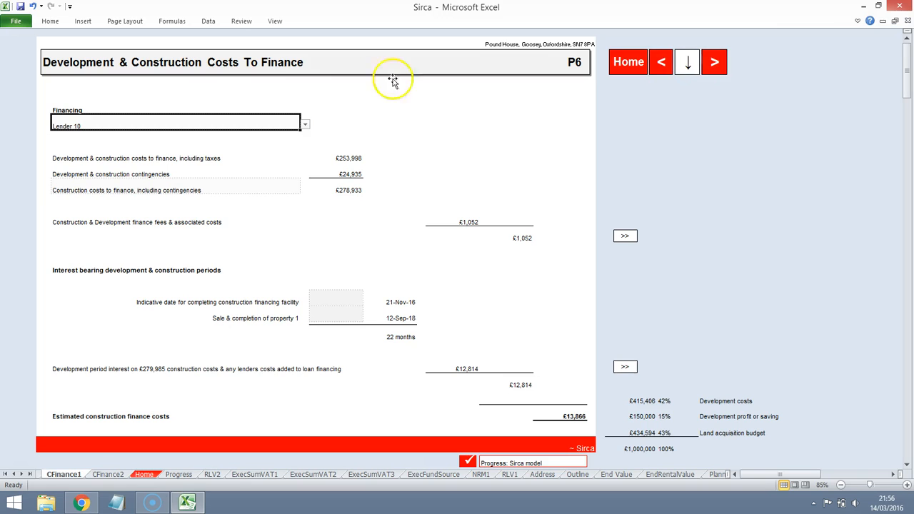
{"action": "mouse_move", "coordinate": [191, 84]}
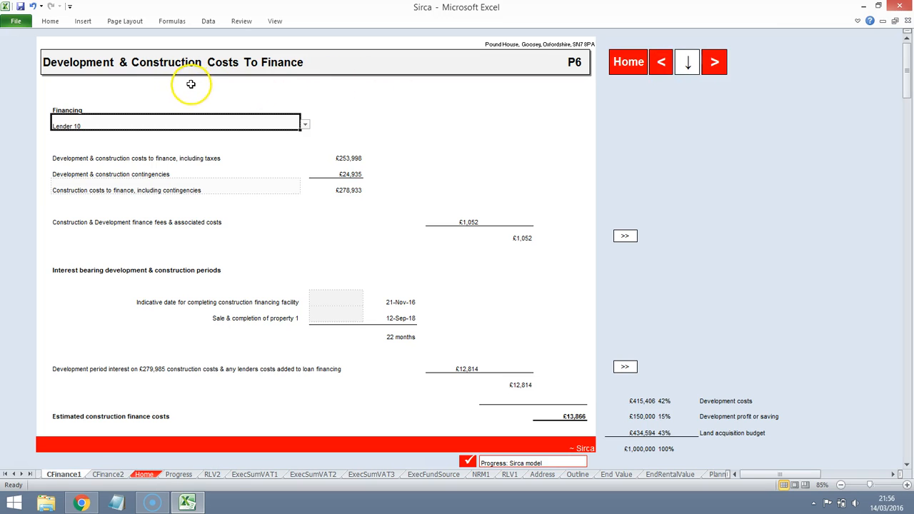
{"action": "mouse_move", "coordinate": [496, 179]}
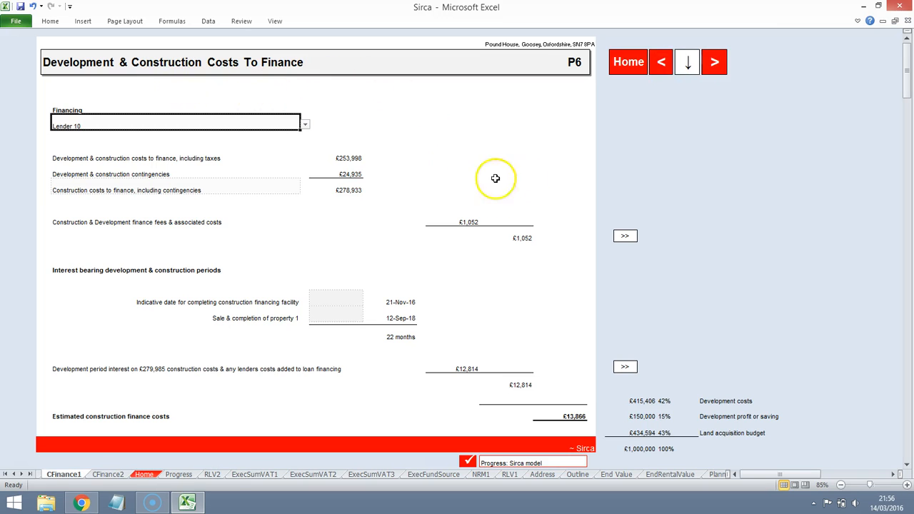
{"action": "mouse_move", "coordinate": [521, 286]}
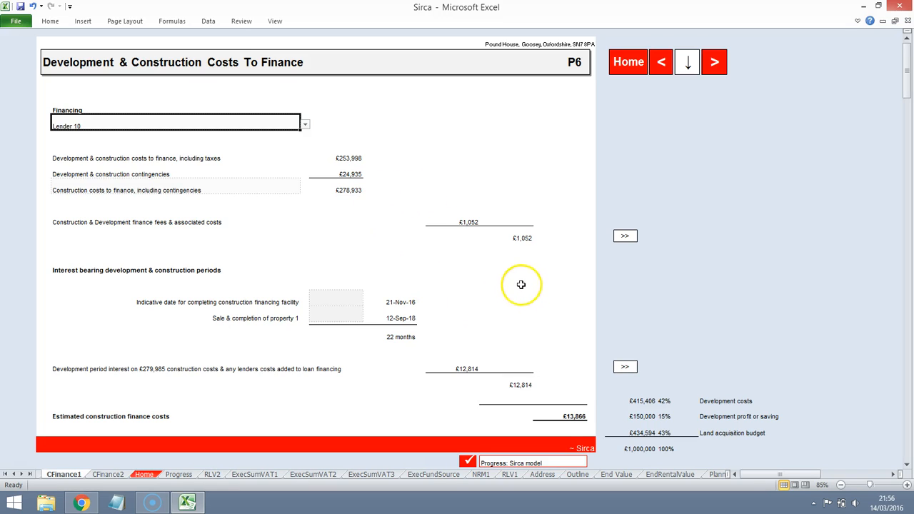
{"action": "mouse_move", "coordinate": [496, 207]}
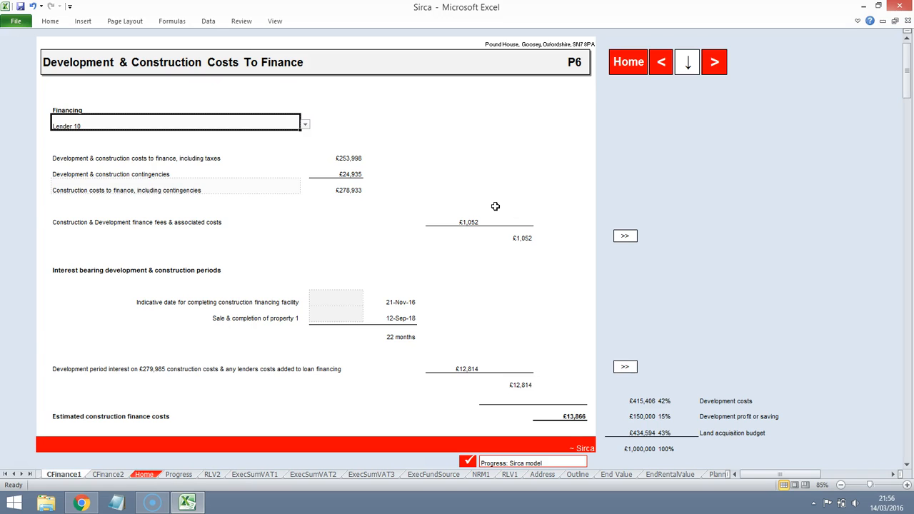
{"action": "mouse_move", "coordinate": [714, 63]}
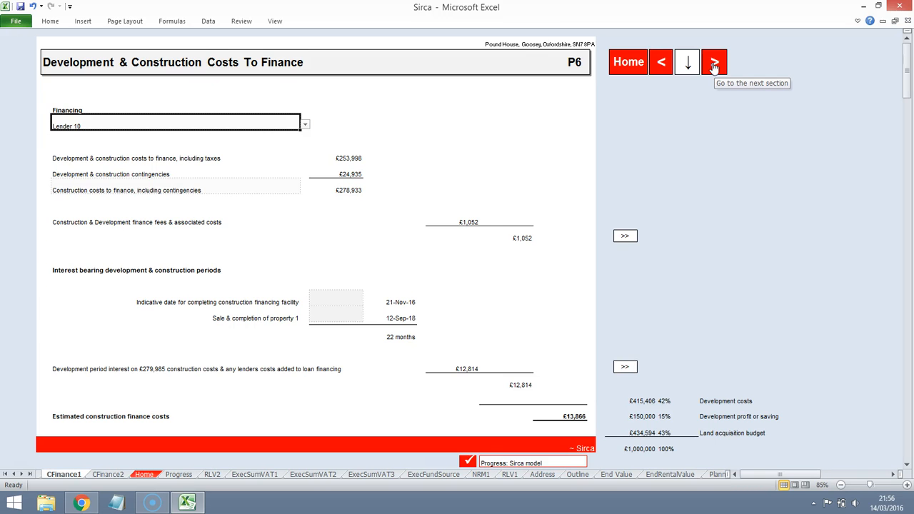
Step: Go to the Construction Professional Fees page (P7) and select the Structural Engineer cell
{"action": "left_click", "coordinate": [715, 62]}
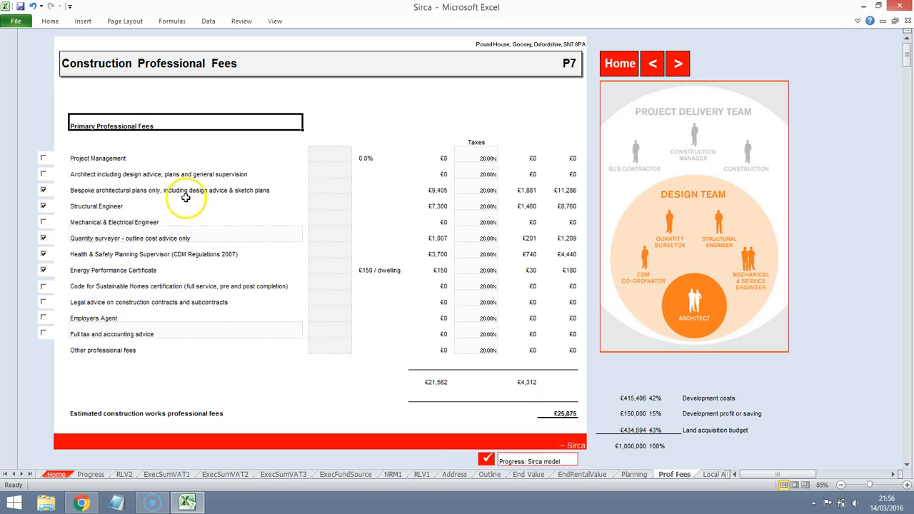
{"action": "mouse_move", "coordinate": [119, 189]}
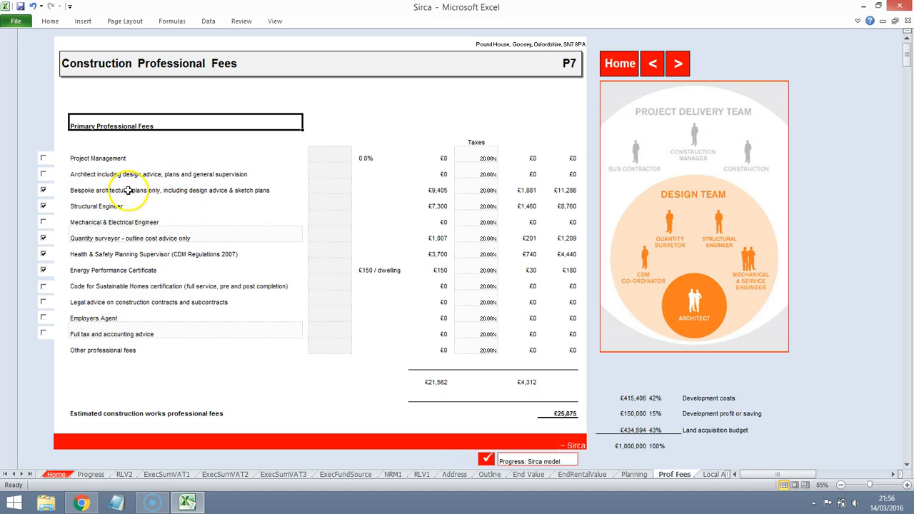
{"action": "mouse_move", "coordinate": [324, 206]}
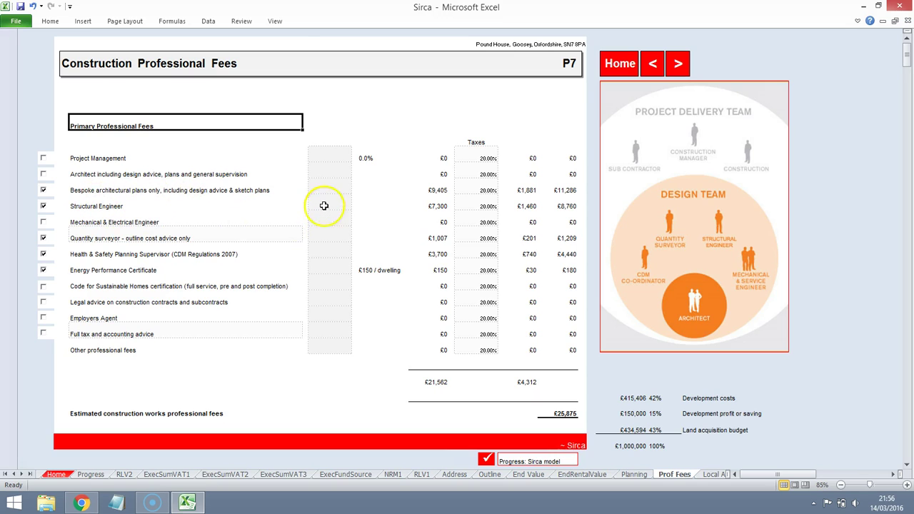
{"action": "left_click", "coordinate": [330, 202]}
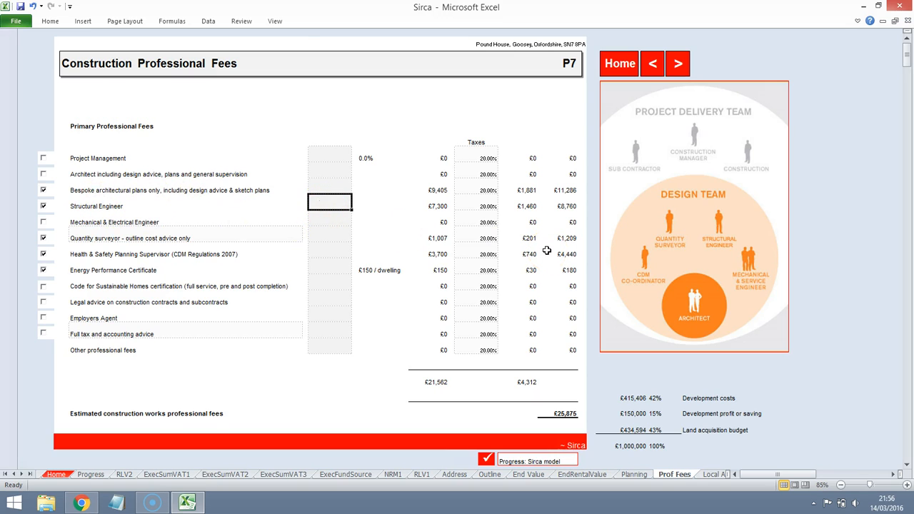
Step: Page through the Knight Frank Goosey plot gallery: photos, elevations and site plan
{"action": "left_click", "coordinate": [80, 503]}
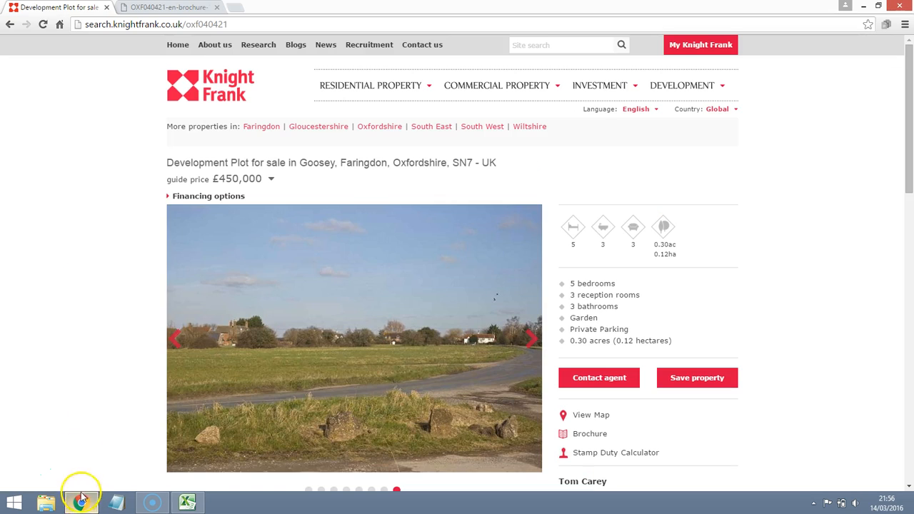
{"action": "mouse_move", "coordinate": [524, 354]}
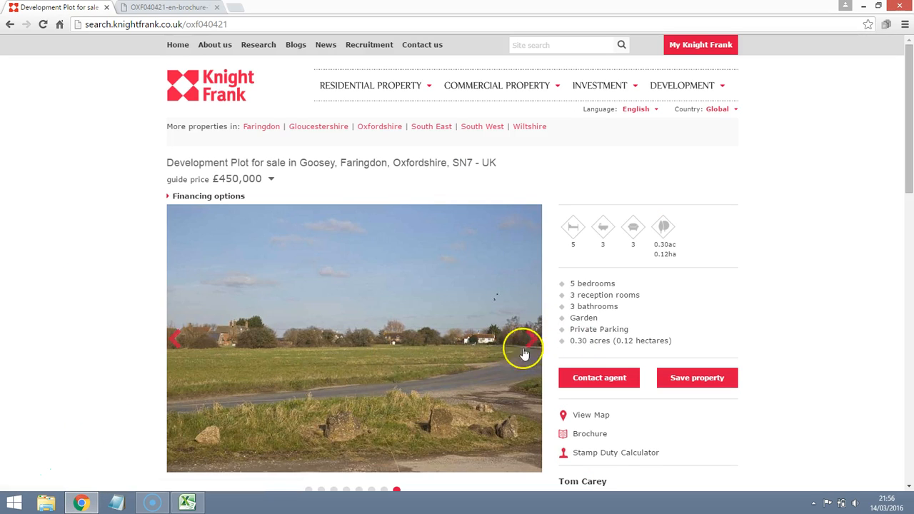
{"action": "left_click", "coordinate": [529, 338]}
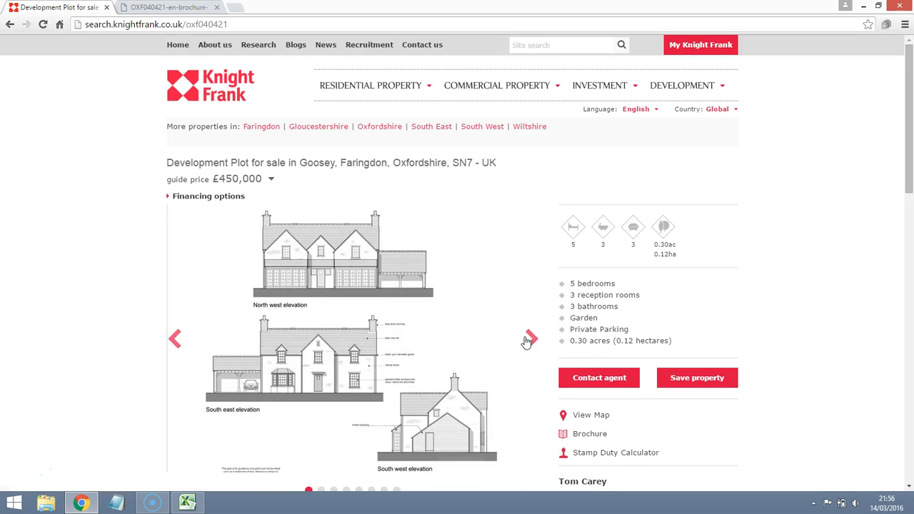
{"action": "left_click", "coordinate": [528, 339]}
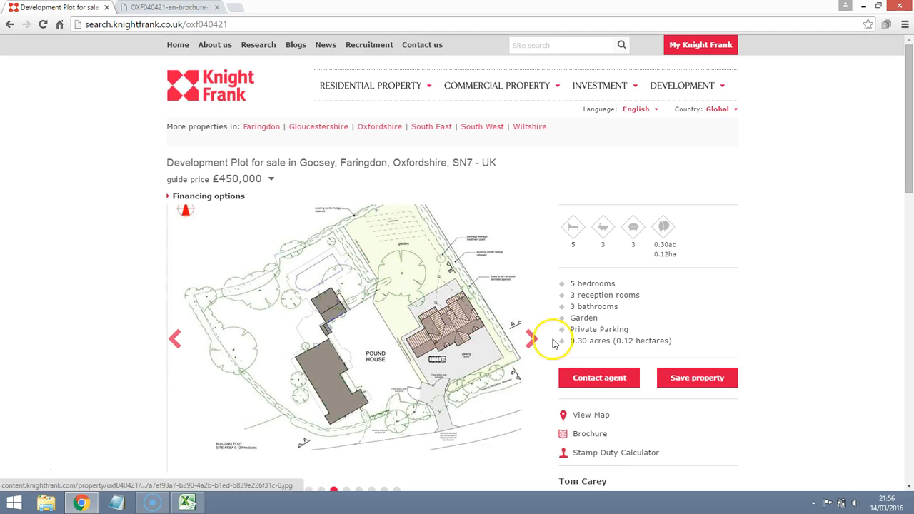
{"action": "left_click", "coordinate": [531, 338]}
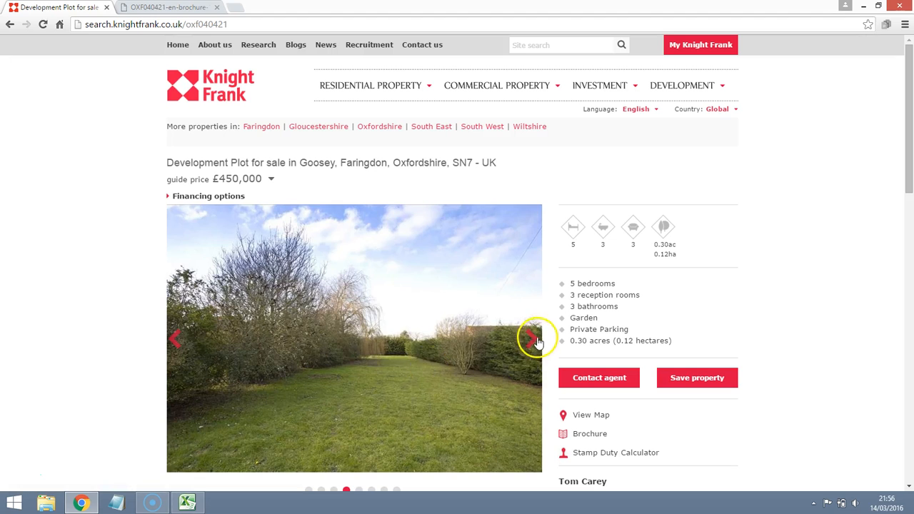
{"action": "left_click", "coordinate": [532, 339]}
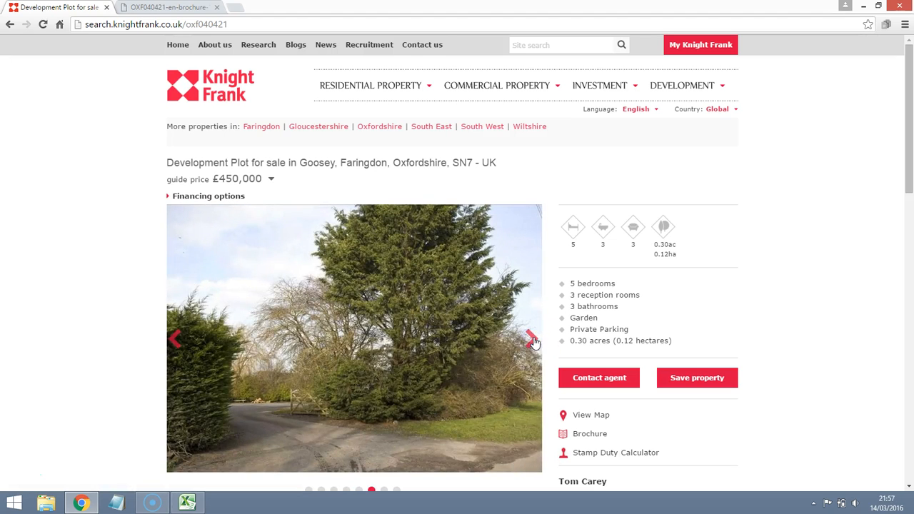
{"action": "left_click", "coordinate": [531, 339]}
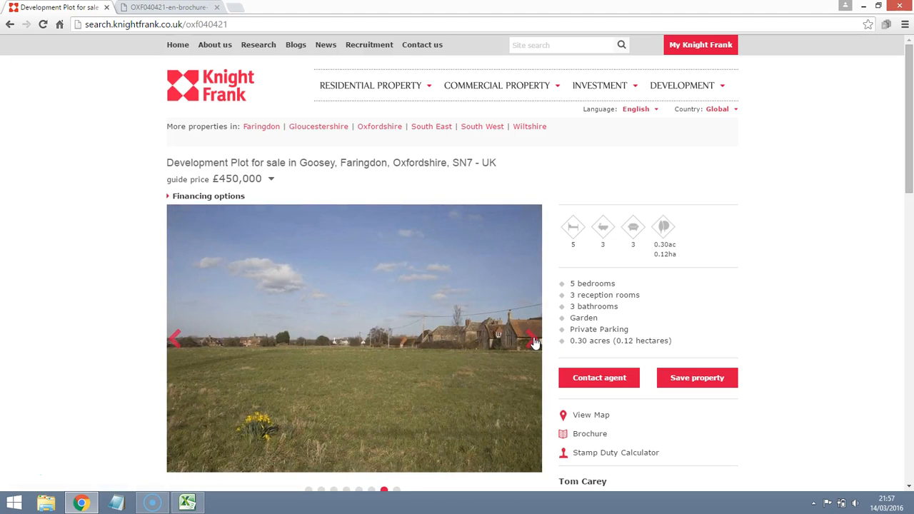
{"action": "left_click", "coordinate": [532, 338]}
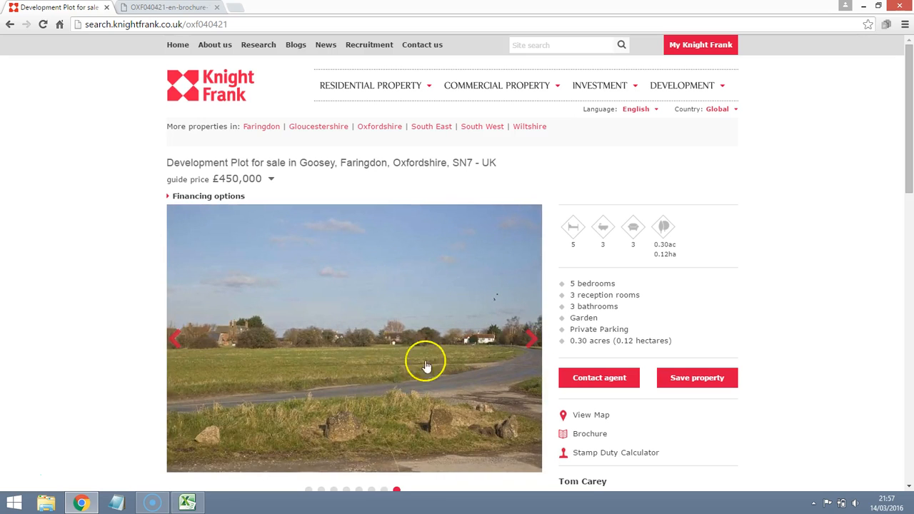
Step: Set the Structural Engineer fee to £1,500 in the appraisal workbook
{"action": "left_click", "coordinate": [188, 503]}
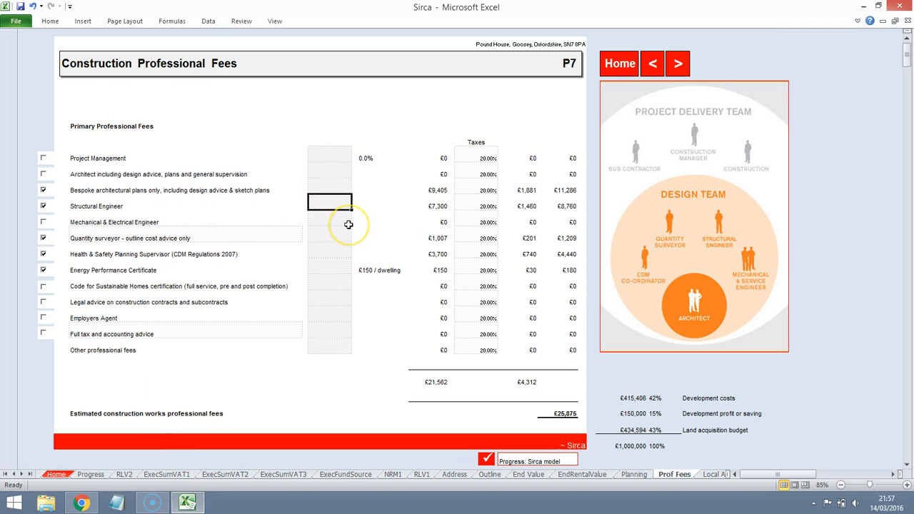
{"action": "type", "text": "1500"}
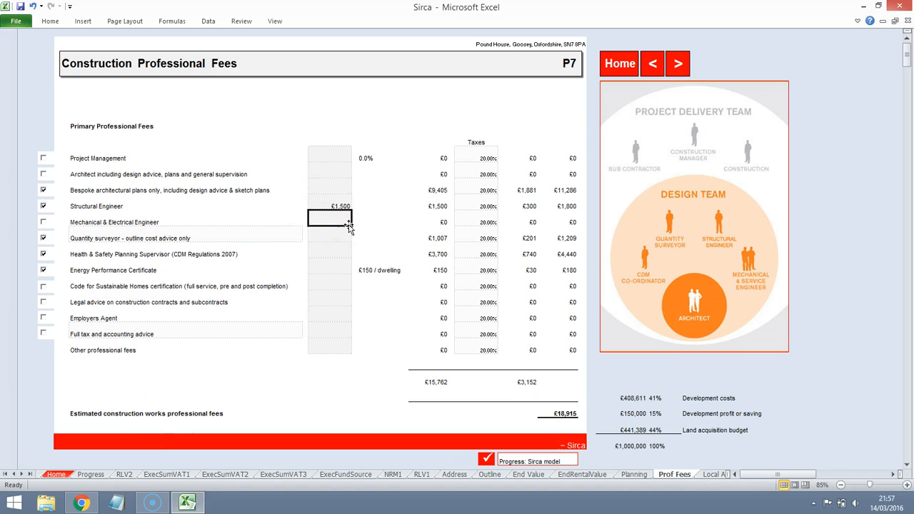
{"action": "left_click", "coordinate": [329, 206]}
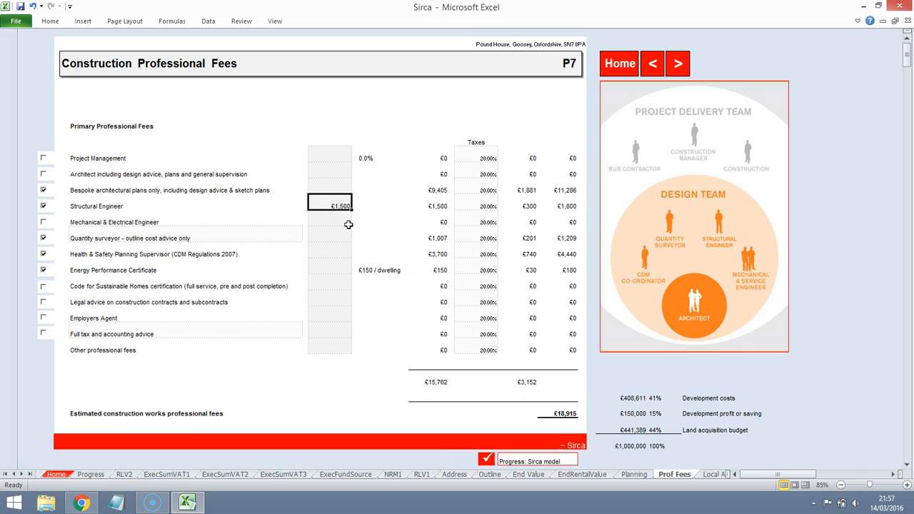
{"action": "mouse_move", "coordinate": [342, 228]}
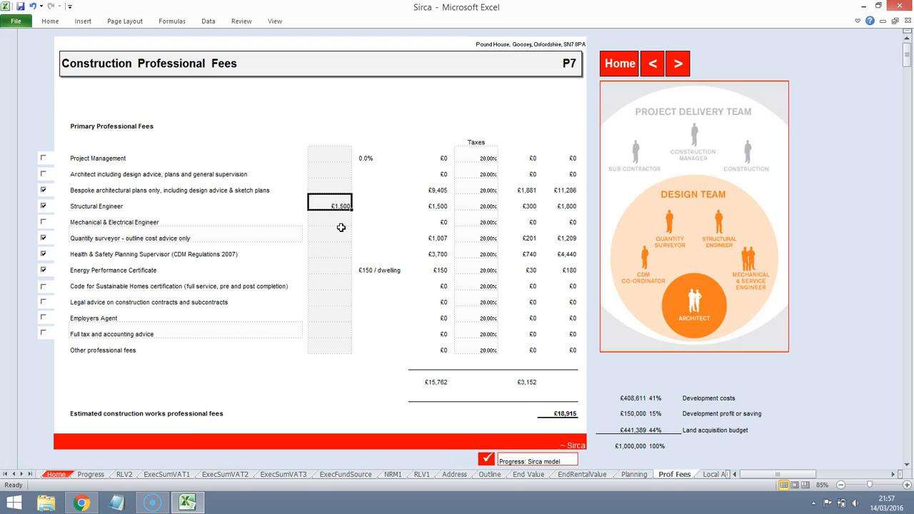
{"action": "mouse_move", "coordinate": [259, 240]}
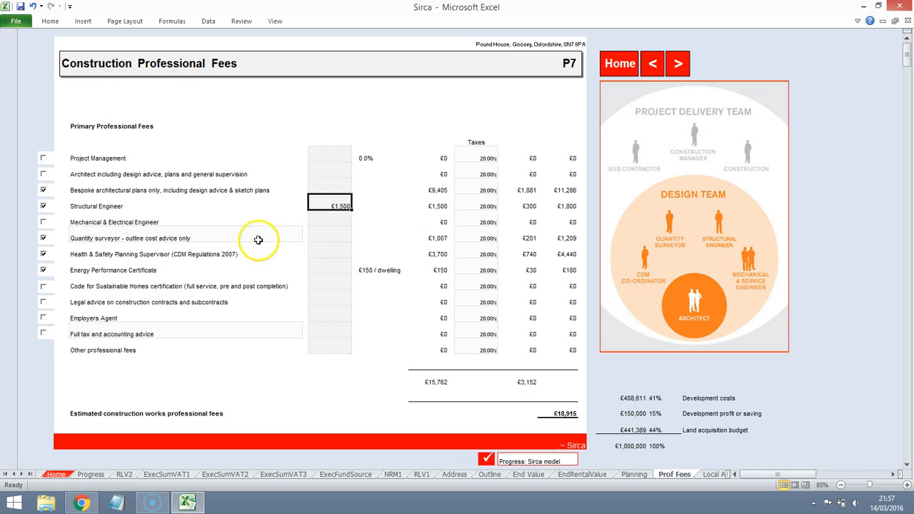
Step: Set the quantity surveyor fee to £1,500 and advance to the local authority costs page
{"action": "left_click", "coordinate": [186, 238]}
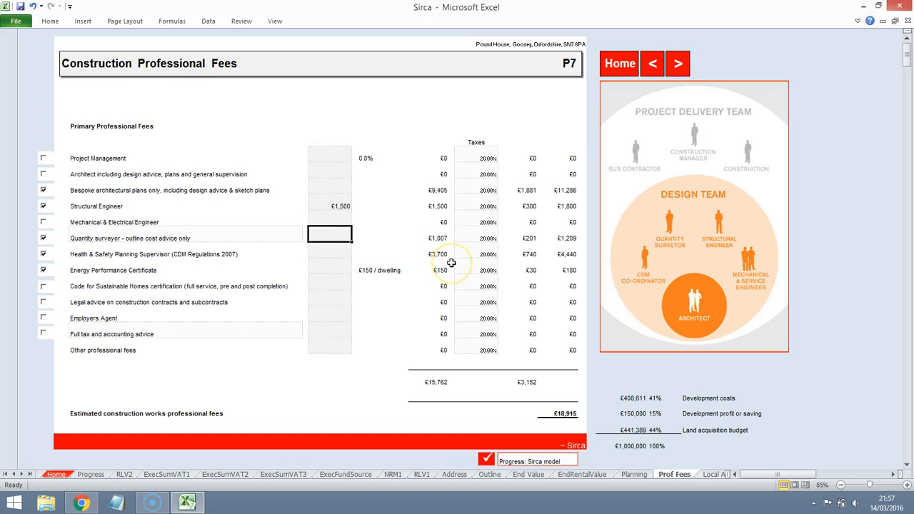
{"action": "type", "text": "1500"}
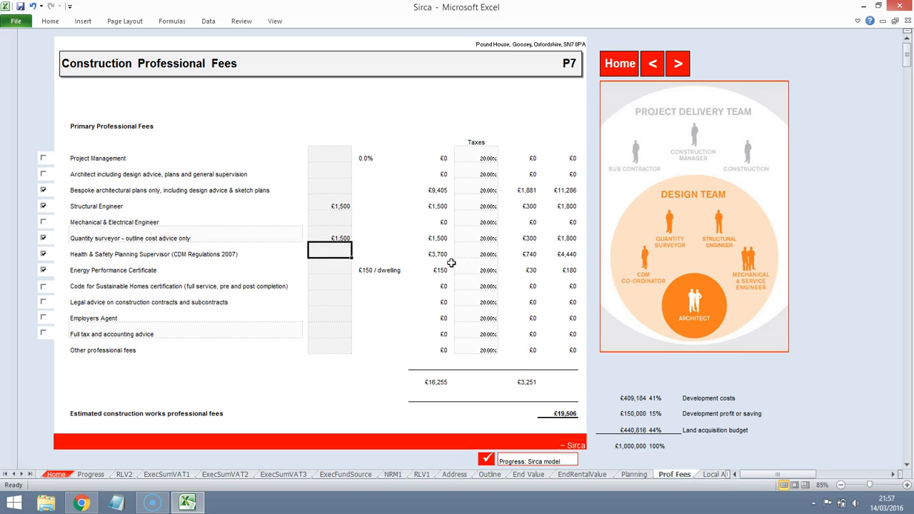
{"action": "left_click", "coordinate": [329, 238]}
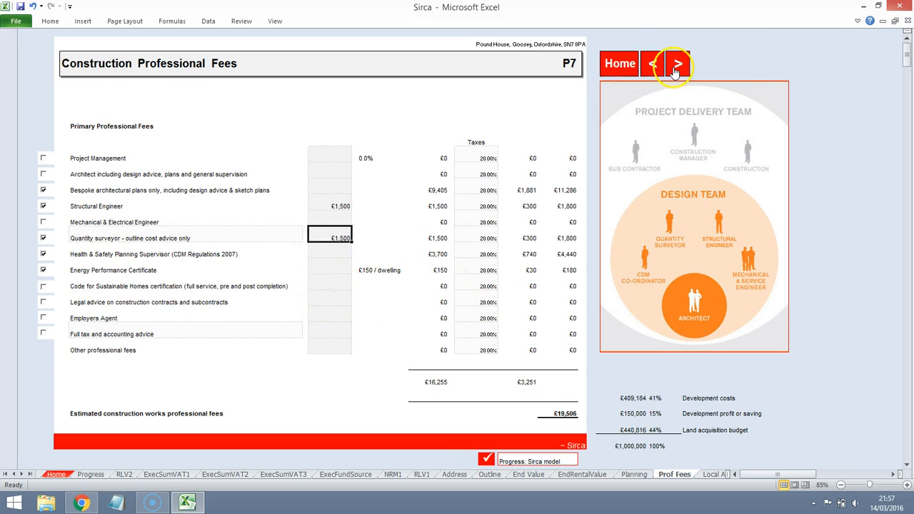
{"action": "mouse_move", "coordinate": [677, 64]}
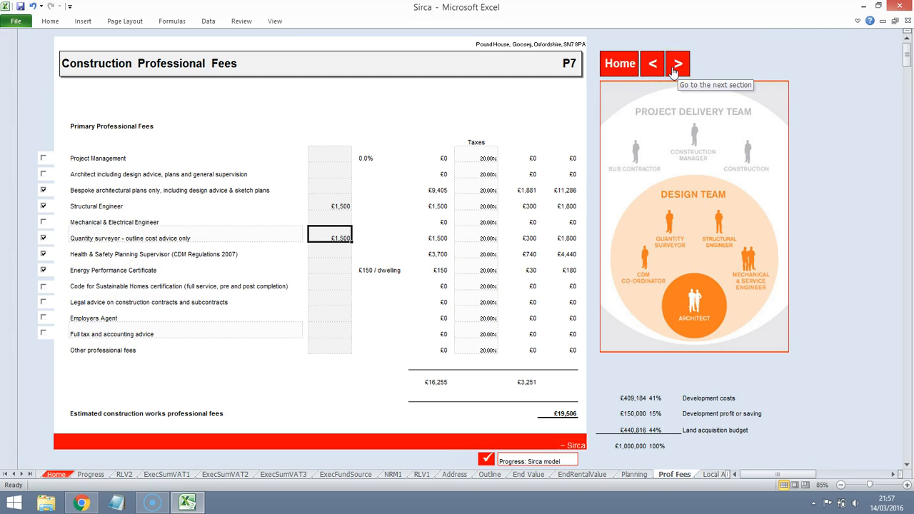
{"action": "mouse_move", "coordinate": [323, 158]}
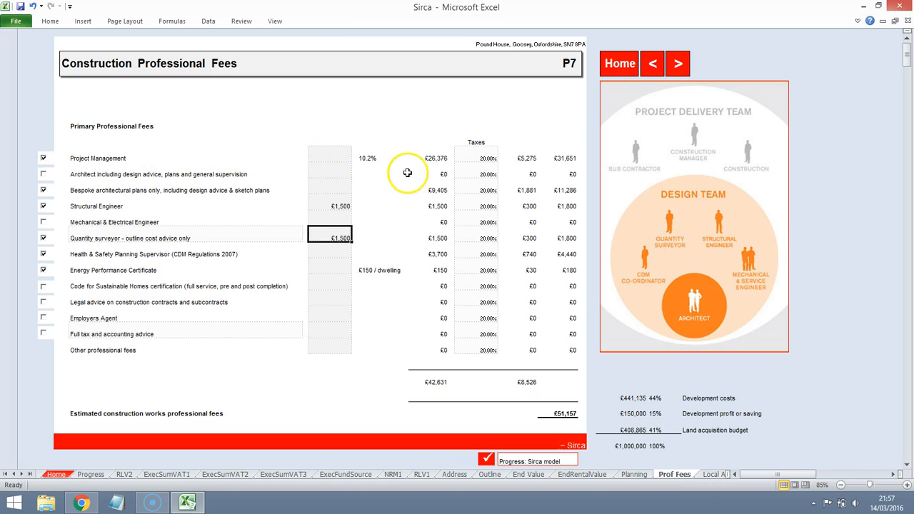
{"action": "mouse_move", "coordinate": [514, 159]}
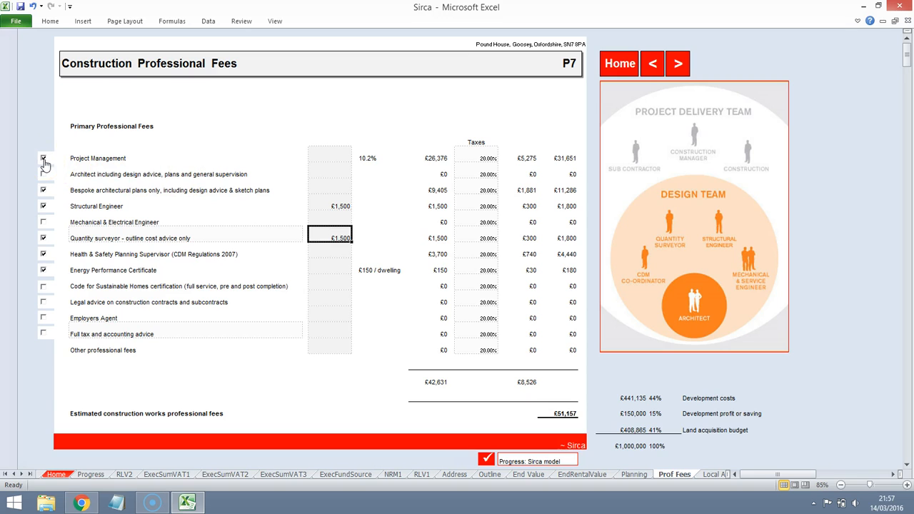
{"action": "left_click", "coordinate": [677, 64]}
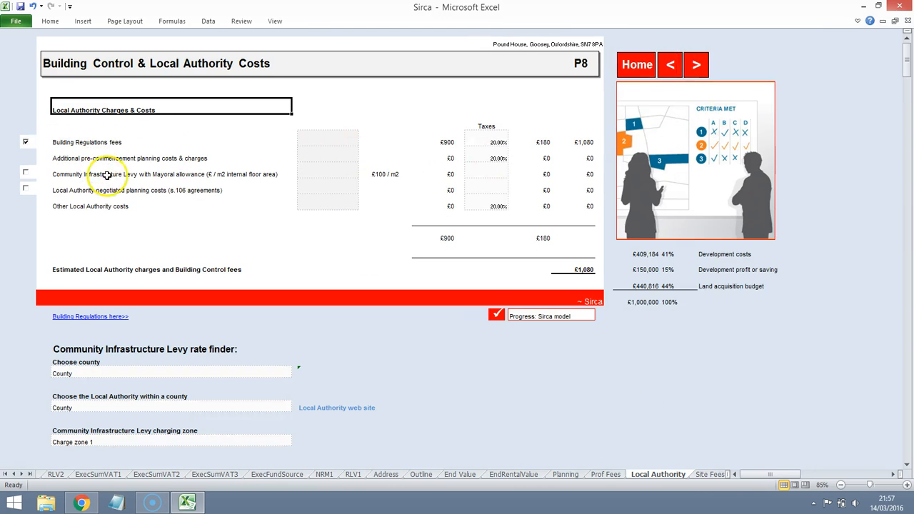
{"action": "mouse_move", "coordinate": [539, 203]}
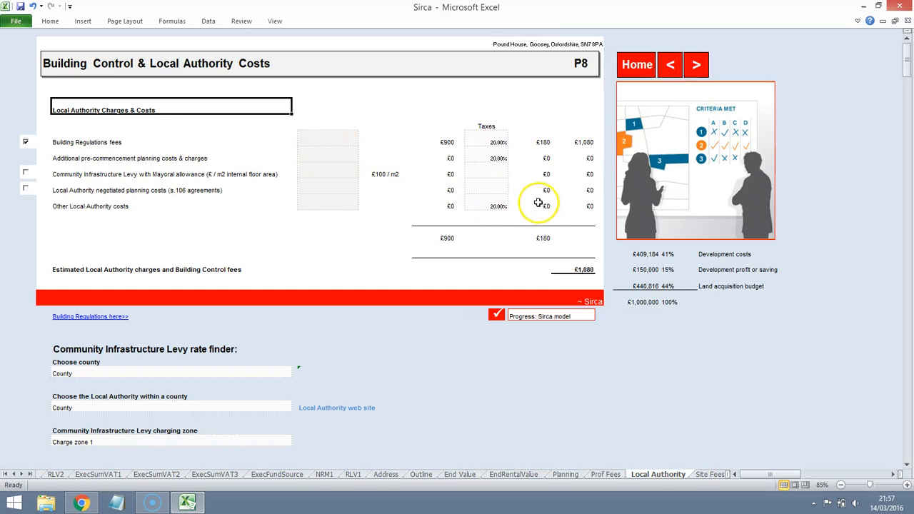
{"action": "mouse_move", "coordinate": [85, 191]}
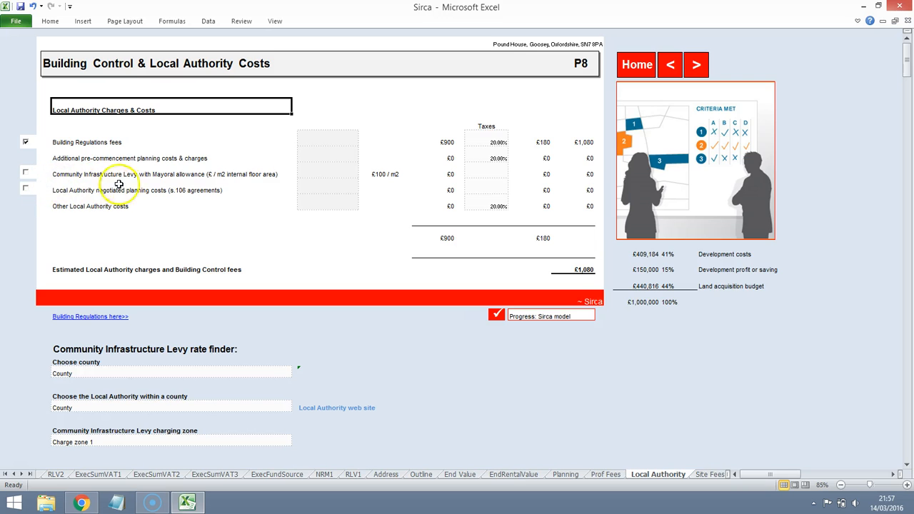
{"action": "mouse_move", "coordinate": [258, 372]}
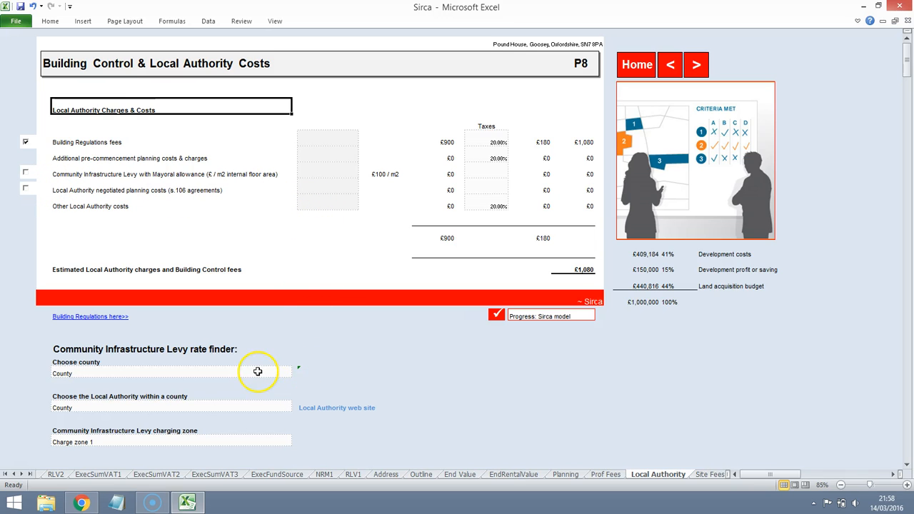
Step: Choose Oxfordshire as county and Oxford as local authority in the CIL rate finder
{"action": "left_click", "coordinate": [295, 371]}
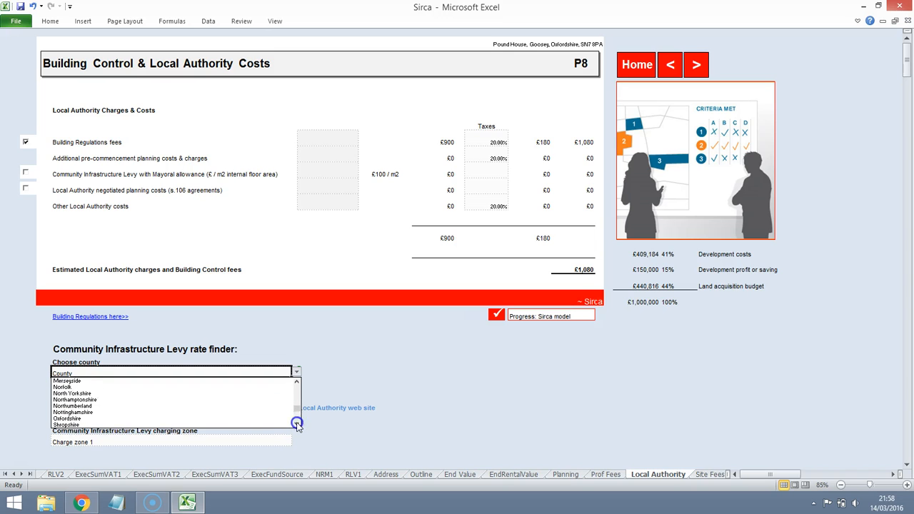
{"action": "left_click", "coordinate": [67, 419]}
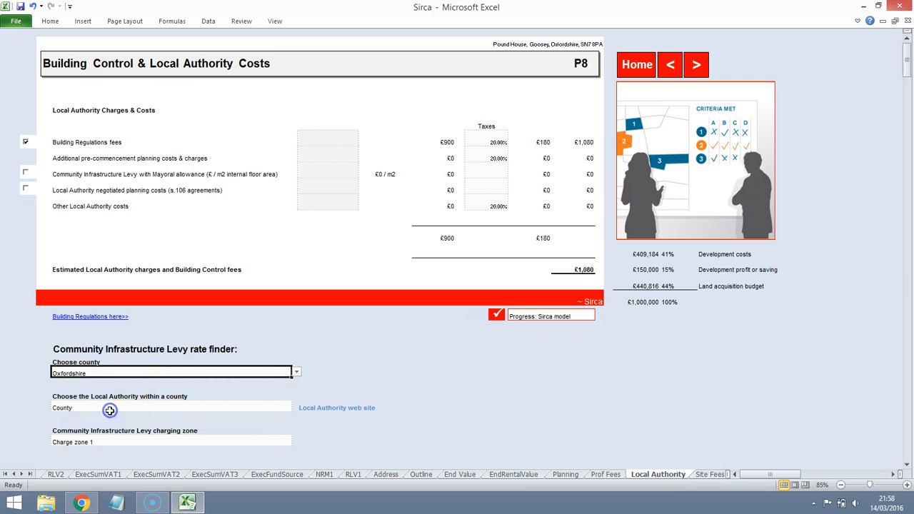
{"action": "left_click", "coordinate": [171, 407]}
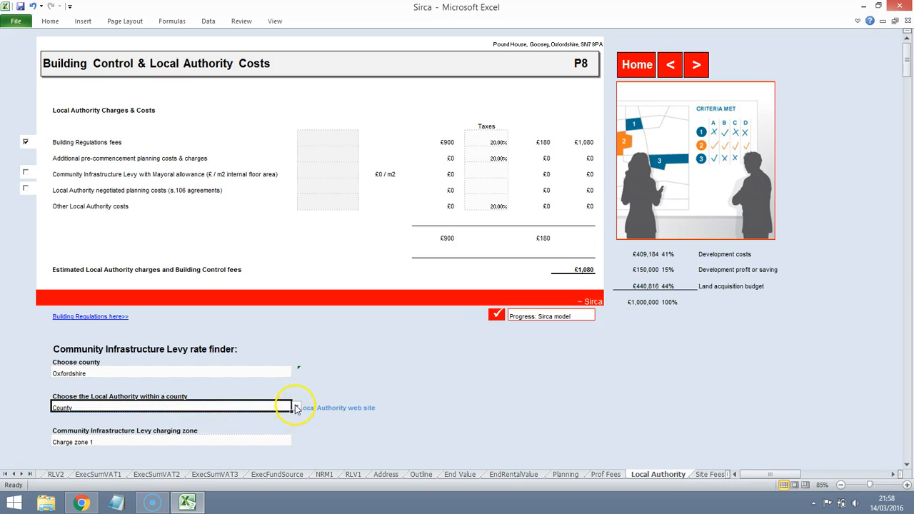
{"action": "left_click", "coordinate": [295, 407]}
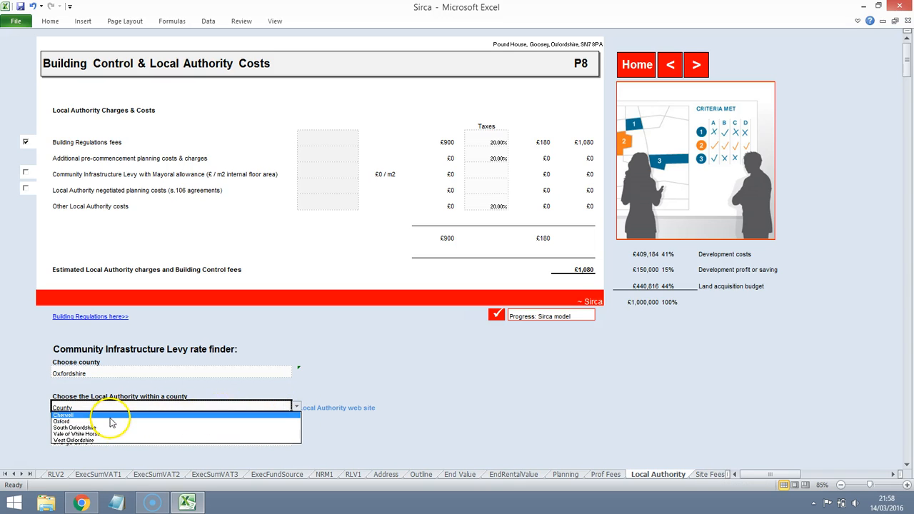
{"action": "left_click", "coordinate": [62, 422]}
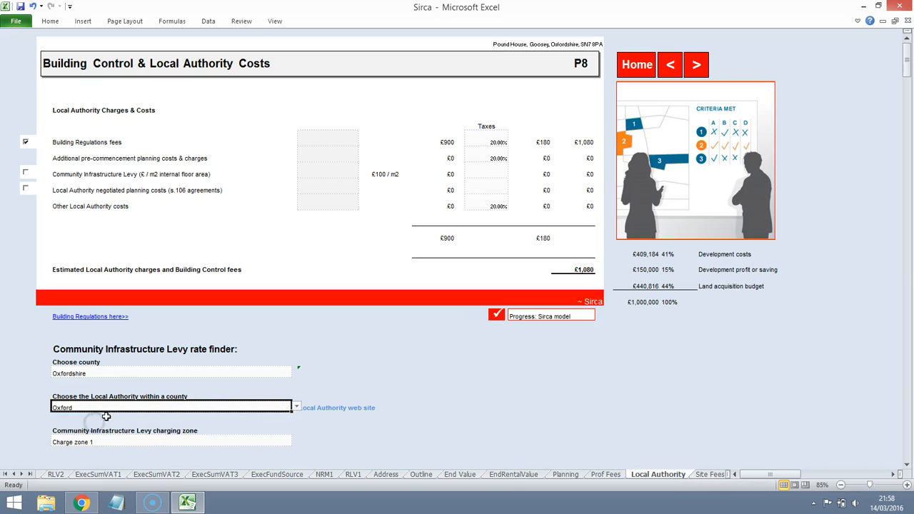
Step: Try Charge zone 2 for the levy, then settle on Charge zone 1
{"action": "left_click", "coordinate": [296, 442]}
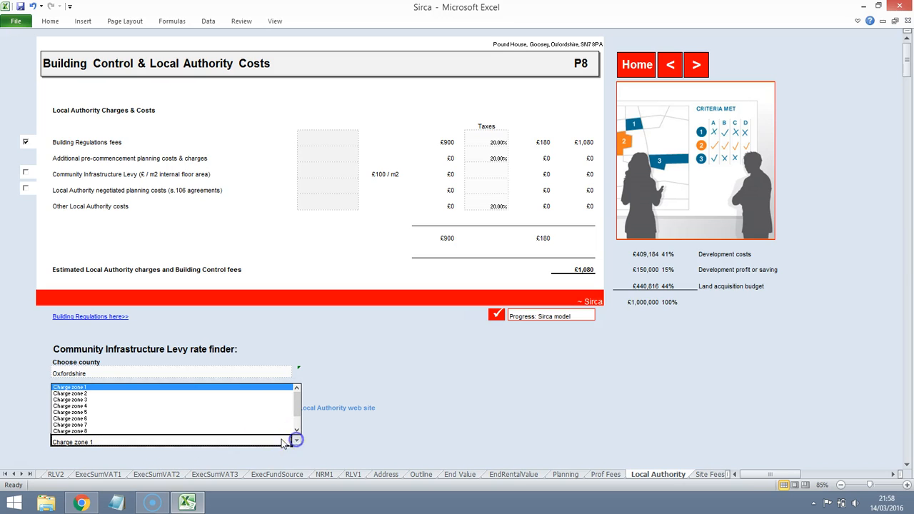
{"action": "left_click", "coordinate": [69, 386]}
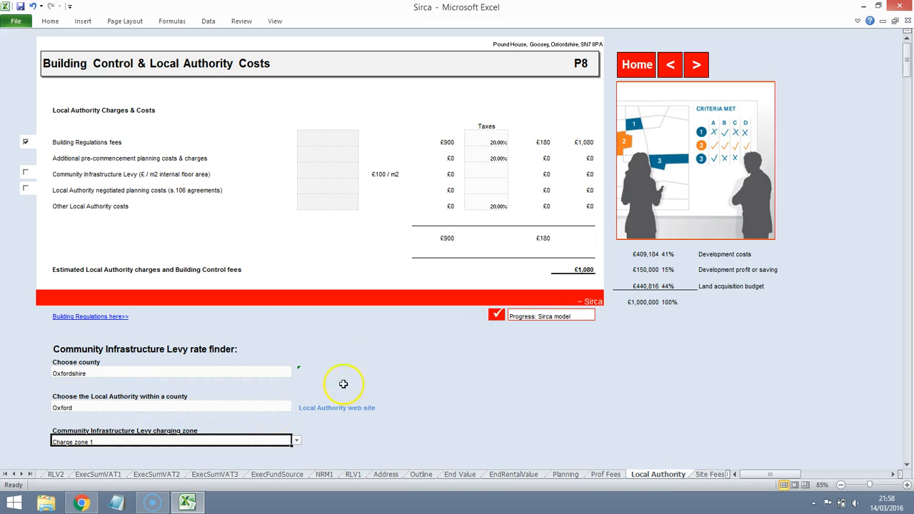
{"action": "mouse_move", "coordinate": [20, 176]}
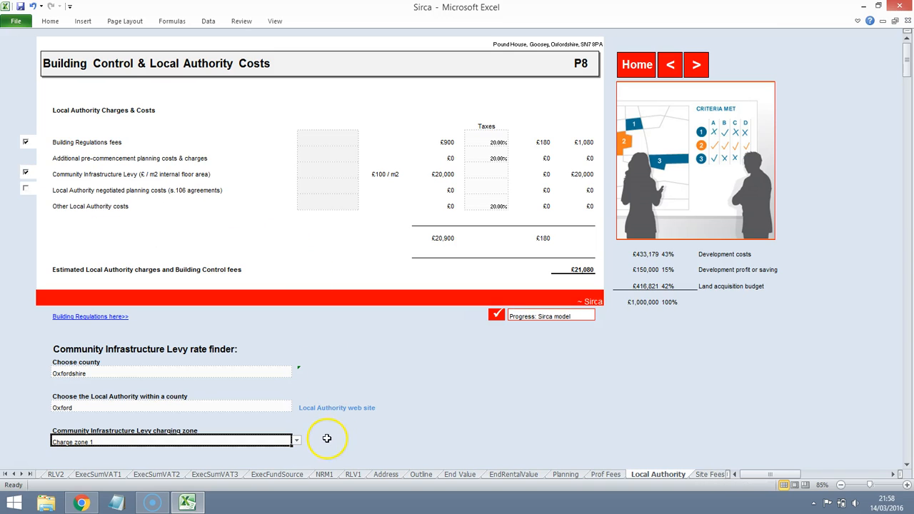
{"action": "left_click", "coordinate": [296, 441]}
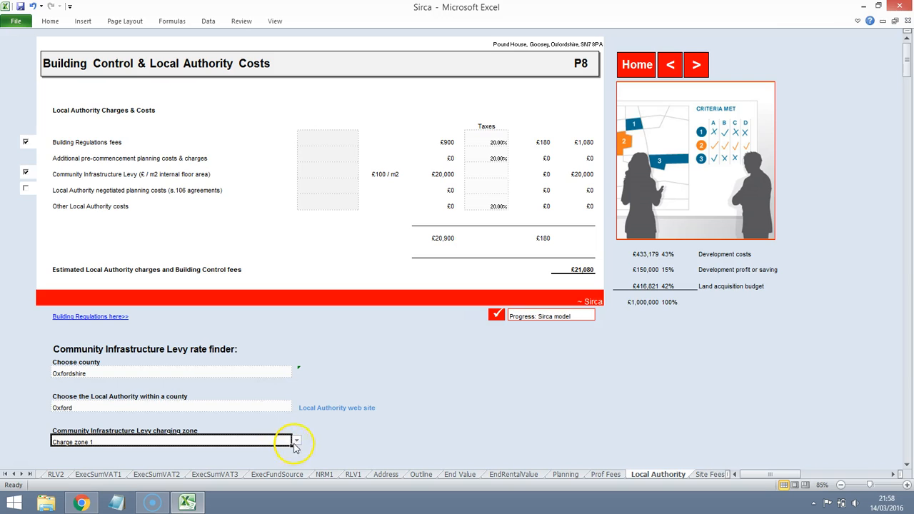
{"action": "left_click", "coordinate": [297, 441]}
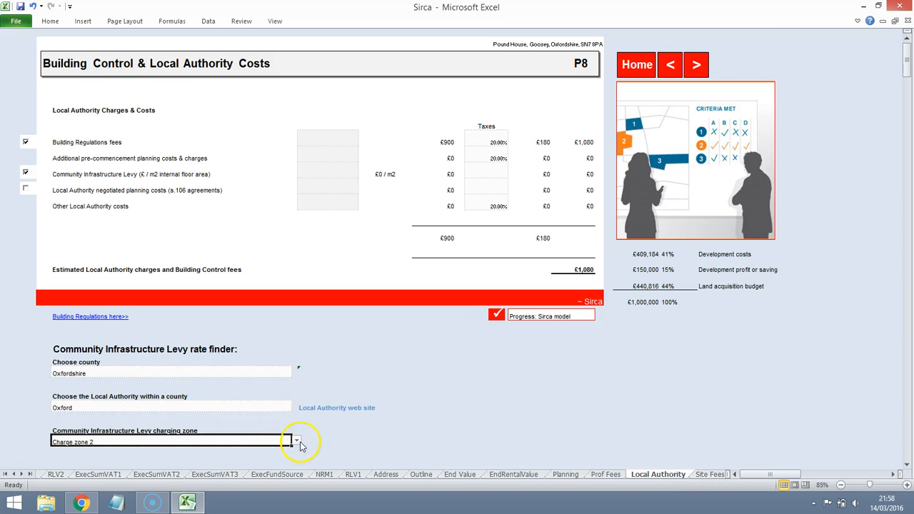
{"action": "left_click", "coordinate": [296, 442]}
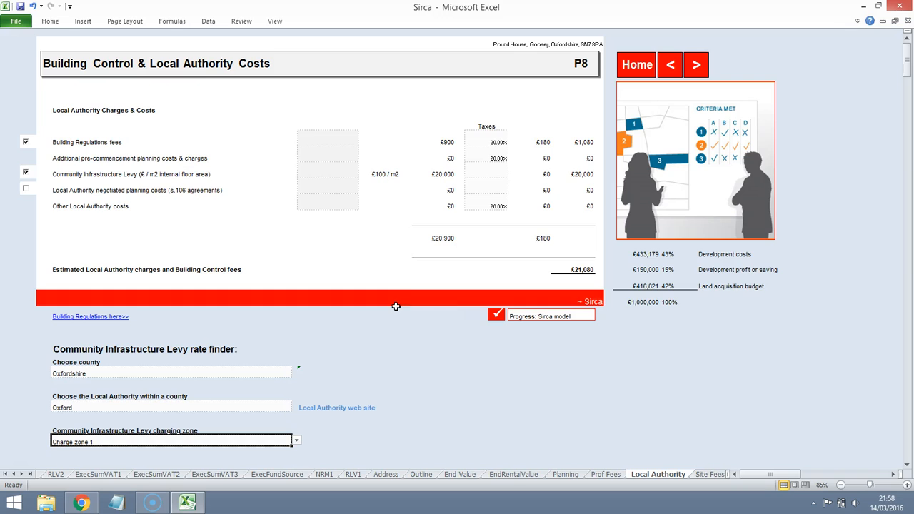
{"action": "mouse_move", "coordinate": [314, 173]}
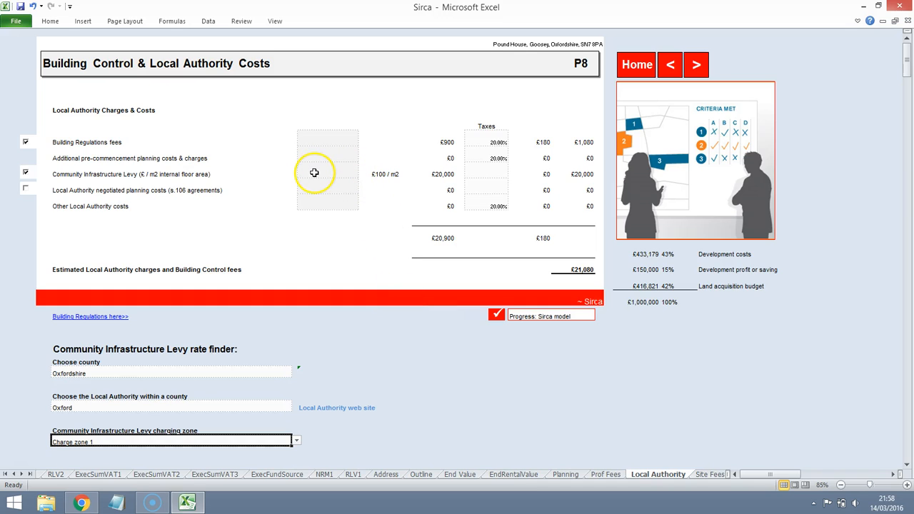
{"action": "mouse_move", "coordinate": [353, 183]}
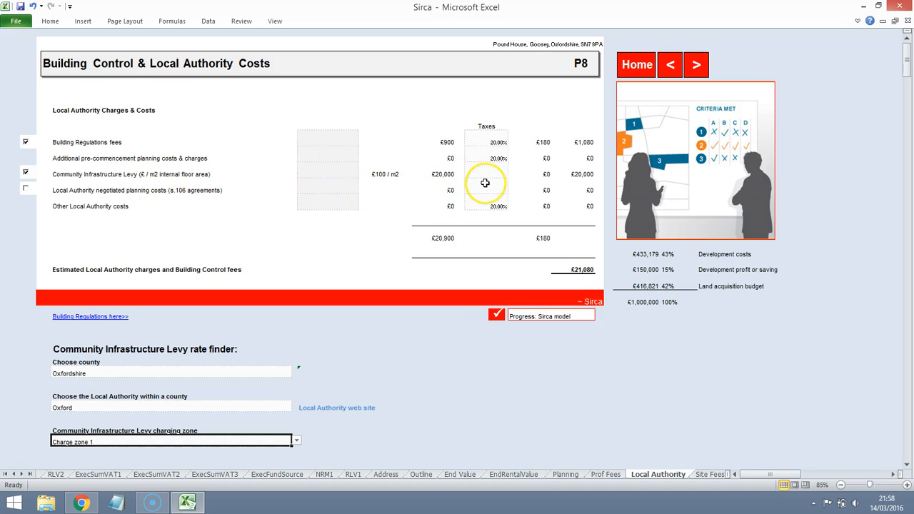
{"action": "mouse_move", "coordinate": [434, 192]}
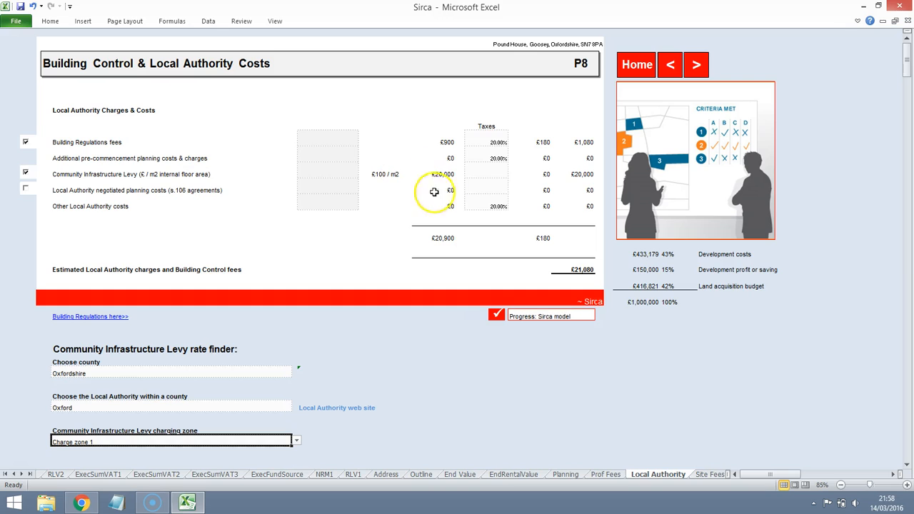
{"action": "mouse_move", "coordinate": [474, 171]}
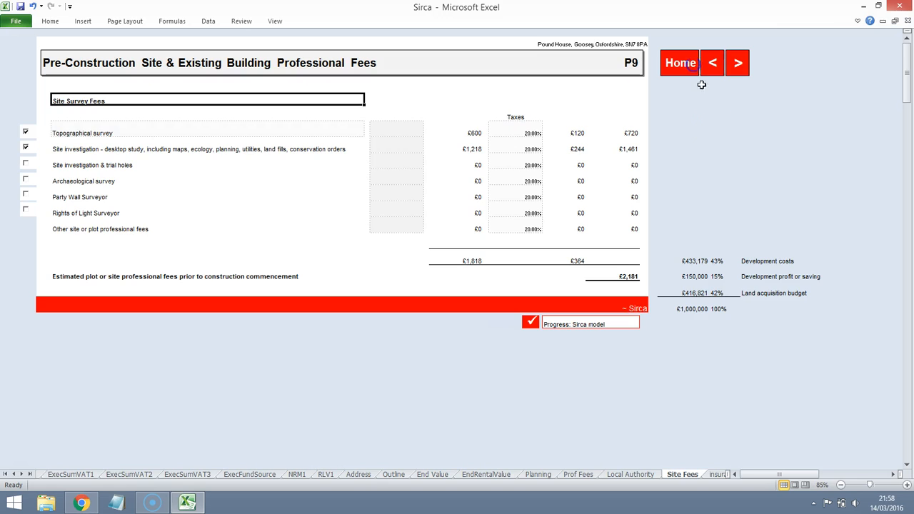
{"action": "mouse_move", "coordinate": [146, 366]}
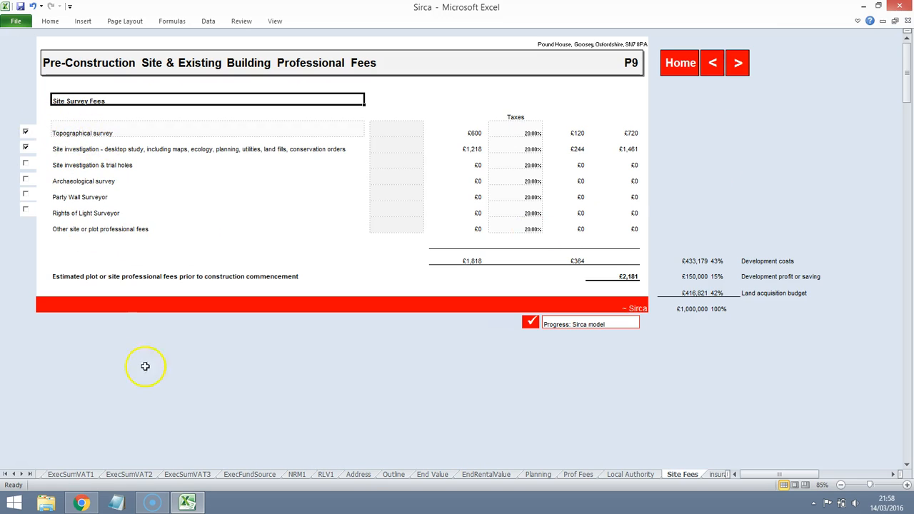
Step: Browse the plot's photos and floor plan up to the site plan, then return to Excel
{"action": "left_click", "coordinate": [81, 503]}
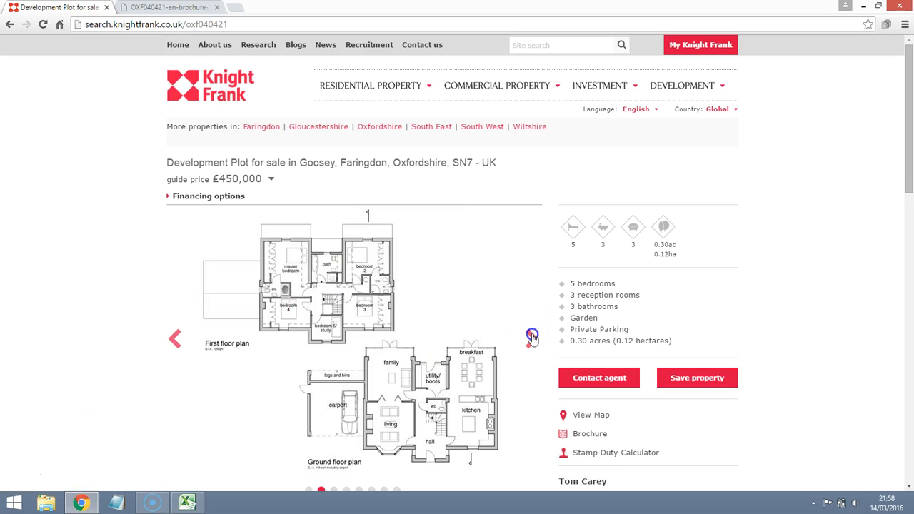
{"action": "left_click", "coordinate": [531, 338]}
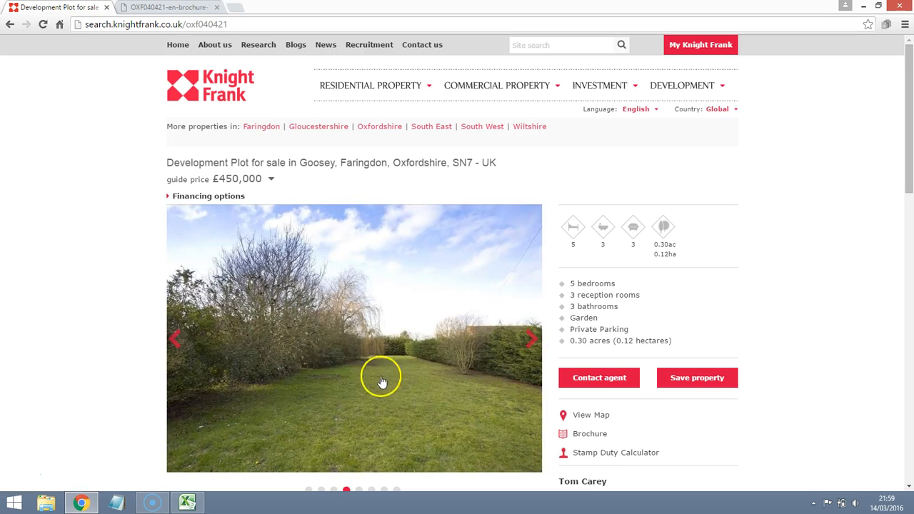
{"action": "left_click", "coordinate": [530, 338]}
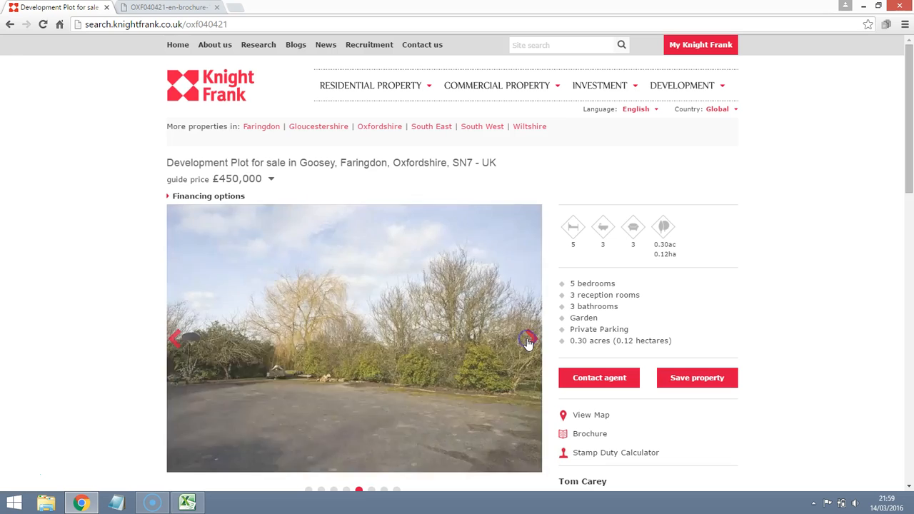
{"action": "left_click", "coordinate": [527, 338]}
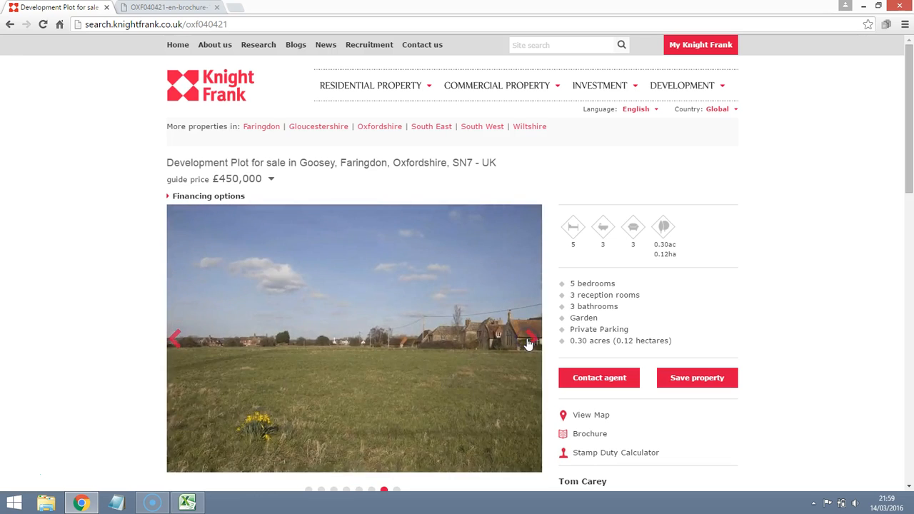
{"action": "left_click", "coordinate": [529, 339]}
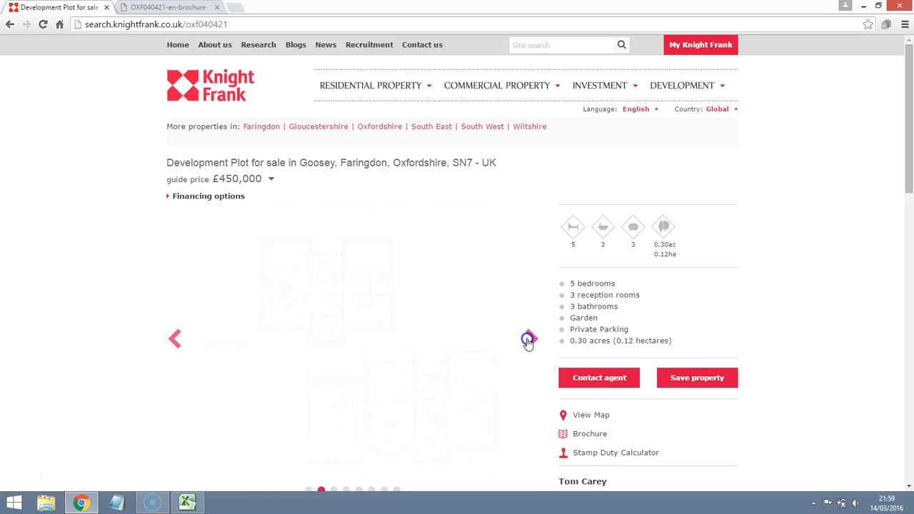
{"action": "left_click", "coordinate": [529, 339]}
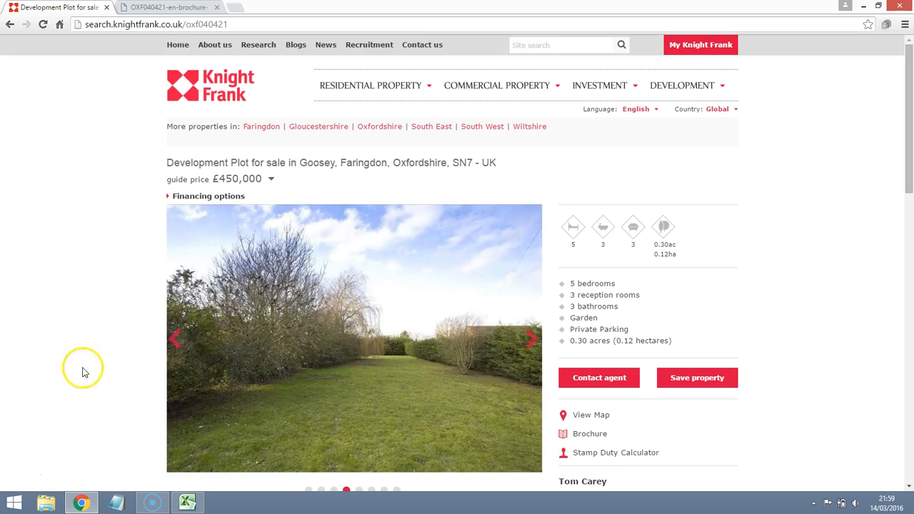
{"action": "left_click", "coordinate": [532, 339]}
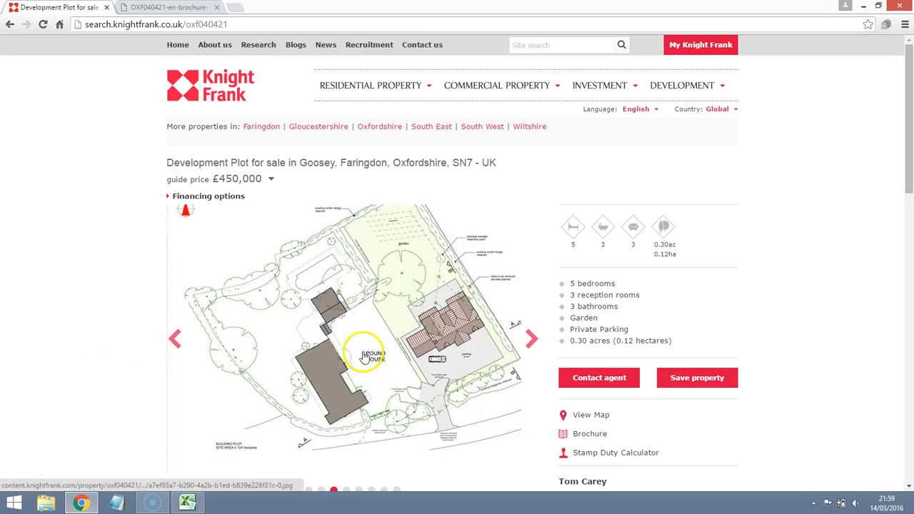
{"action": "left_click", "coordinate": [188, 503]}
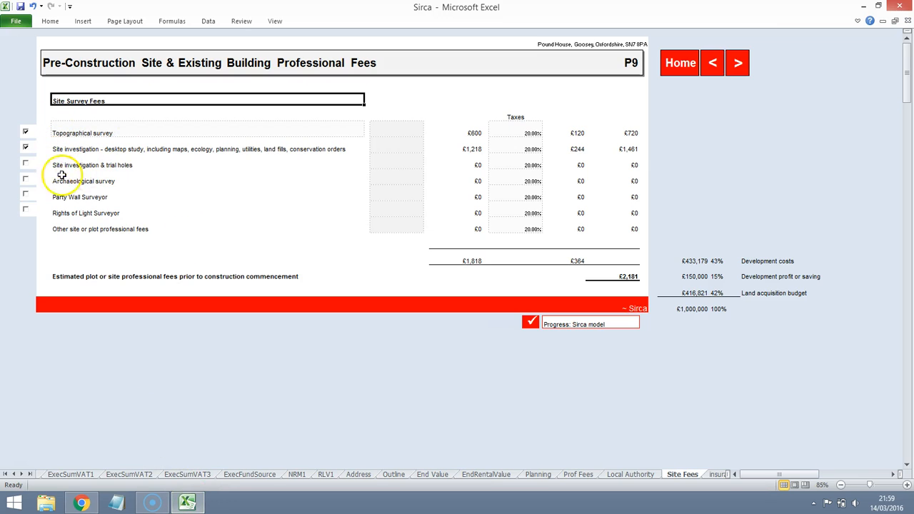
{"action": "left_click", "coordinate": [25, 165]}
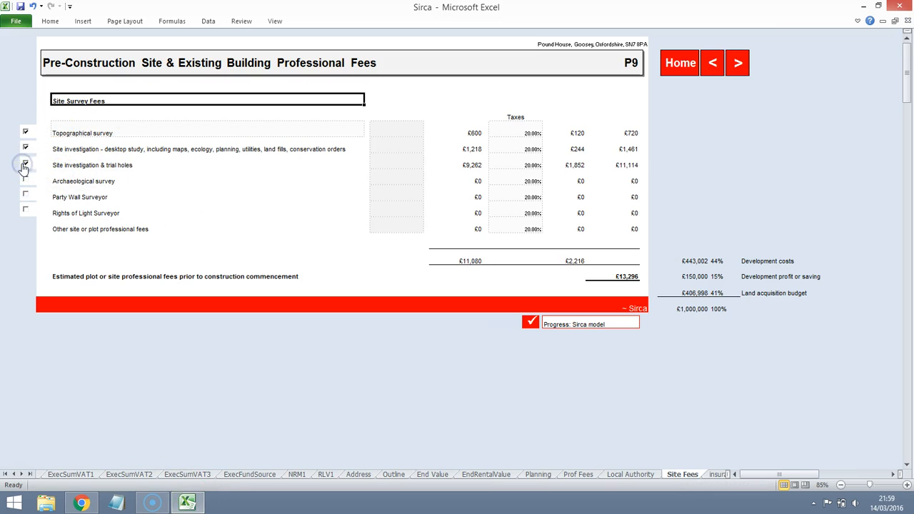
{"action": "left_click", "coordinate": [25, 165]}
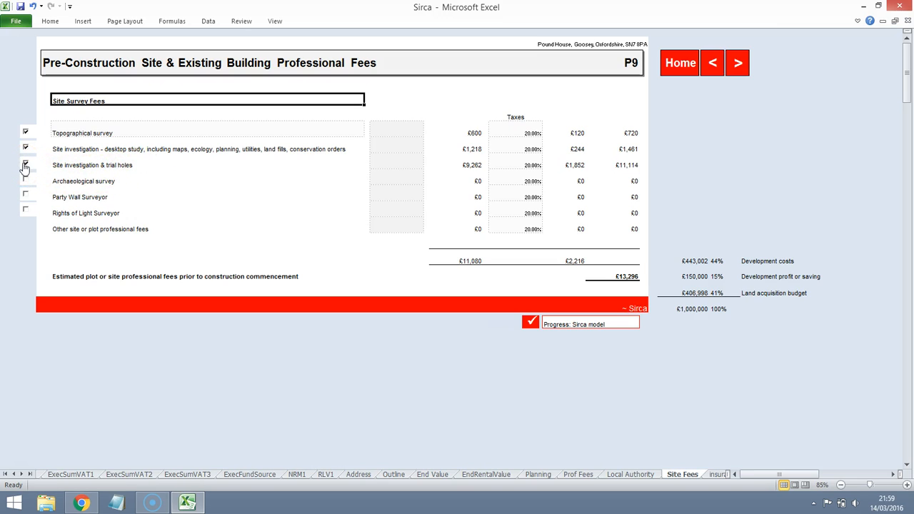
{"action": "left_click", "coordinate": [25, 165]}
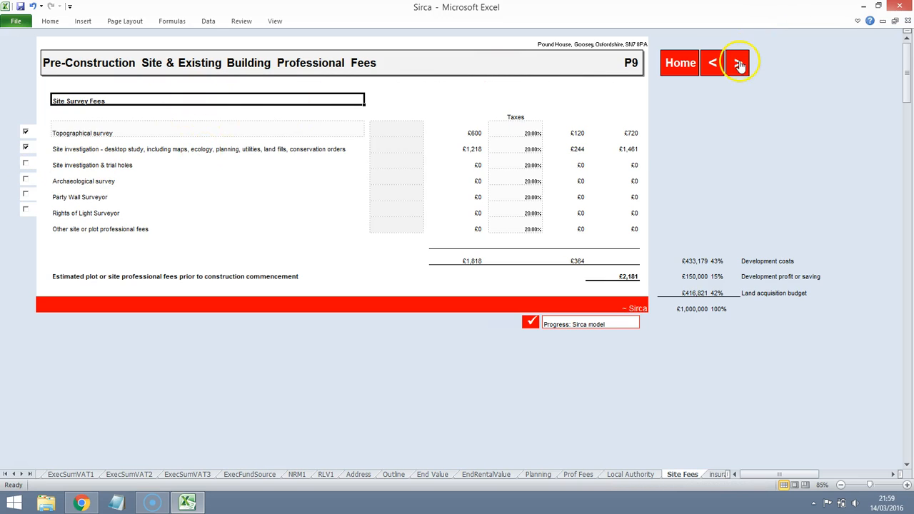
Step: Set the local price region to South East on the main construction costs page
{"action": "left_click", "coordinate": [739, 63]}
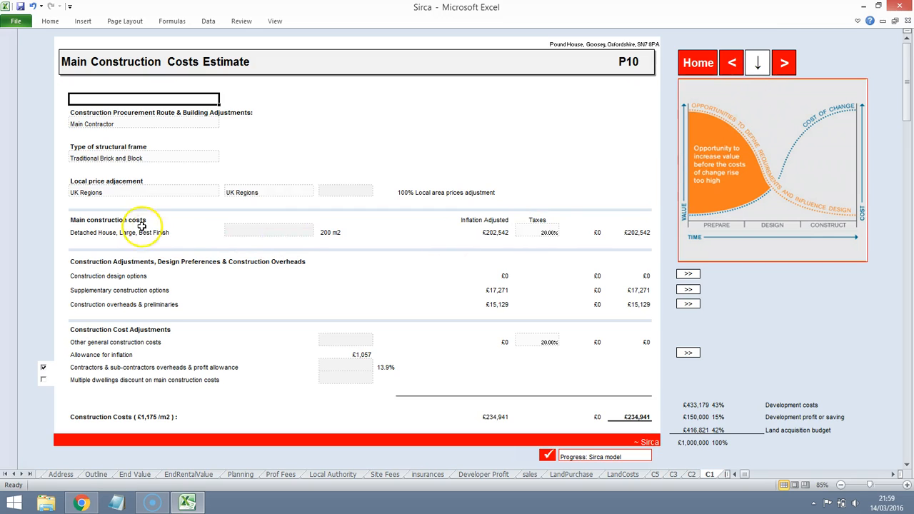
{"action": "left_click", "coordinate": [318, 192]}
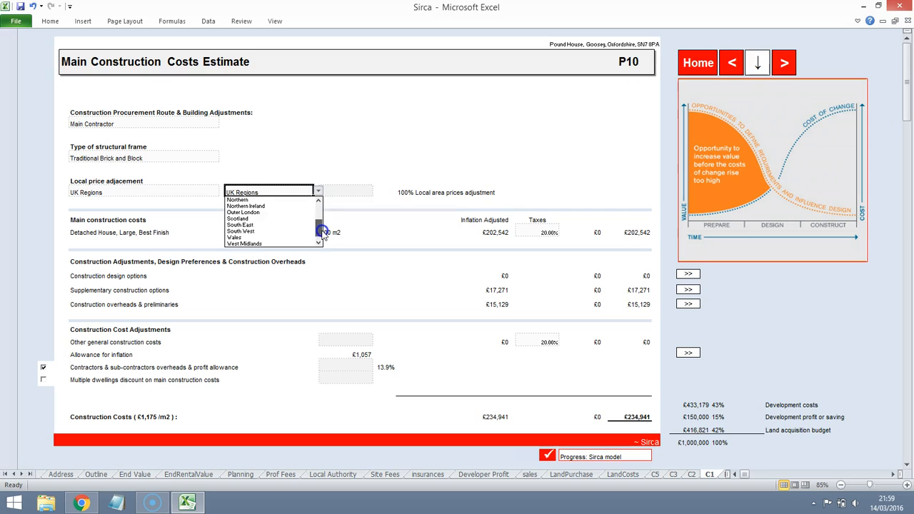
{"action": "left_click", "coordinate": [241, 225]}
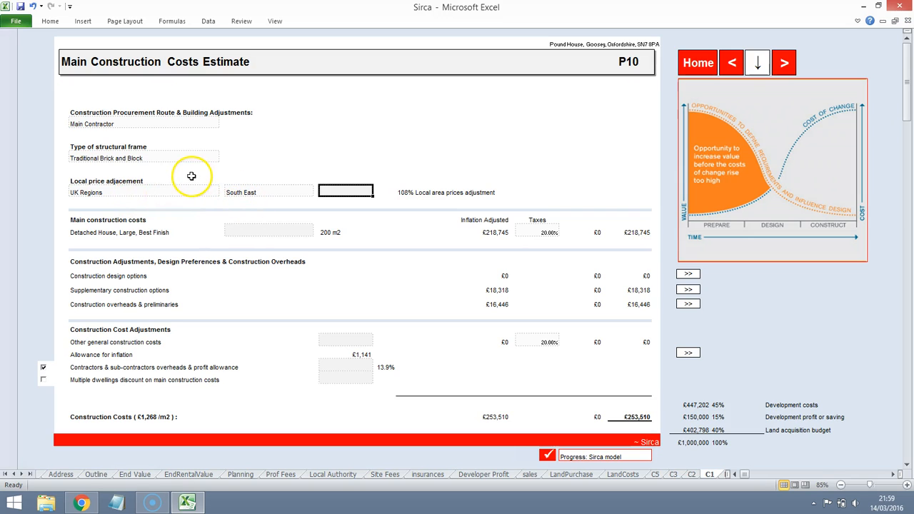
Step: Try Timber Frame for the structural frame, then revert to Traditional Brick and Block
{"action": "left_click", "coordinate": [143, 158]}
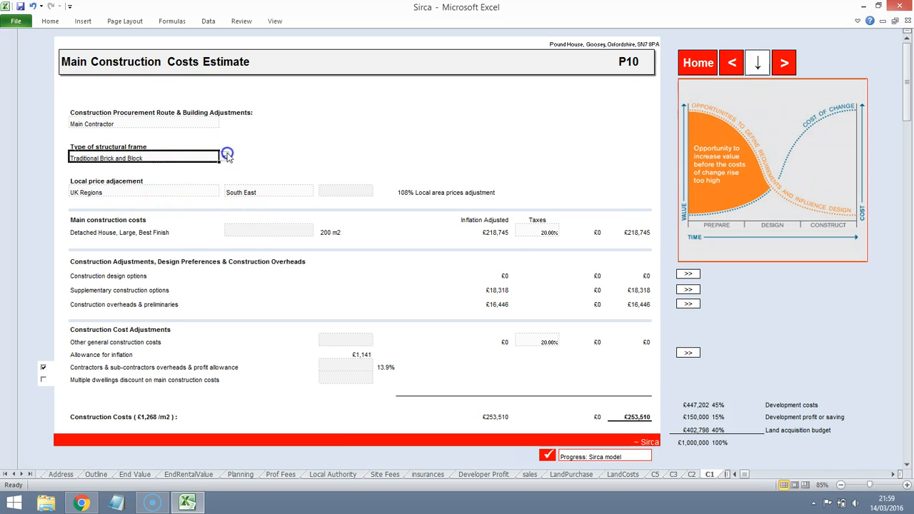
{"action": "left_click", "coordinate": [225, 156]}
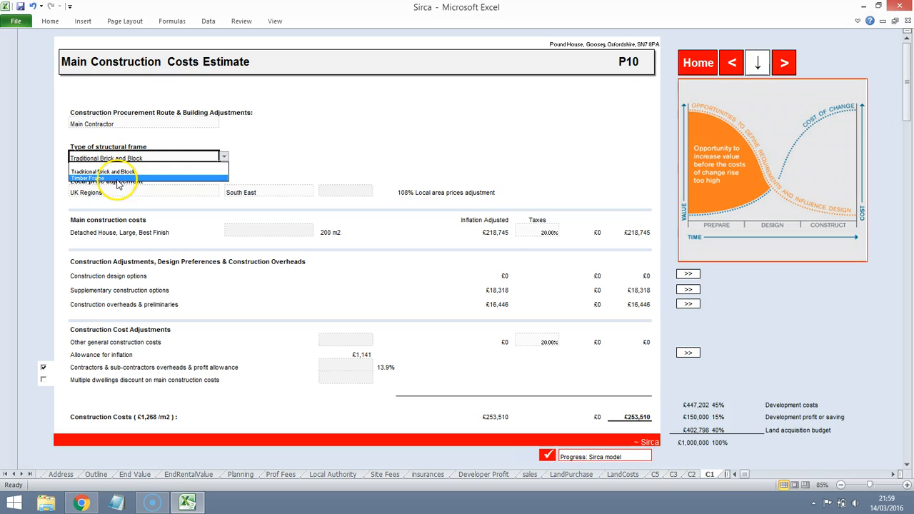
{"action": "left_click", "coordinate": [86, 178]}
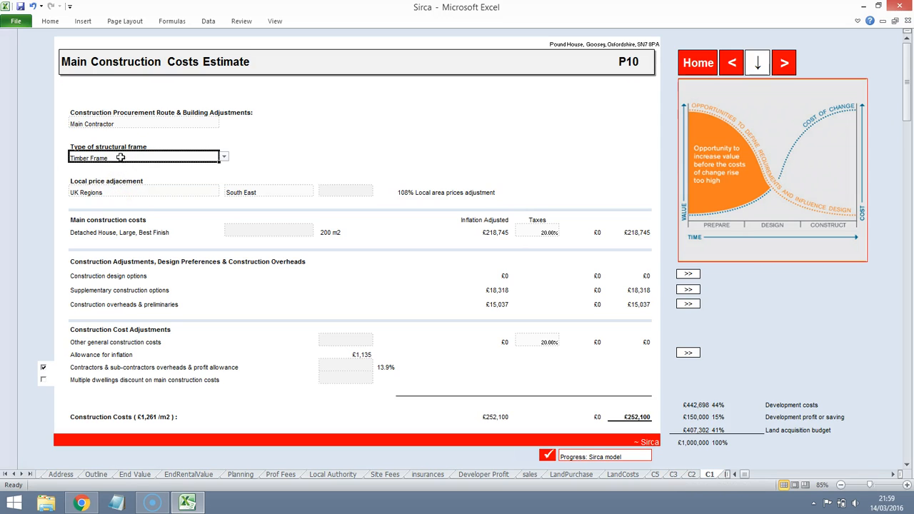
{"action": "left_click", "coordinate": [223, 156]}
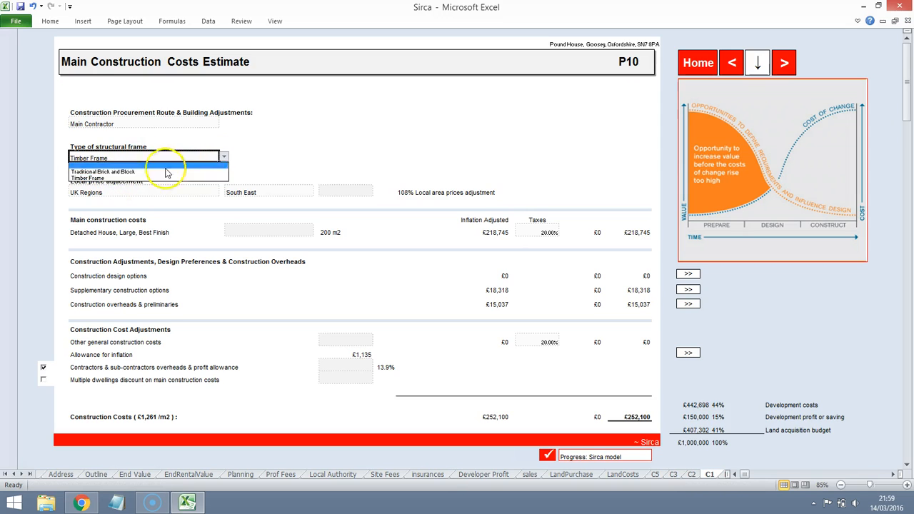
{"action": "left_click", "coordinate": [104, 172]}
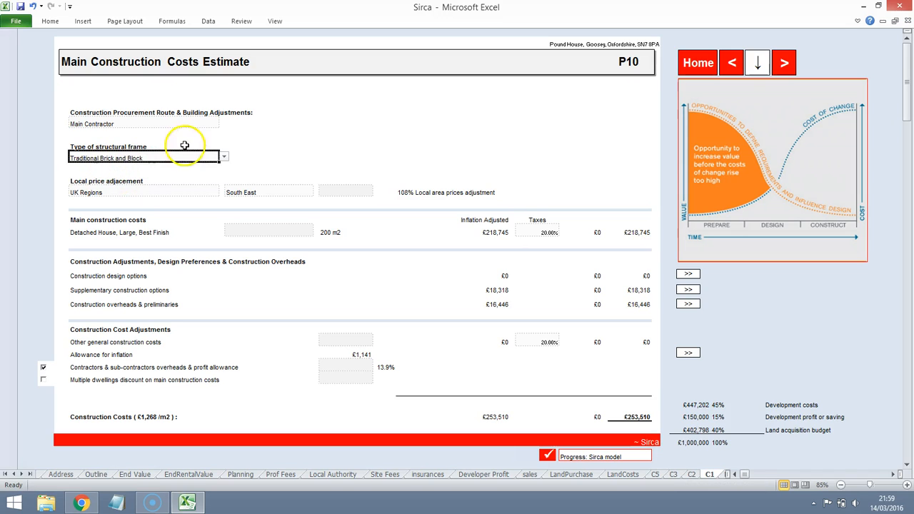
{"action": "mouse_move", "coordinate": [218, 160]}
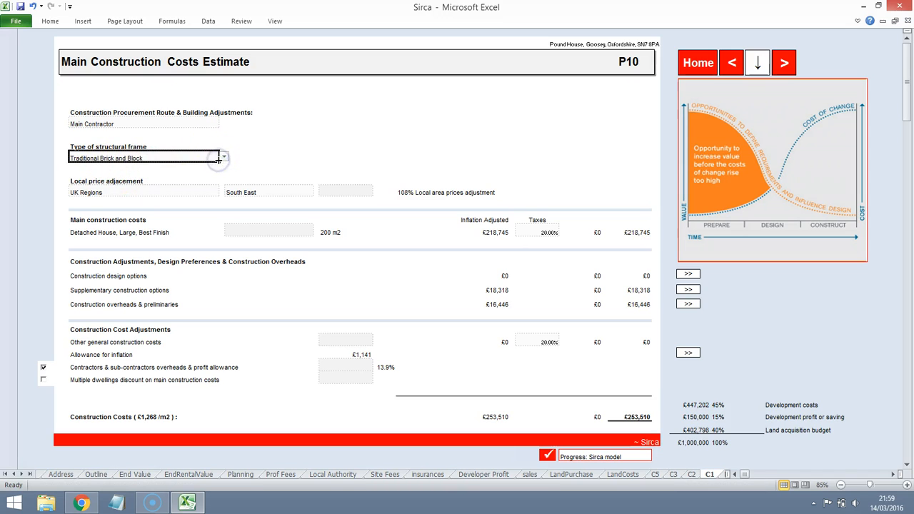
{"action": "left_click", "coordinate": [223, 157]}
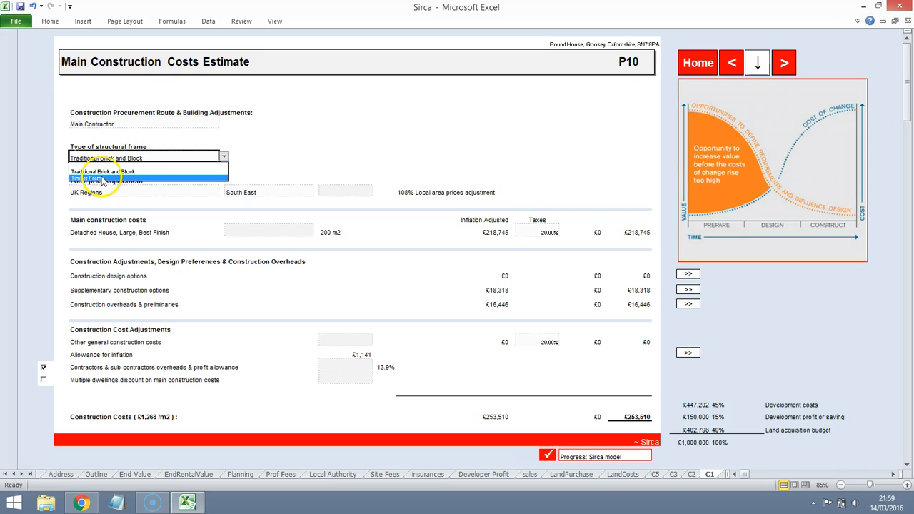
{"action": "left_click", "coordinate": [95, 178]}
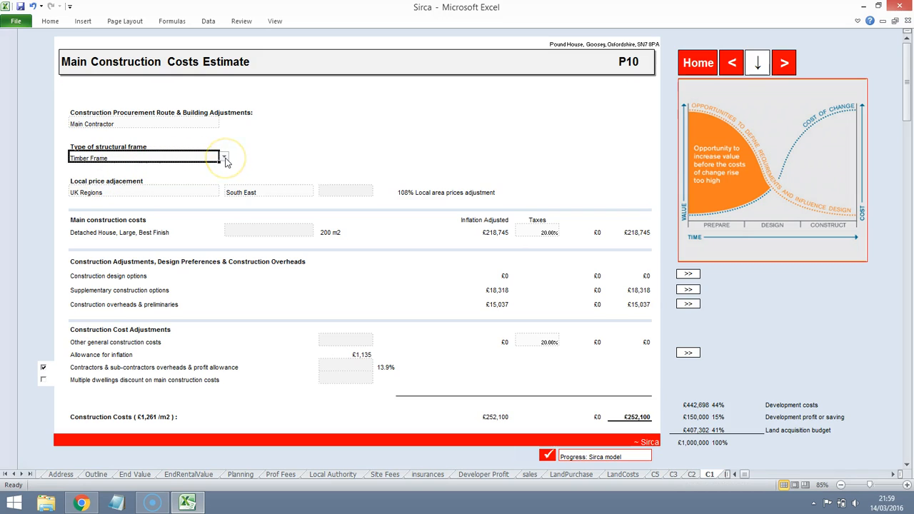
{"action": "left_click", "coordinate": [224, 157]}
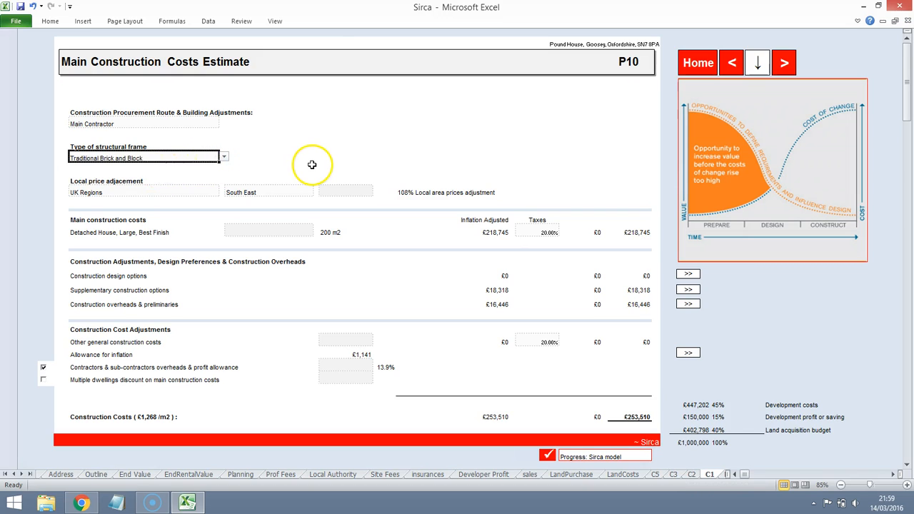
{"action": "mouse_move", "coordinate": [512, 288]}
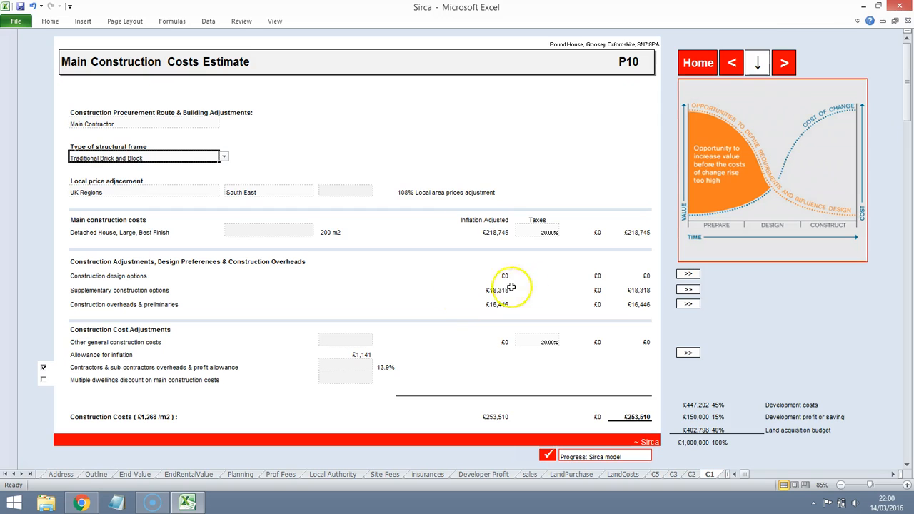
{"action": "mouse_move", "coordinate": [95, 283]}
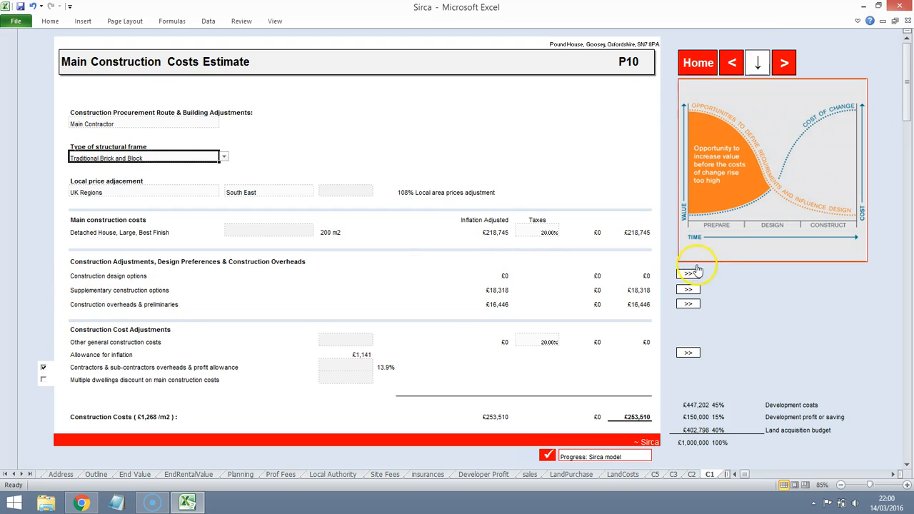
Step: On the design options page, make the two-car-width garage Isolated and enter its cost
{"action": "left_click", "coordinate": [688, 276]}
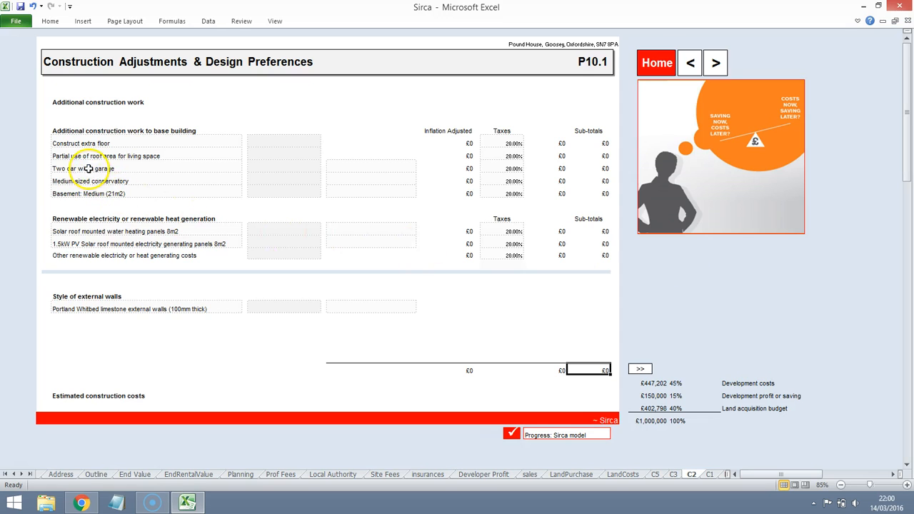
{"action": "left_click", "coordinate": [247, 167]}
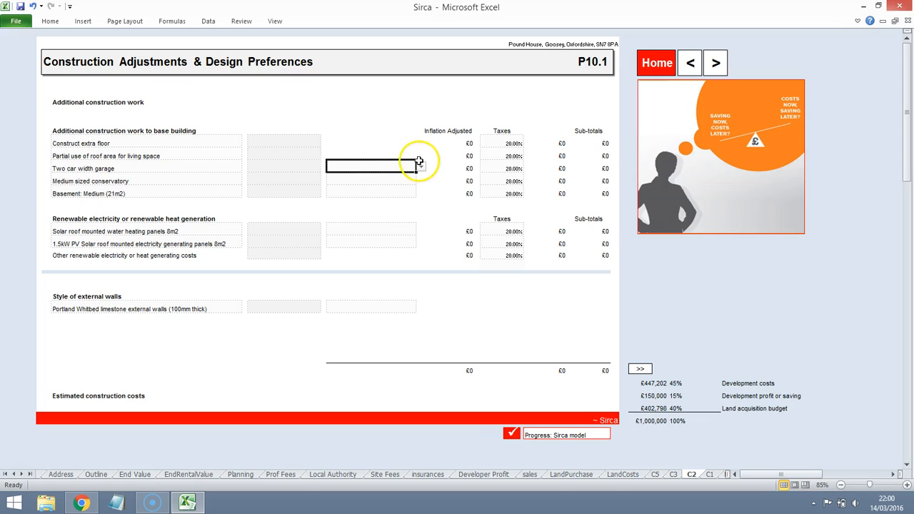
{"action": "left_click", "coordinate": [421, 167]}
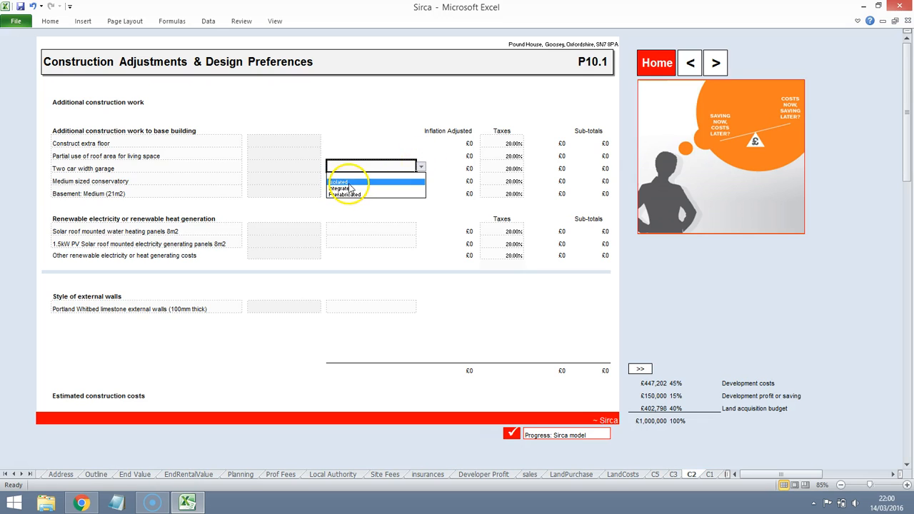
{"action": "left_click", "coordinate": [337, 181]}
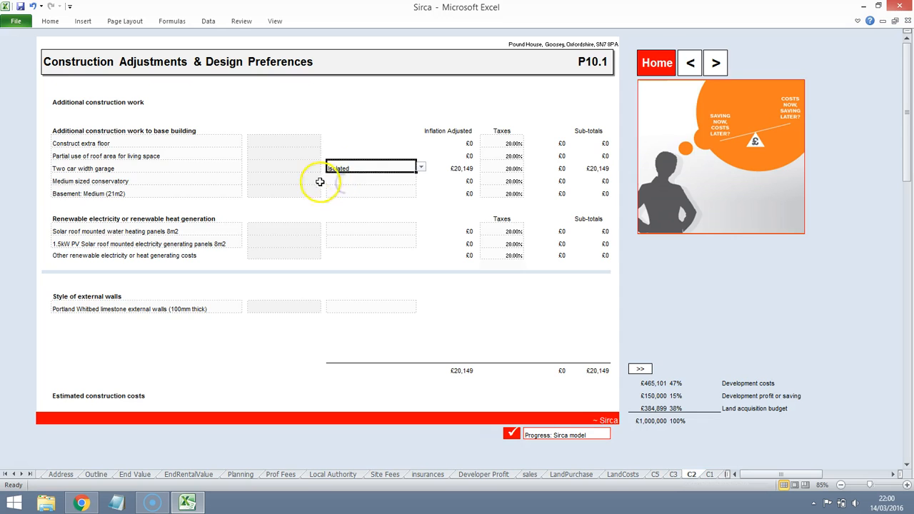
{"action": "mouse_move", "coordinate": [479, 179]}
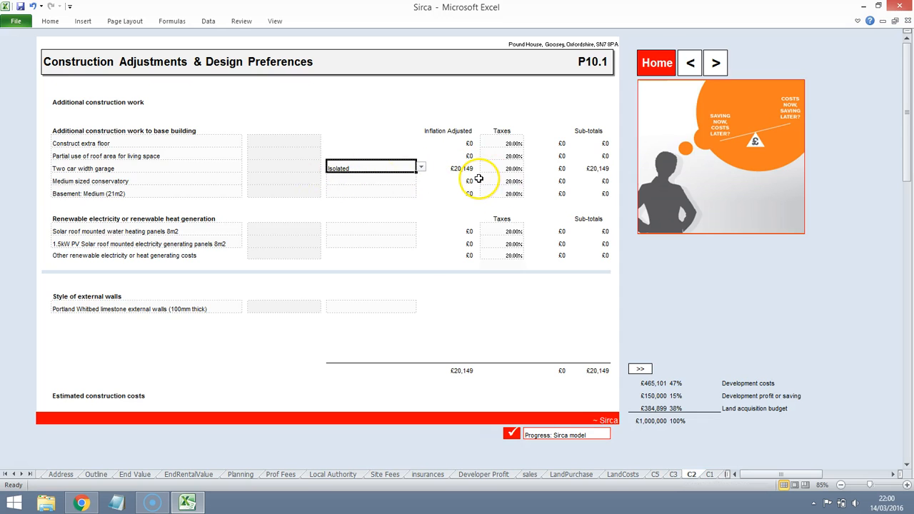
{"action": "mouse_move", "coordinate": [293, 172]}
{"action": "type", "text": "1"}
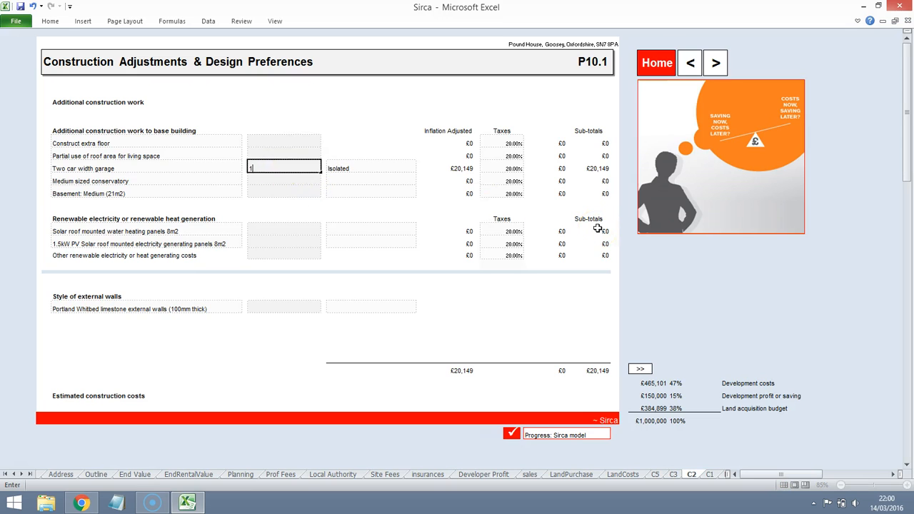
{"action": "type", "text": "50"}
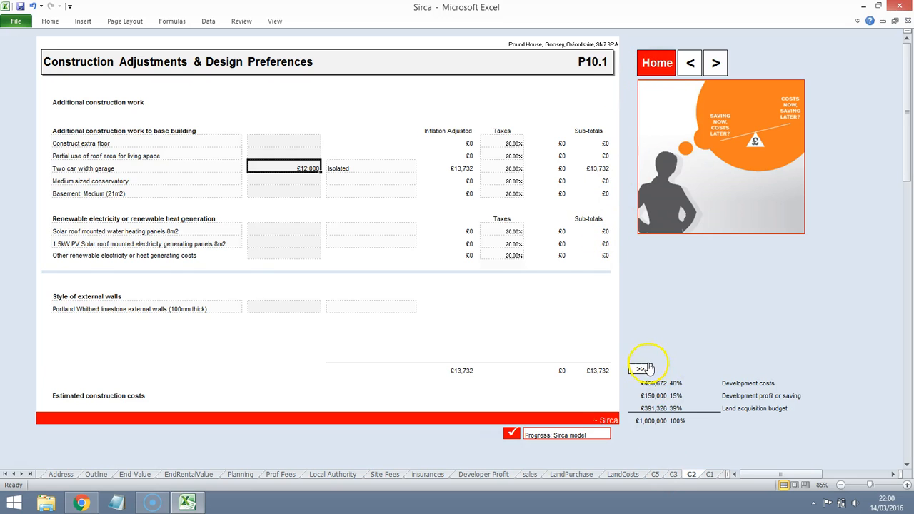
Step: Return to the Main Construction Costs Estimate, now totalling £265,601
{"action": "left_click", "coordinate": [638, 369]}
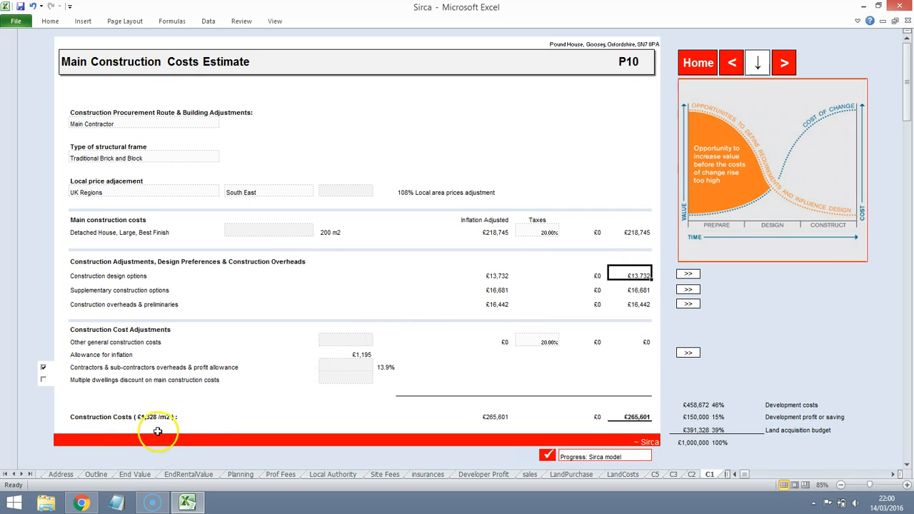
{"action": "mouse_move", "coordinate": [172, 424]}
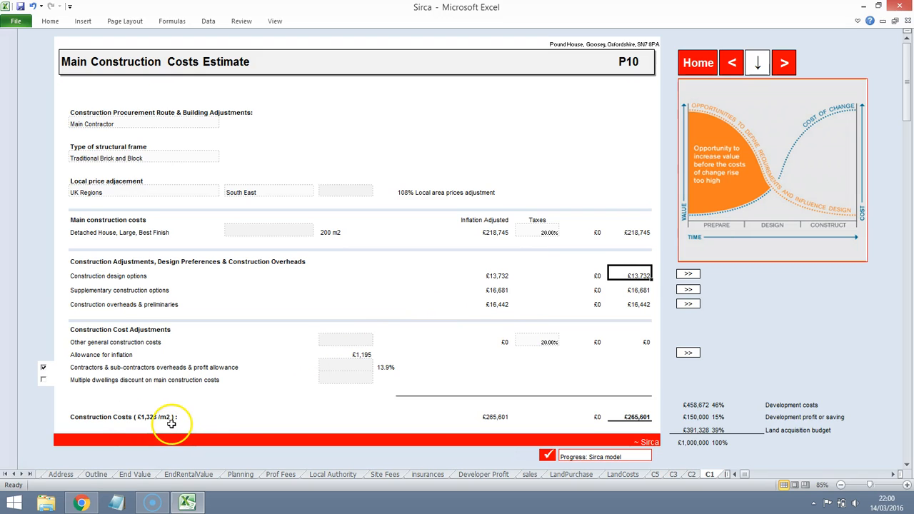
{"action": "mouse_move", "coordinate": [643, 436]}
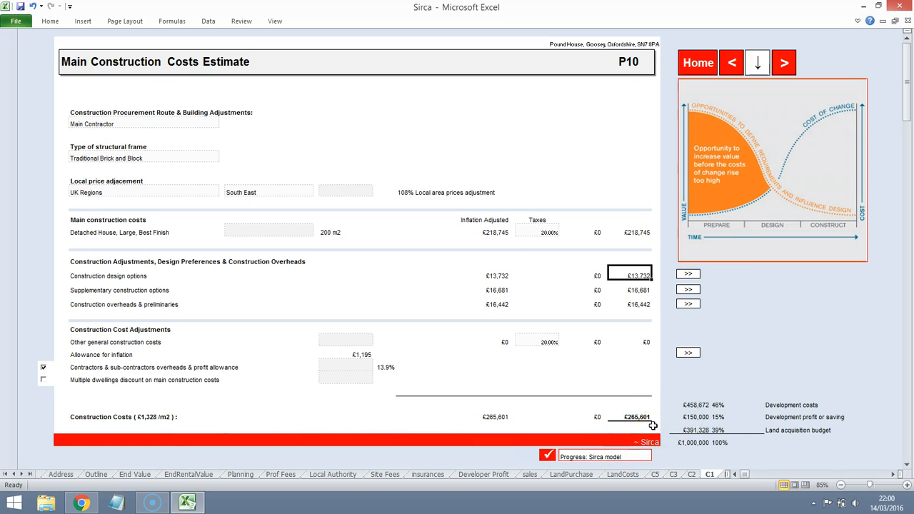
{"action": "mouse_move", "coordinate": [734, 405]}
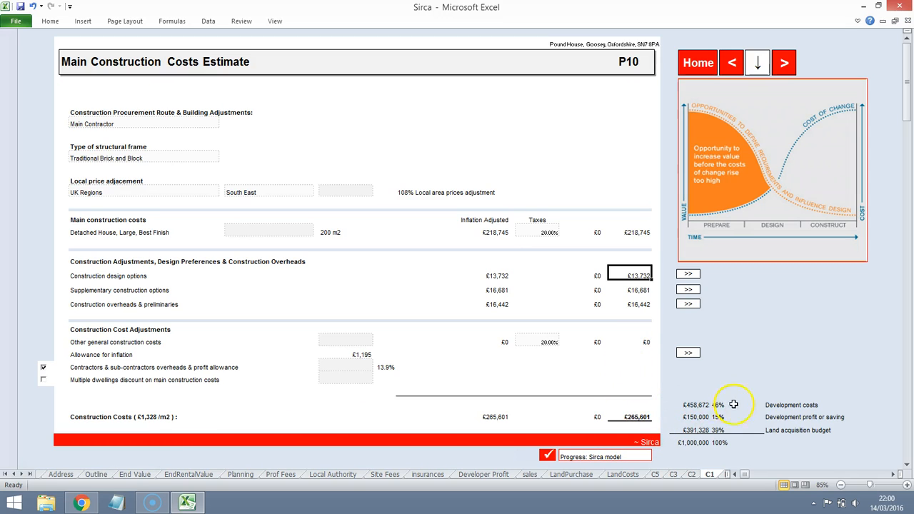
{"action": "mouse_move", "coordinate": [696, 423]}
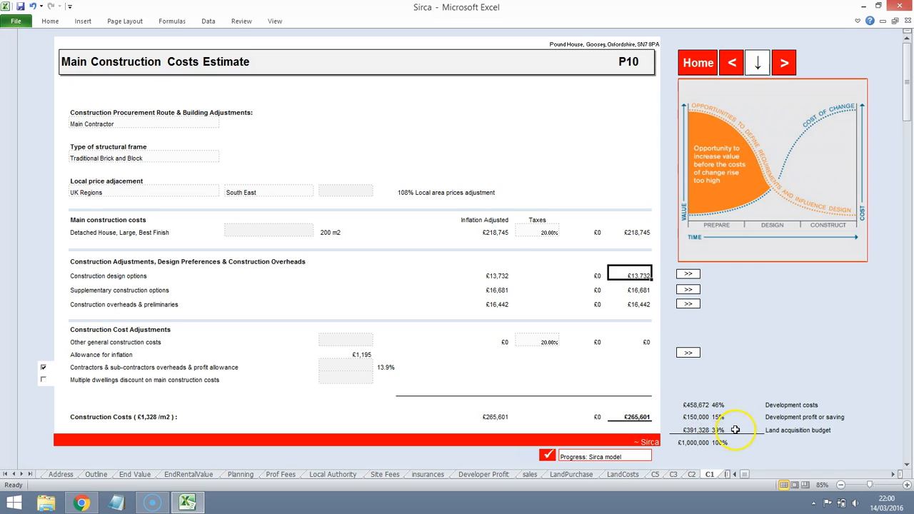
{"action": "mouse_move", "coordinate": [714, 125]}
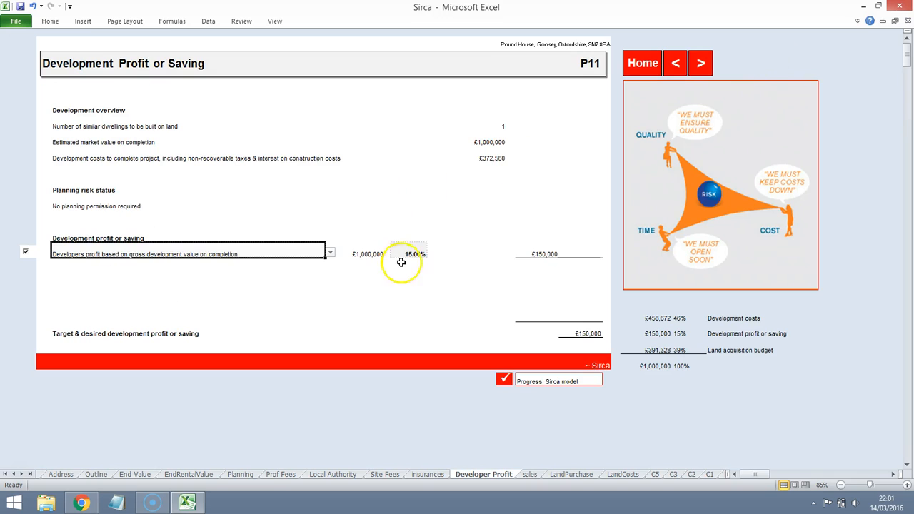
Step: Include 1.02% estate agent fees, bringing selling costs to £14,974, and reach Land Finance
{"action": "left_click", "coordinate": [409, 253]}
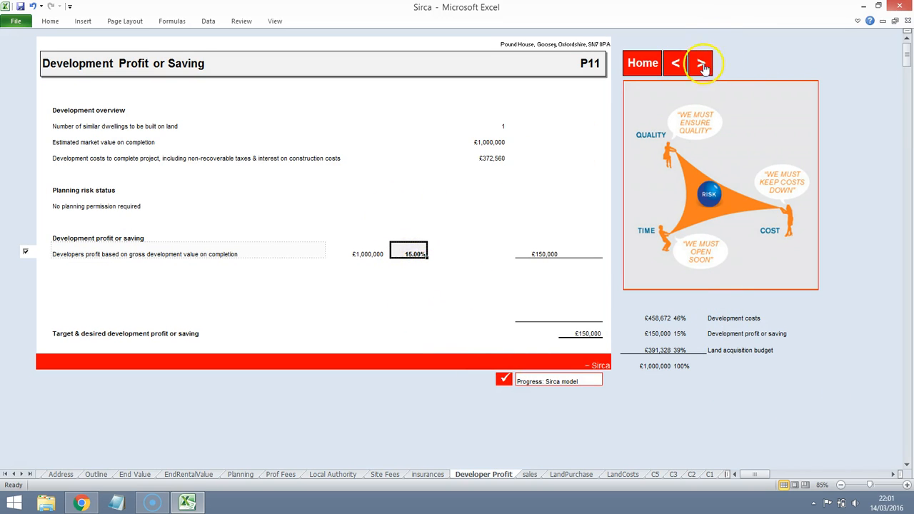
{"action": "left_click", "coordinate": [703, 63]}
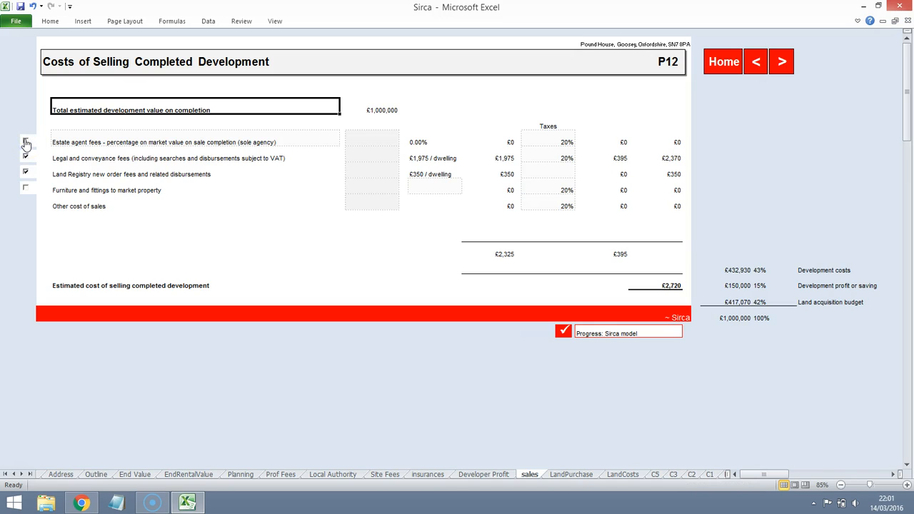
{"action": "left_click", "coordinate": [25, 141]}
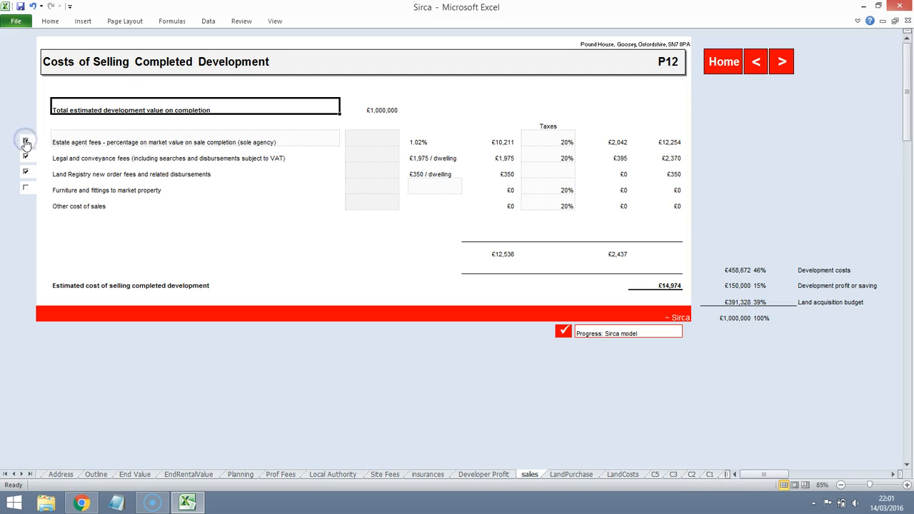
{"action": "mouse_move", "coordinate": [232, 158]}
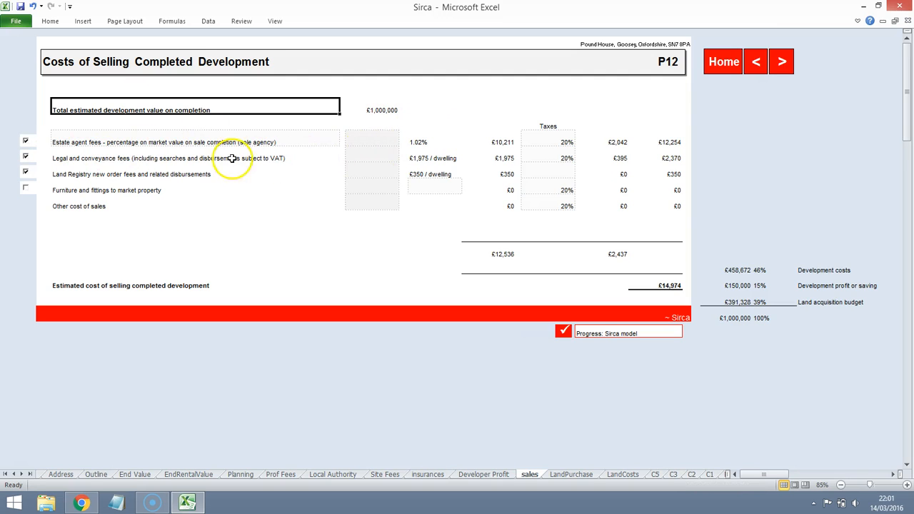
{"action": "left_click", "coordinate": [781, 62]}
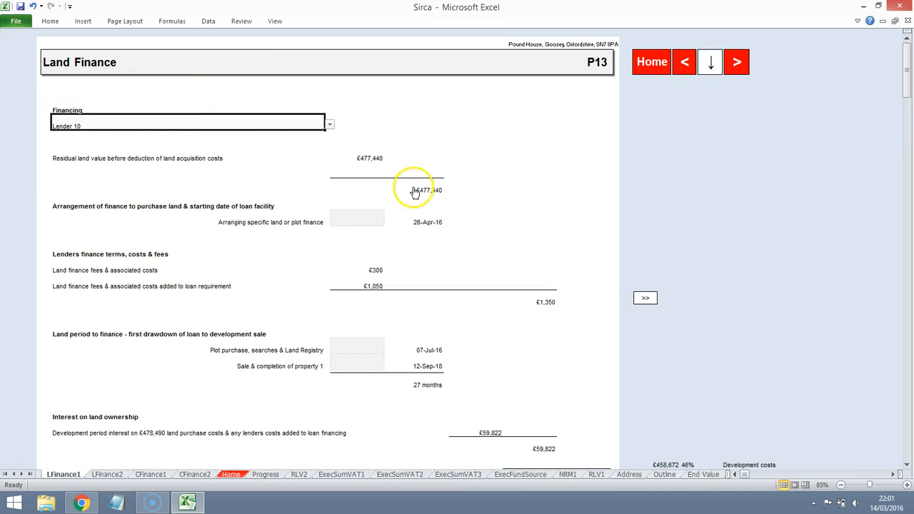
Step: Advance past Land Purchase Costs (£23,667) to Land Ownership Costs Pre-Construction (£1,612)
{"action": "left_click", "coordinate": [738, 64]}
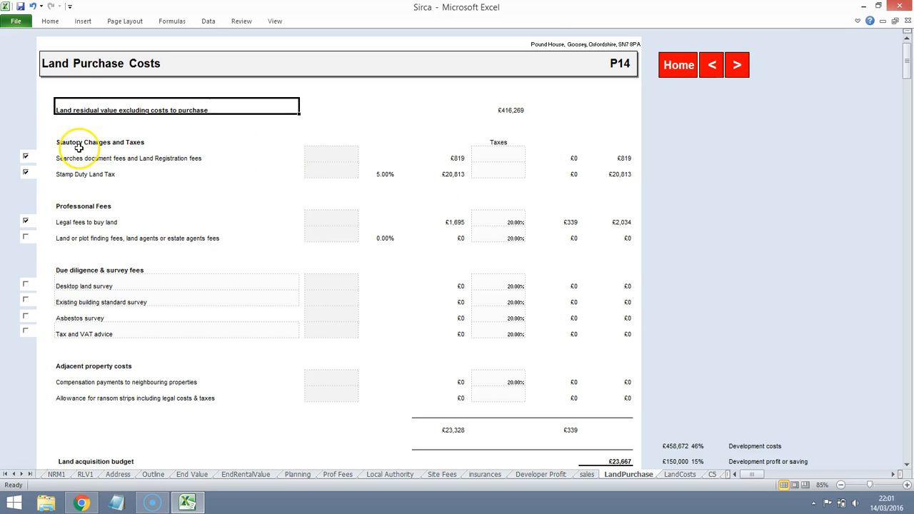
{"action": "mouse_move", "coordinate": [94, 184]}
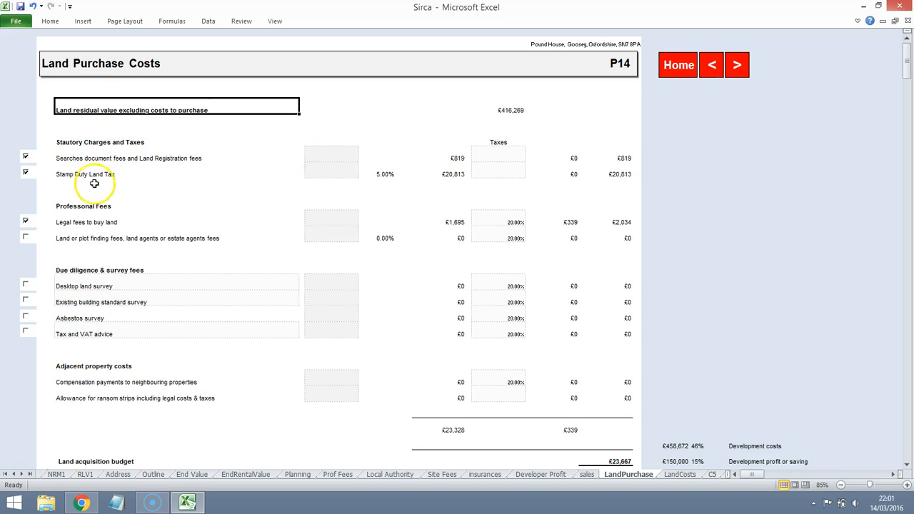
{"action": "mouse_move", "coordinate": [459, 237]}
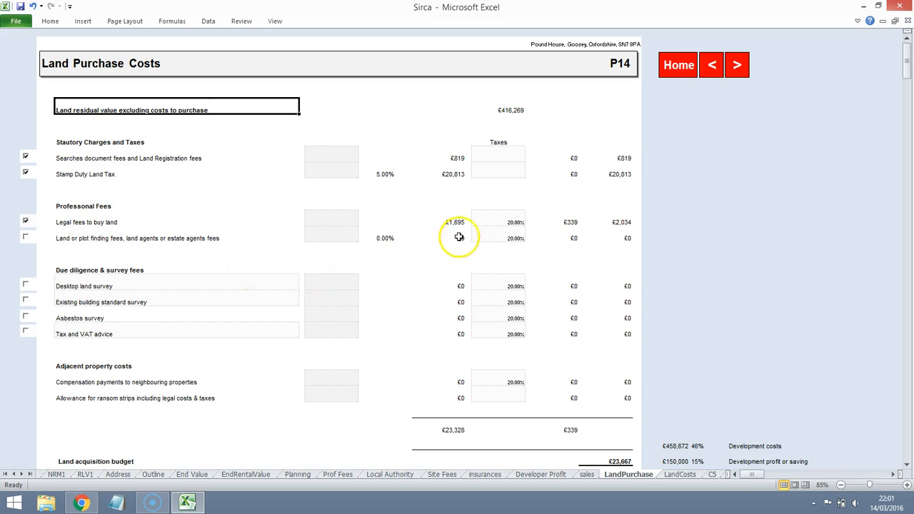
{"action": "mouse_move", "coordinate": [393, 188]}
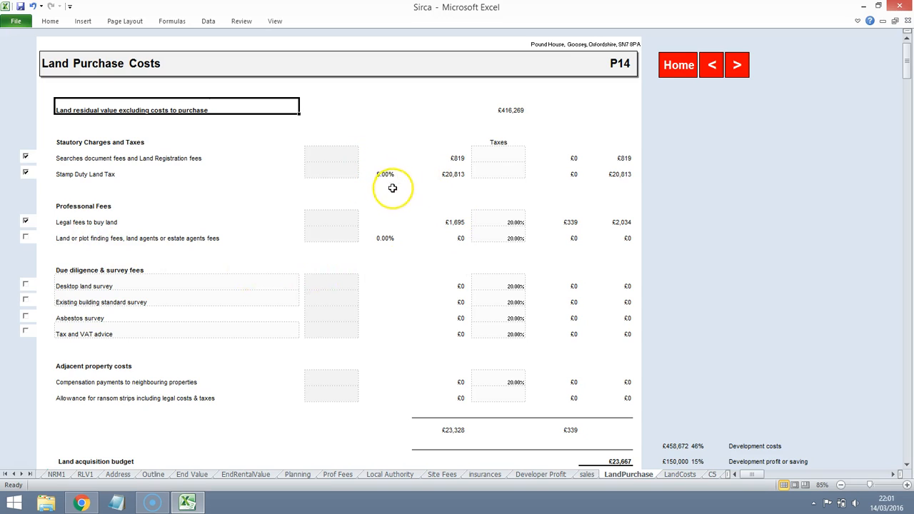
{"action": "mouse_move", "coordinate": [543, 165]}
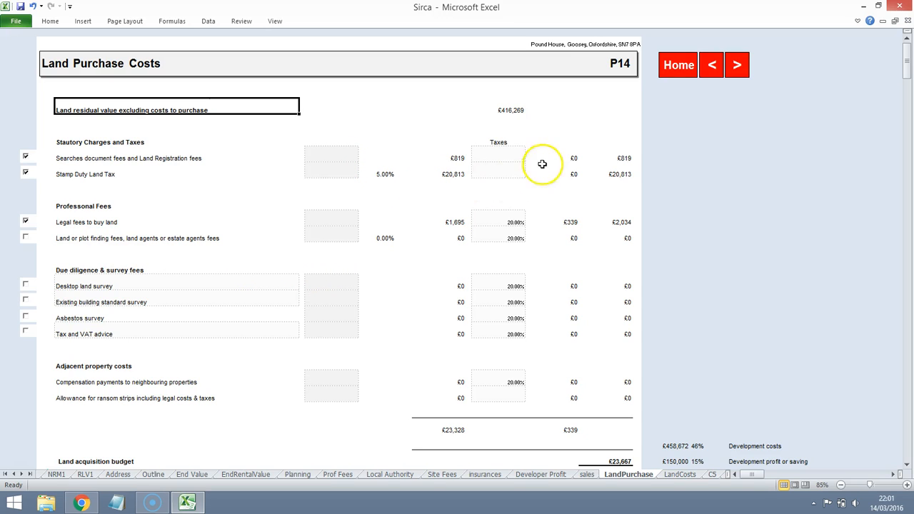
{"action": "left_click", "coordinate": [738, 64]}
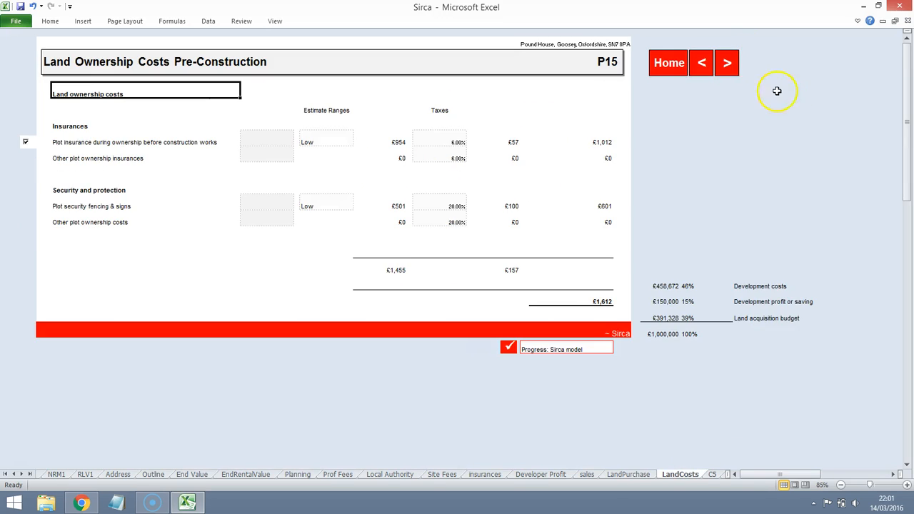
{"action": "mouse_move", "coordinate": [132, 212]}
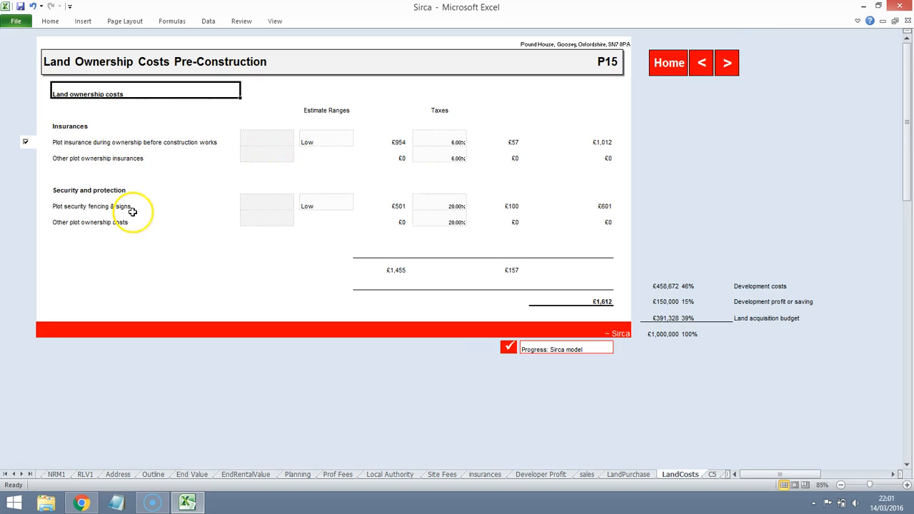
{"action": "mouse_move", "coordinate": [75, 148]}
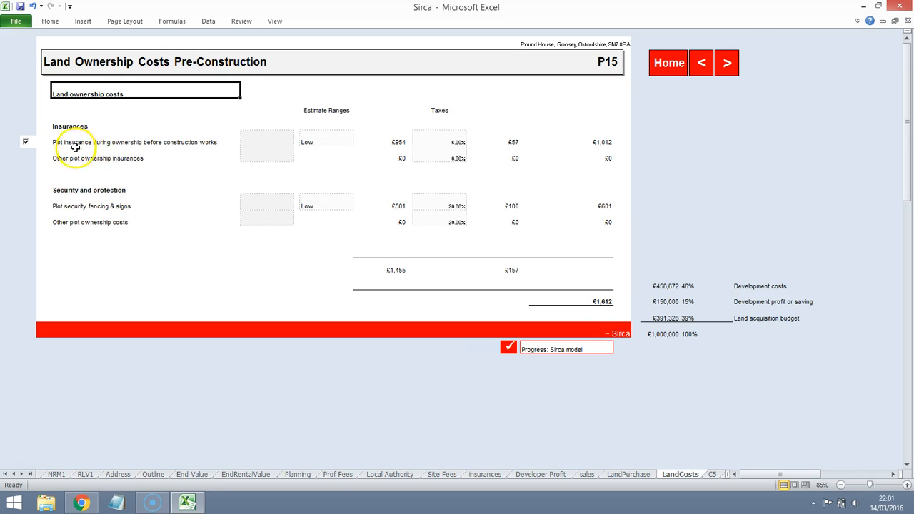
{"action": "mouse_move", "coordinate": [122, 215]}
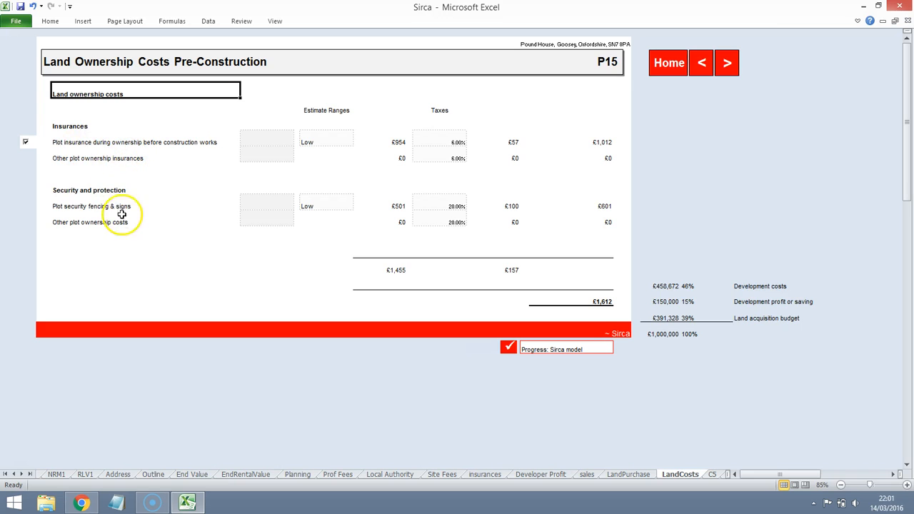
{"action": "mouse_move", "coordinate": [717, 107]}
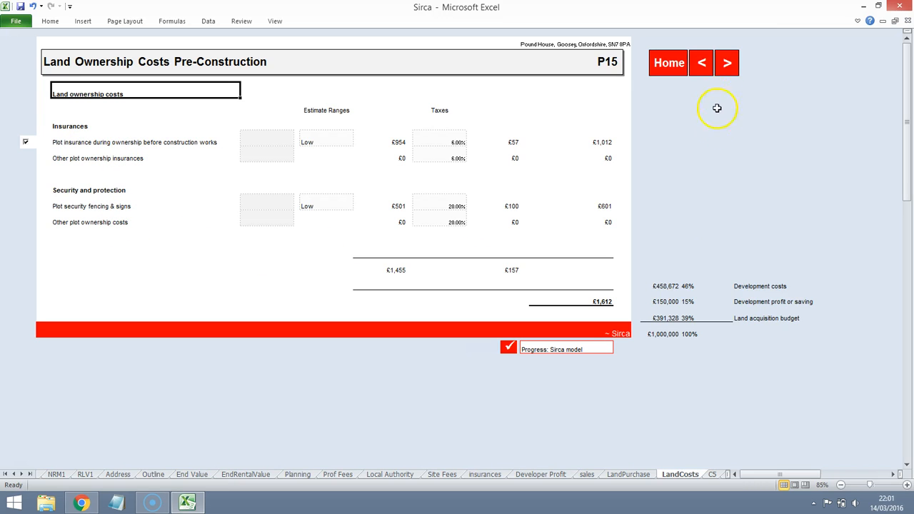
{"action": "mouse_move", "coordinate": [727, 63]}
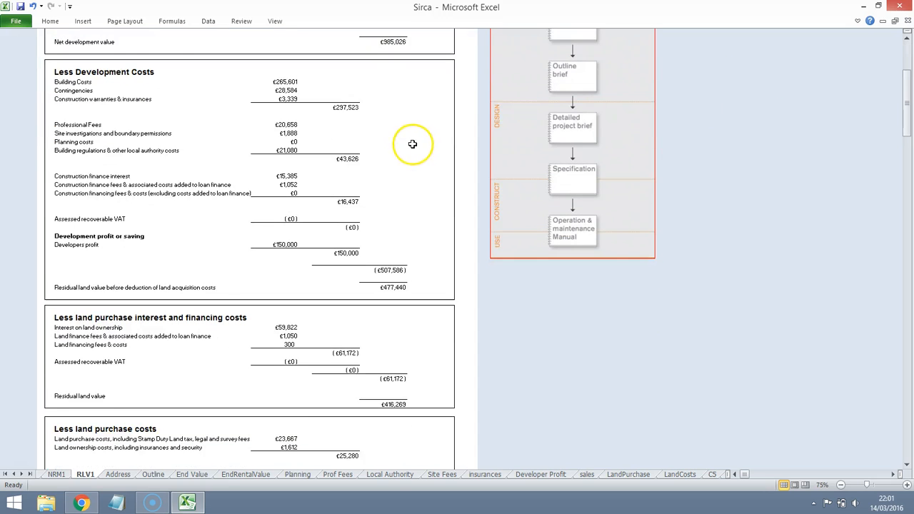
{"action": "mouse_move", "coordinate": [408, 129]}
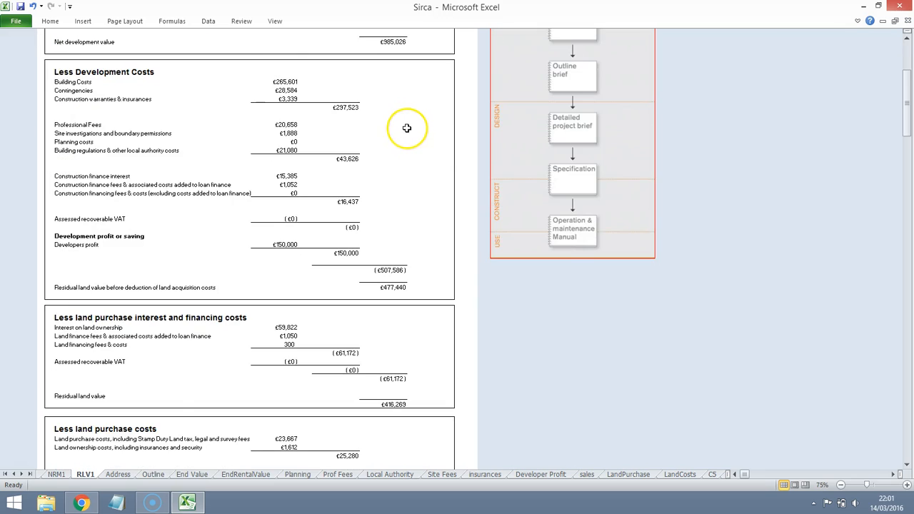
Step: Scroll down the Residual Land Value summary and back up to the top
{"action": "scroll", "scroll_direction": "down", "scroll_amount": 3}
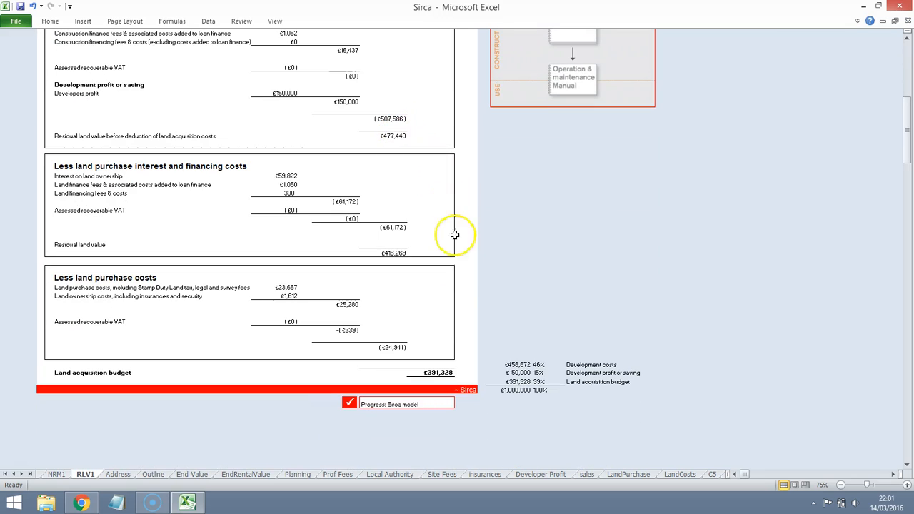
{"action": "mouse_move", "coordinate": [471, 370]}
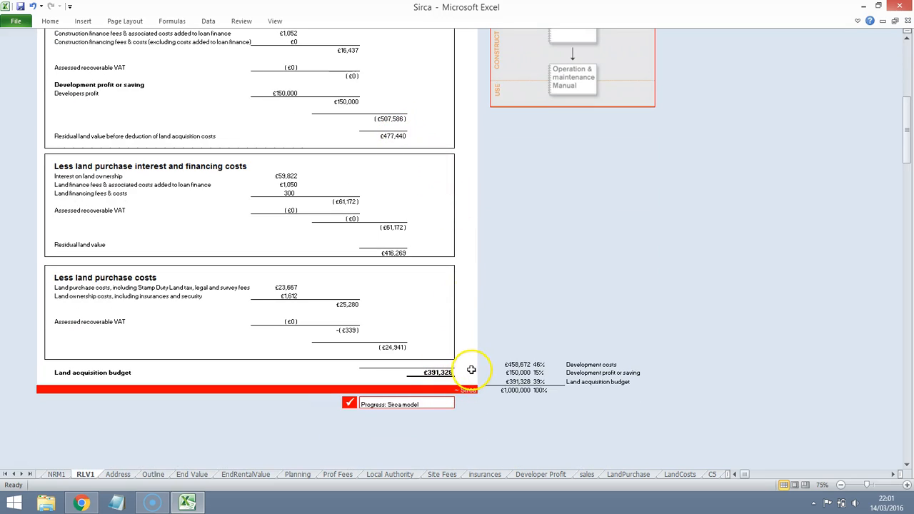
{"action": "mouse_move", "coordinate": [475, 378]}
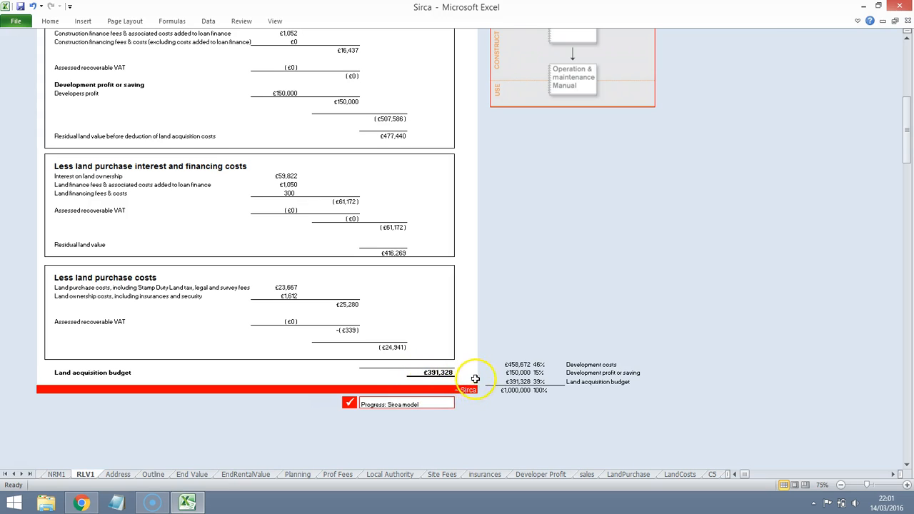
{"action": "mouse_move", "coordinate": [535, 340]}
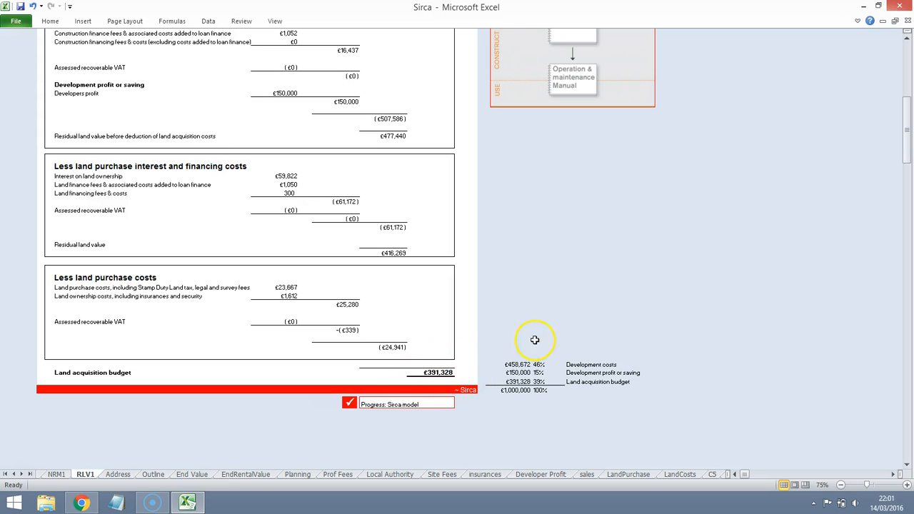
{"action": "mouse_move", "coordinate": [236, 409]}
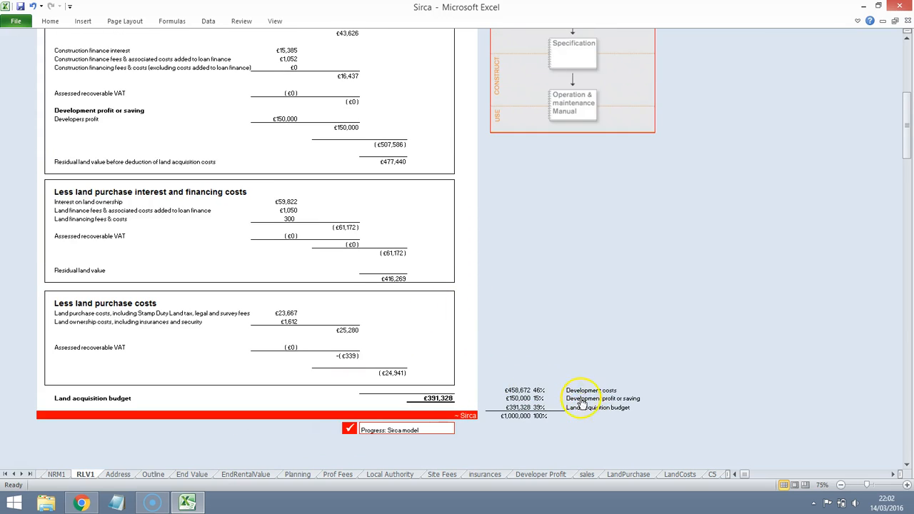
{"action": "mouse_move", "coordinate": [580, 408]}
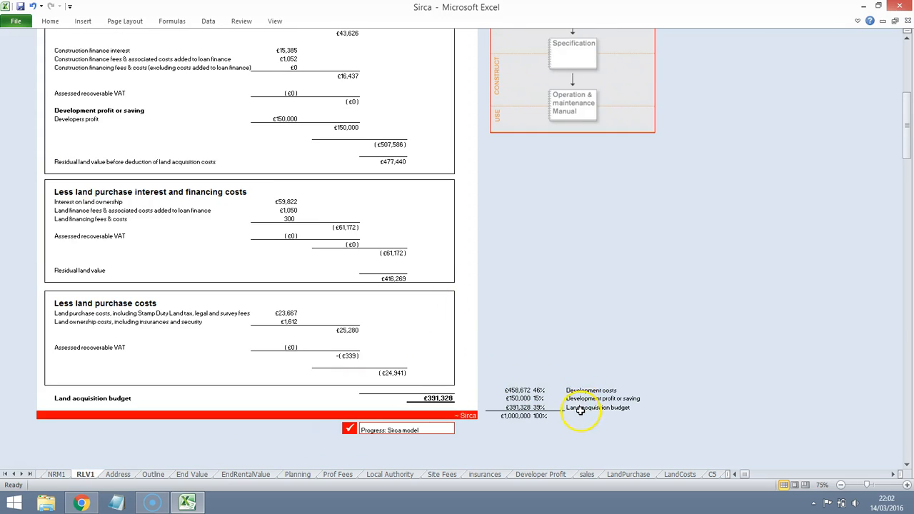
{"action": "mouse_move", "coordinate": [579, 408]}
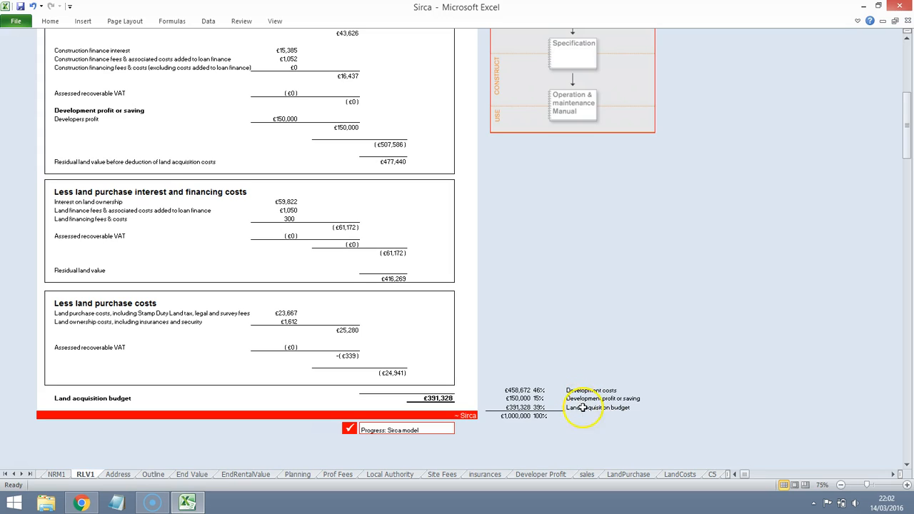
{"action": "scroll", "scroll_direction": "up", "scroll_amount": 3}
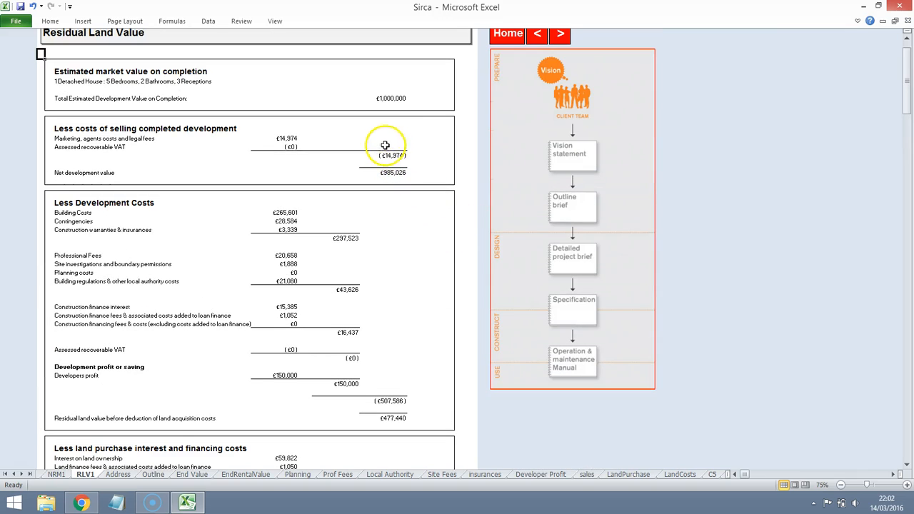
{"action": "mouse_move", "coordinate": [391, 98]}
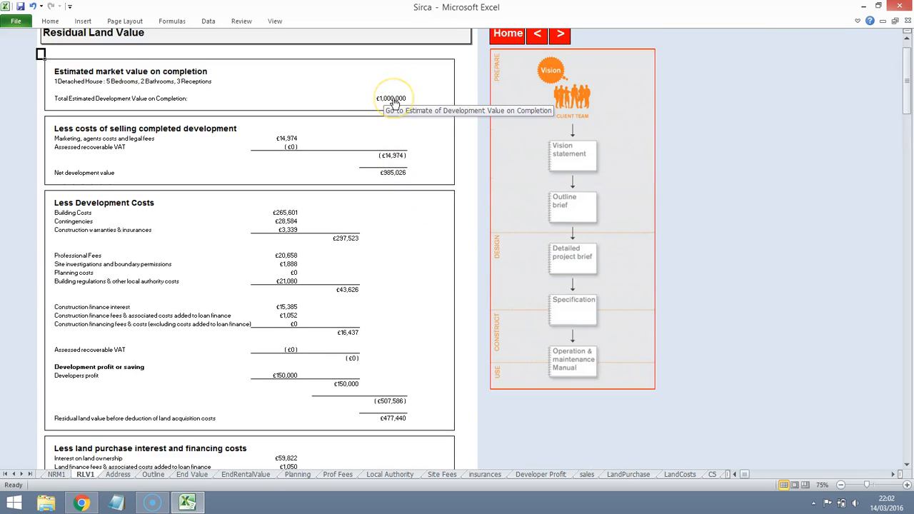
Step: Confirm the £1,100,000 market value on completion, then open Zoopla to find comparables
{"action": "left_click", "coordinate": [392, 98]}
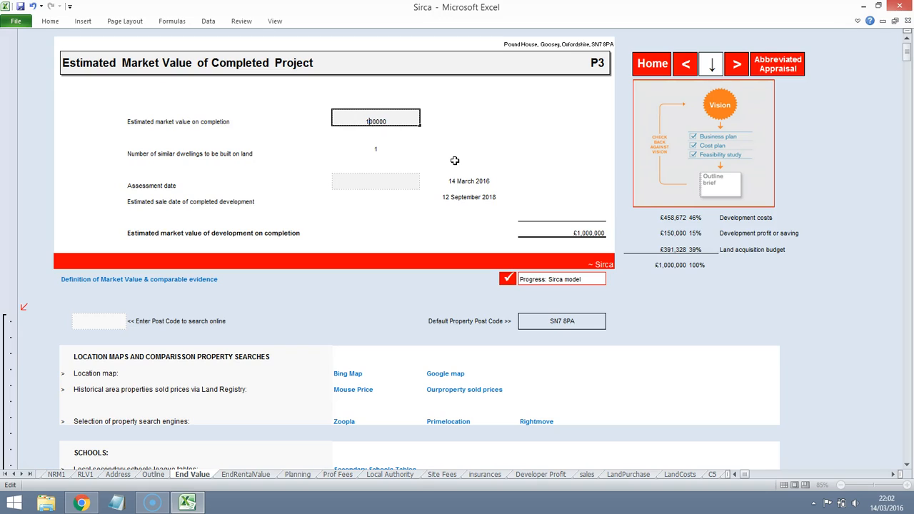
{"action": "key", "text": "Return"}
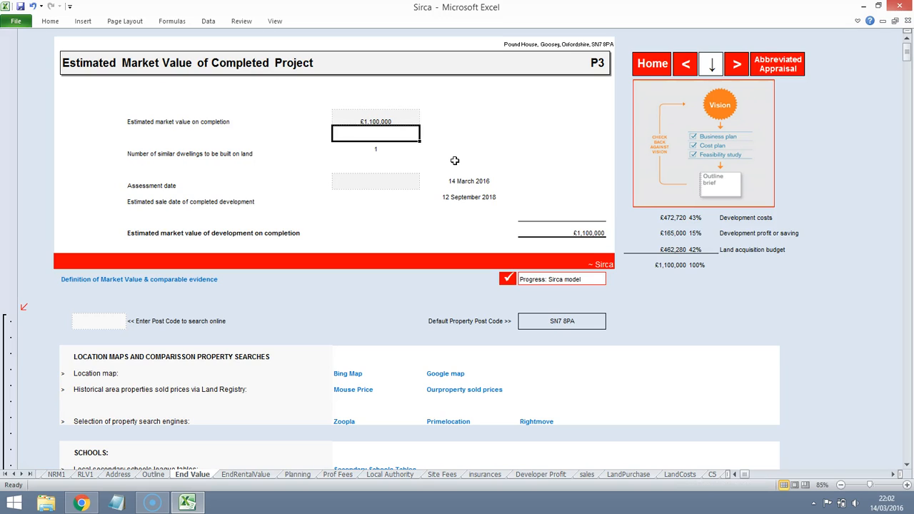
{"action": "left_click", "coordinate": [376, 118]}
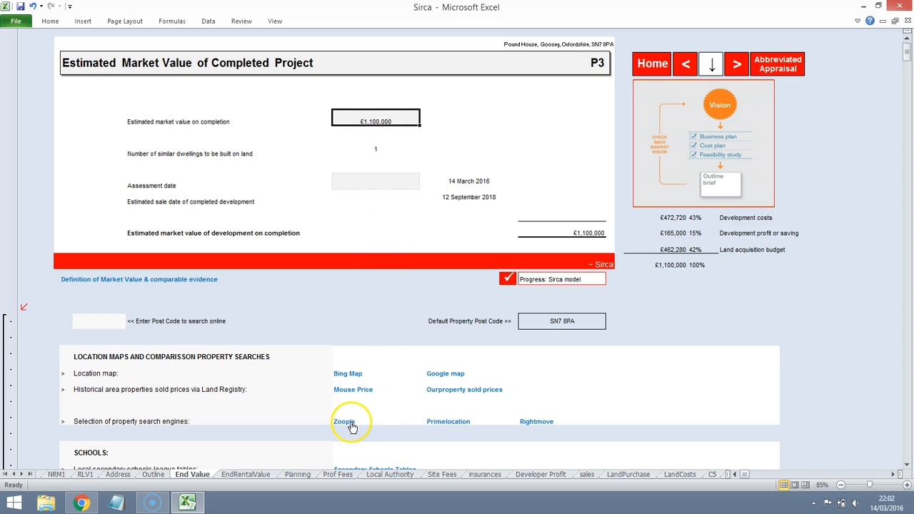
{"action": "mouse_move", "coordinate": [535, 92]}
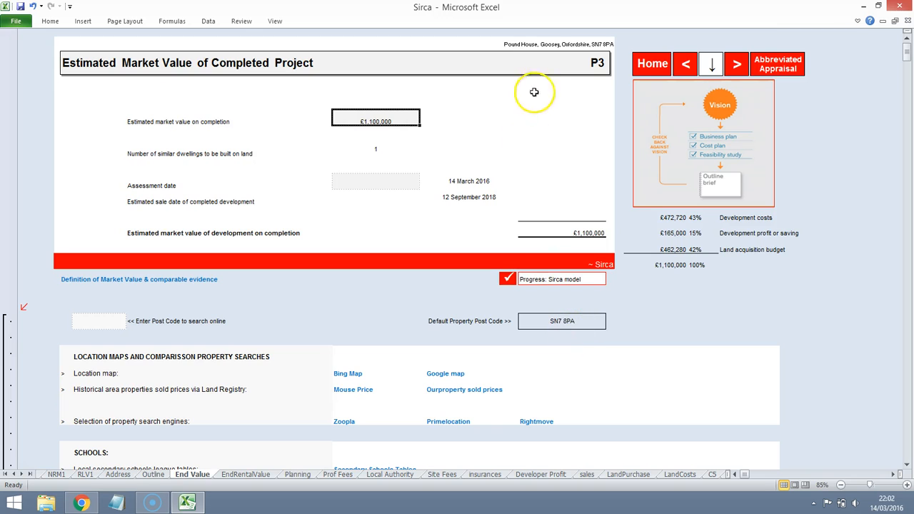
{"action": "mouse_move", "coordinate": [356, 419]}
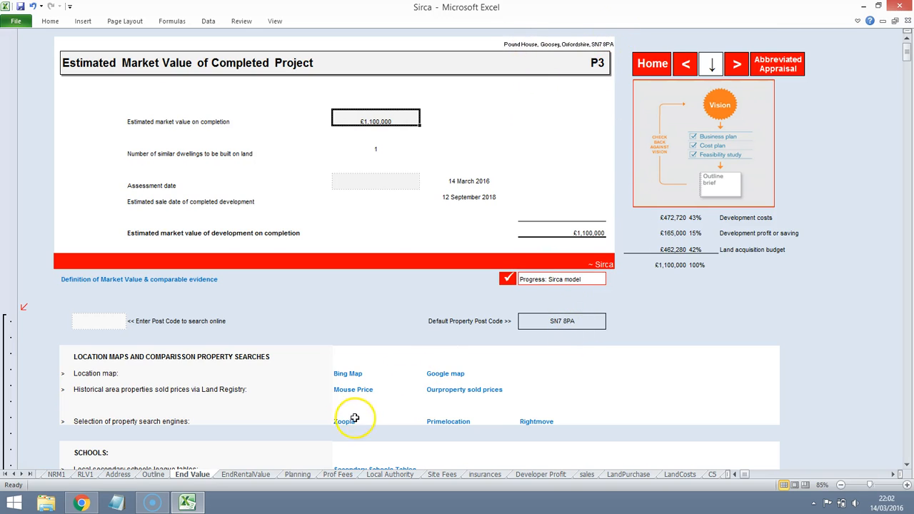
{"action": "left_click", "coordinate": [355, 418]}
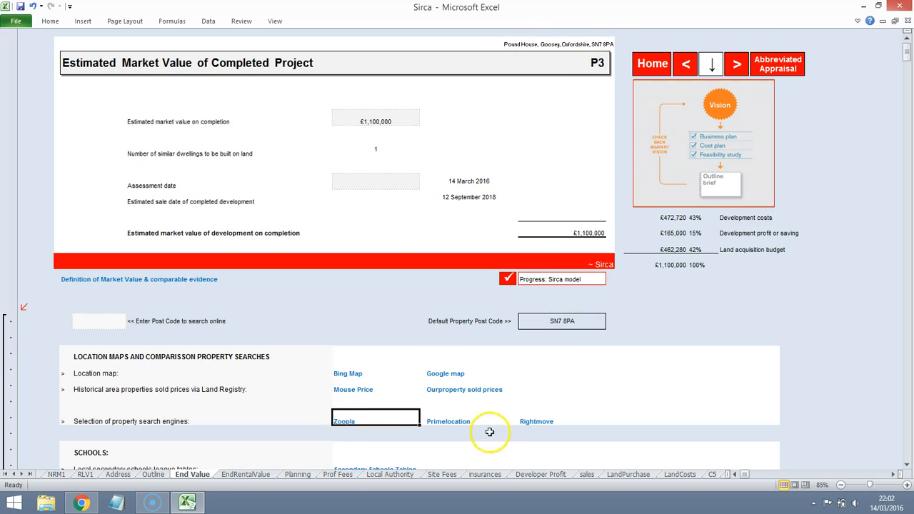
{"action": "left_click", "coordinate": [344, 421]}
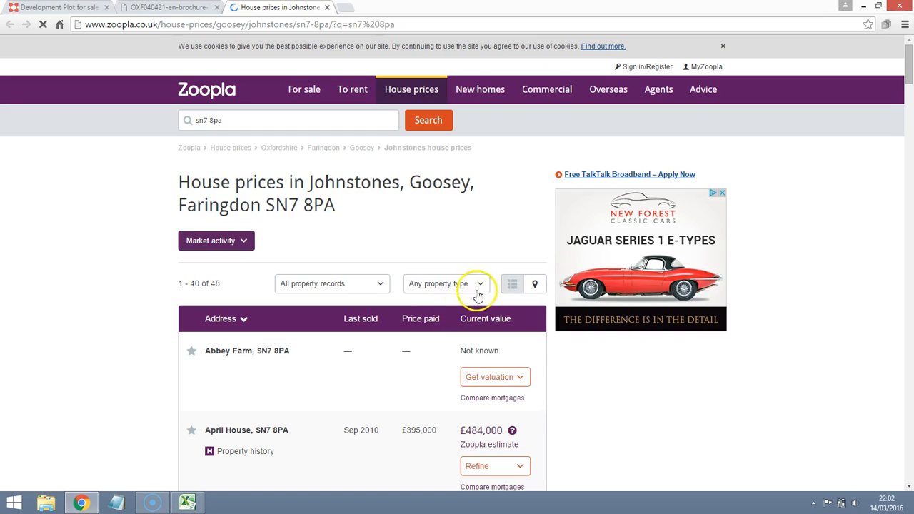
{"action": "scroll", "scroll_direction": "down", "scroll_amount": 3}
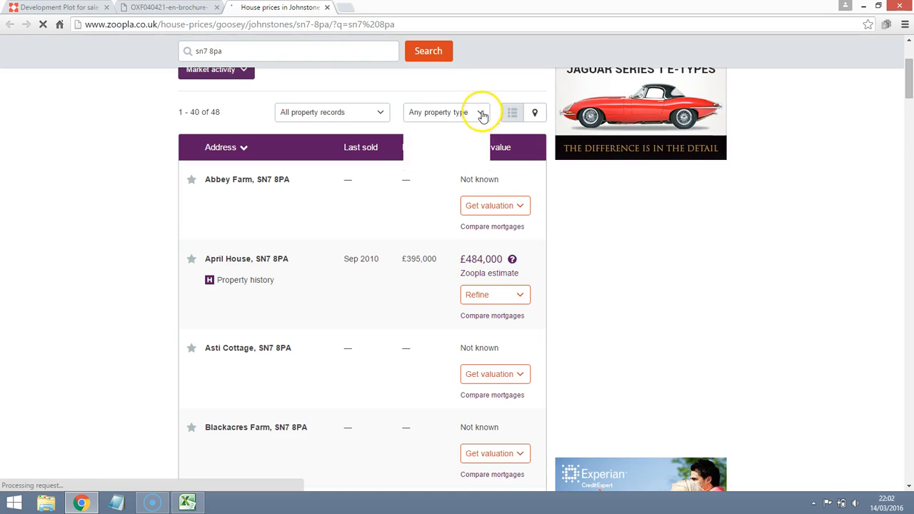
{"action": "mouse_move", "coordinate": [556, 208]}
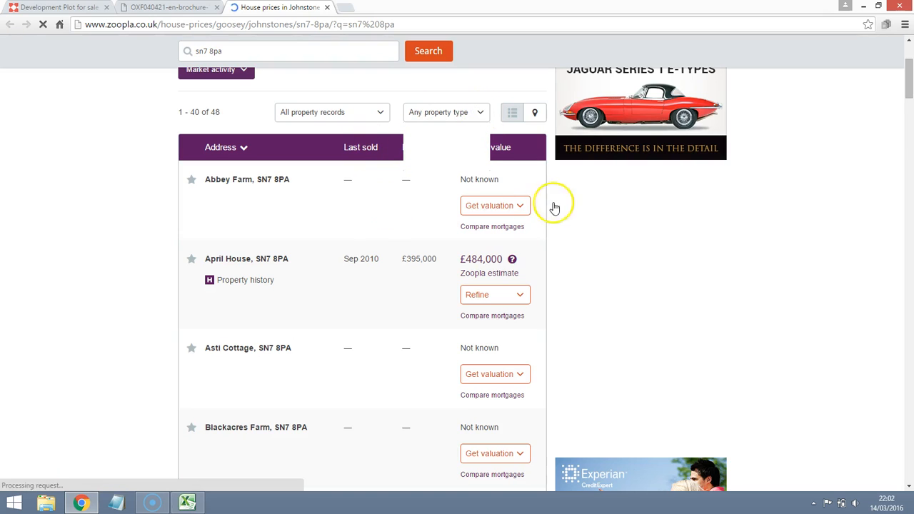
{"action": "scroll", "scroll_direction": "up", "scroll_amount": 3}
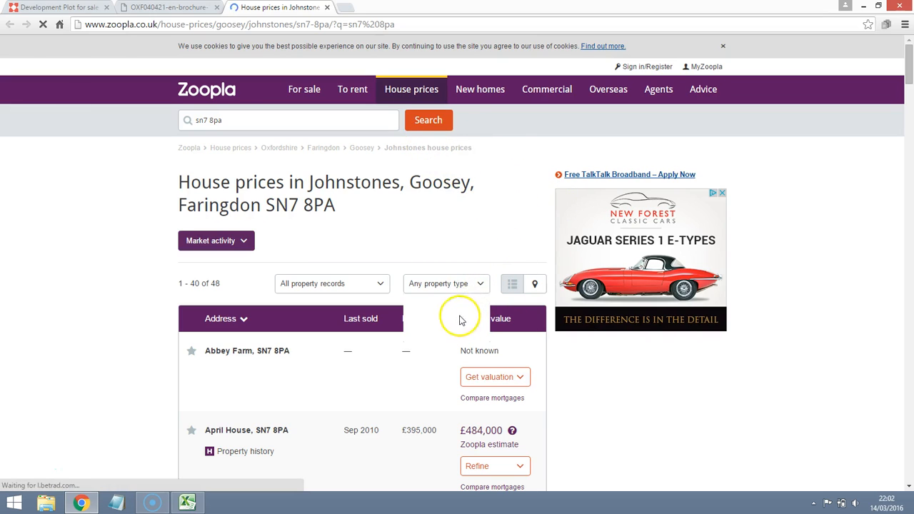
{"action": "left_click", "coordinate": [446, 283]}
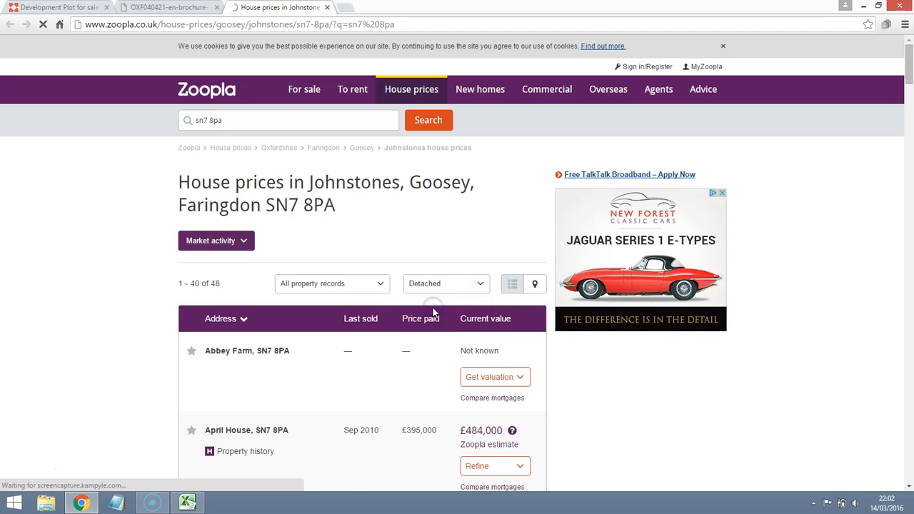
{"action": "left_click", "coordinate": [446, 284]}
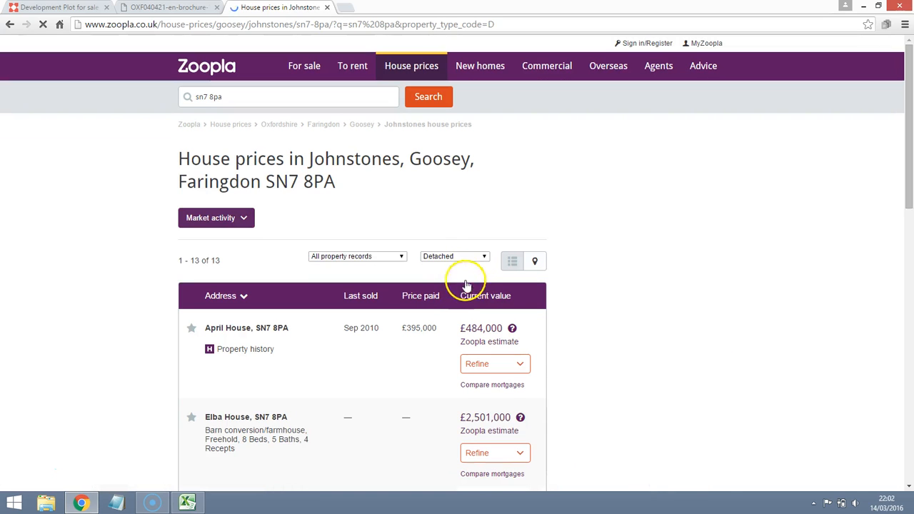
{"action": "scroll", "scroll_direction": "down", "scroll_amount": 3}
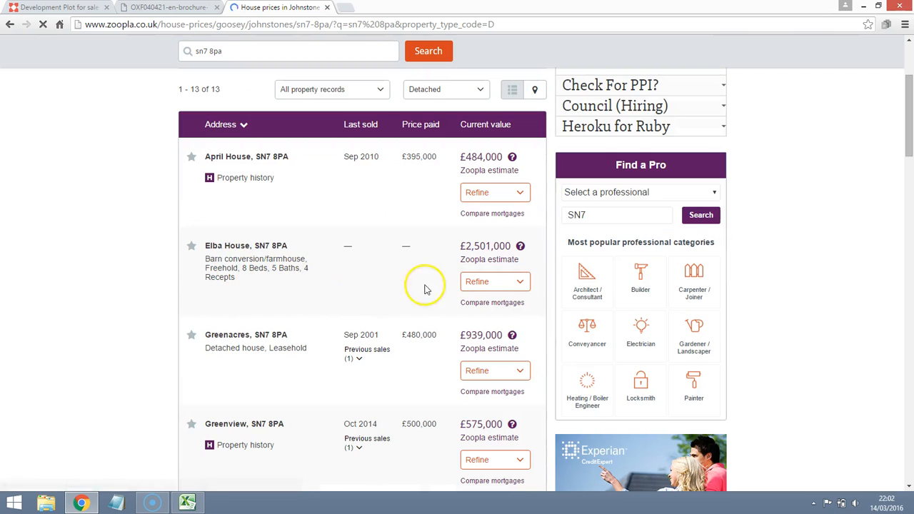
{"action": "mouse_move", "coordinate": [288, 267]}
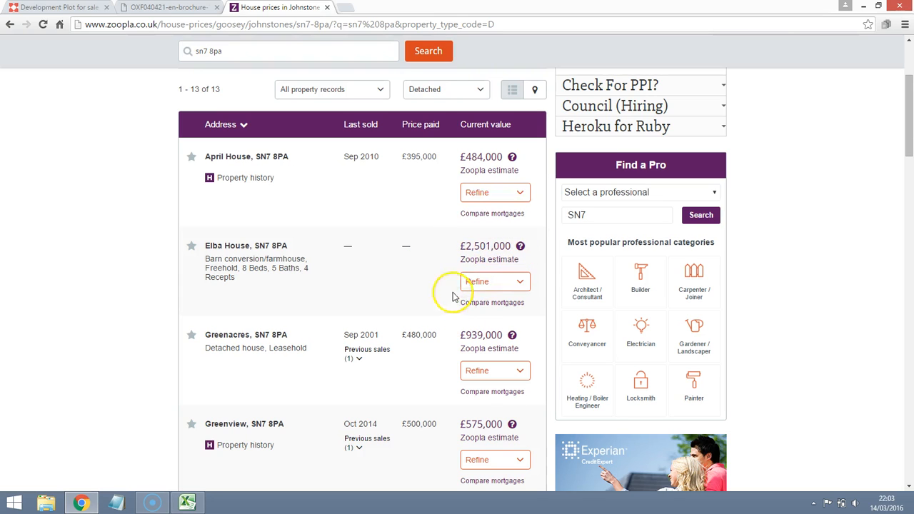
{"action": "mouse_move", "coordinate": [444, 353]}
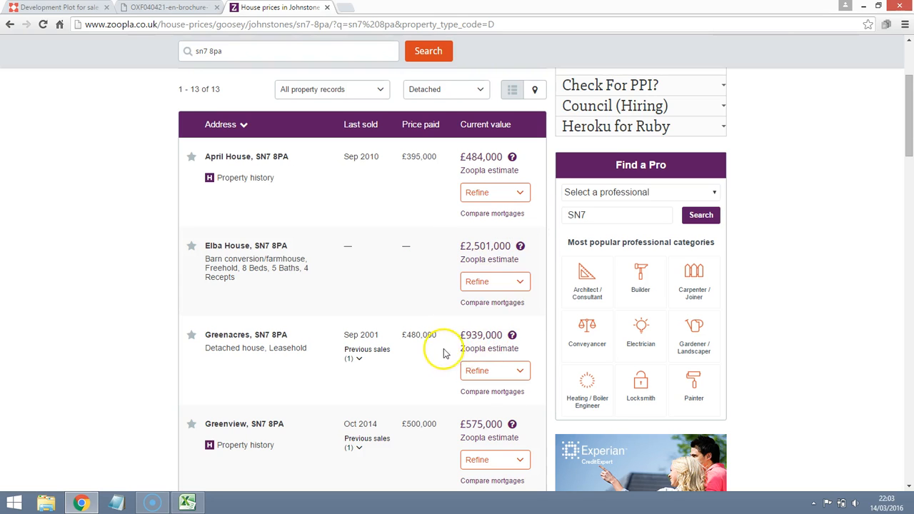
{"action": "mouse_move", "coordinate": [445, 336]}
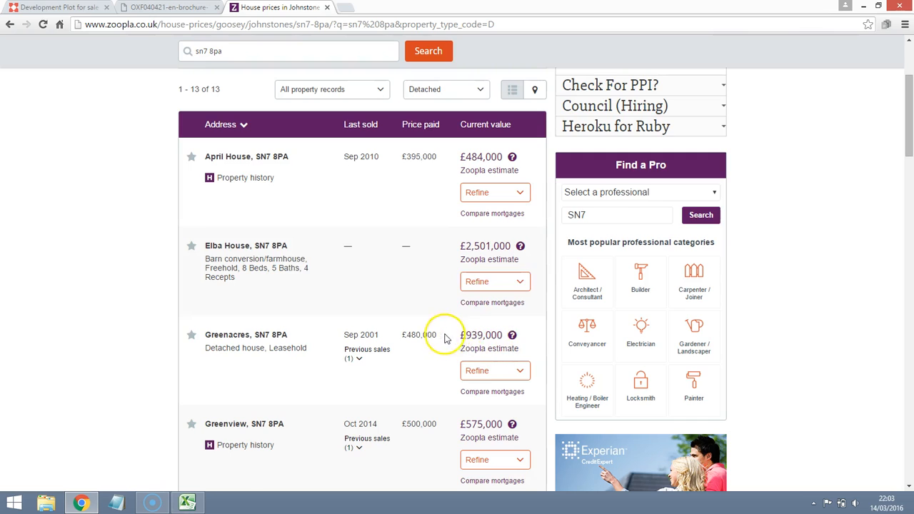
{"action": "scroll", "scroll_direction": "down", "scroll_amount": 3}
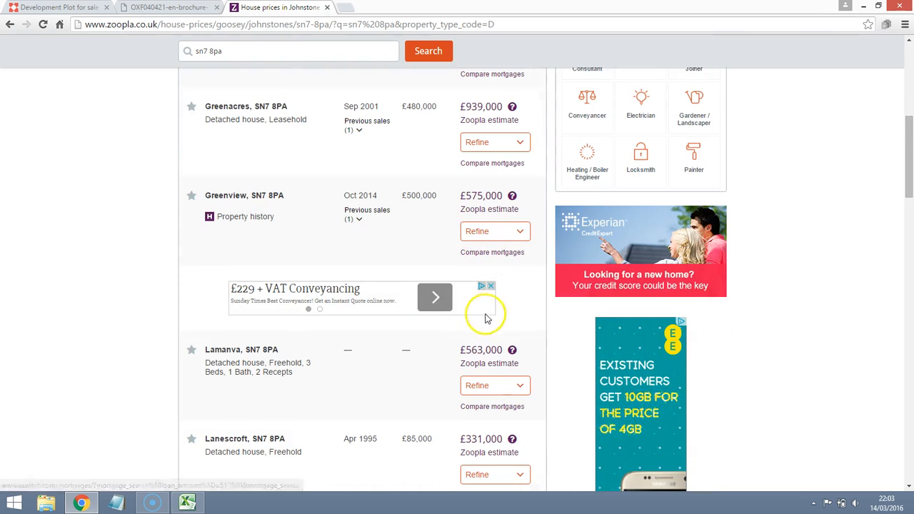
{"action": "scroll", "scroll_direction": "down", "scroll_amount": 3}
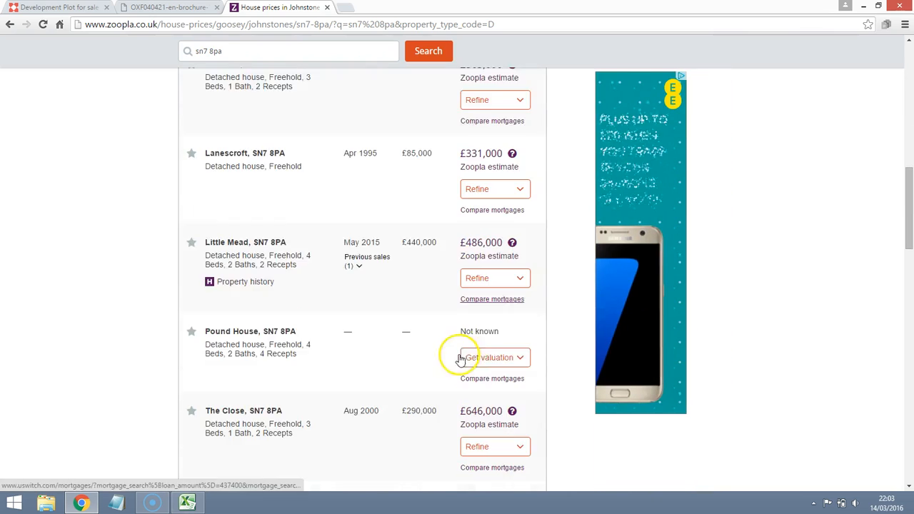
{"action": "scroll", "scroll_direction": "down", "scroll_amount": 3}
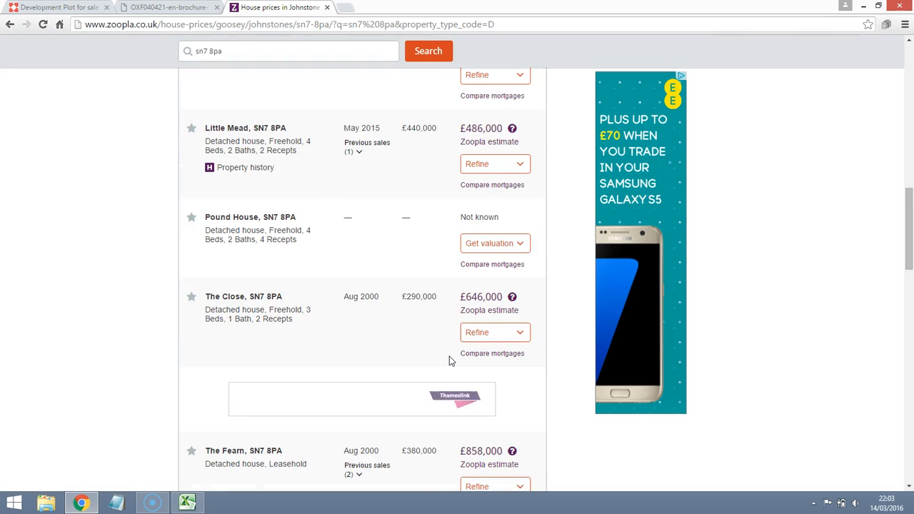
{"action": "scroll", "scroll_direction": "down", "scroll_amount": 3}
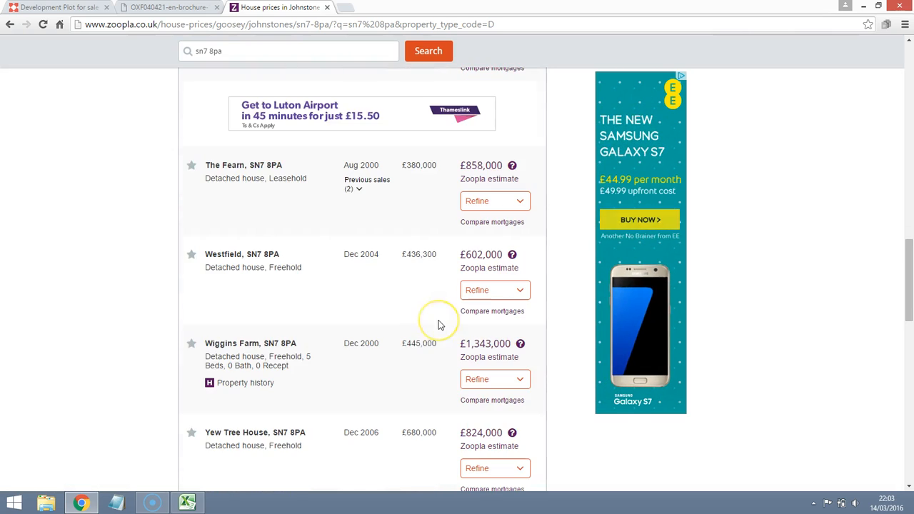
{"action": "mouse_move", "coordinate": [229, 364]}
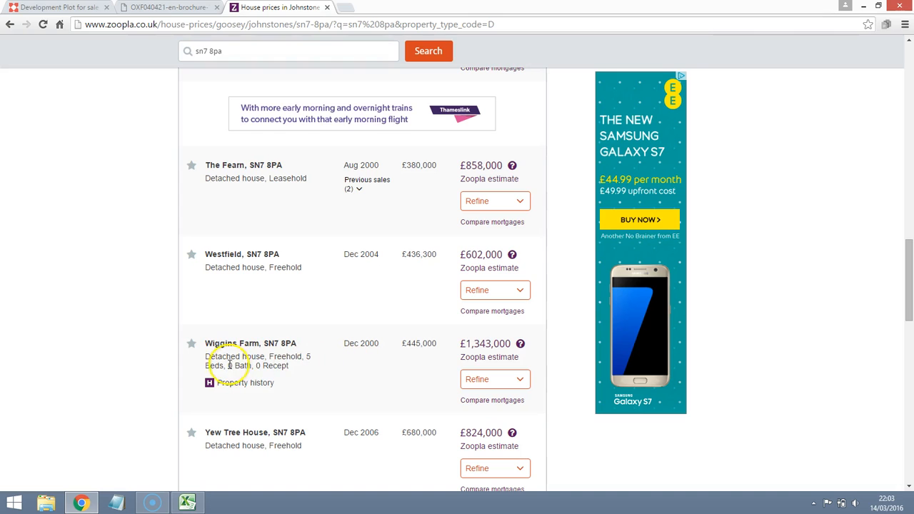
{"action": "mouse_move", "coordinate": [446, 359]}
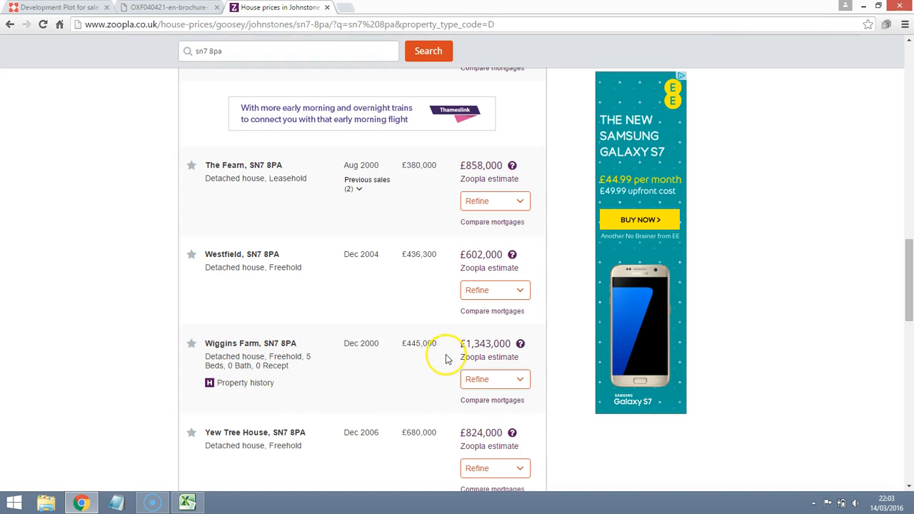
{"action": "mouse_move", "coordinate": [342, 364]}
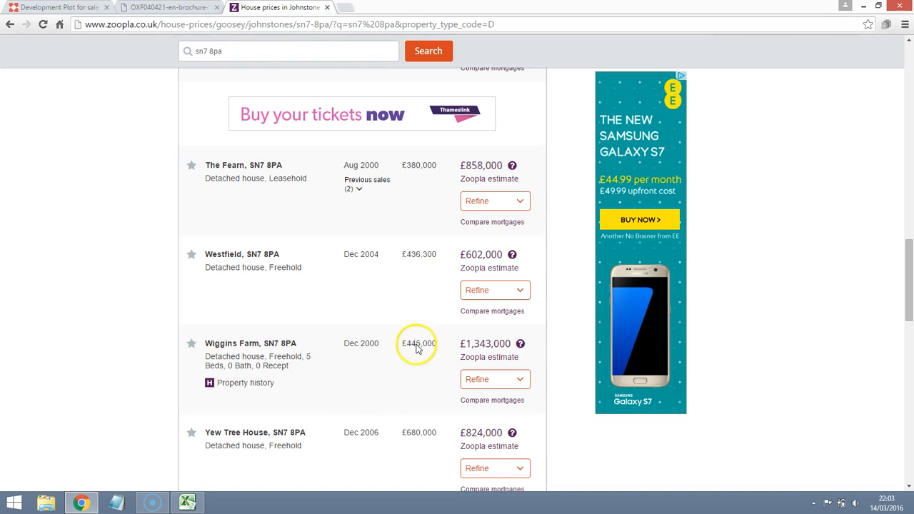
{"action": "mouse_move", "coordinate": [372, 355]}
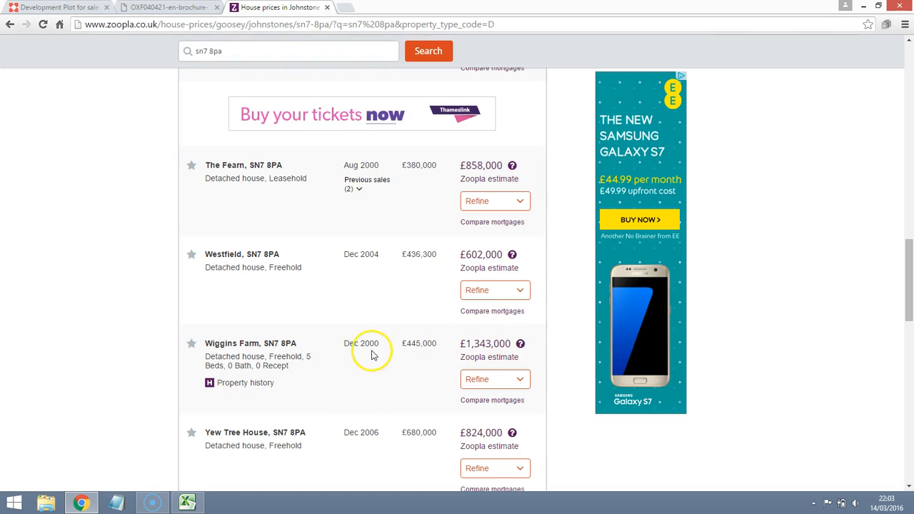
{"action": "mouse_move", "coordinate": [450, 349]}
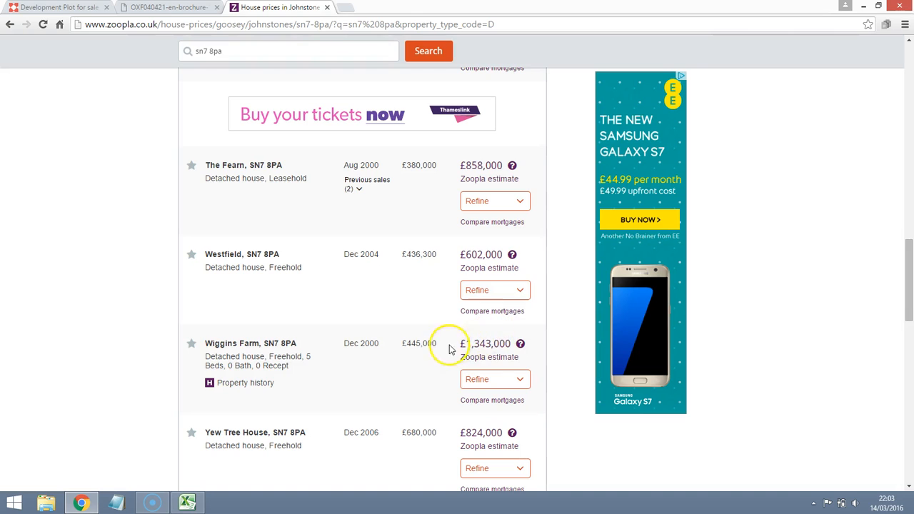
{"action": "mouse_move", "coordinate": [416, 342]}
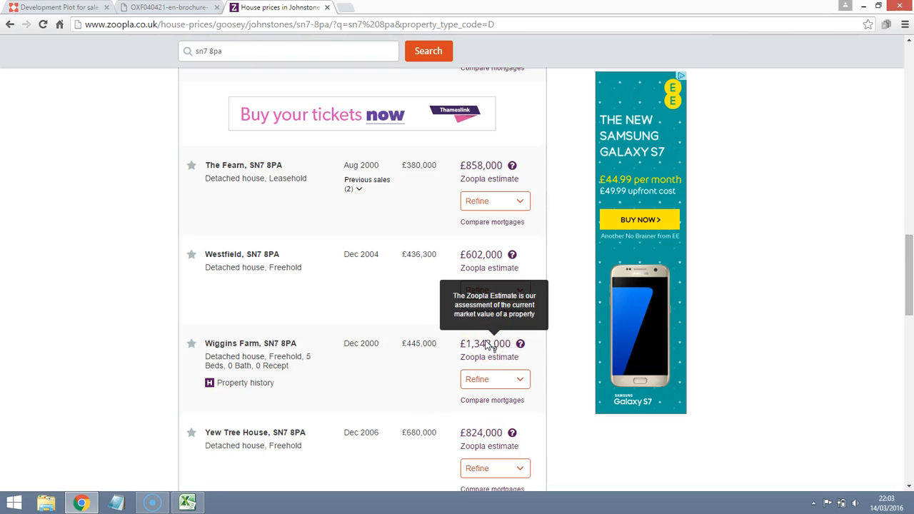
{"action": "mouse_move", "coordinate": [323, 367]}
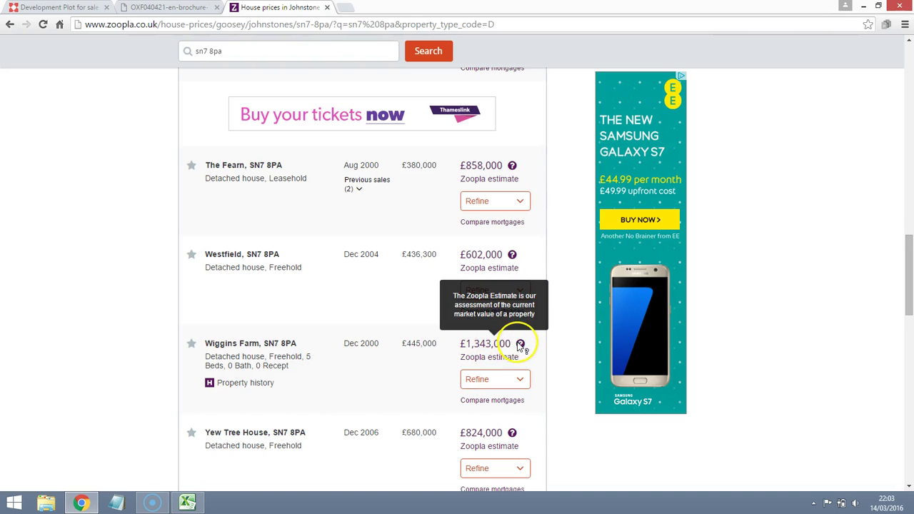
{"action": "mouse_move", "coordinate": [479, 349]}
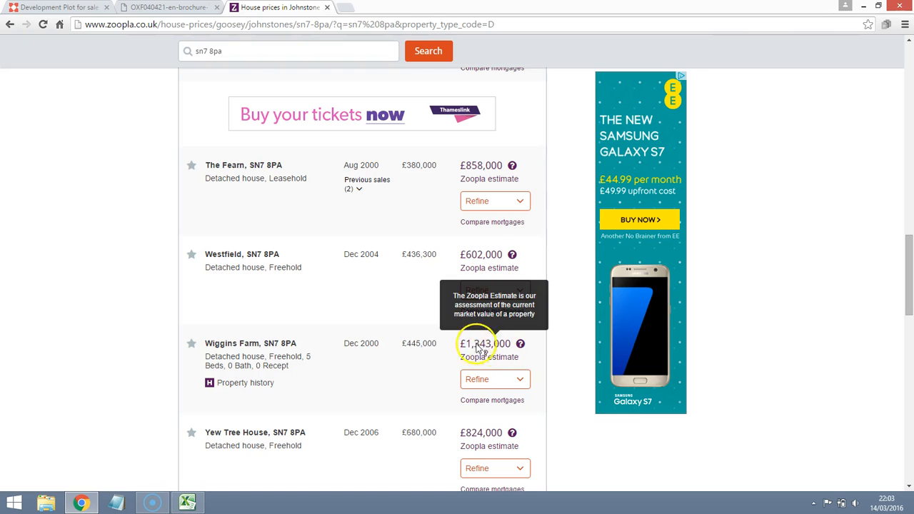
{"action": "mouse_move", "coordinate": [359, 348]}
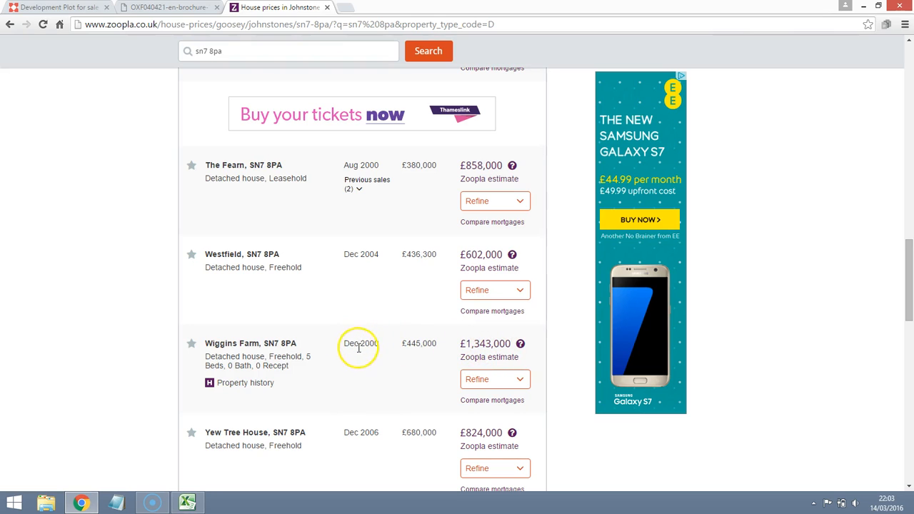
{"action": "mouse_move", "coordinate": [388, 348]}
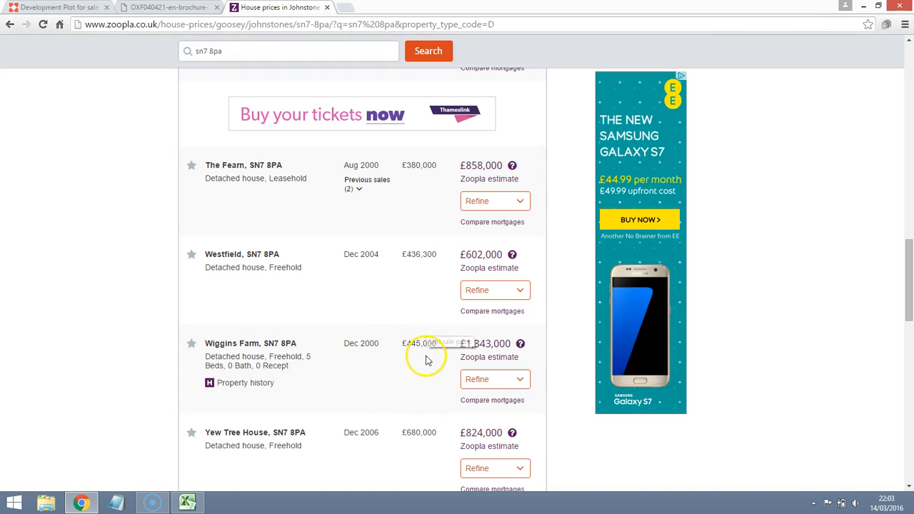
{"action": "mouse_move", "coordinate": [445, 351]}
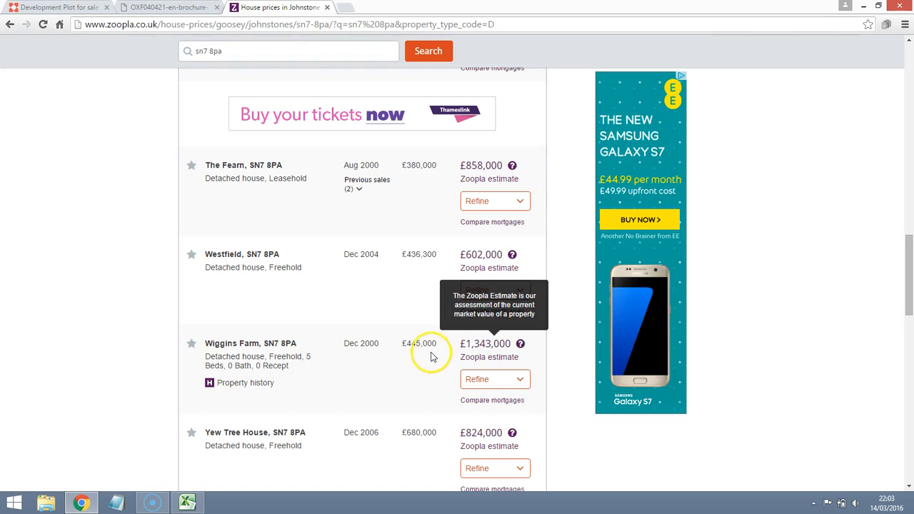
{"action": "mouse_move", "coordinate": [486, 348]}
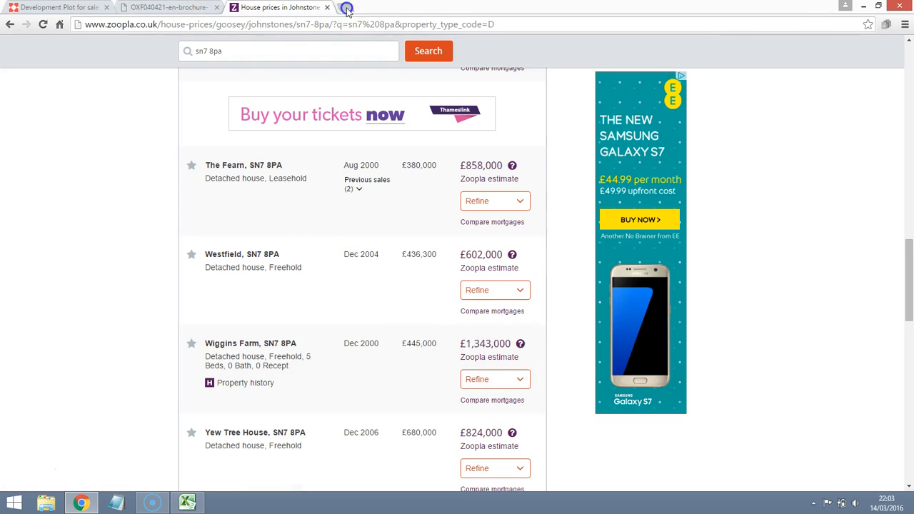
Step: Open Rightmove in a new Chrome tab and enter SN7 8PA as the location
{"action": "left_click", "coordinate": [347, 7]}
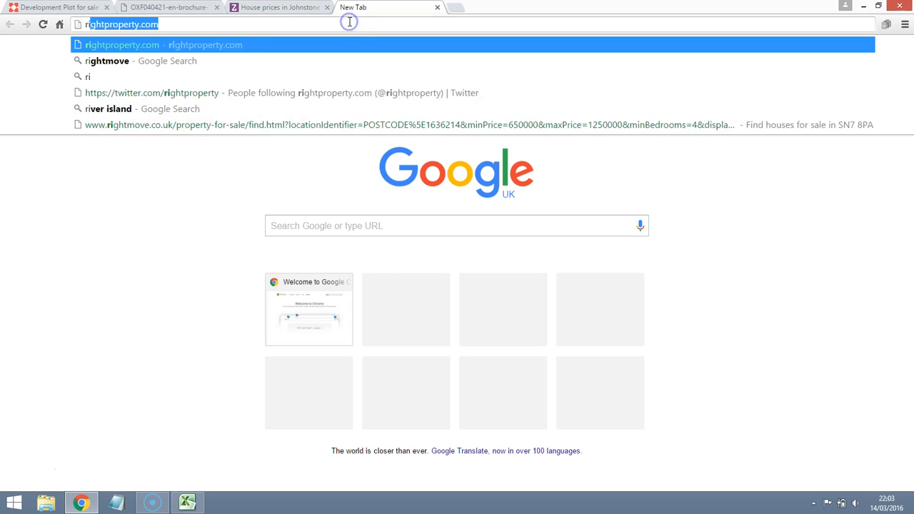
{"action": "type", "text": "rightmove"}
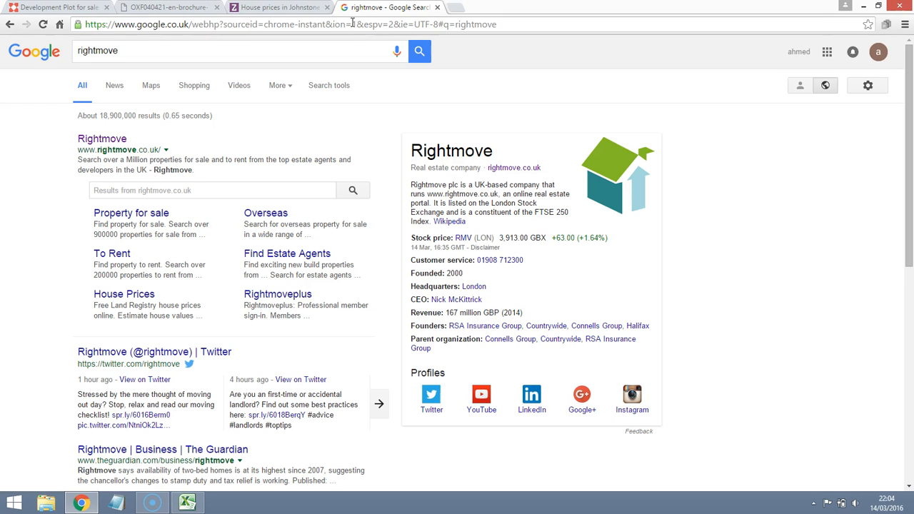
{"action": "left_click", "coordinate": [101, 139]}
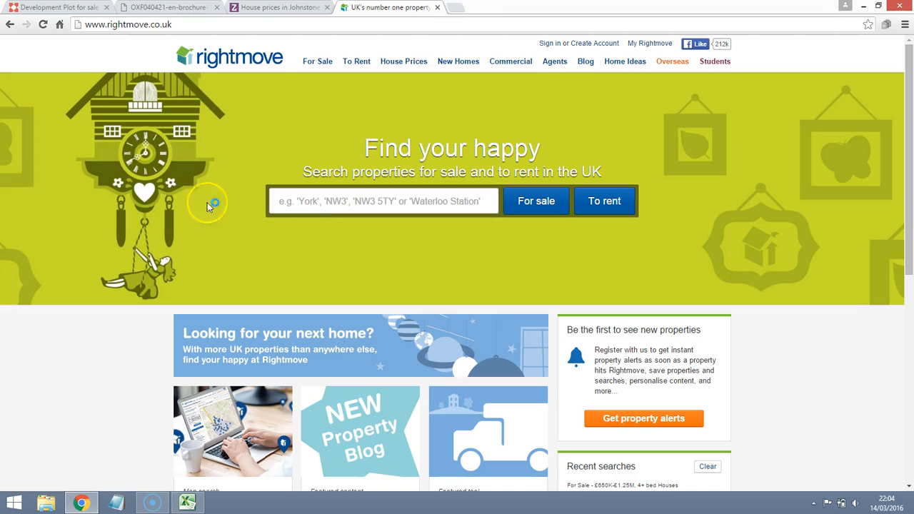
{"action": "type", "text": "SN7 8PA"}
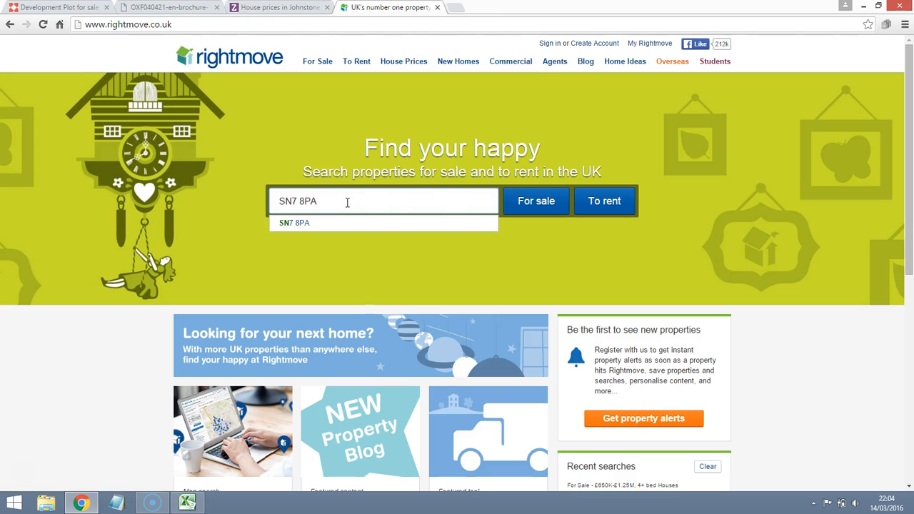
Step: Search SN7 8PA houses for sale at £900,000–£1,500,000 with 4–5 bedrooms, including under offer
{"action": "left_click", "coordinate": [536, 201]}
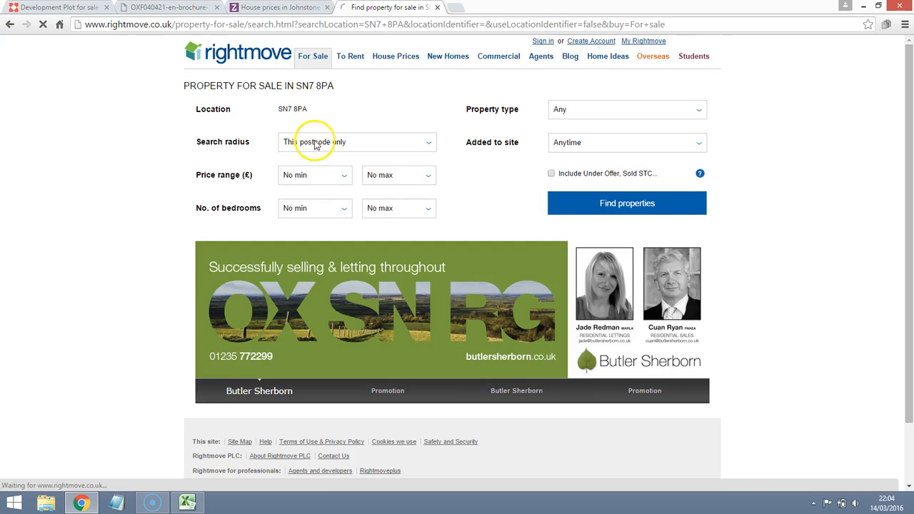
{"action": "left_click", "coordinate": [626, 109]}
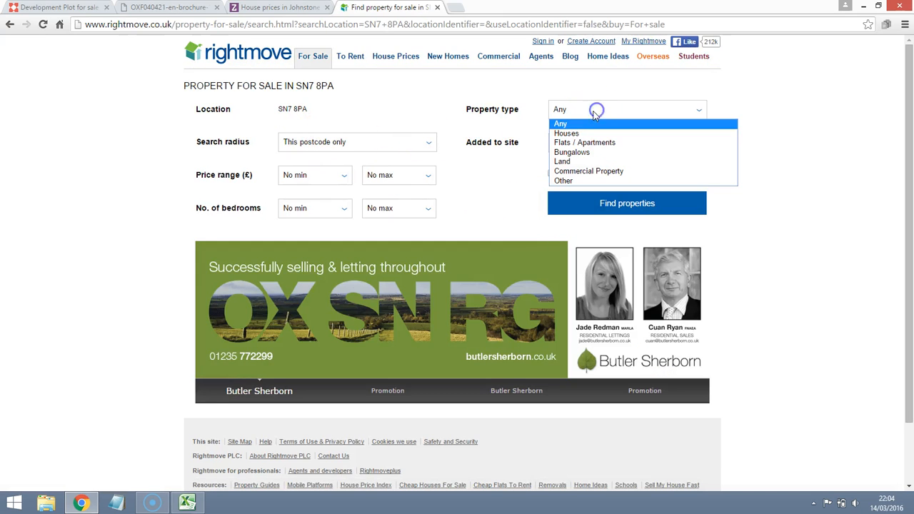
{"action": "left_click", "coordinate": [566, 133]}
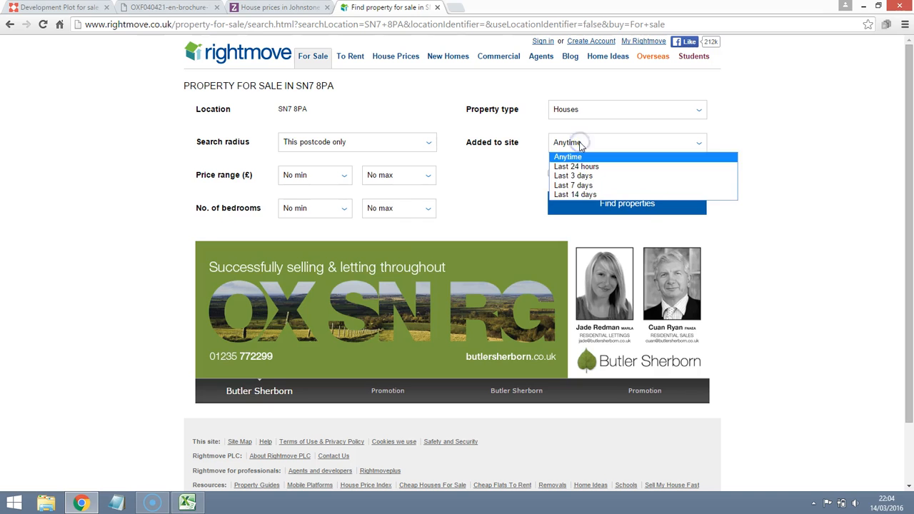
{"action": "left_click", "coordinate": [568, 156]}
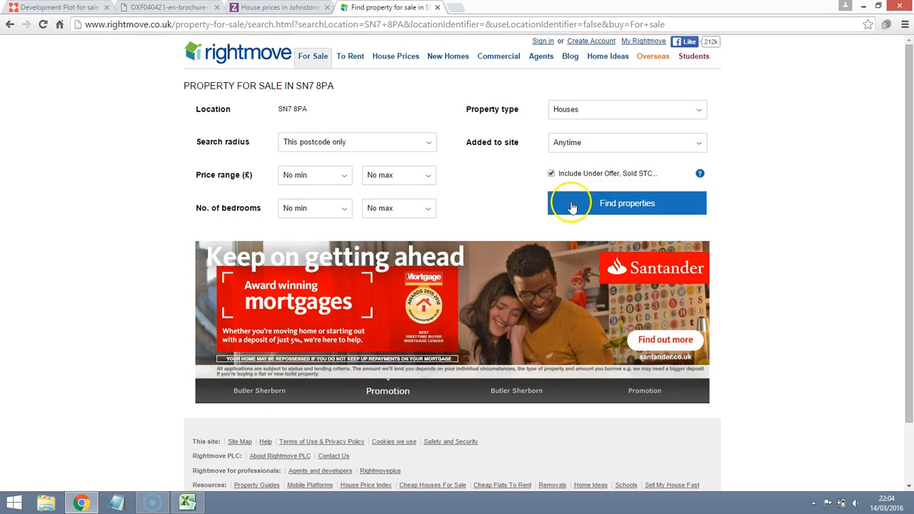
{"action": "left_click", "coordinate": [315, 176]}
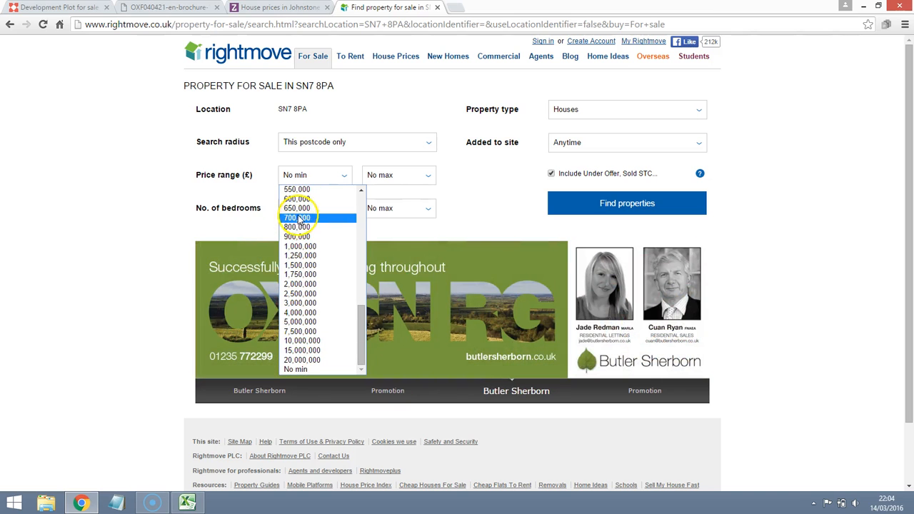
{"action": "mouse_move", "coordinate": [298, 236]}
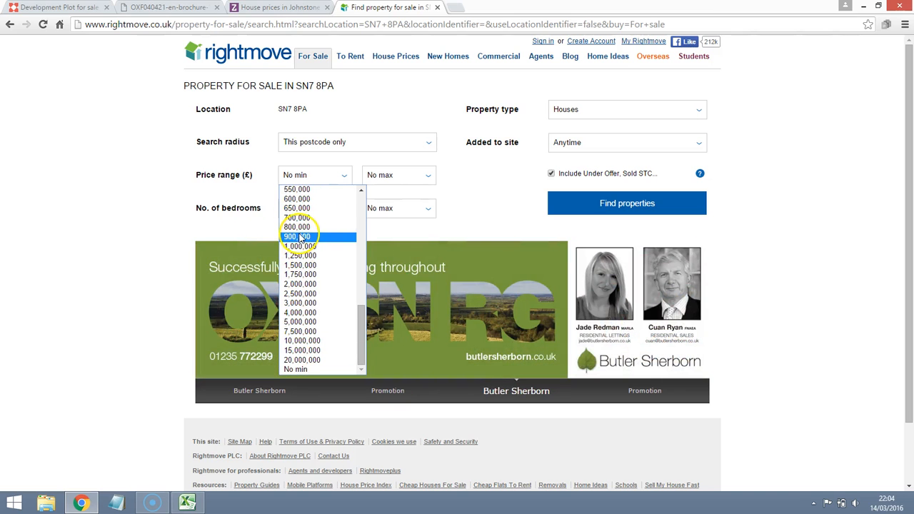
{"action": "left_click", "coordinate": [296, 236]}
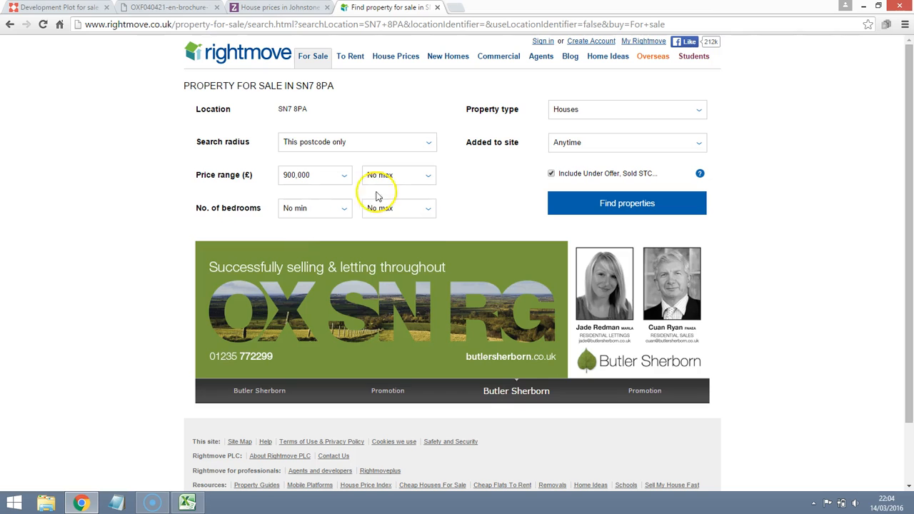
{"action": "left_click", "coordinate": [398, 175]}
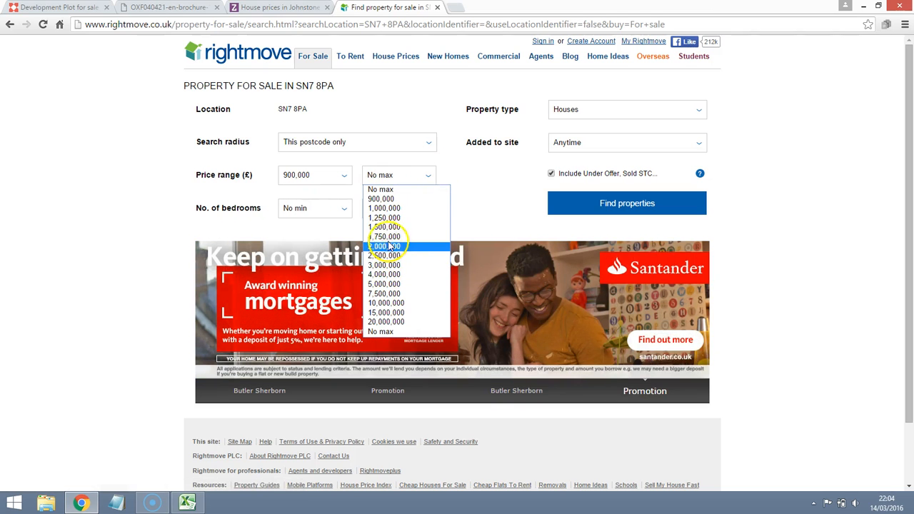
{"action": "mouse_move", "coordinate": [384, 227]}
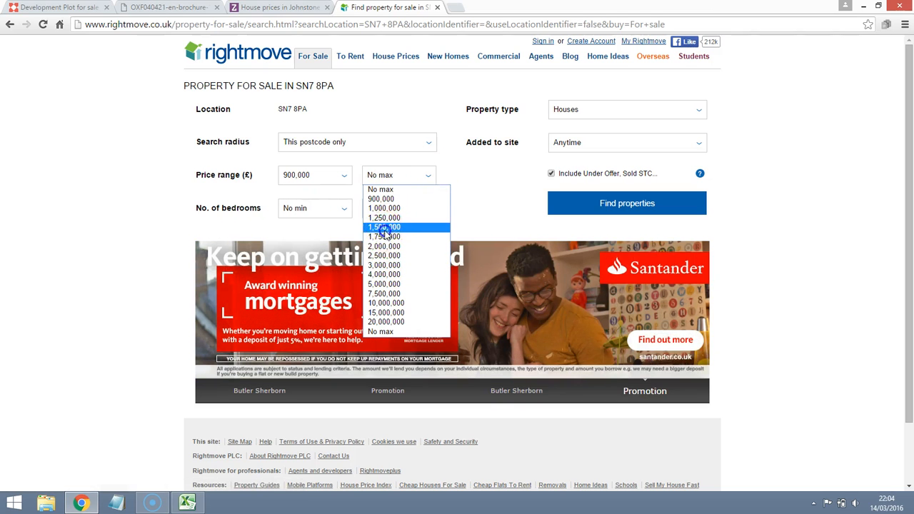
{"action": "left_click", "coordinate": [384, 228]}
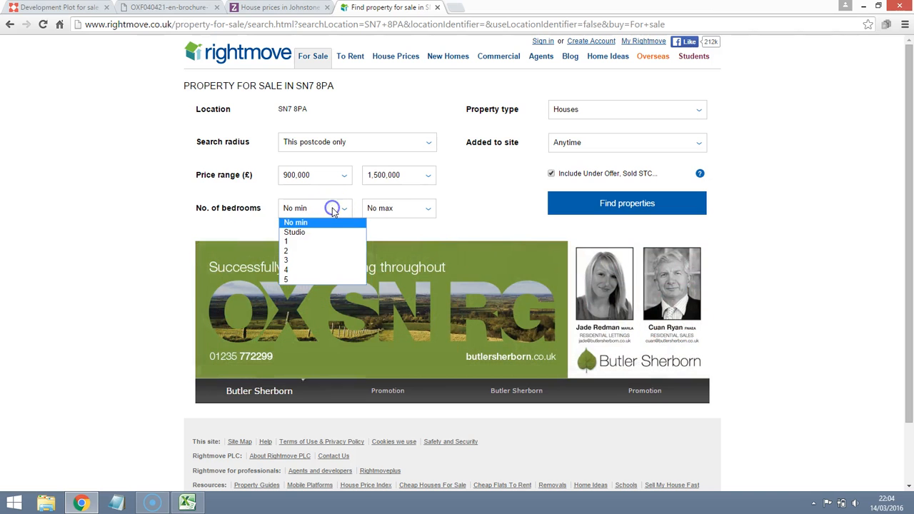
{"action": "mouse_move", "coordinate": [297, 270]}
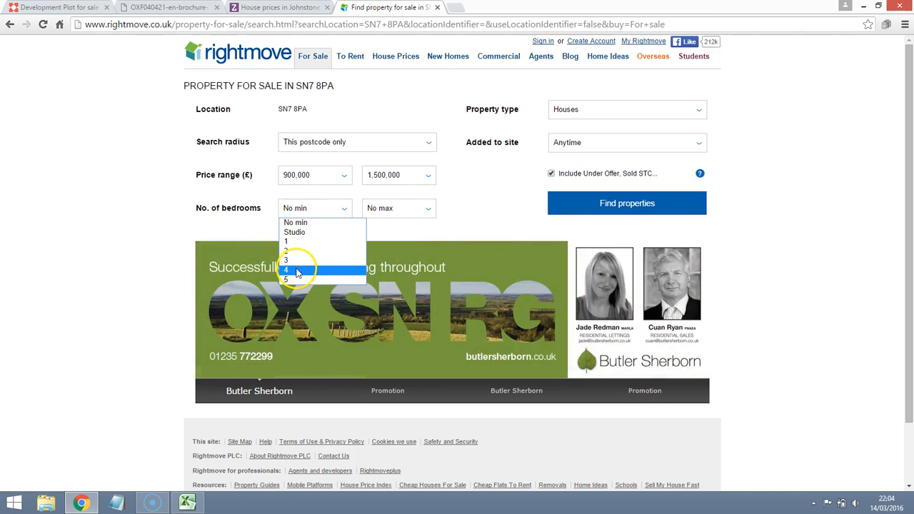
{"action": "left_click", "coordinate": [286, 270]}
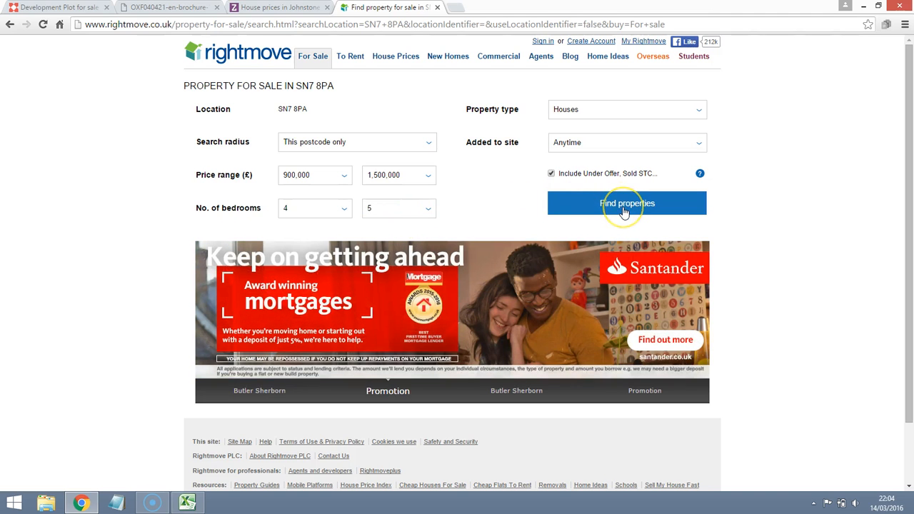
{"action": "left_click", "coordinate": [627, 203]}
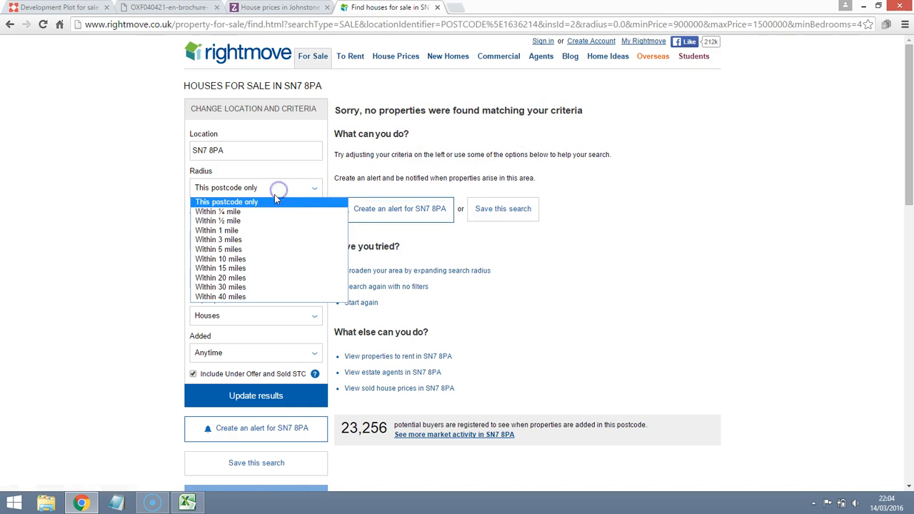
Step: Widen the radius to within 1 mile, rerun, and review similar houses within 3 miles
{"action": "left_click", "coordinate": [218, 220]}
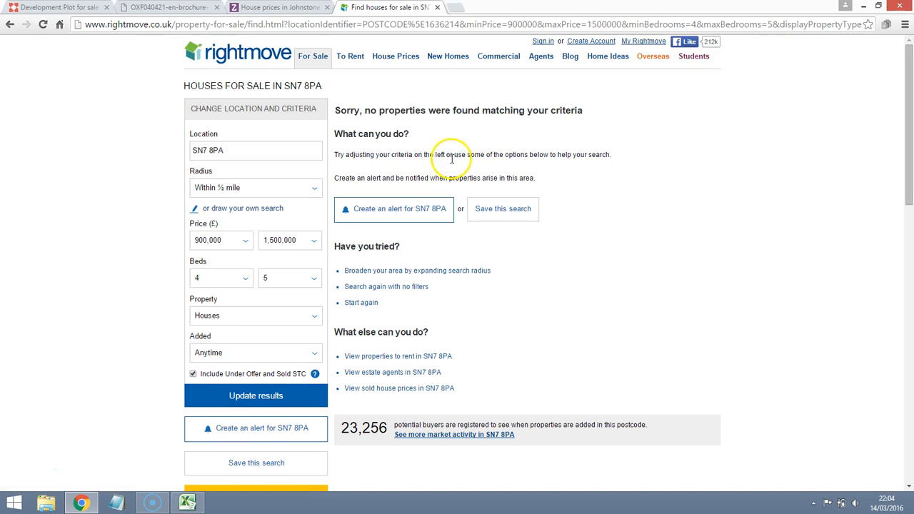
{"action": "mouse_move", "coordinate": [473, 252]}
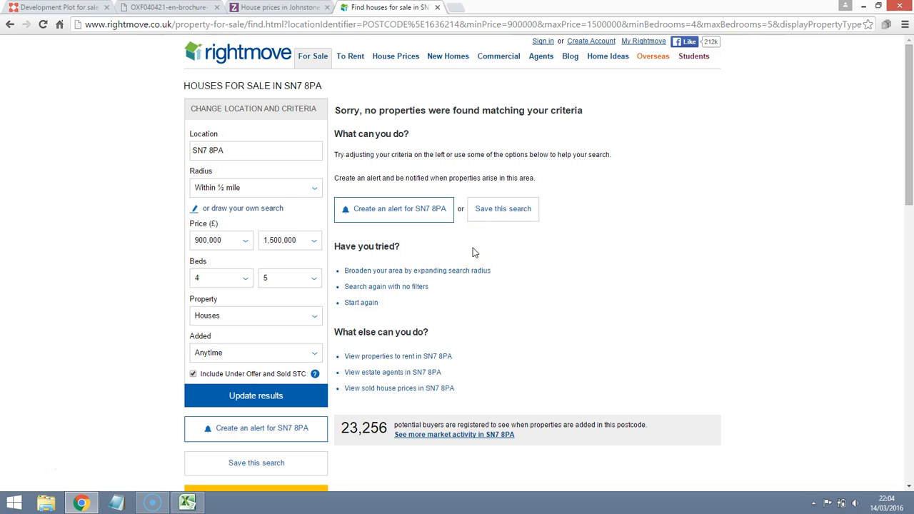
{"action": "mouse_move", "coordinate": [591, 191]}
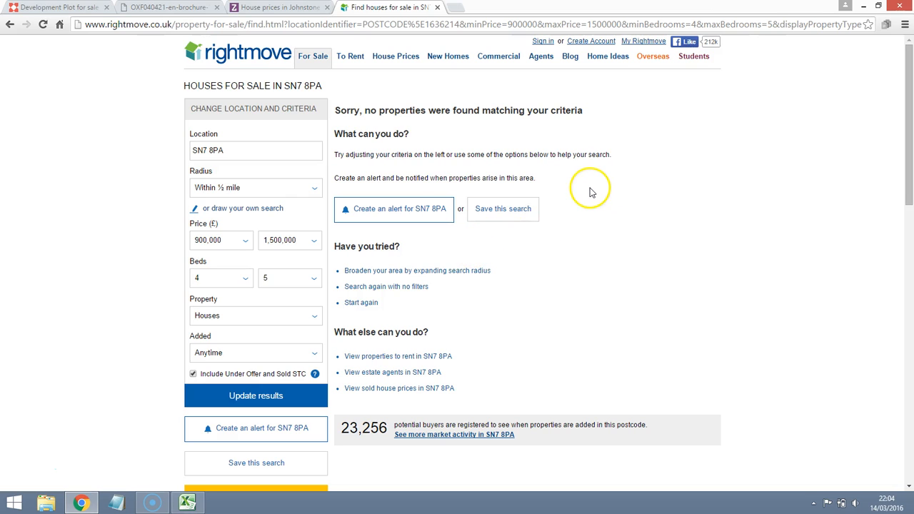
{"action": "mouse_move", "coordinate": [316, 75]}
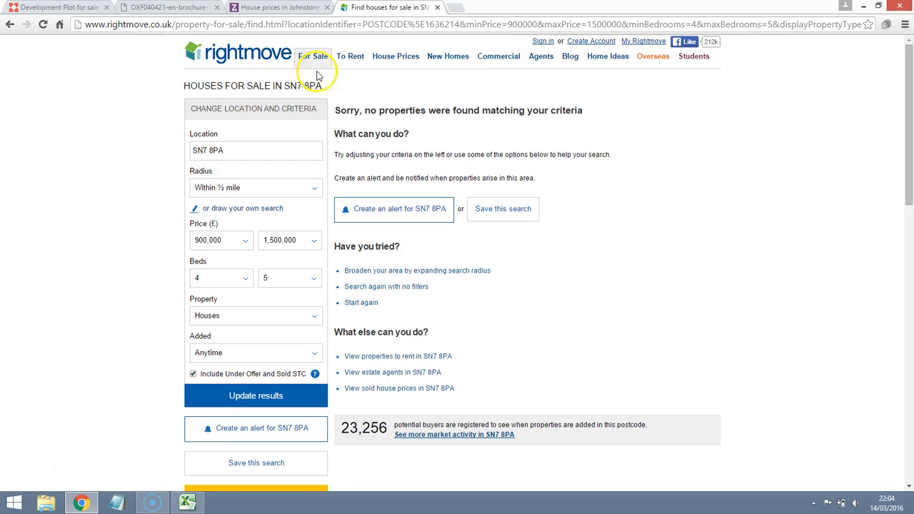
{"action": "mouse_move", "coordinate": [298, 194]}
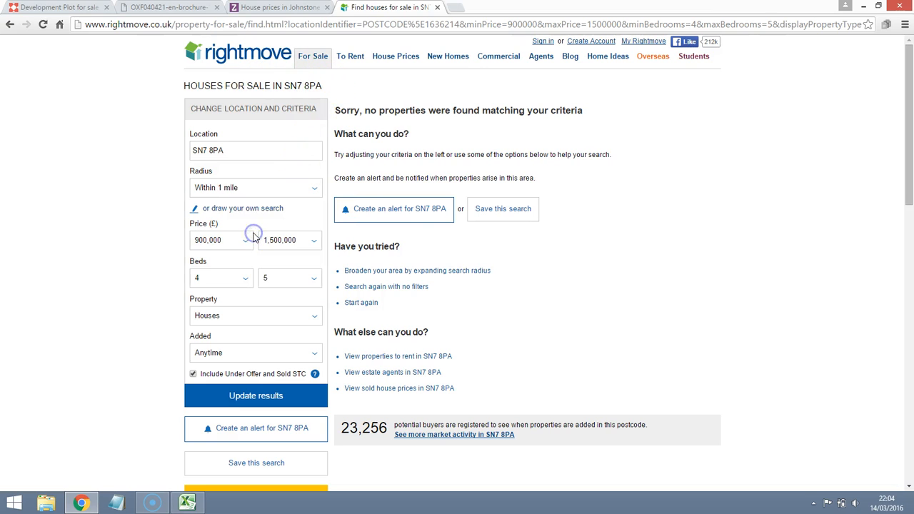
{"action": "left_click", "coordinate": [256, 396]}
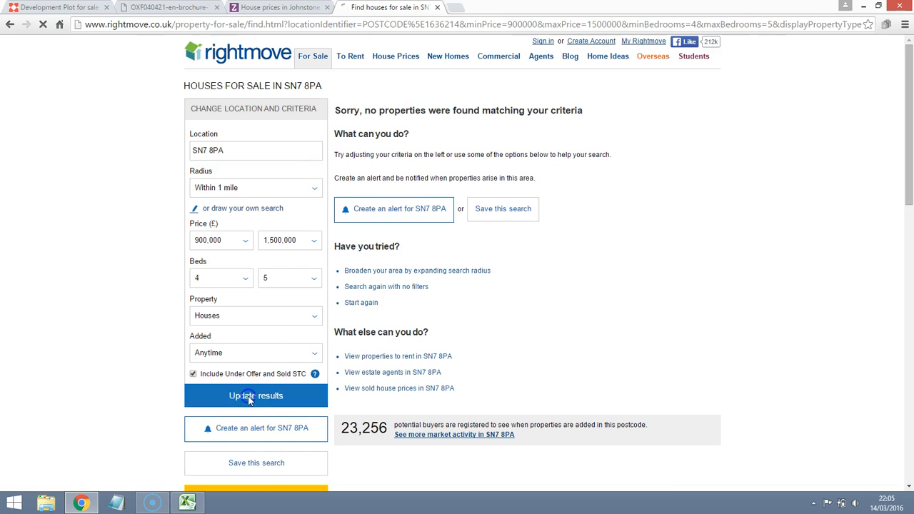
{"action": "left_click", "coordinate": [256, 396]}
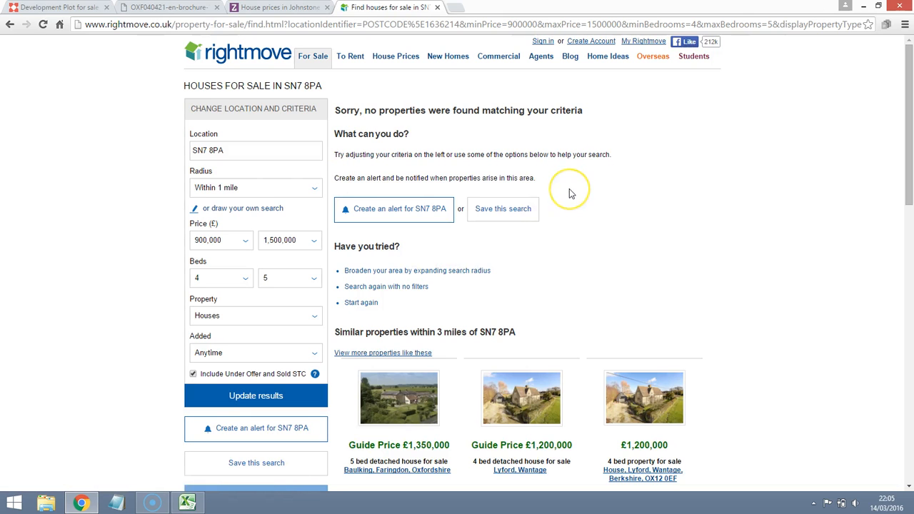
{"action": "scroll", "scroll_direction": "down", "scroll_amount": 3}
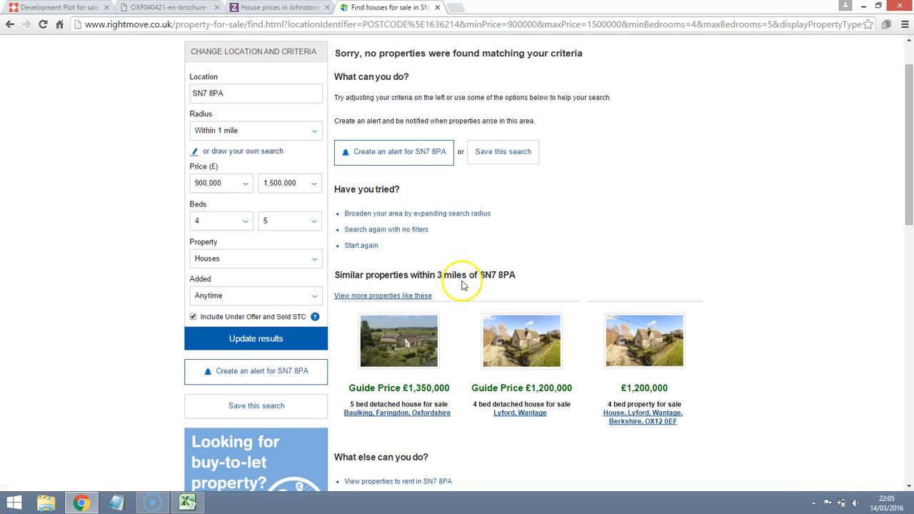
{"action": "mouse_move", "coordinate": [739, 417]}
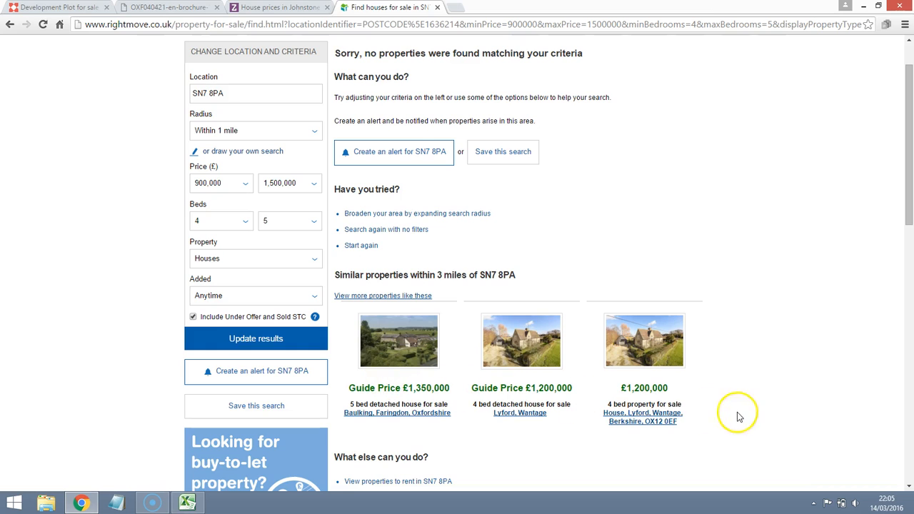
{"action": "mouse_move", "coordinate": [458, 367]}
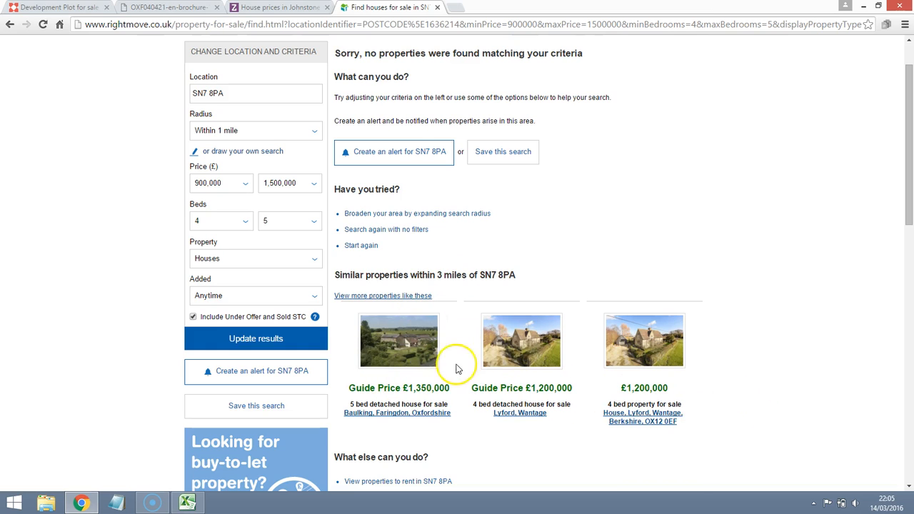
{"action": "scroll", "scroll_direction": "down", "scroll_amount": 3}
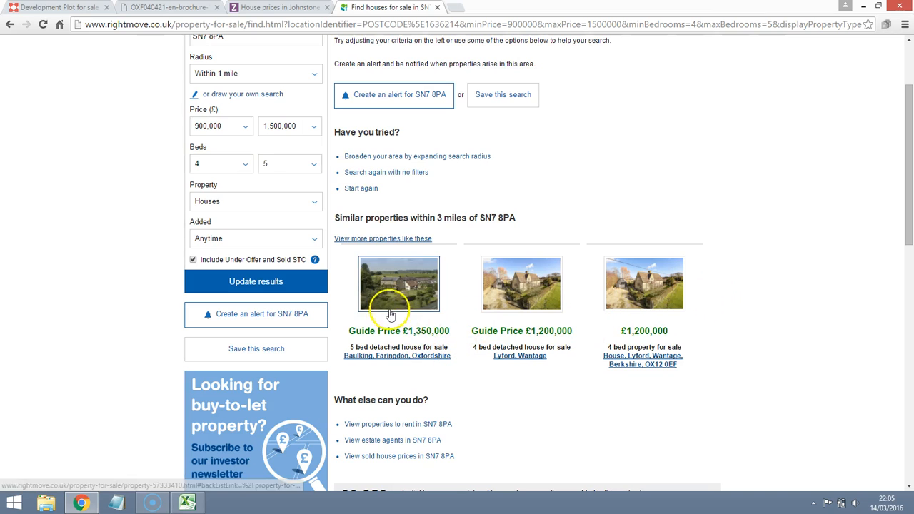
{"action": "mouse_move", "coordinate": [568, 352]}
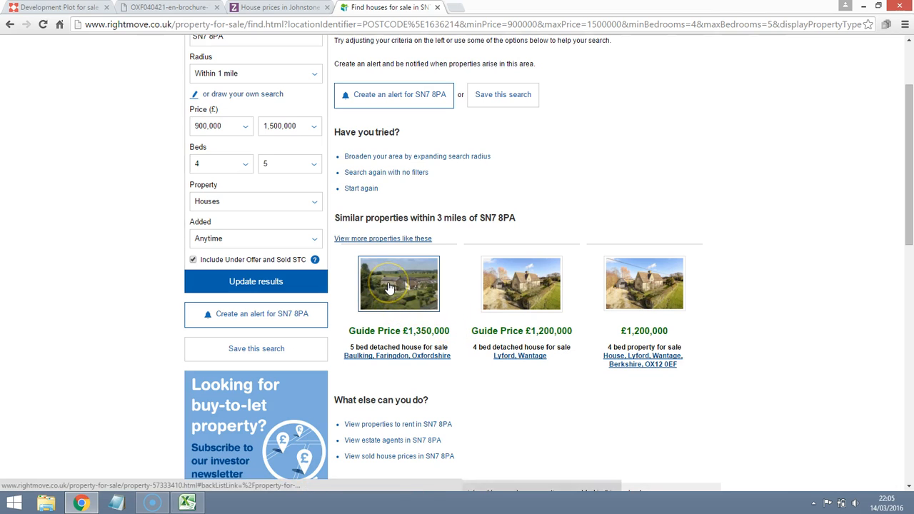
{"action": "scroll", "scroll_direction": "up", "scroll_amount": 3}
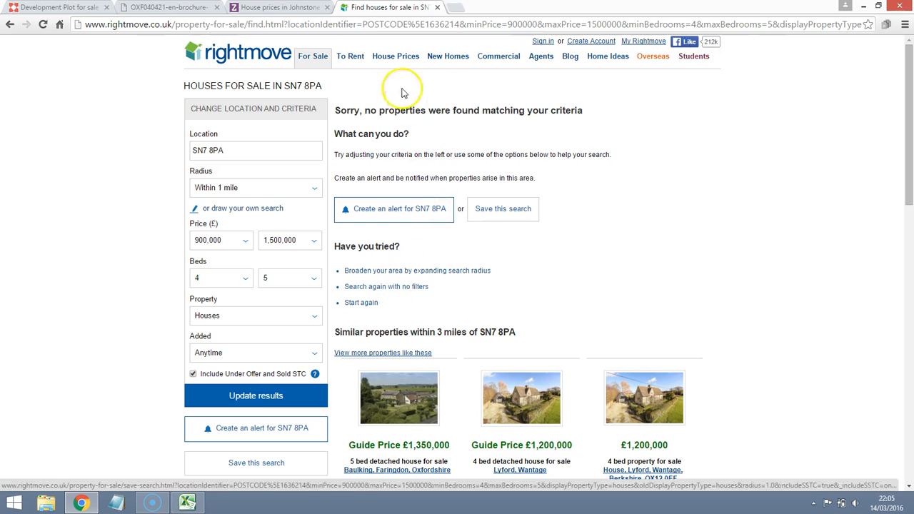
{"action": "mouse_move", "coordinate": [187, 502]}
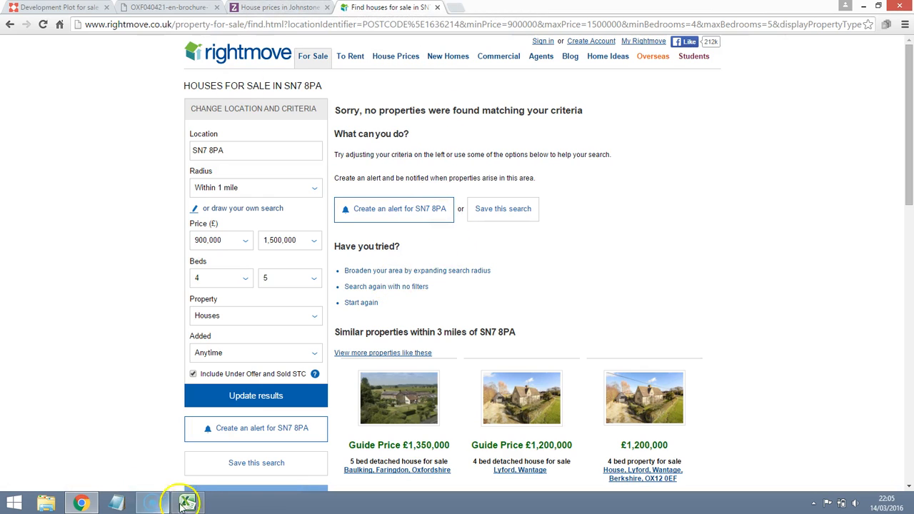
Step: Return to the Sirca workbook's Estimated Market Value page showing £1,100,000 and £462,280 land budget
{"action": "left_click", "coordinate": [187, 503]}
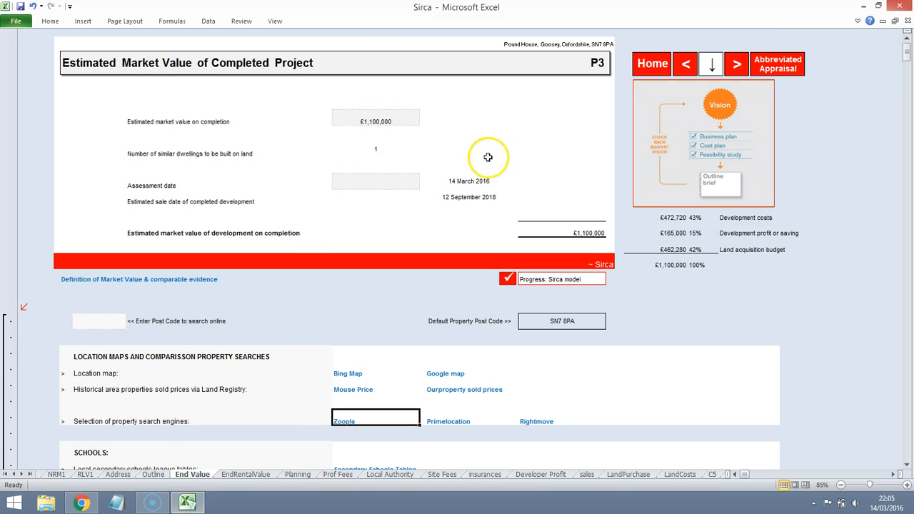
{"action": "mouse_move", "coordinate": [503, 381]}
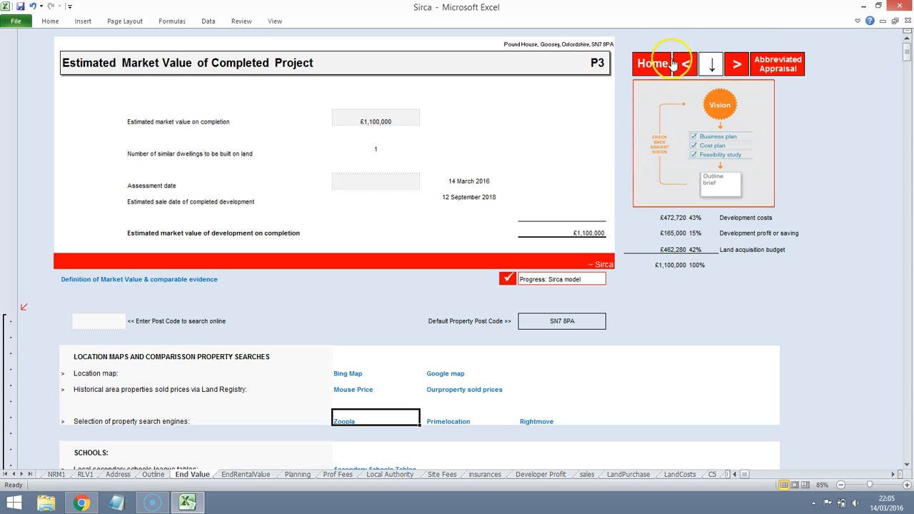
{"action": "mouse_move", "coordinate": [499, 180]}
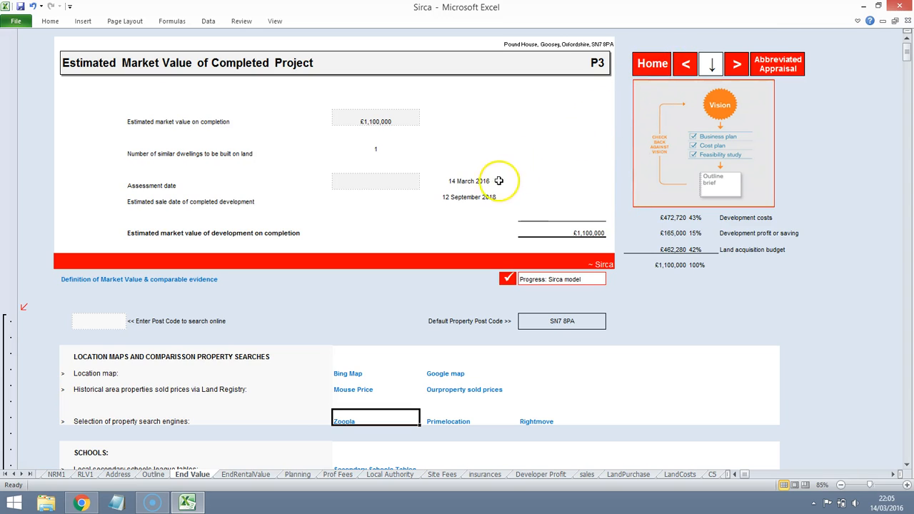
{"action": "mouse_move", "coordinate": [316, 308]}
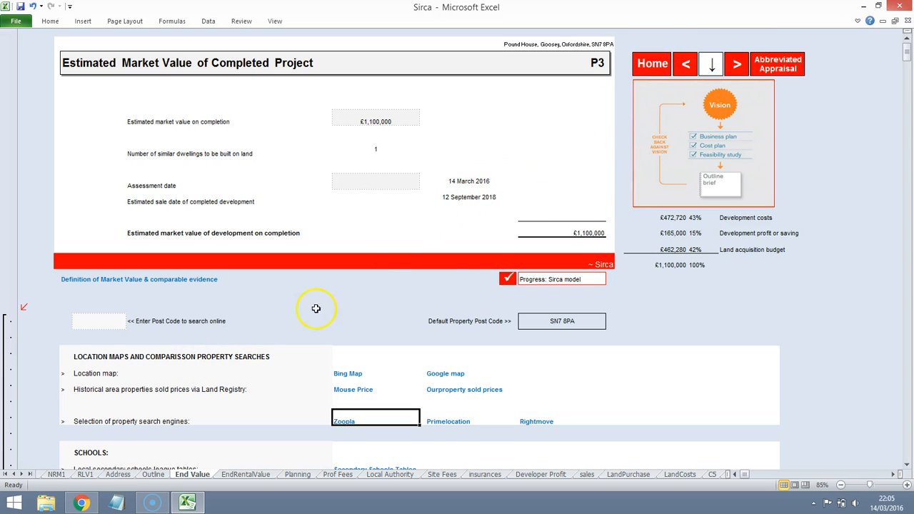
{"action": "mouse_move", "coordinate": [656, 98]}
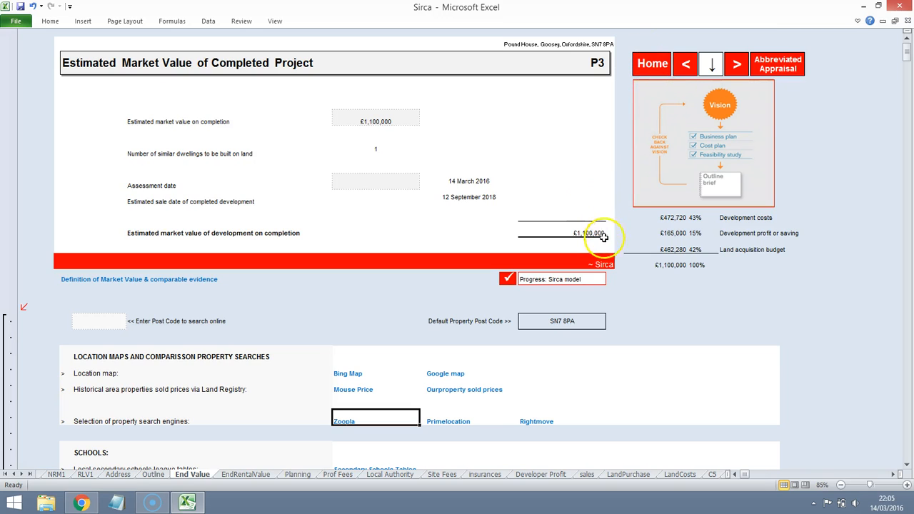
{"action": "mouse_move", "coordinate": [678, 333]}
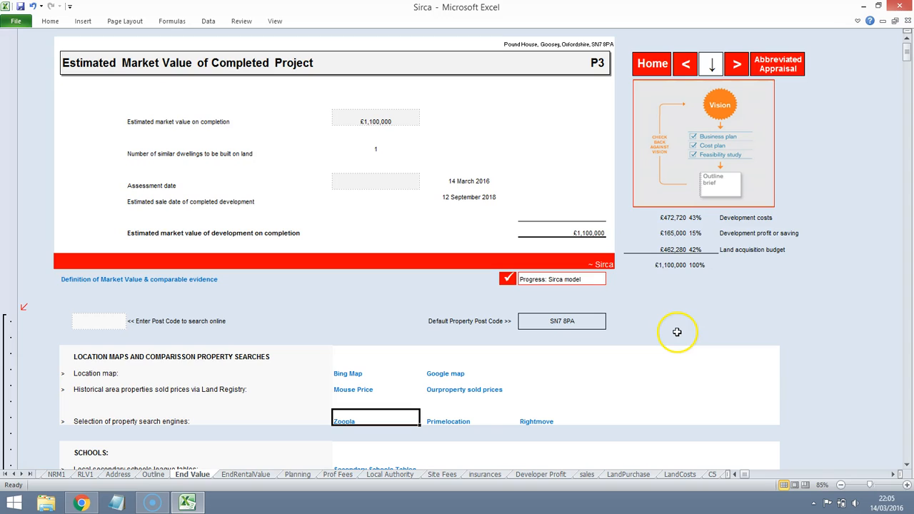
{"action": "mouse_move", "coordinate": [618, 87]}
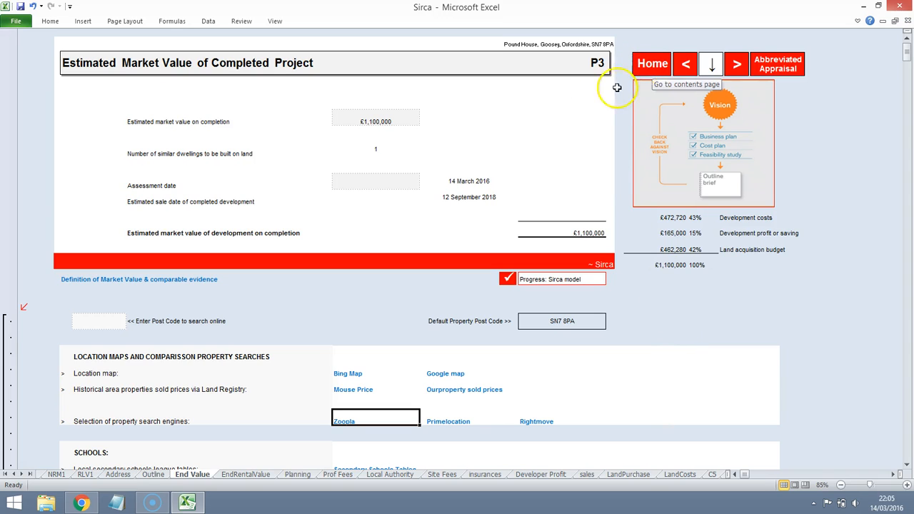
{"action": "mouse_move", "coordinate": [368, 122]}
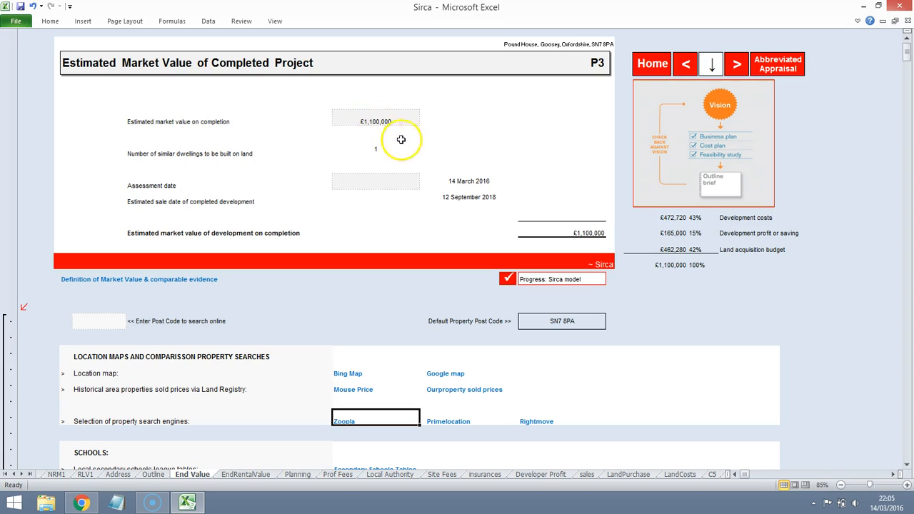
{"action": "mouse_move", "coordinate": [371, 114]}
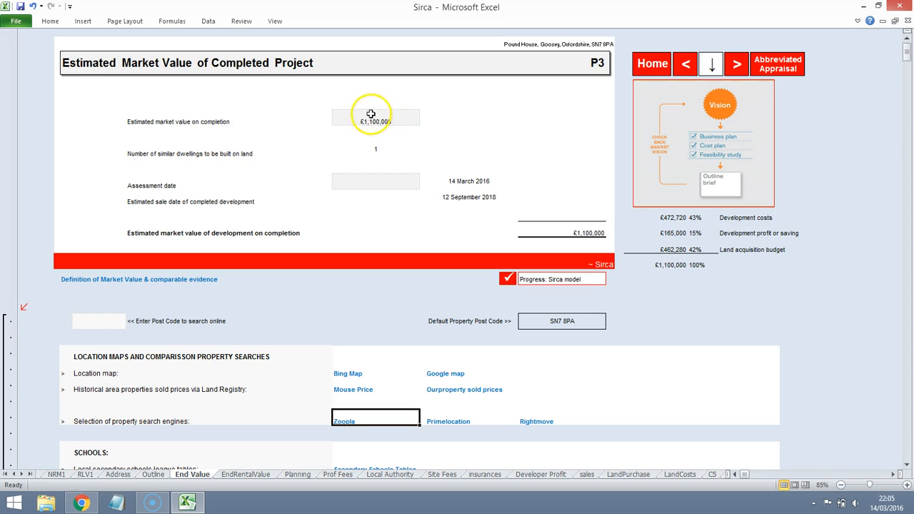
{"action": "mouse_move", "coordinate": [434, 144]}
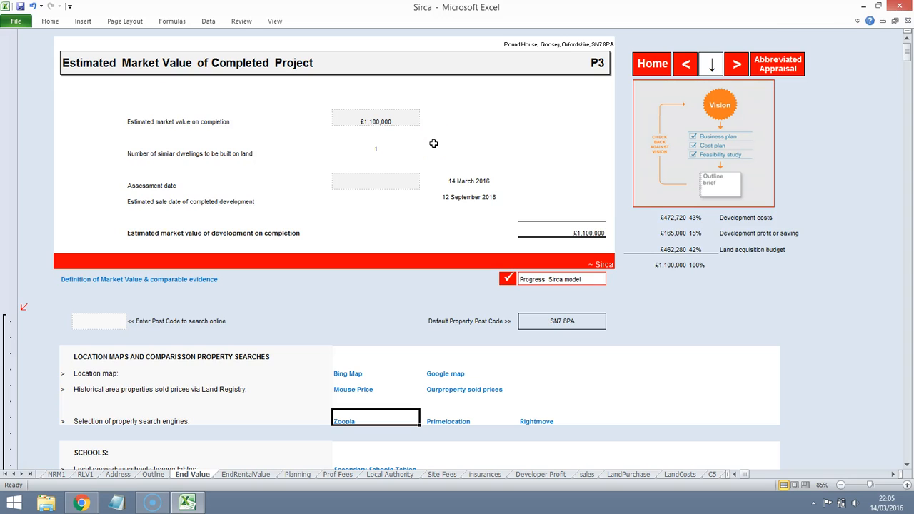
{"action": "mouse_move", "coordinate": [676, 255]}
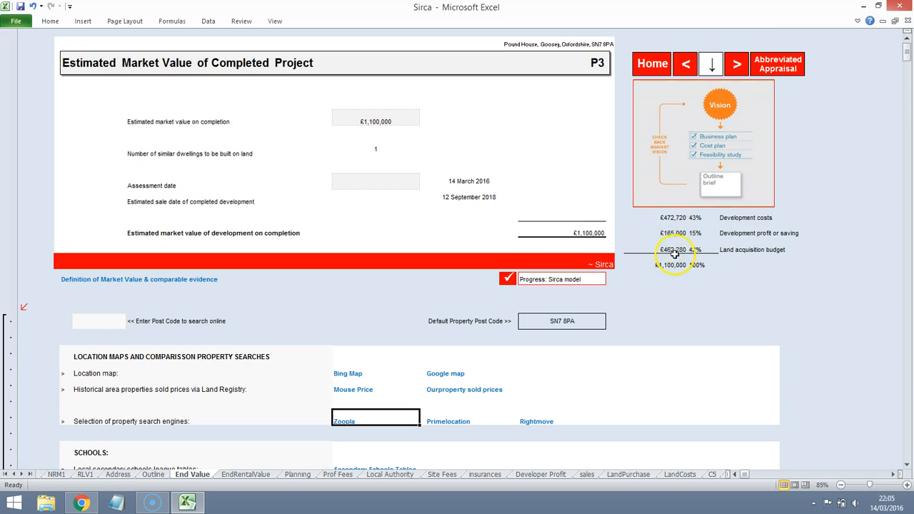
{"action": "mouse_move", "coordinate": [686, 265]}
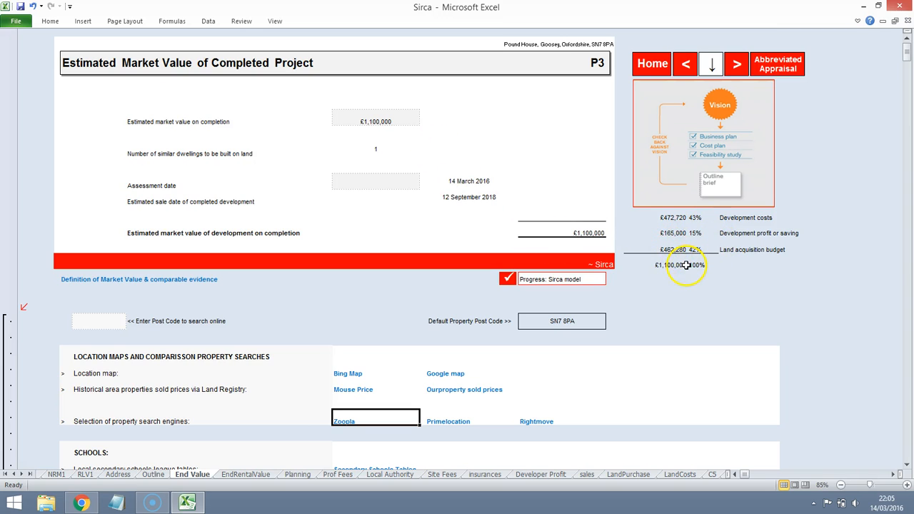
{"action": "mouse_move", "coordinate": [115, 493]}
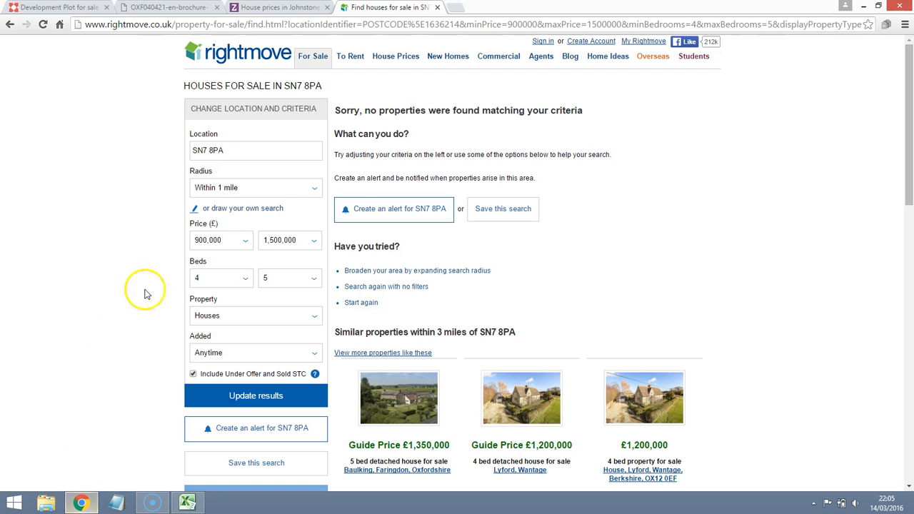
Step: Return to the Knight Frank Goosey plot listing, scroll to its £450,000 guide price, and advance the gallery
{"action": "left_click", "coordinate": [57, 7]}
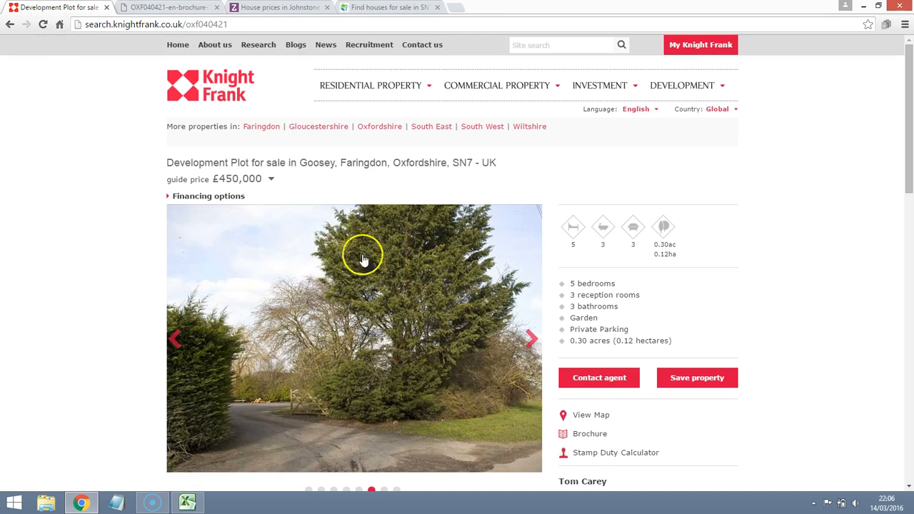
{"action": "scroll", "scroll_direction": "down", "scroll_amount": 3}
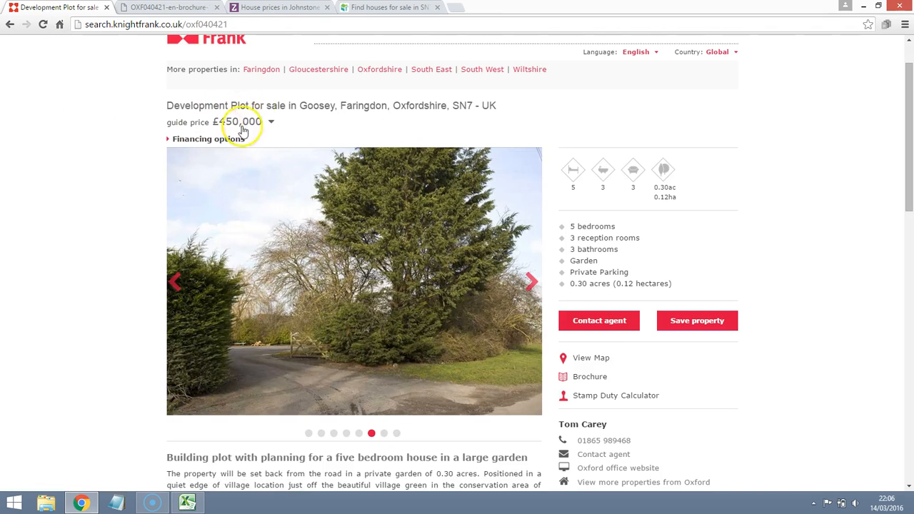
{"action": "mouse_move", "coordinate": [243, 141]}
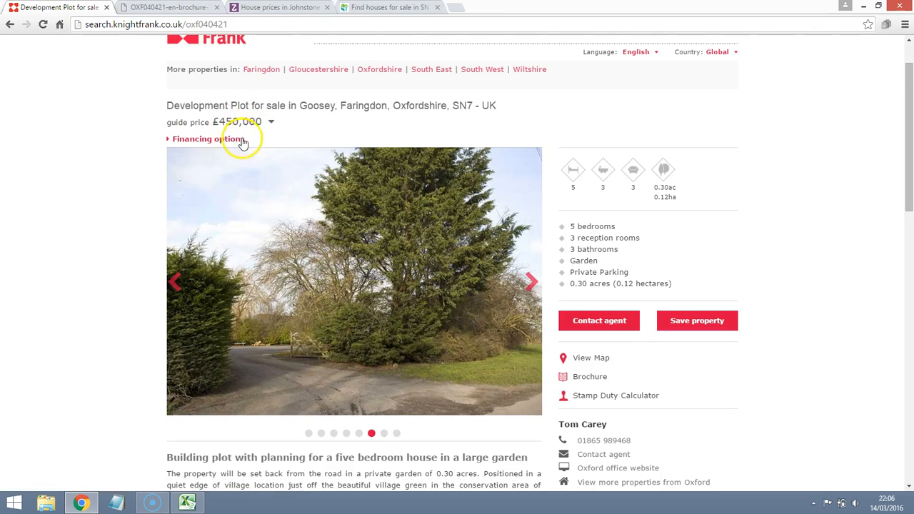
{"action": "left_click", "coordinate": [530, 281]}
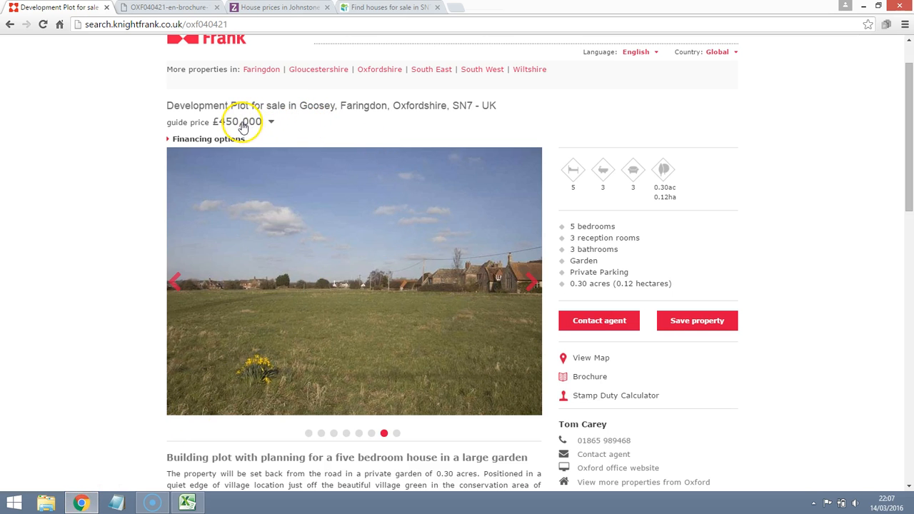
{"action": "mouse_move", "coordinate": [323, 146]}
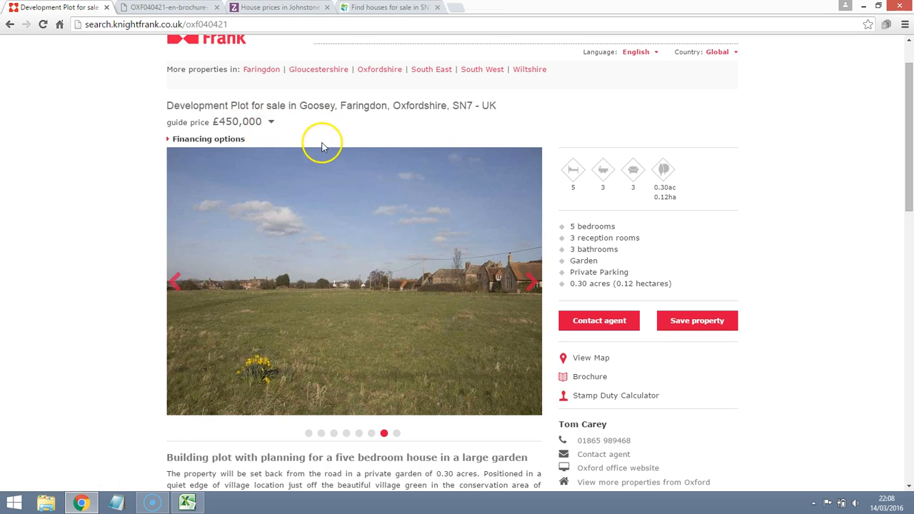
{"action": "mouse_move", "coordinate": [322, 144]}
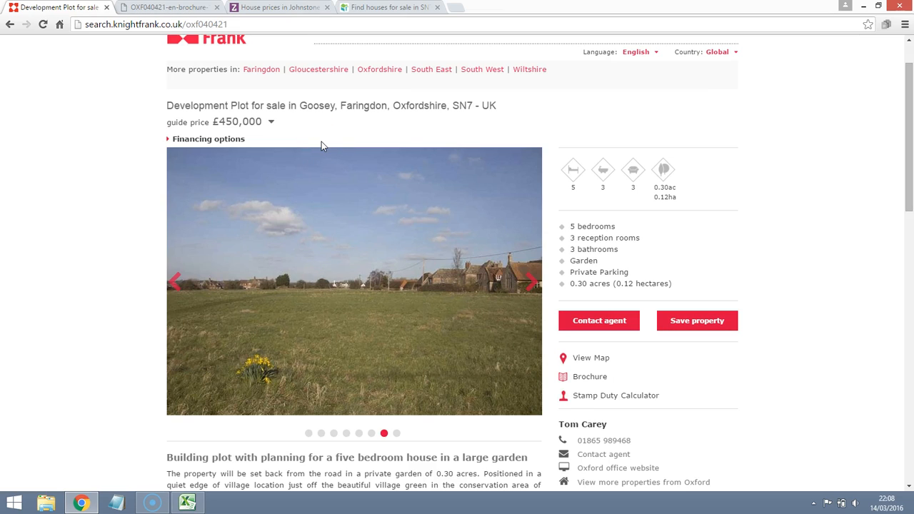
{"action": "mouse_move", "coordinate": [453, 272]}
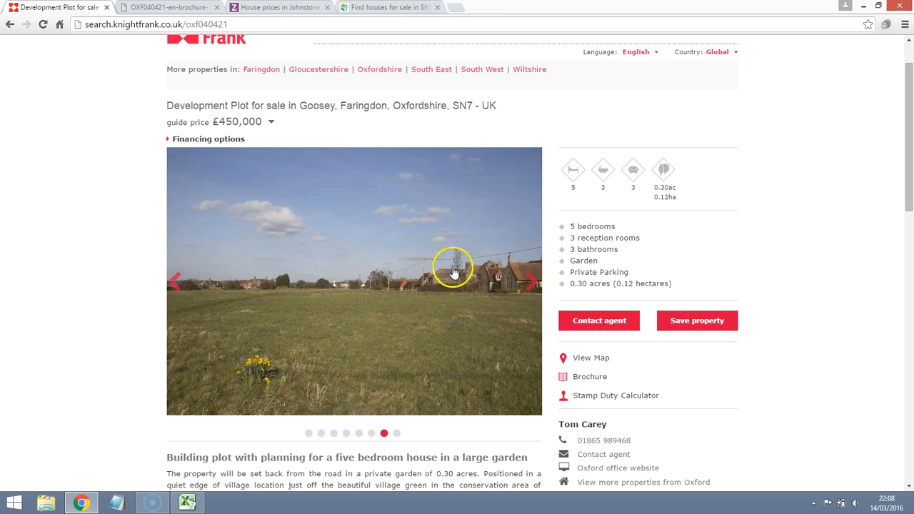
Step: Browse the plot's photos, elevations, floor plans and site plan, then show Sirca's home screen
{"action": "left_click", "coordinate": [527, 281]}
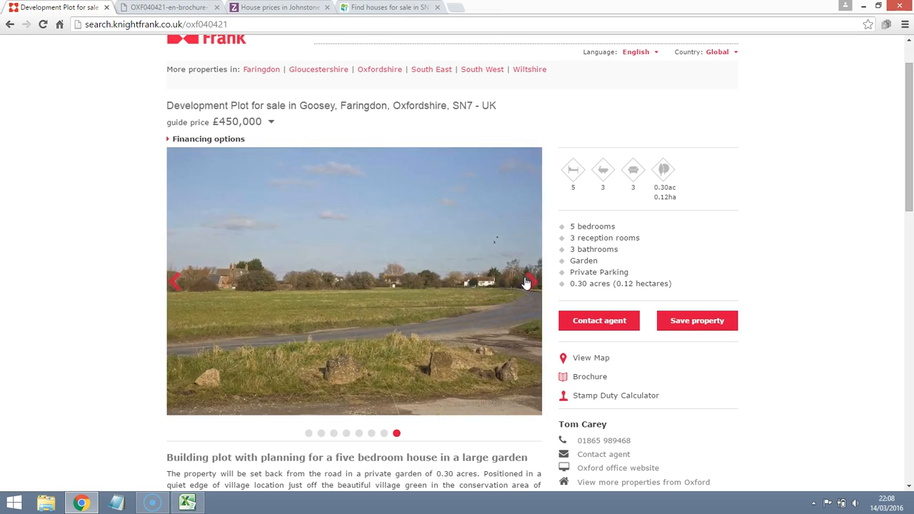
{"action": "left_click", "coordinate": [527, 281]}
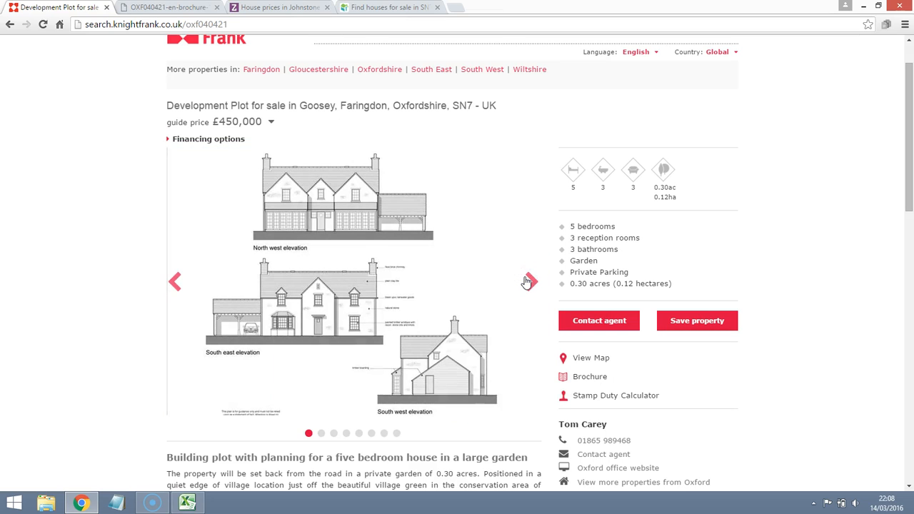
{"action": "left_click", "coordinate": [528, 281]}
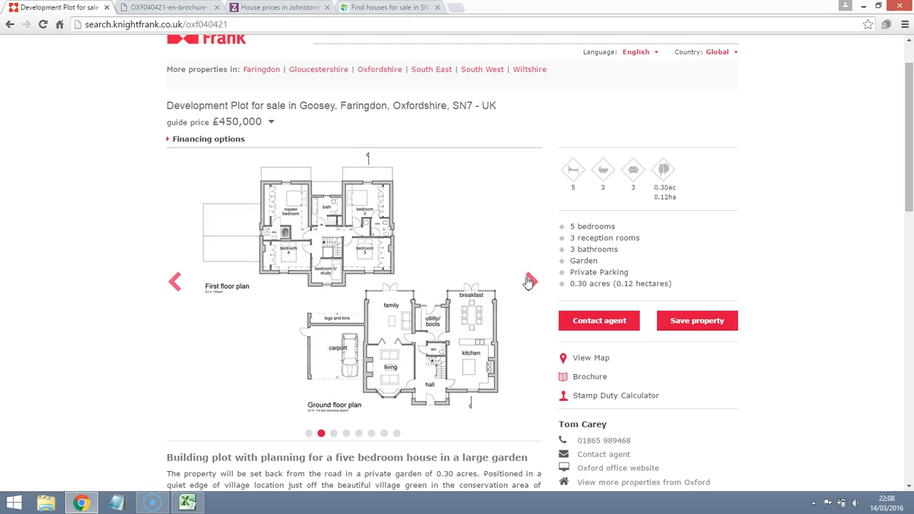
{"action": "left_click", "coordinate": [529, 281]}
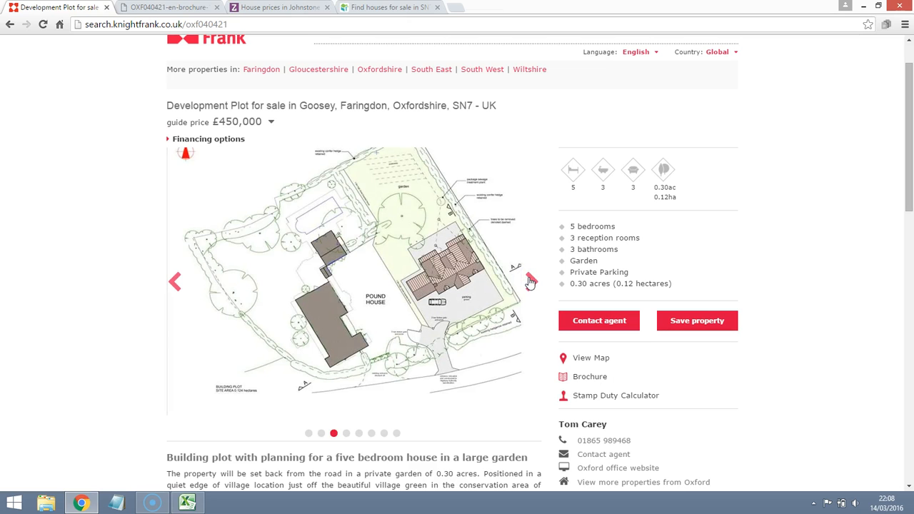
{"action": "left_click", "coordinate": [530, 281]}
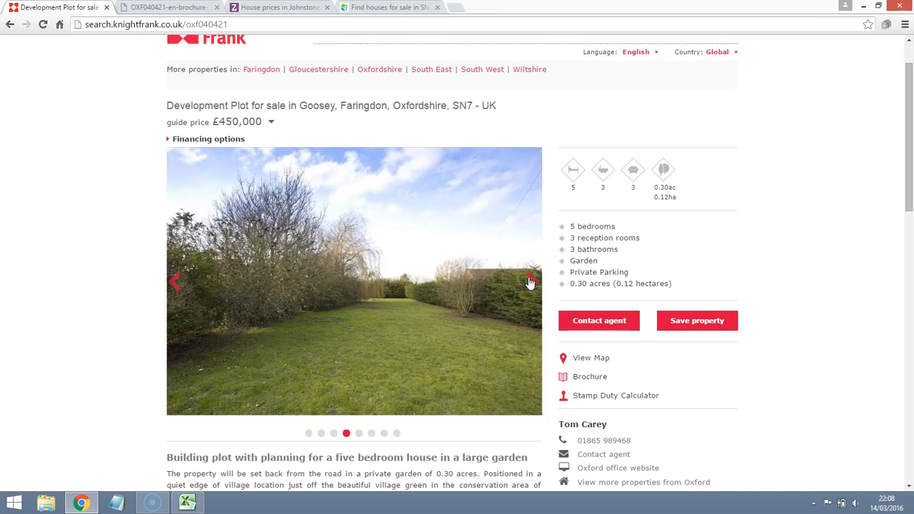
{"action": "left_click", "coordinate": [529, 281]}
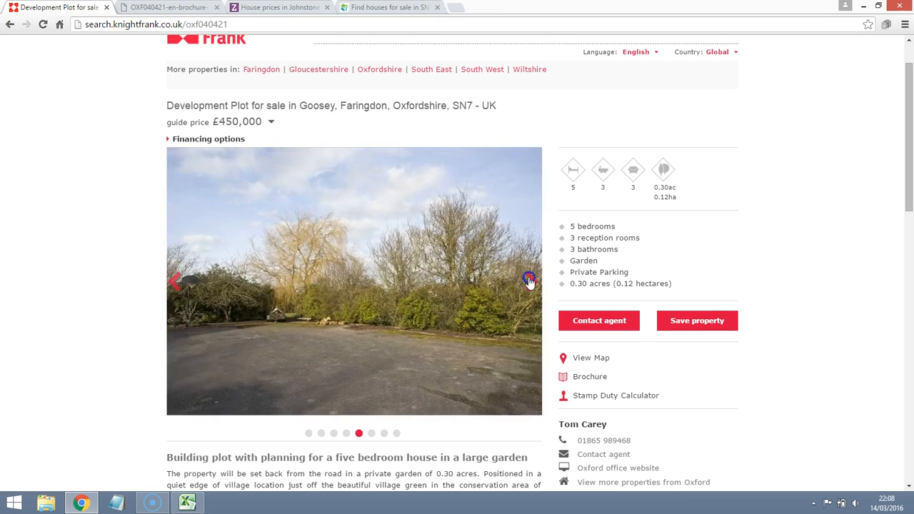
{"action": "left_click", "coordinate": [528, 281]}
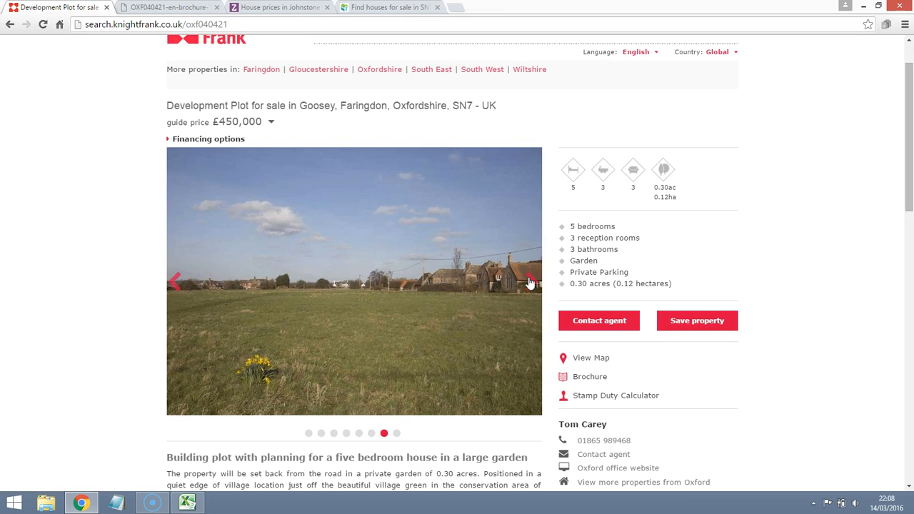
{"action": "mouse_move", "coordinate": [277, 318]}
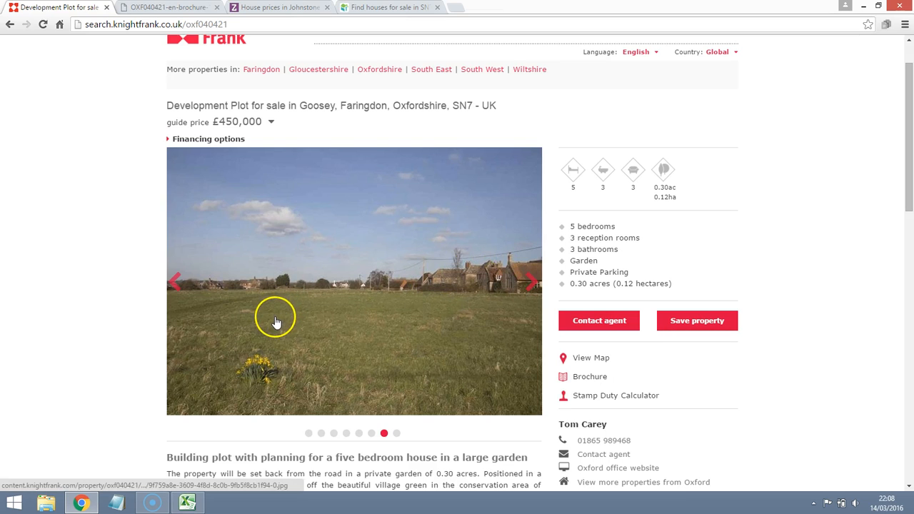
{"action": "left_click", "coordinate": [187, 502]}
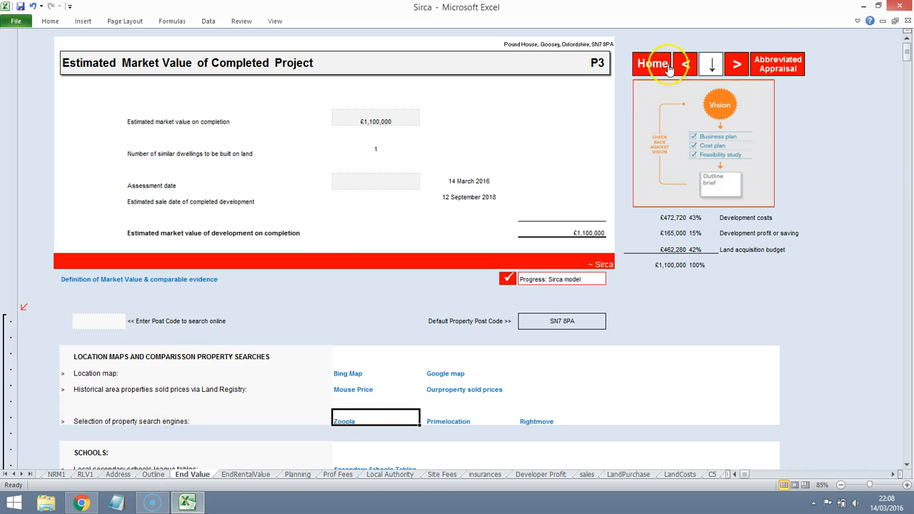
{"action": "left_click", "coordinate": [651, 64]}
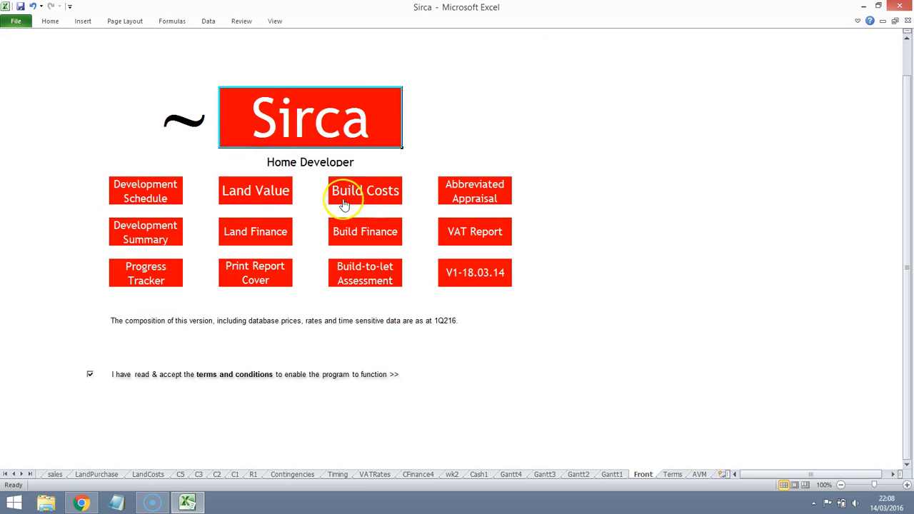
{"action": "mouse_move", "coordinate": [474, 273]}
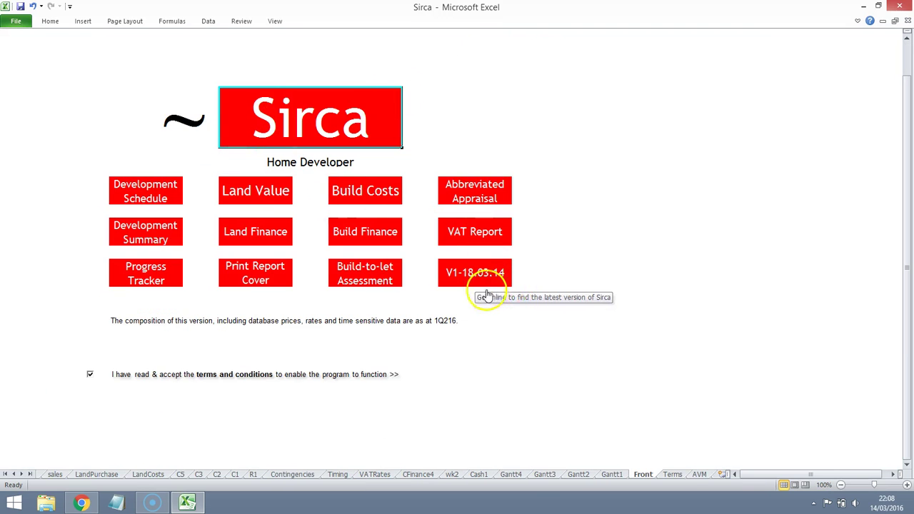
{"action": "mouse_move", "coordinate": [25, 479]}
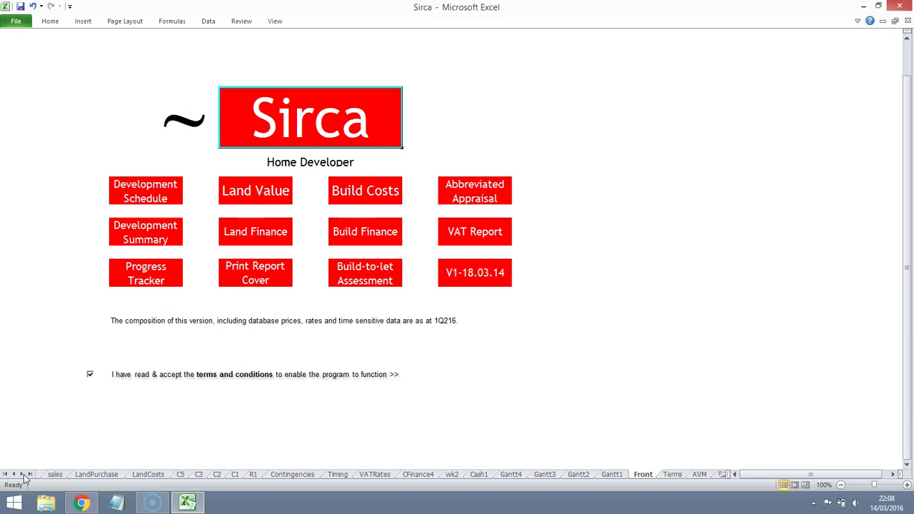